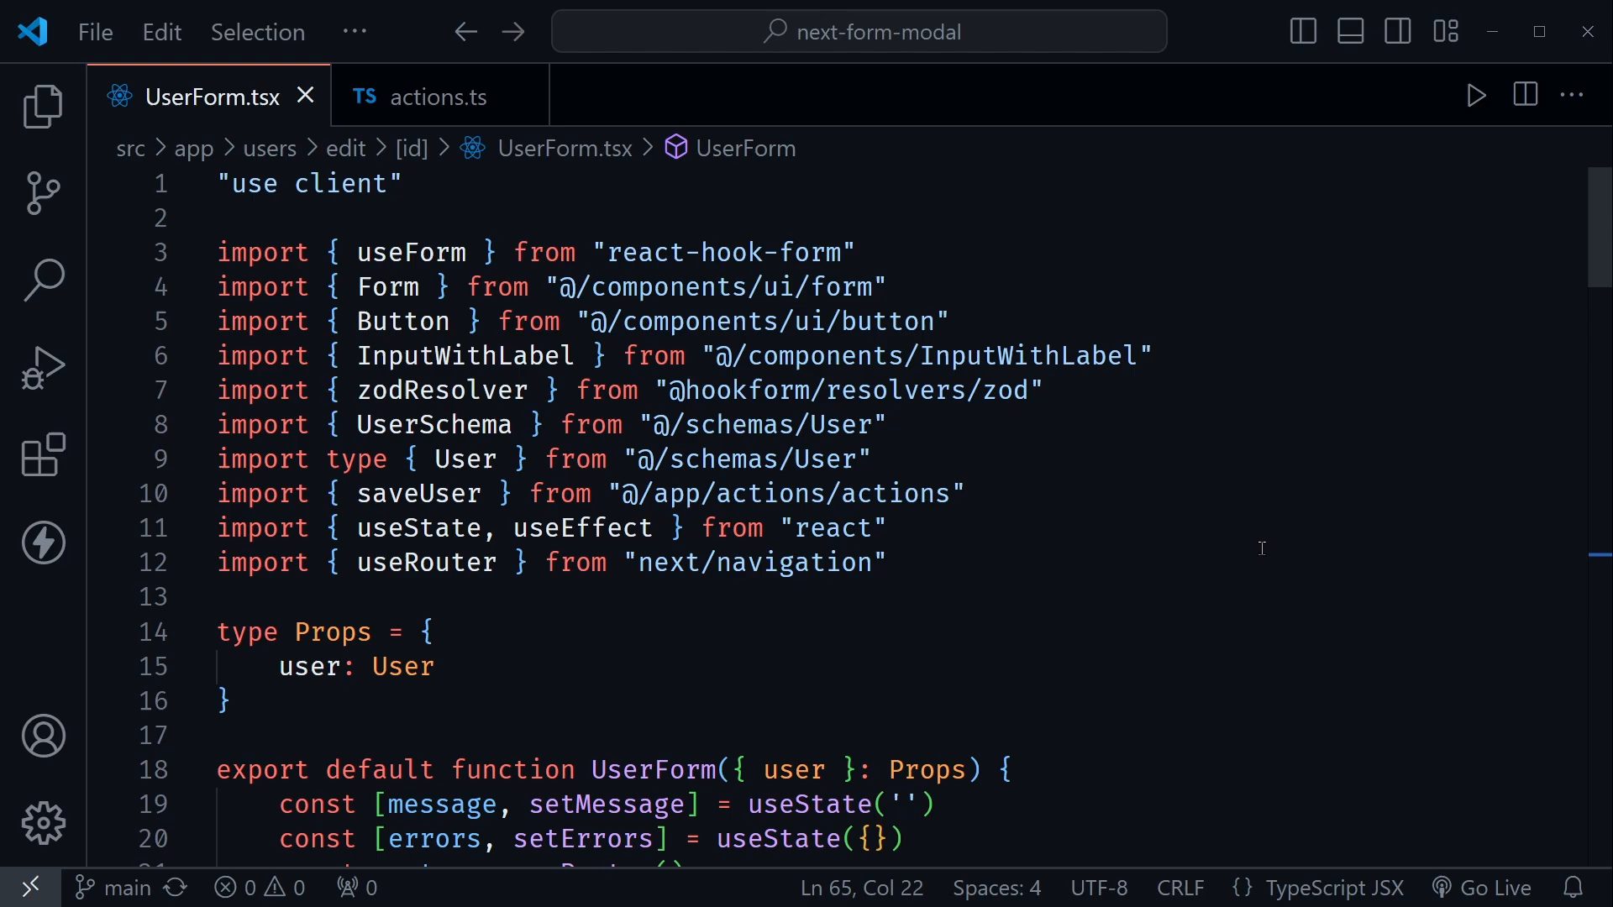
mouse_move(1239, 590)
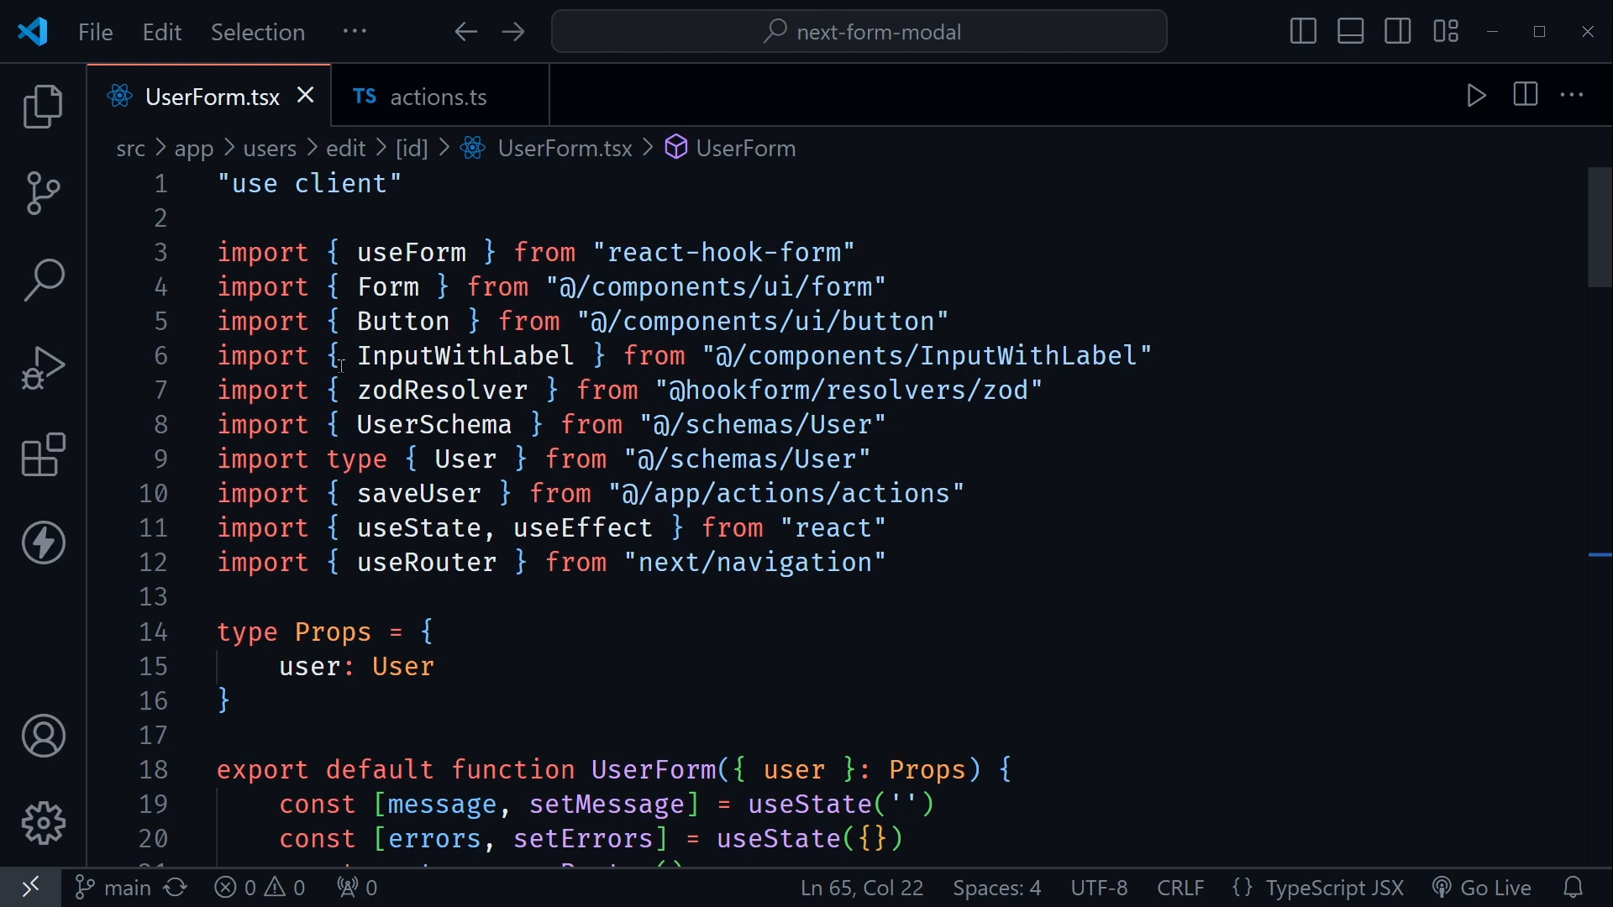
mouse_move(843, 390)
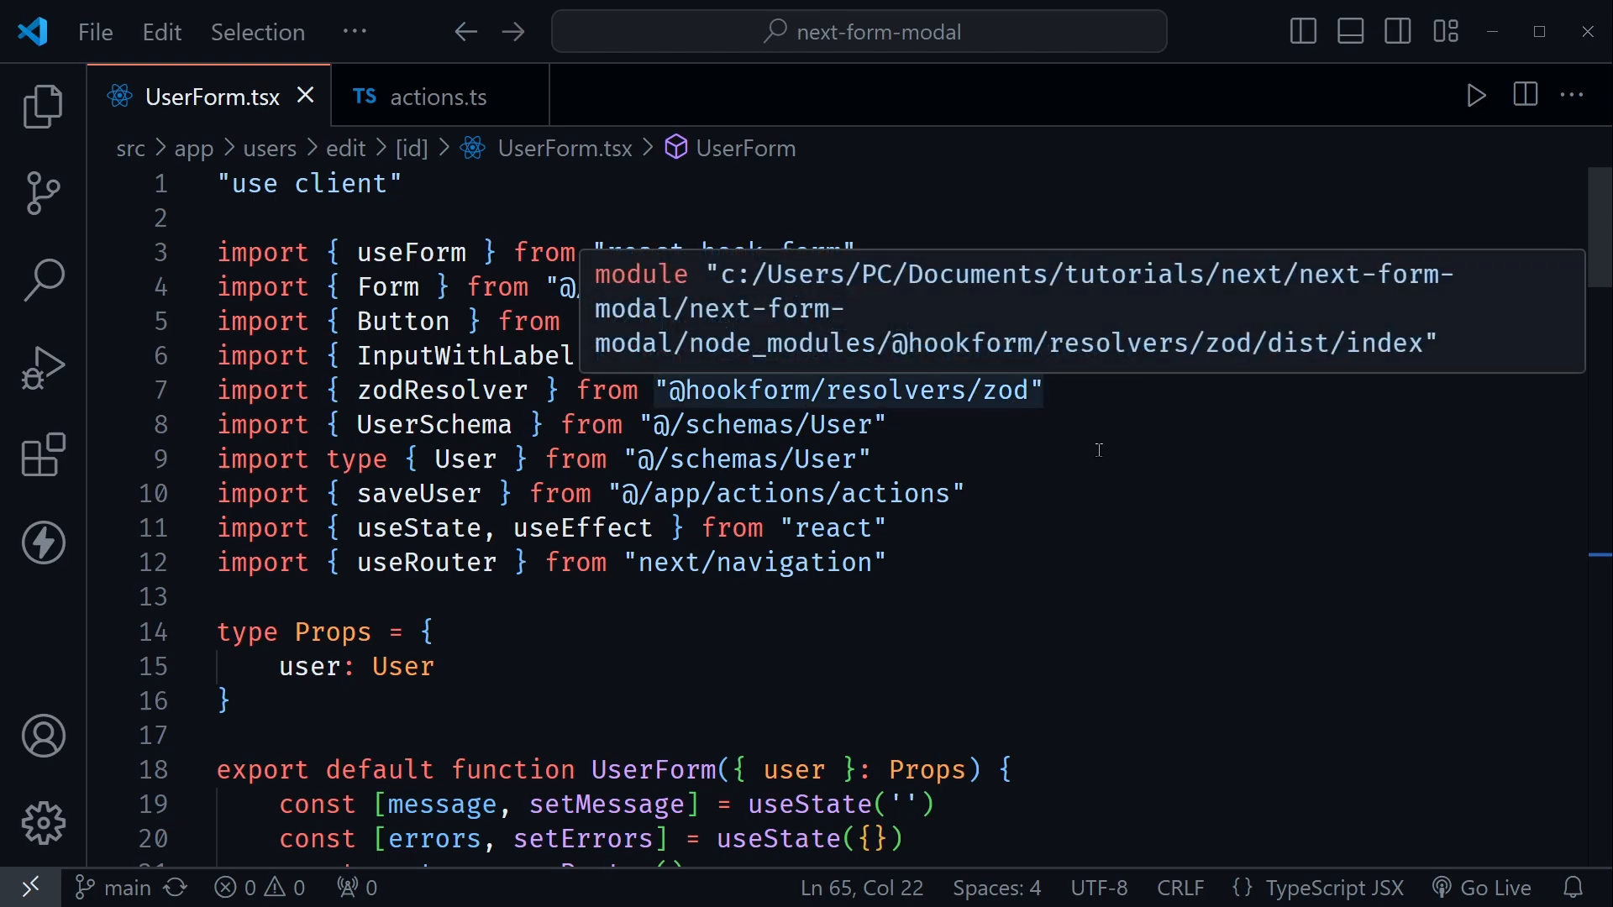
Review the useState hooks and the result variable in the old onSubmit.
double_click(417, 528)
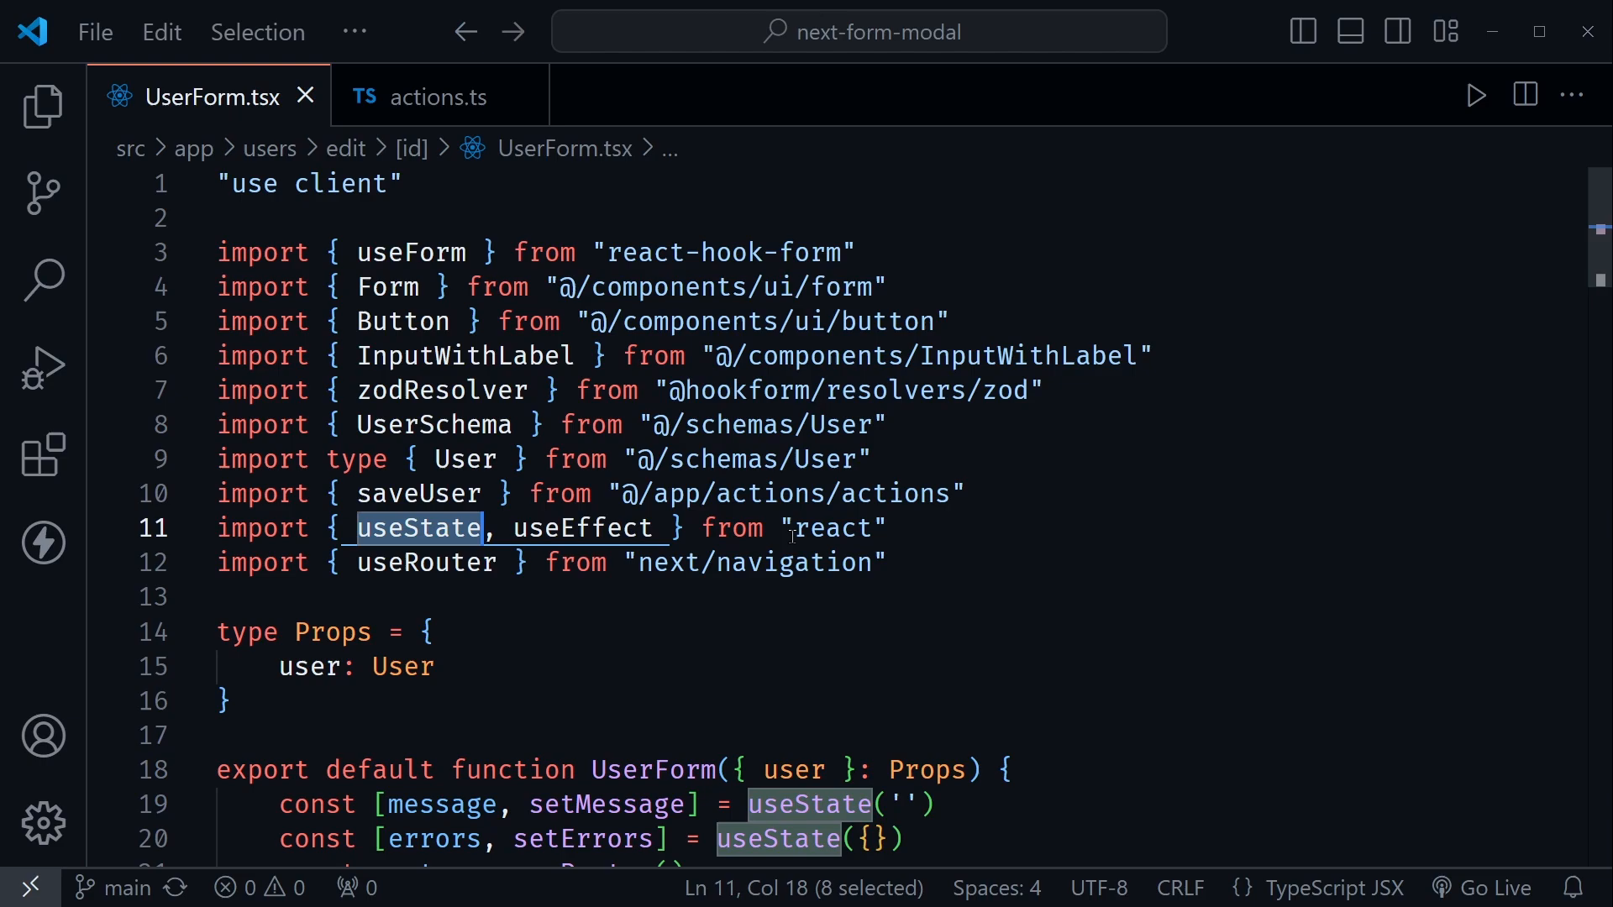
click(885, 528)
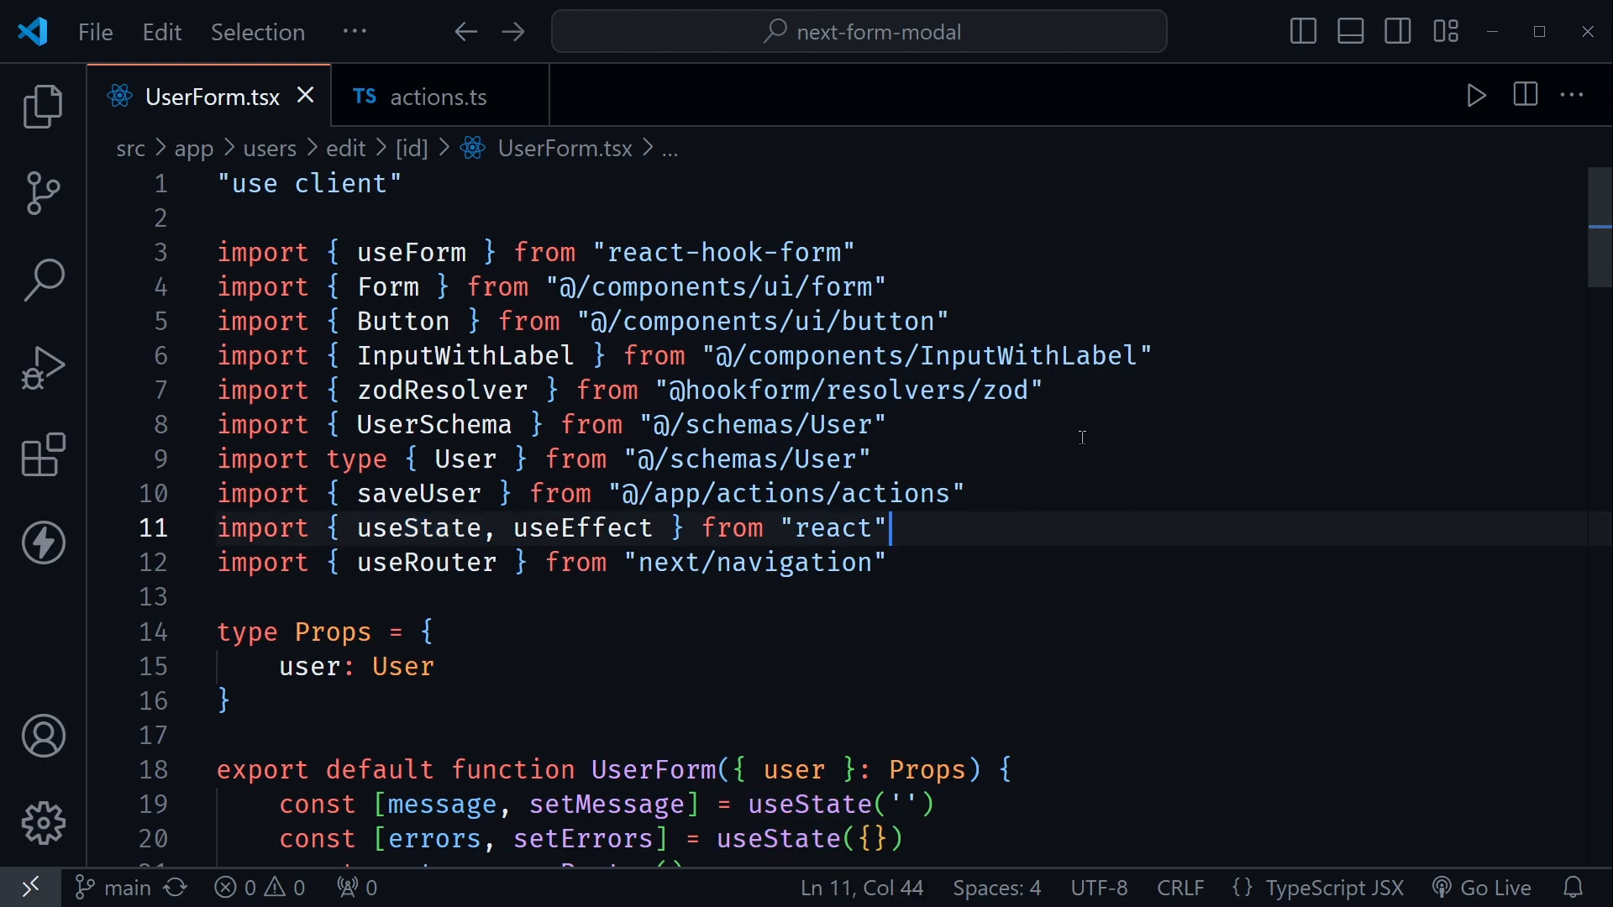
scroll(down, 3)
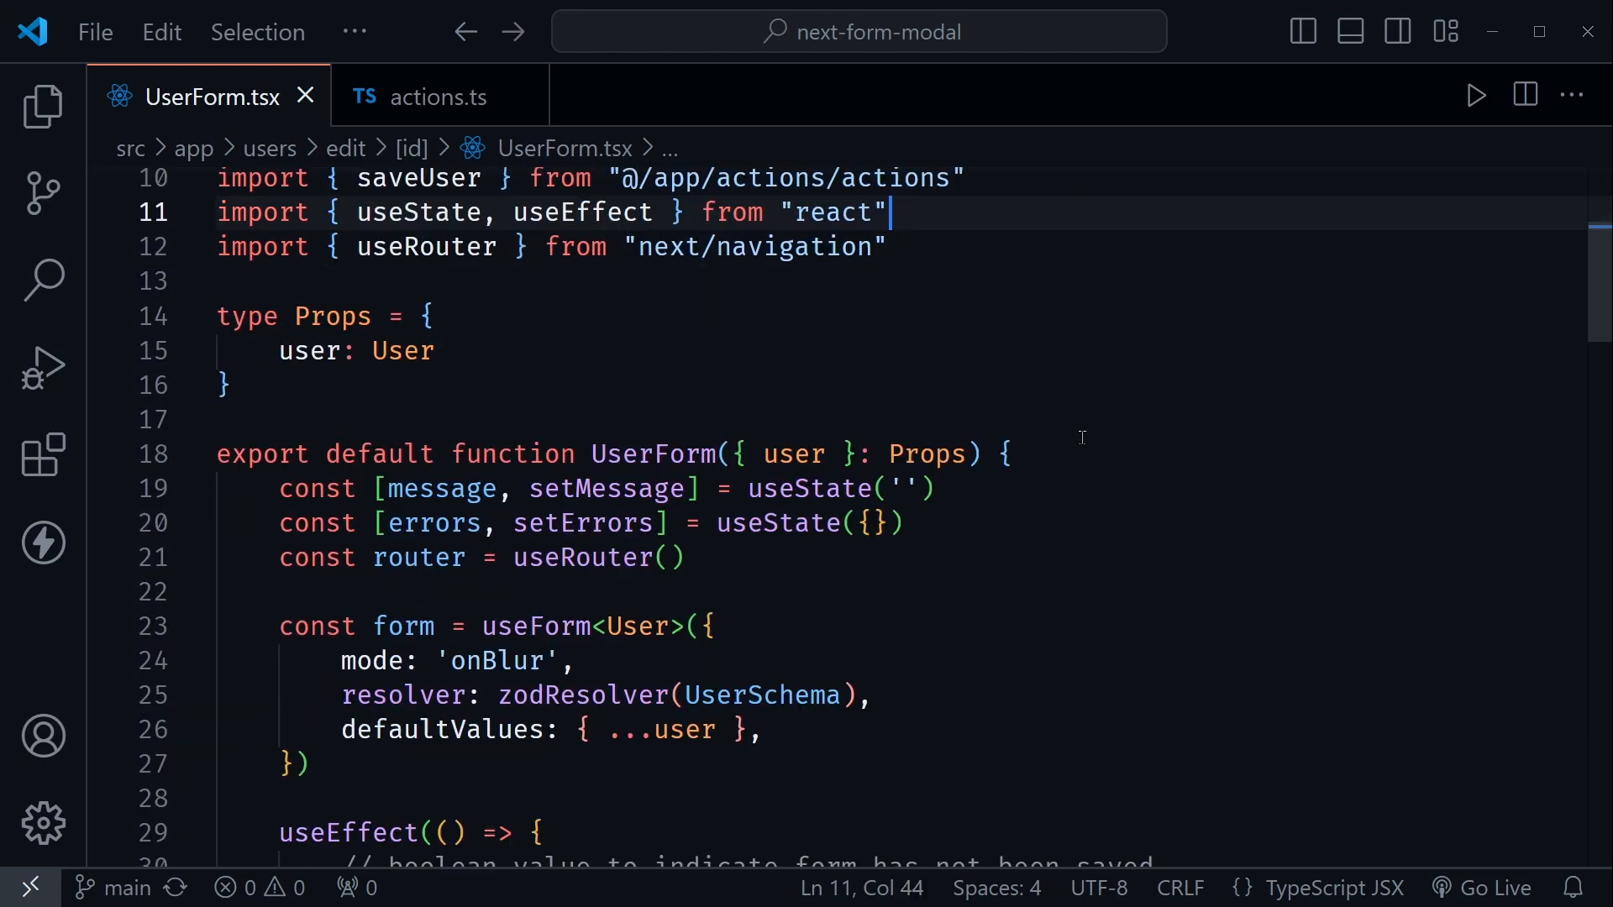
double_click(654, 296)
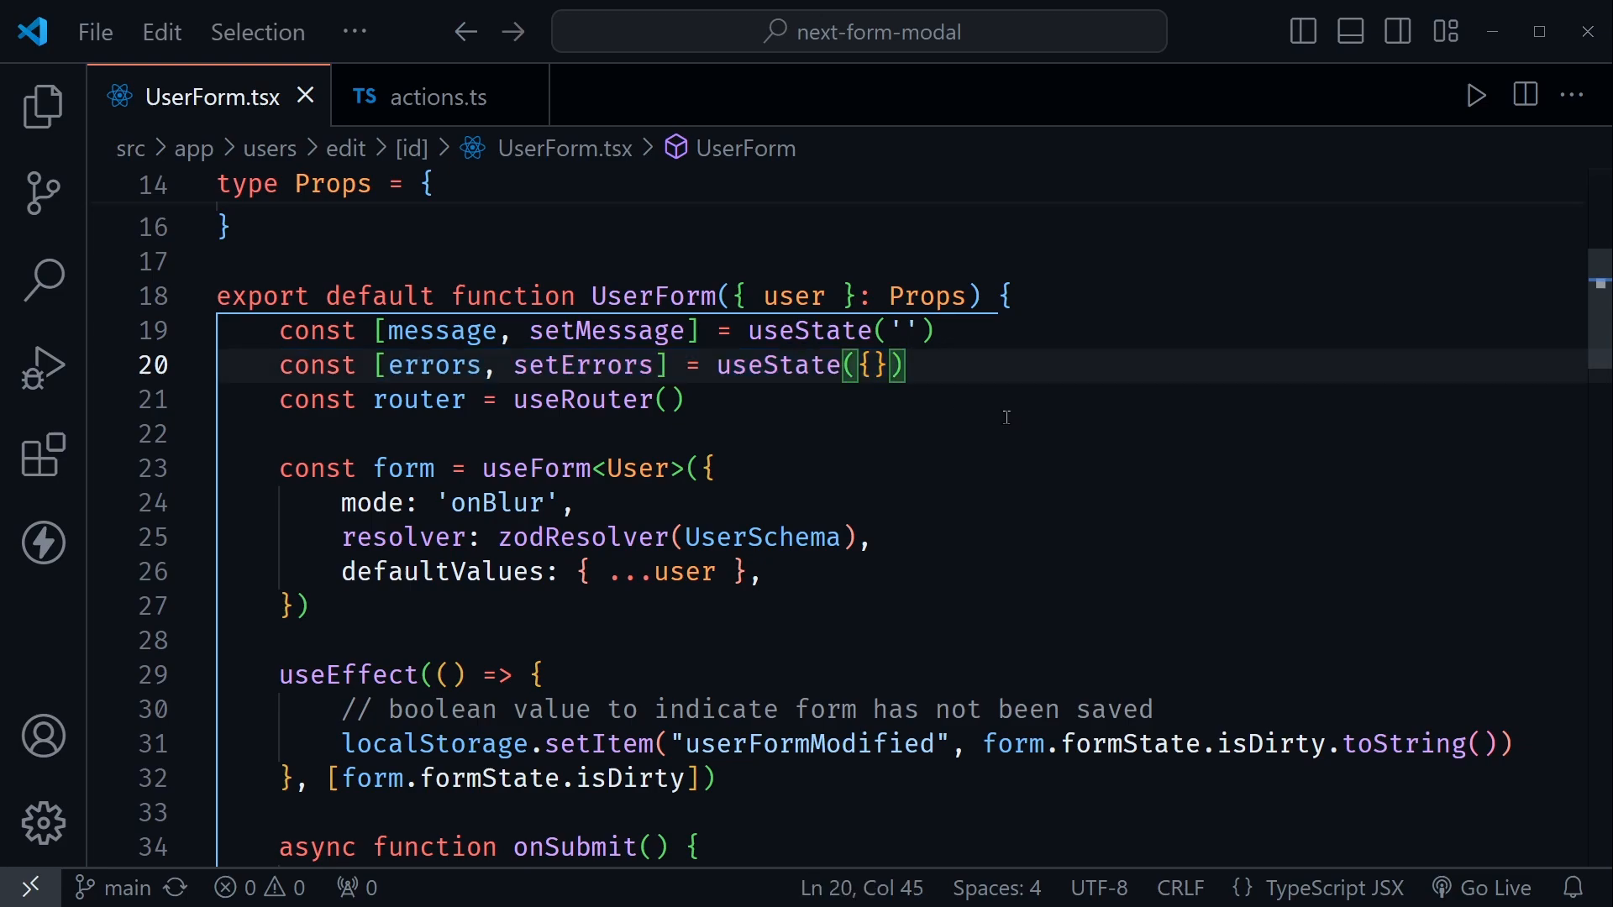
scroll(down, 3)
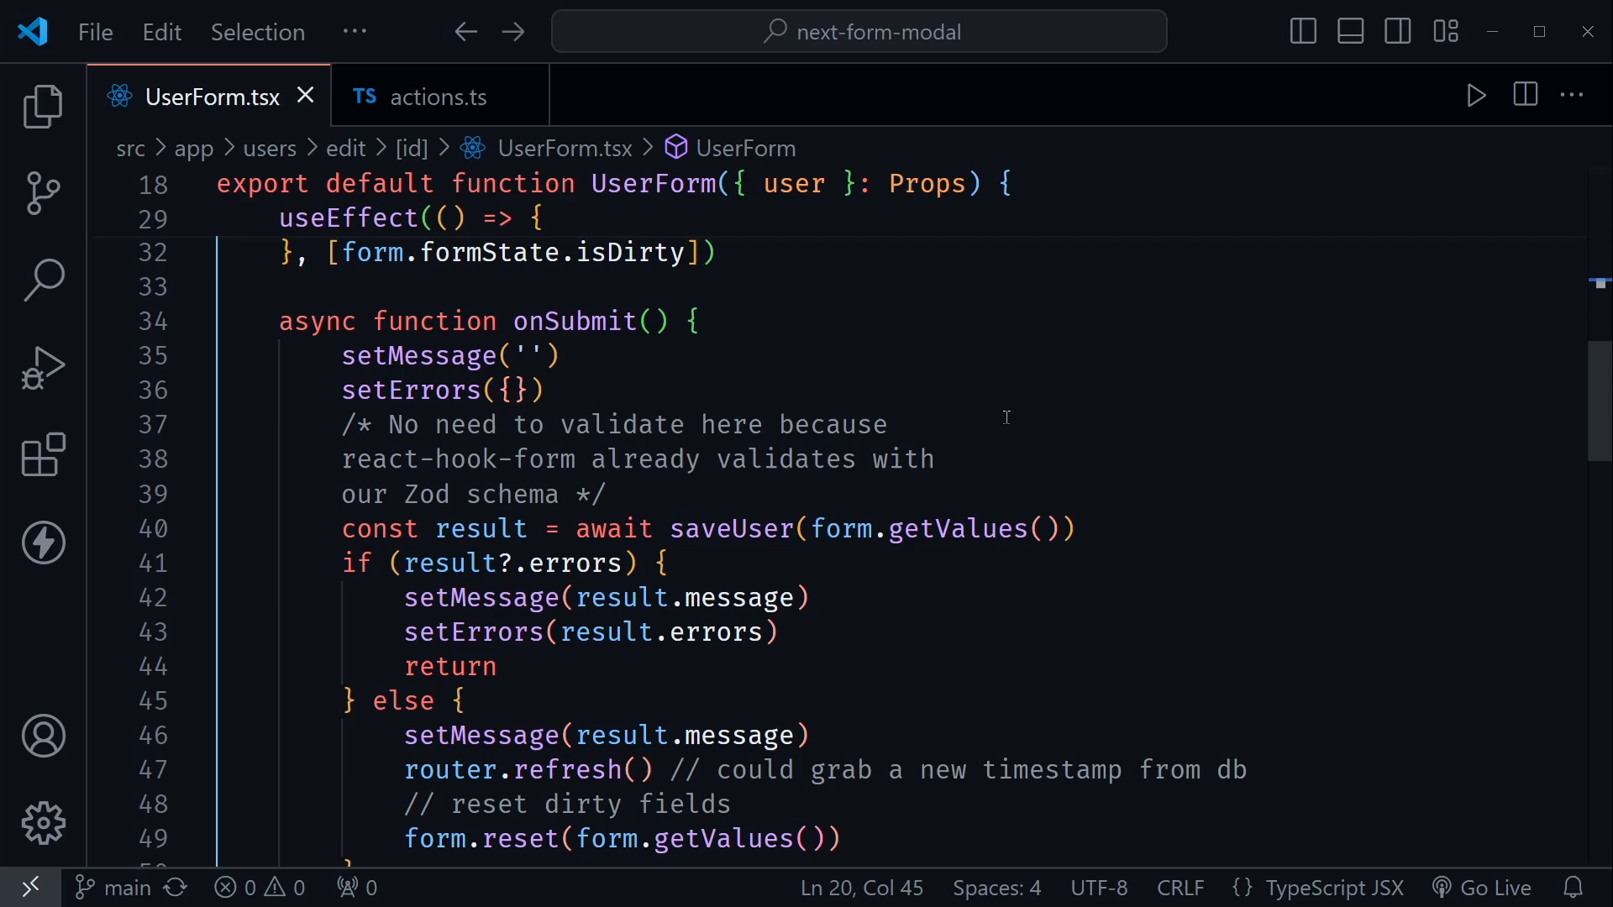
mouse_move(840, 341)
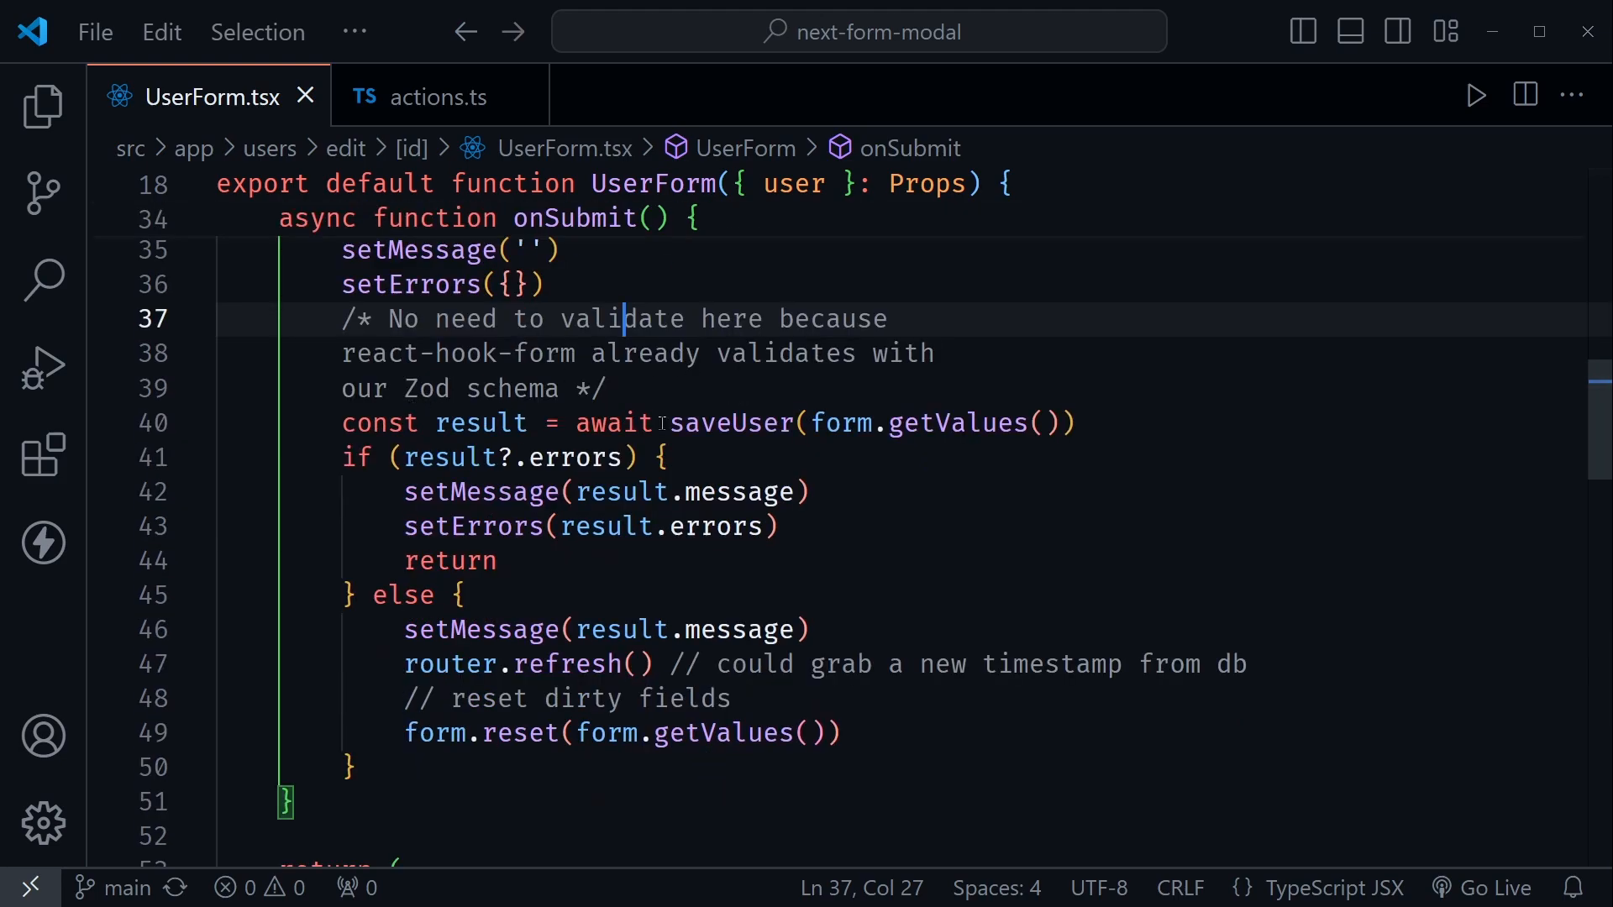
double_click(481, 424)
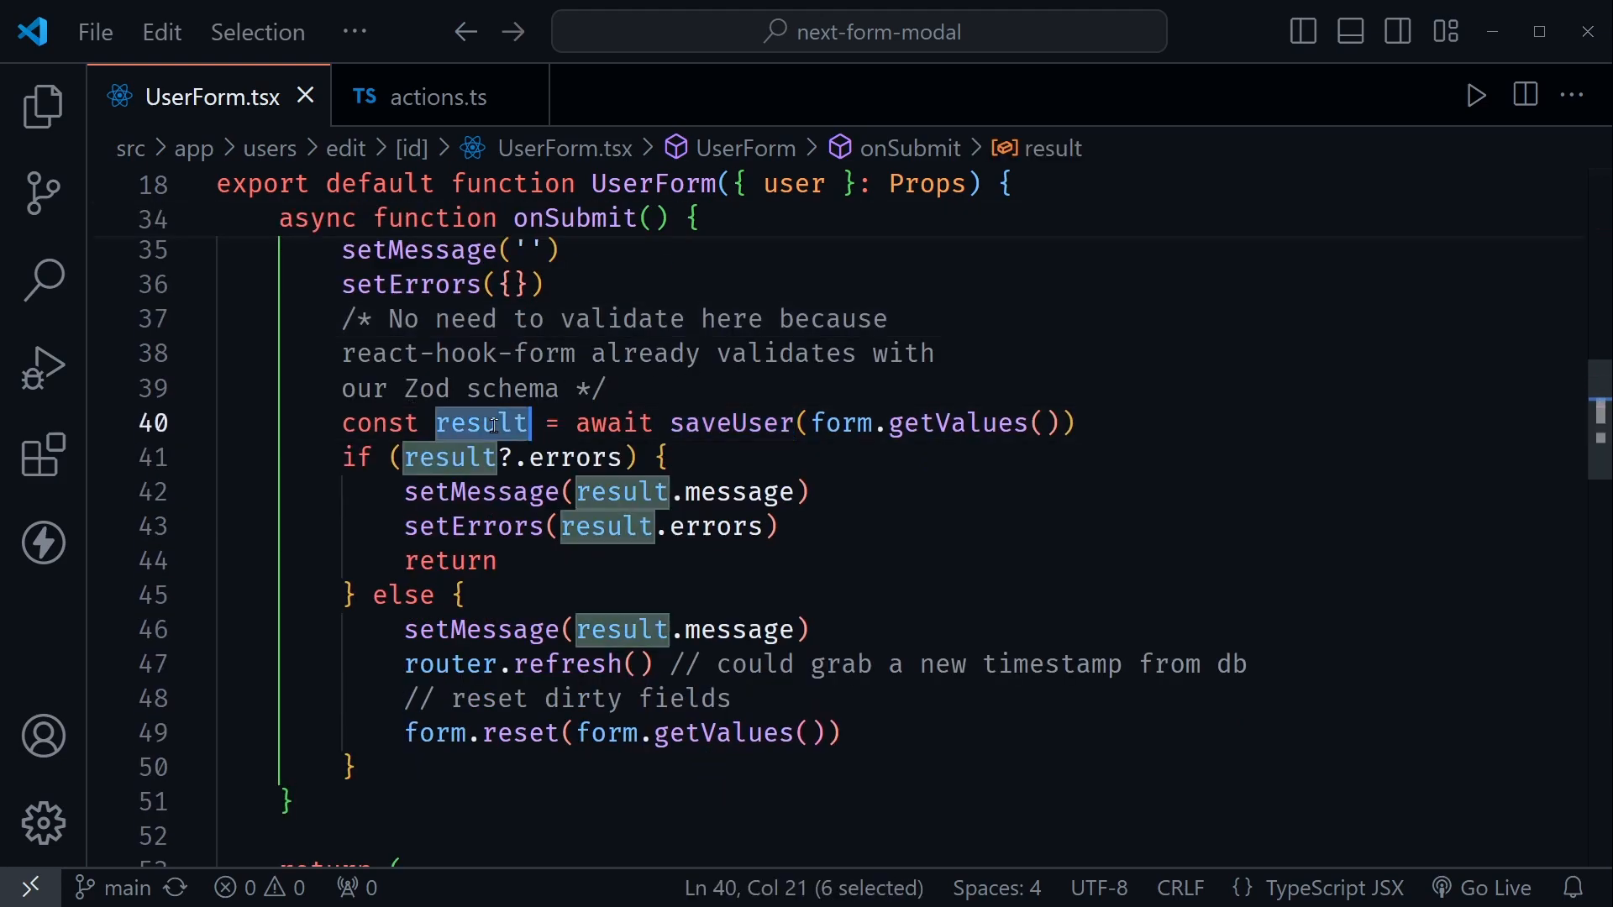
click(606, 388)
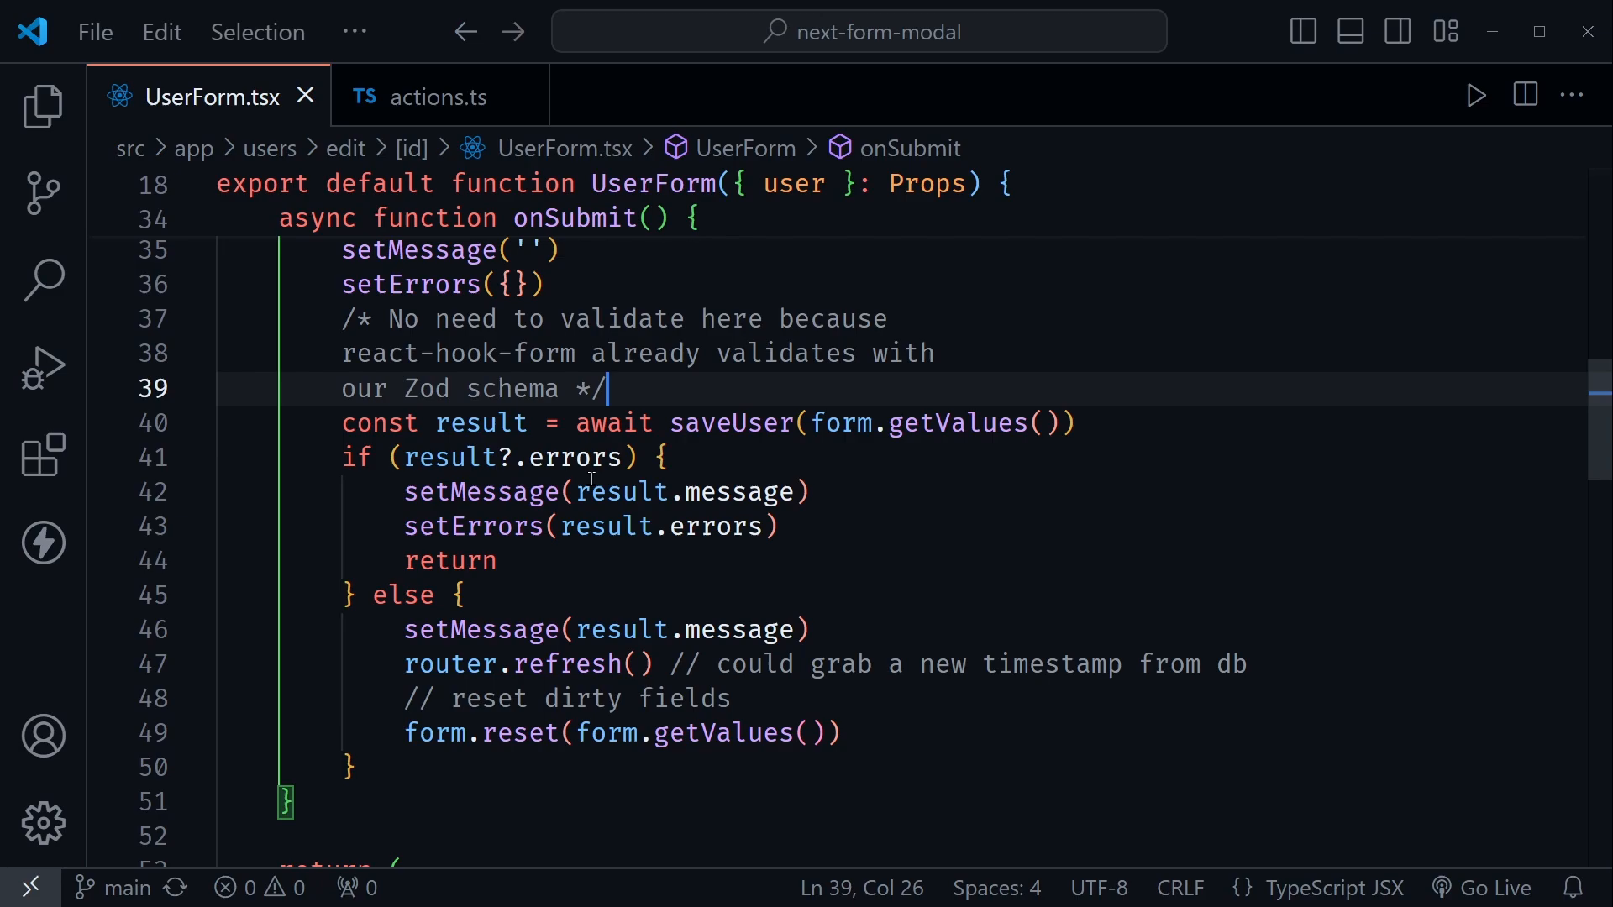
mouse_move(558, 598)
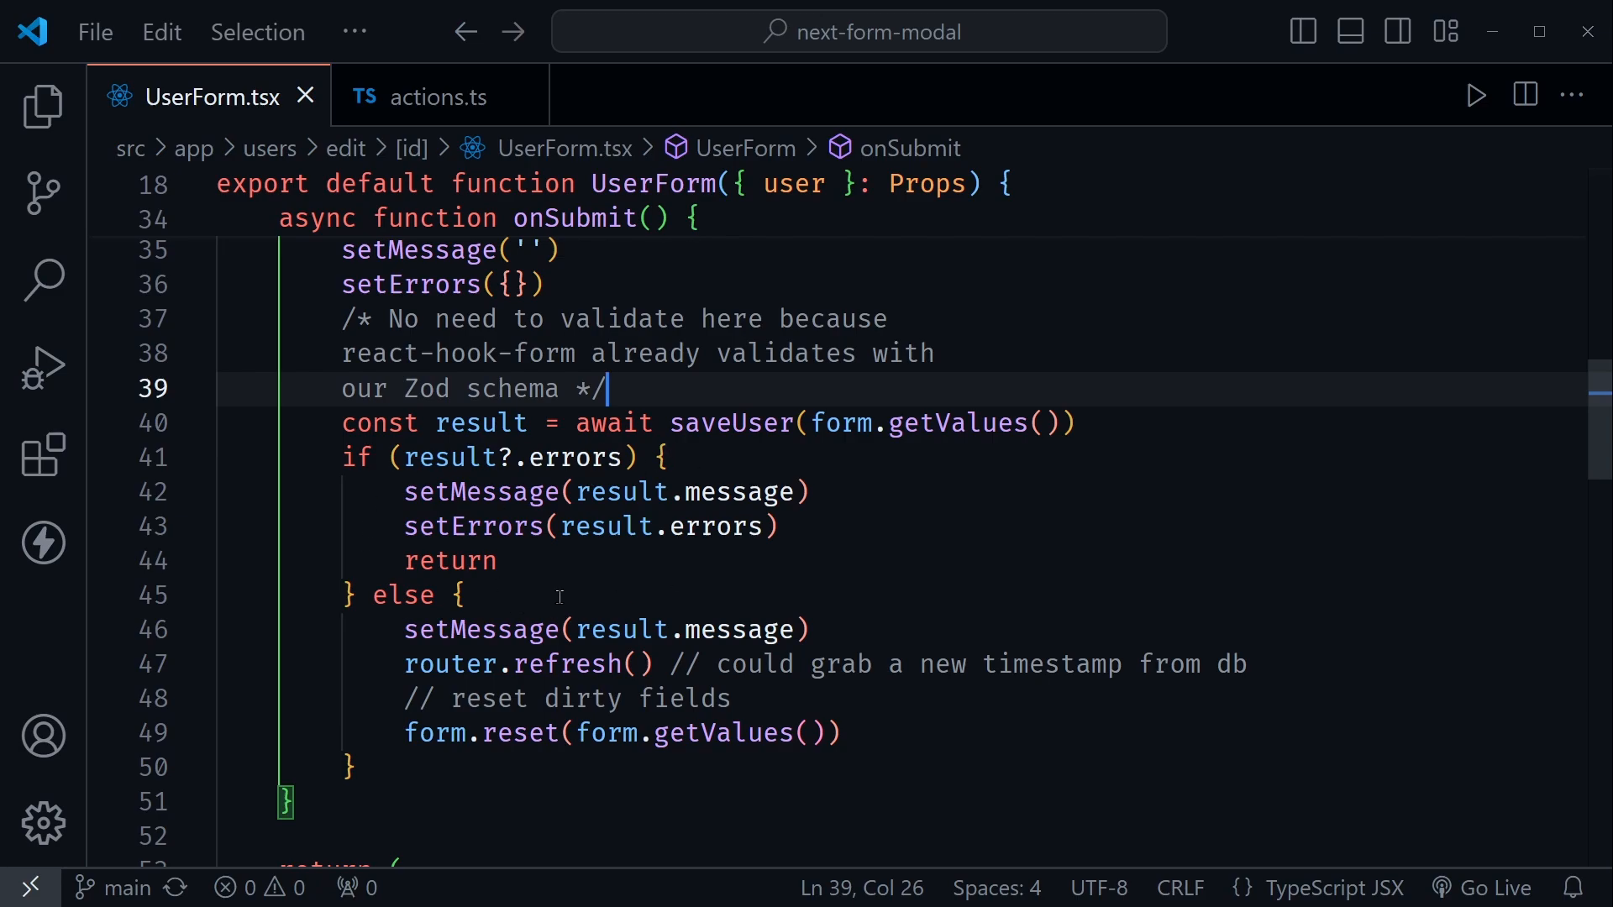
mouse_move(387, 489)
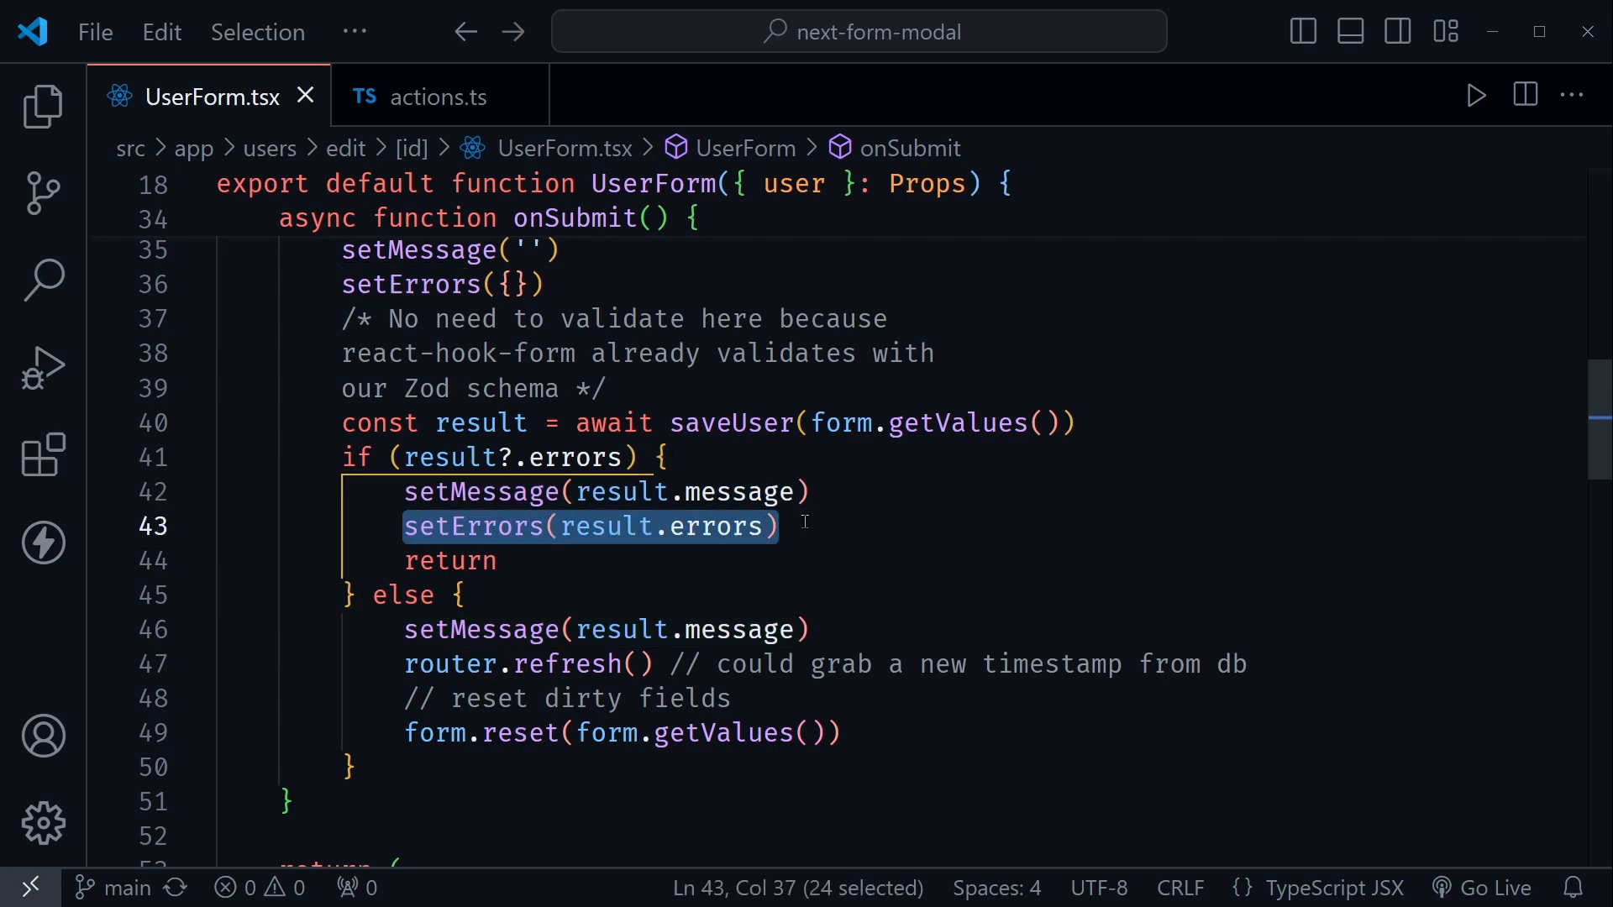
Review the setErrors and router.refresh lines and the success branch of onSubmit.
click(779, 526)
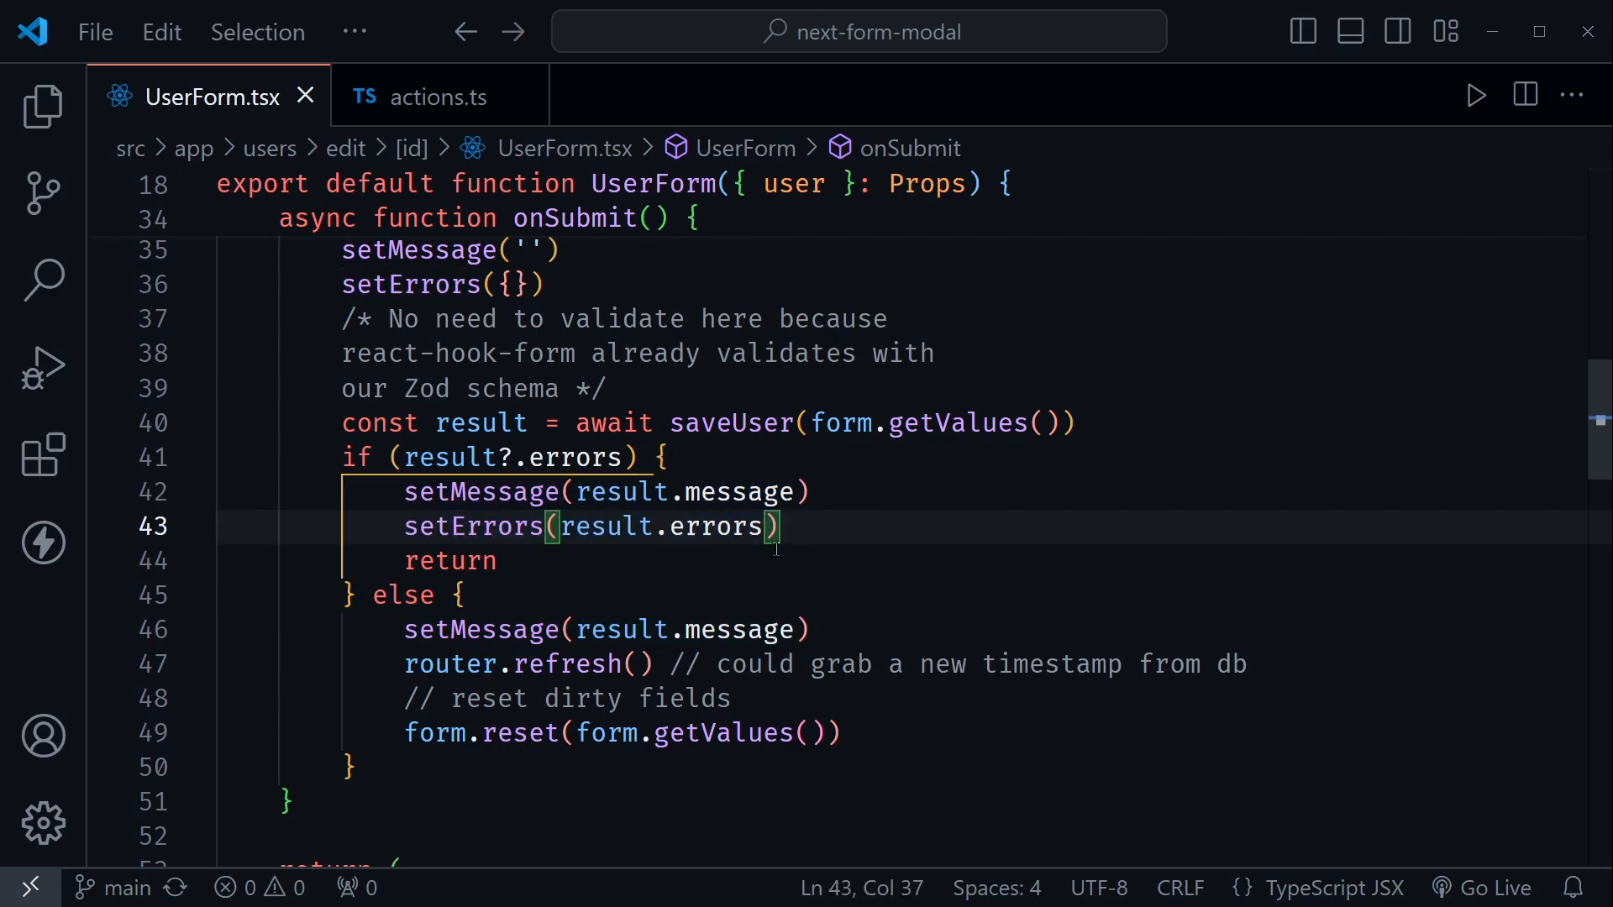
mouse_move(731, 423)
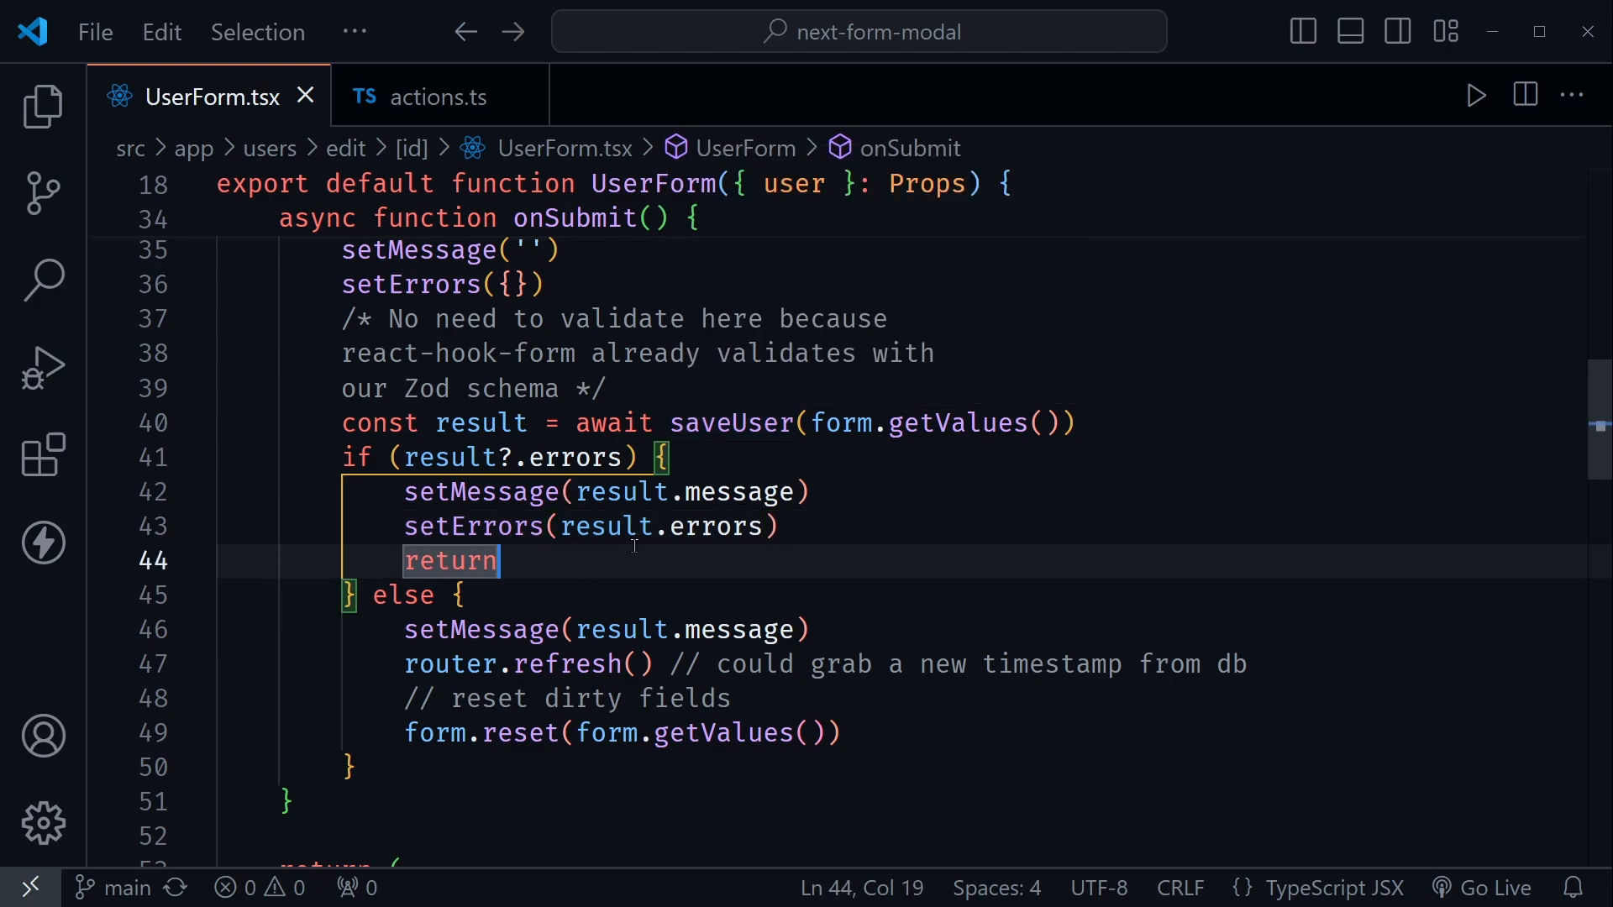
scroll(down, 3)
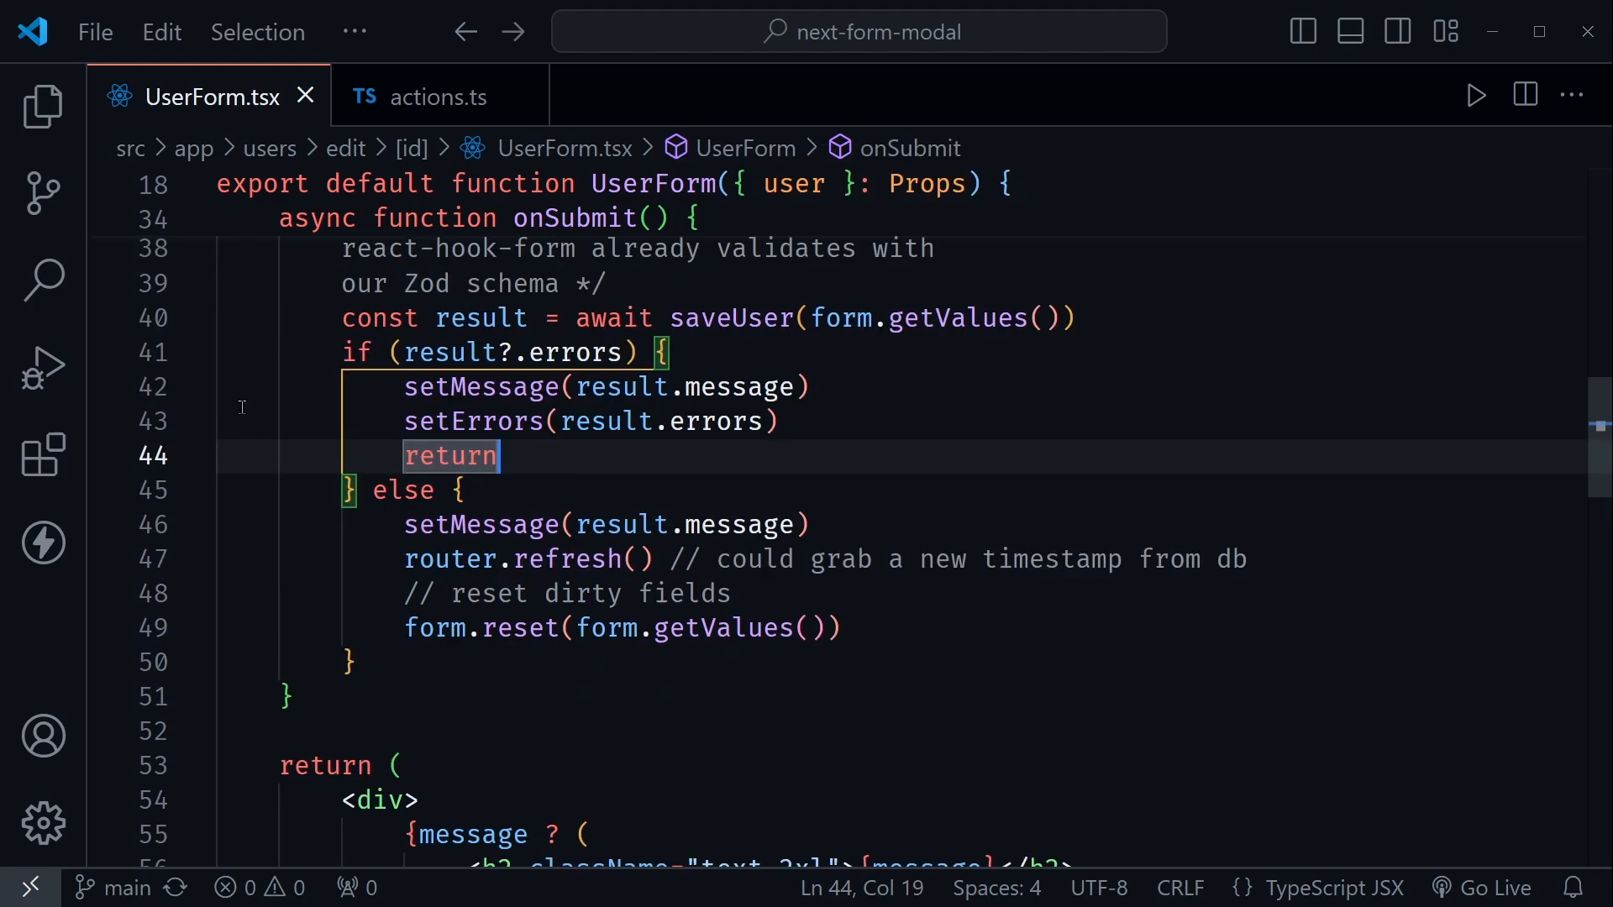
double_click(596, 524)
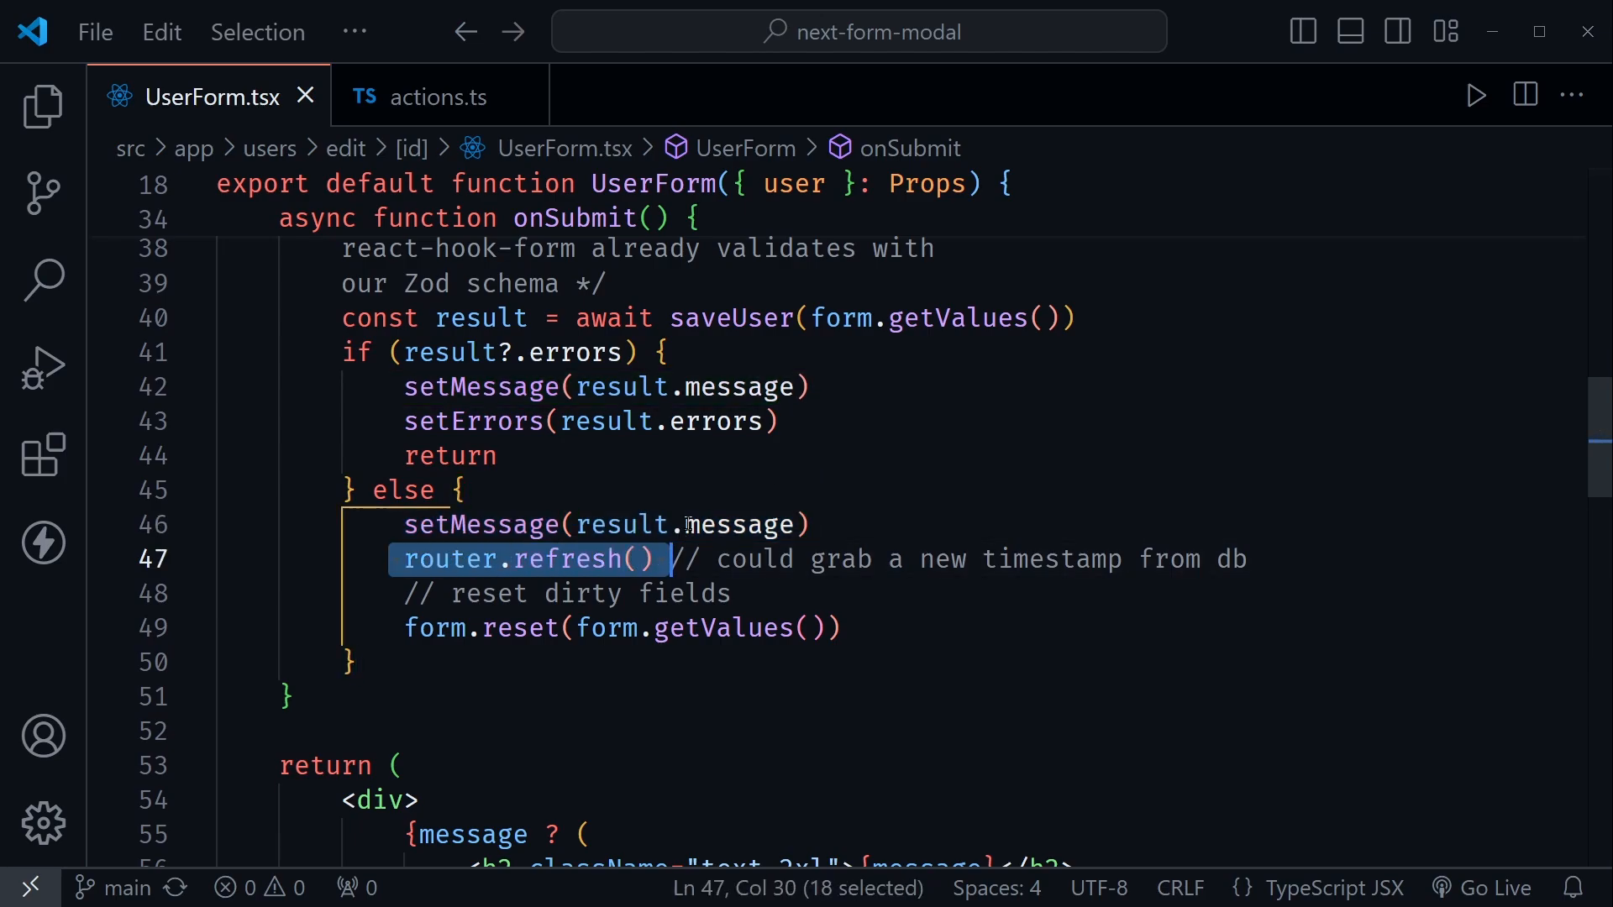
click(451, 455)
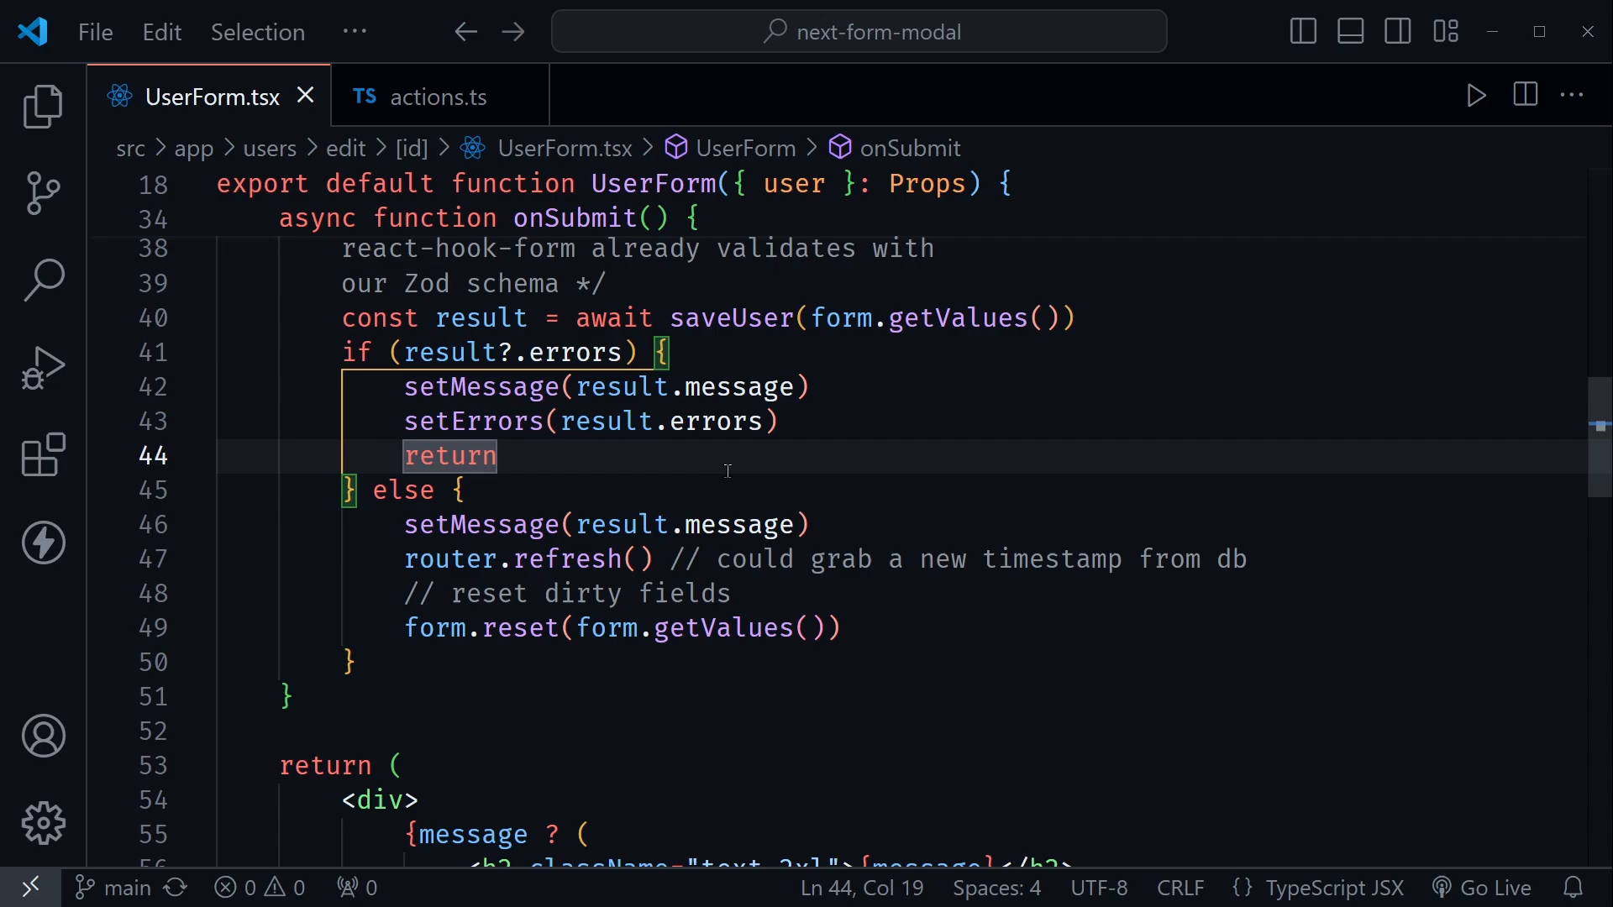
mouse_move(669, 479)
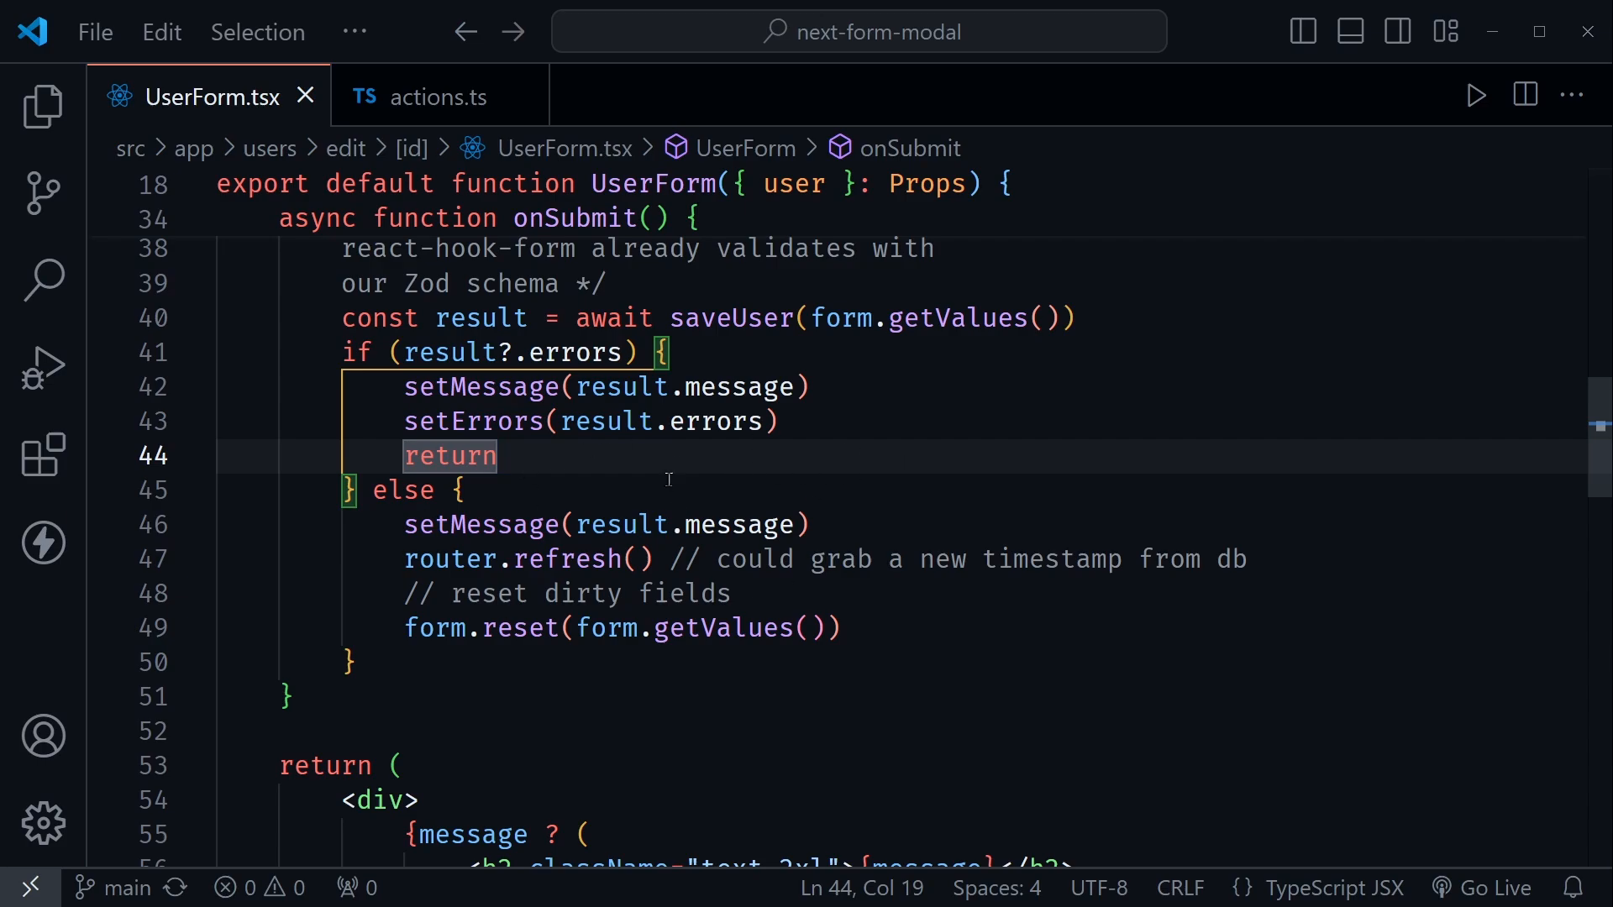
mouse_move(384, 630)
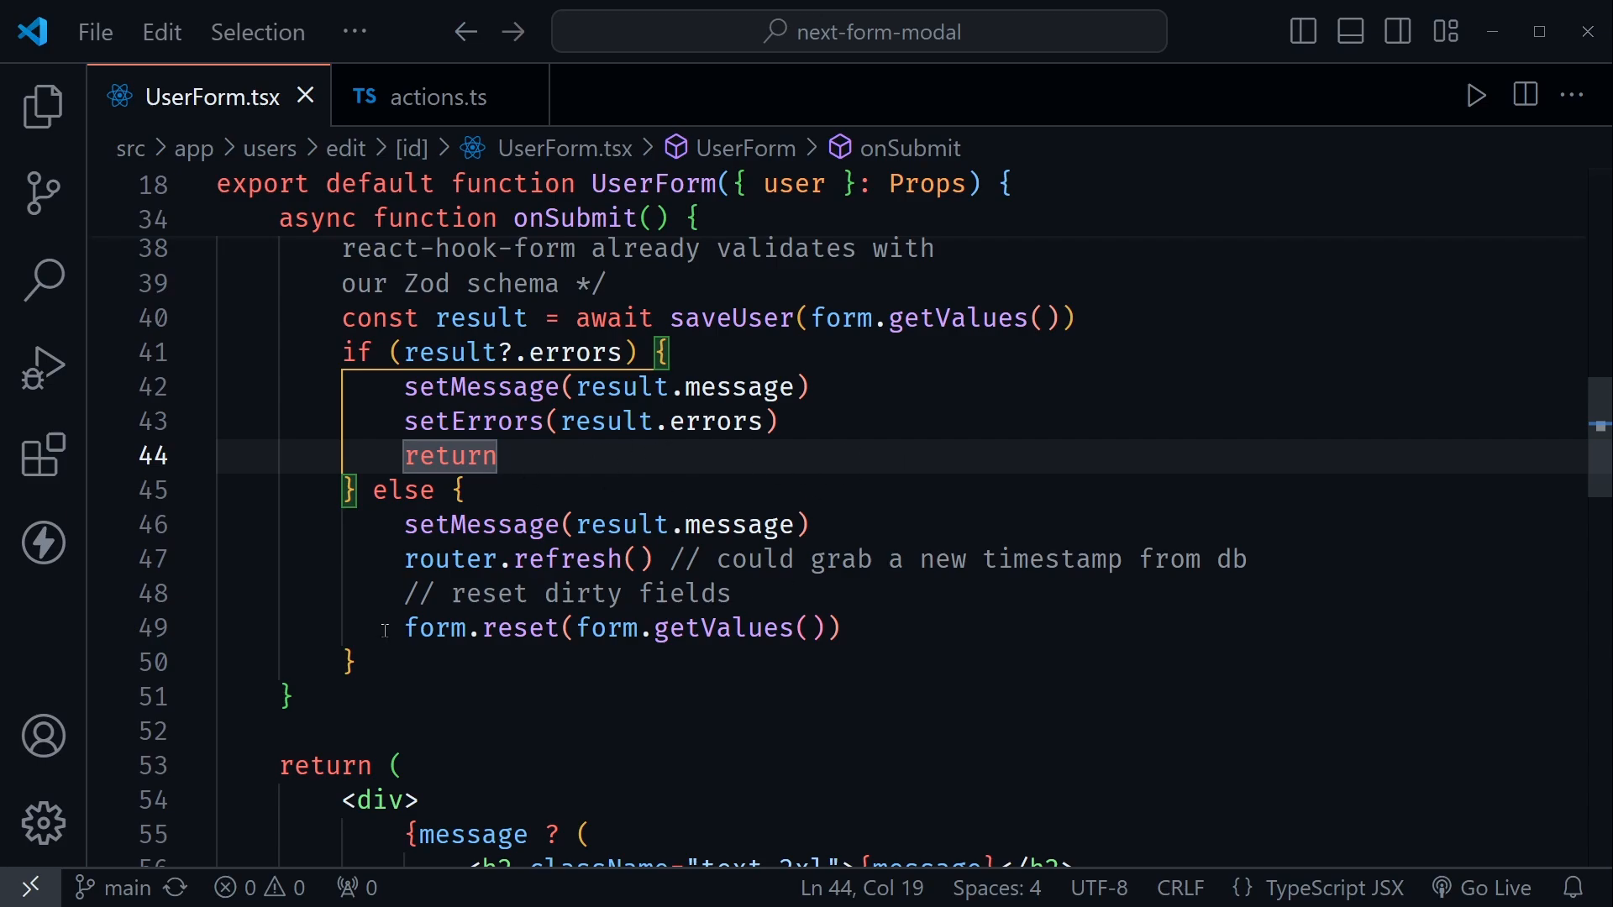
click(839, 627)
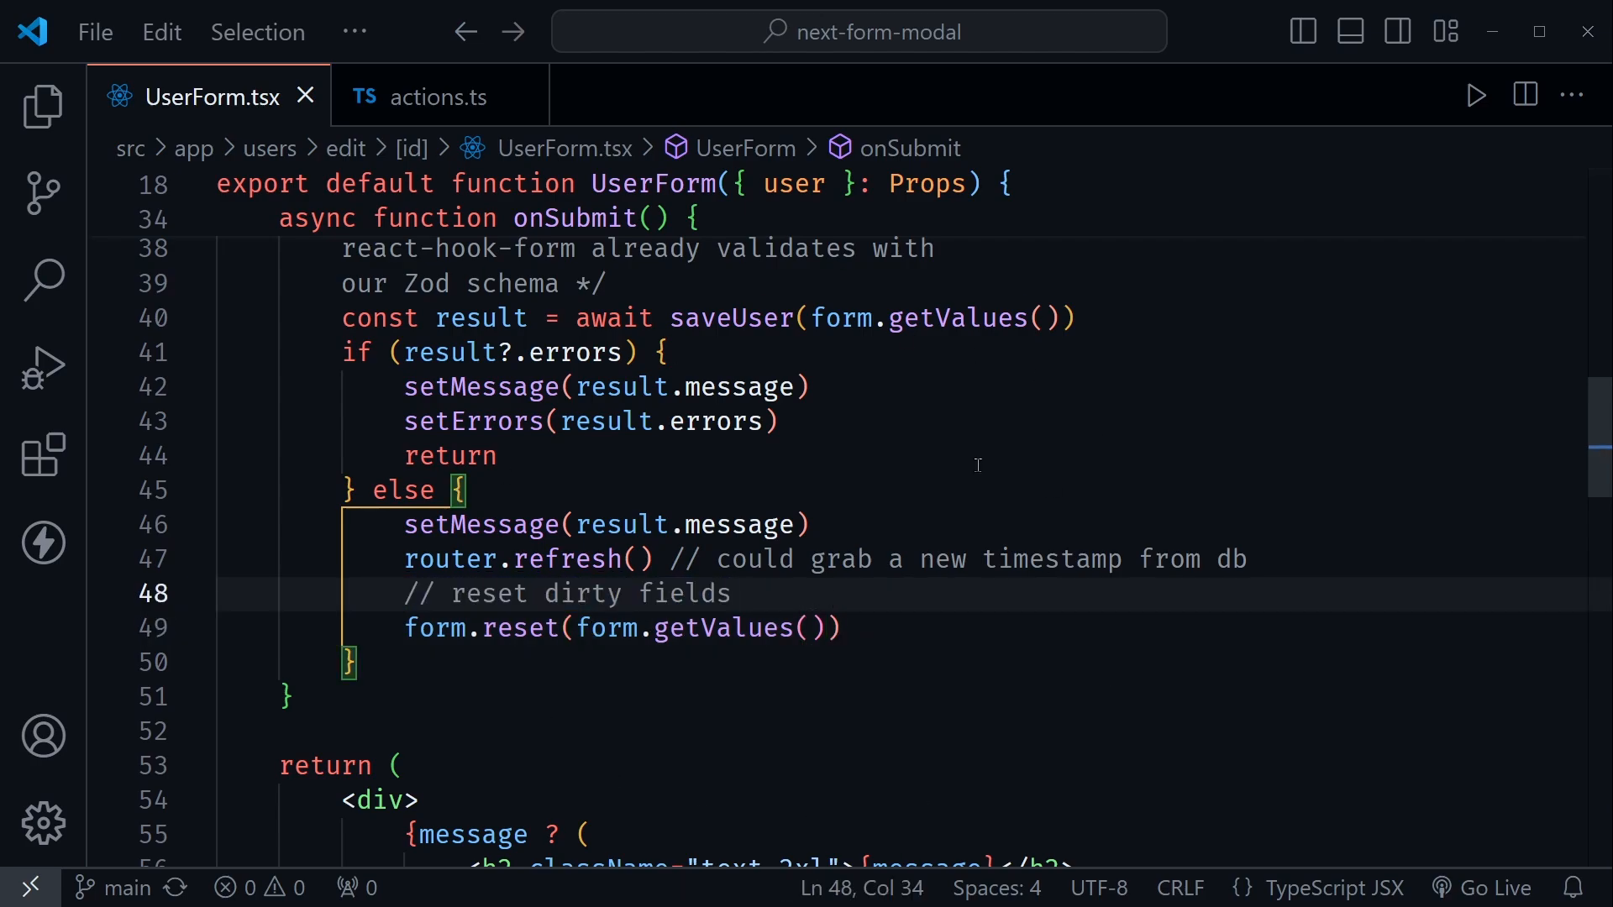
mouse_move(944, 501)
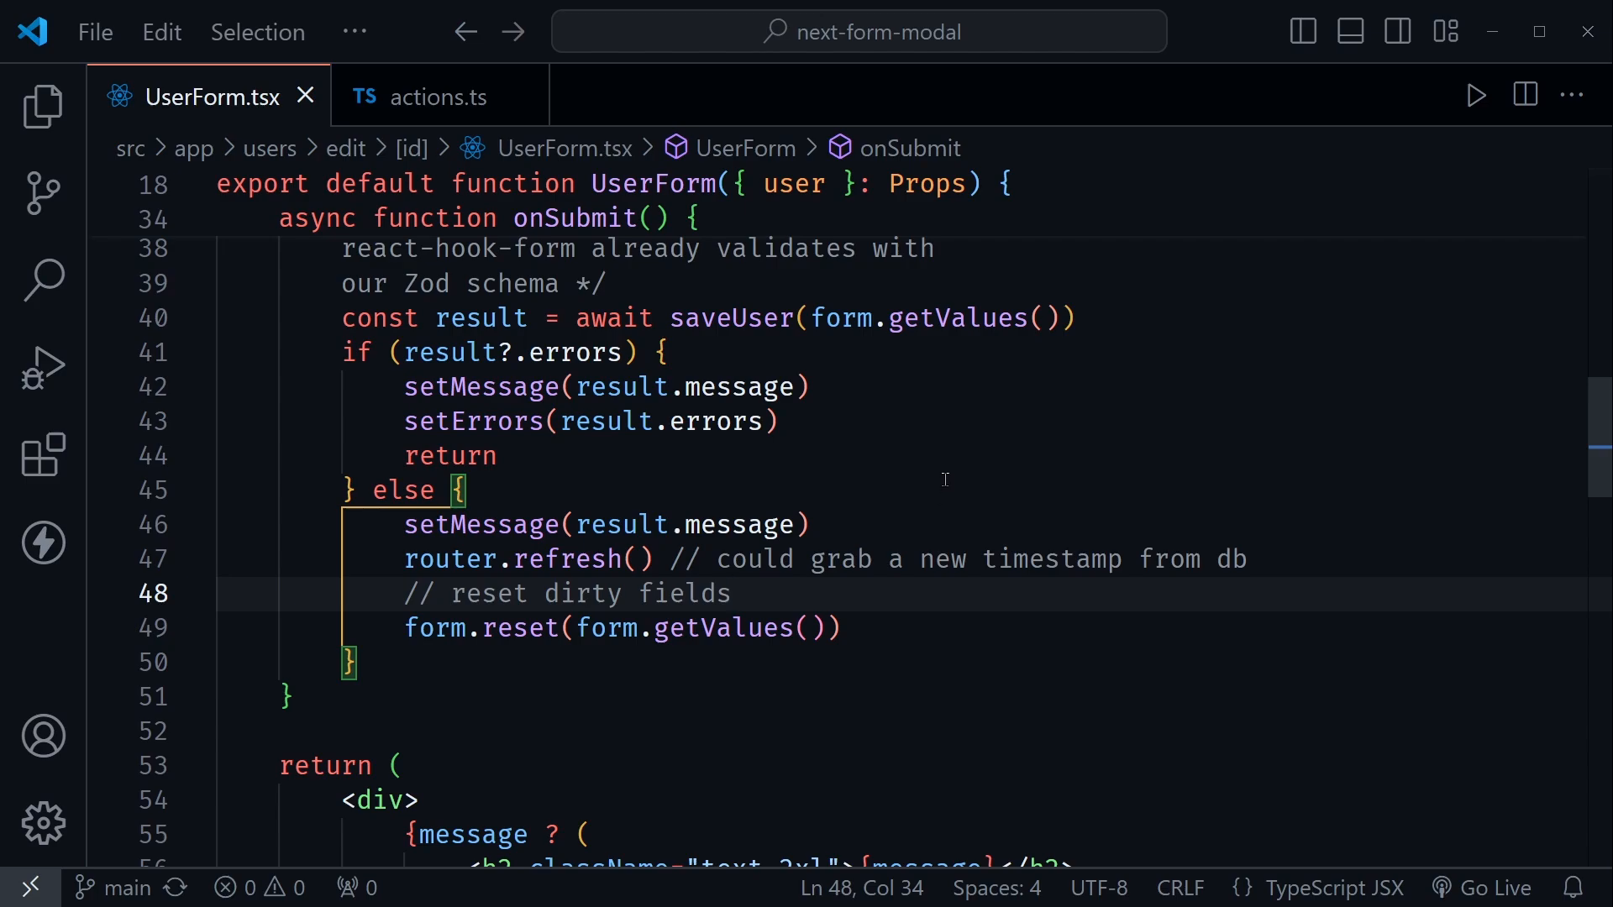
Review the rendered message and errors blocks and the message state.
scroll(down, 3)
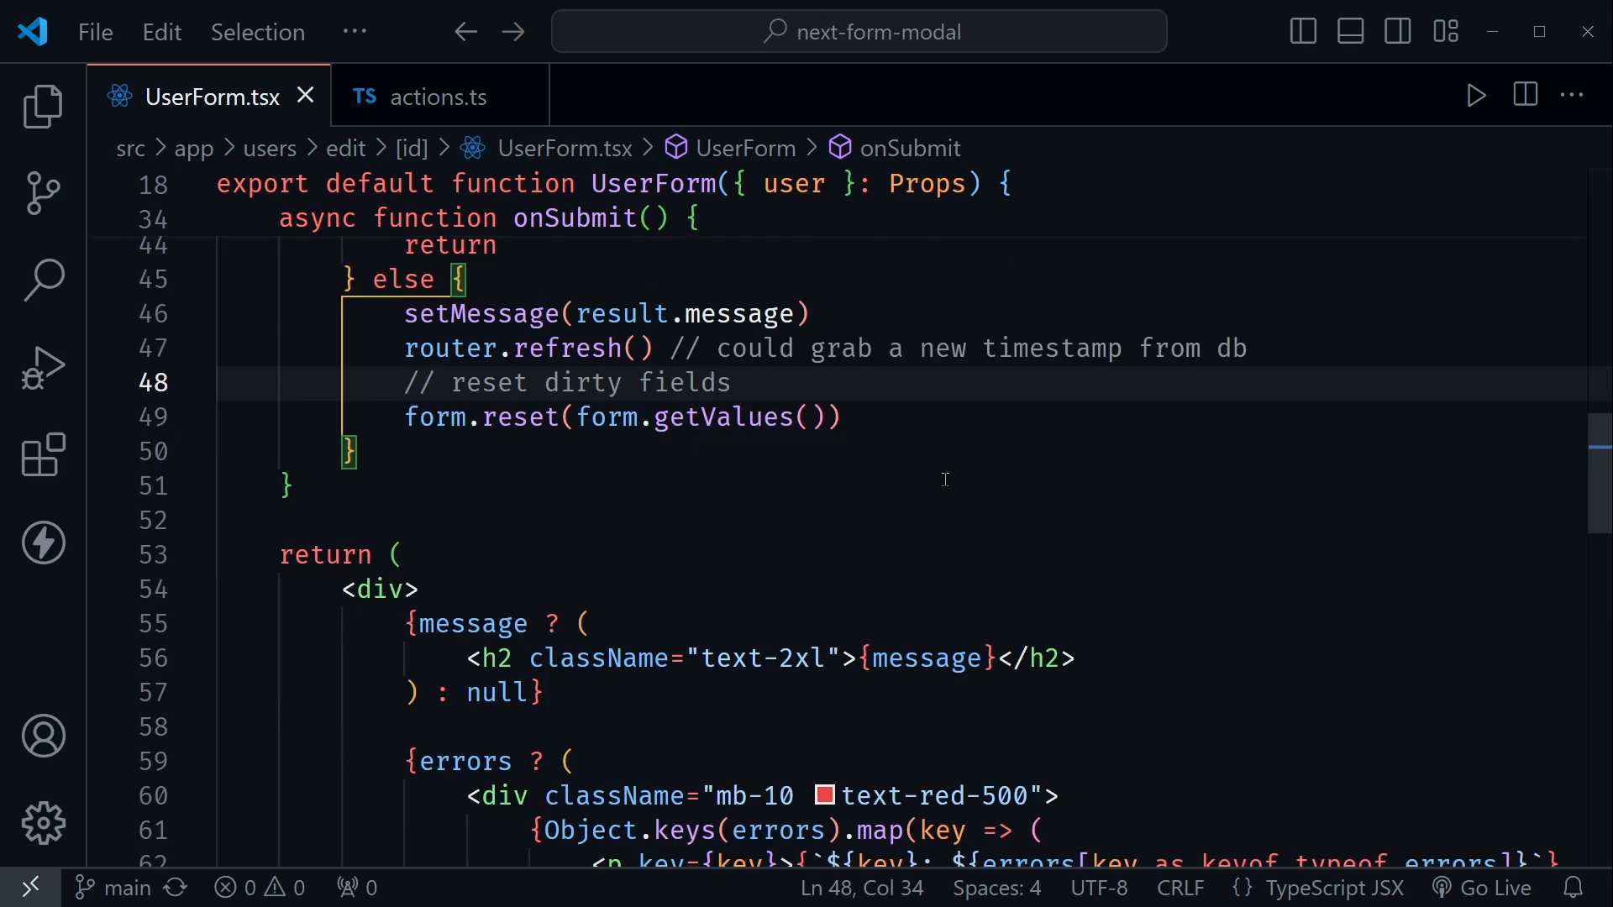
scroll(down, 3)
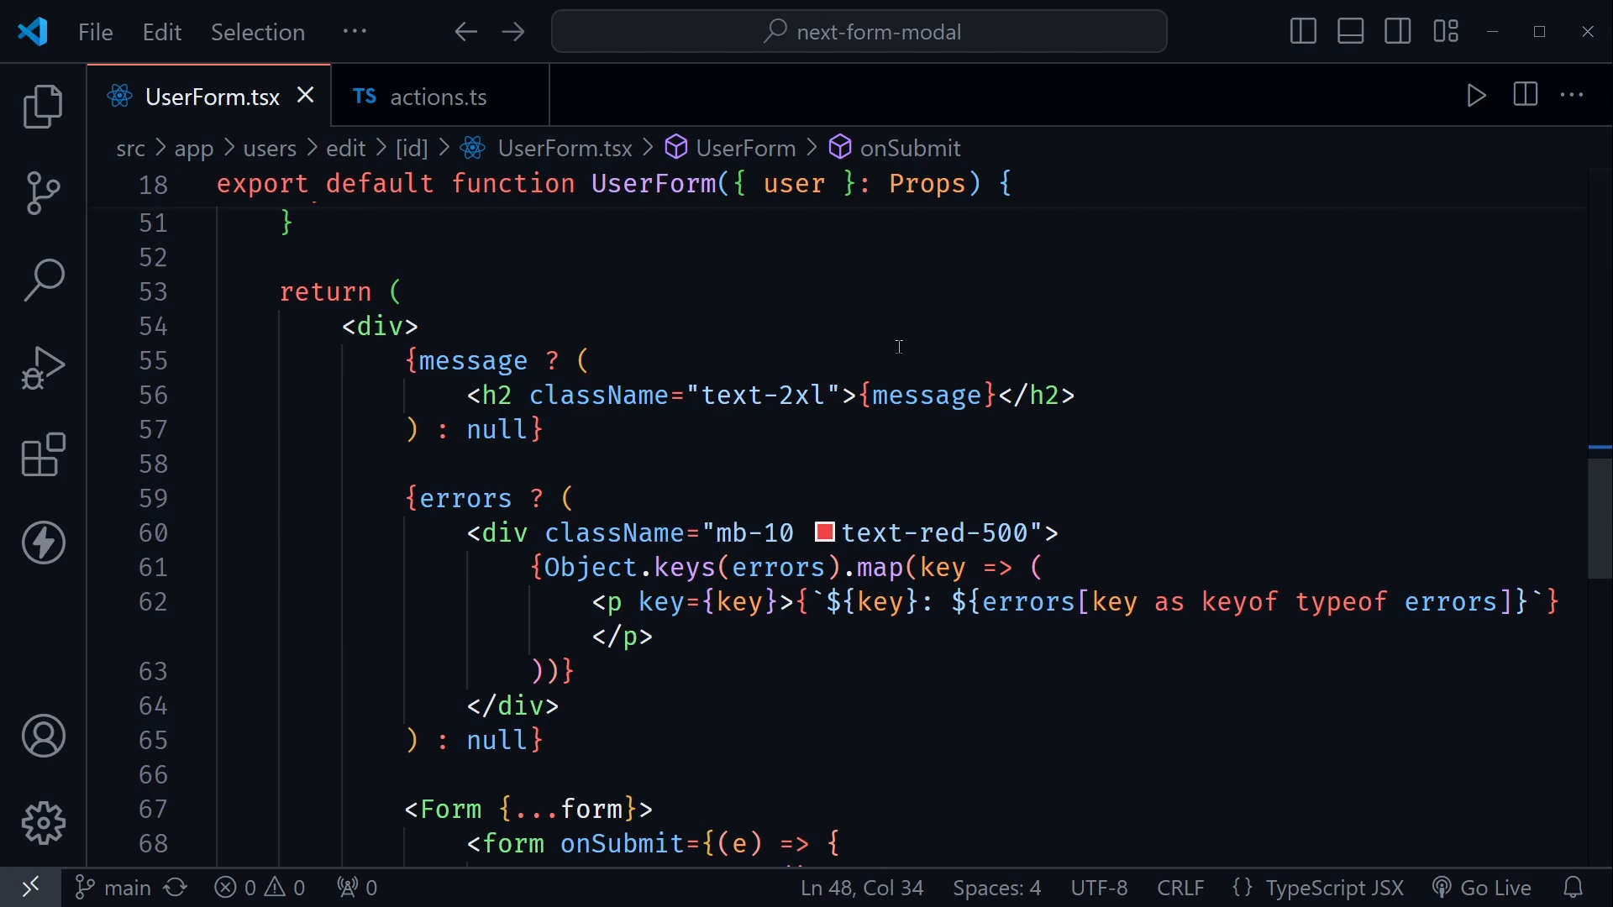
mouse_move(369, 361)
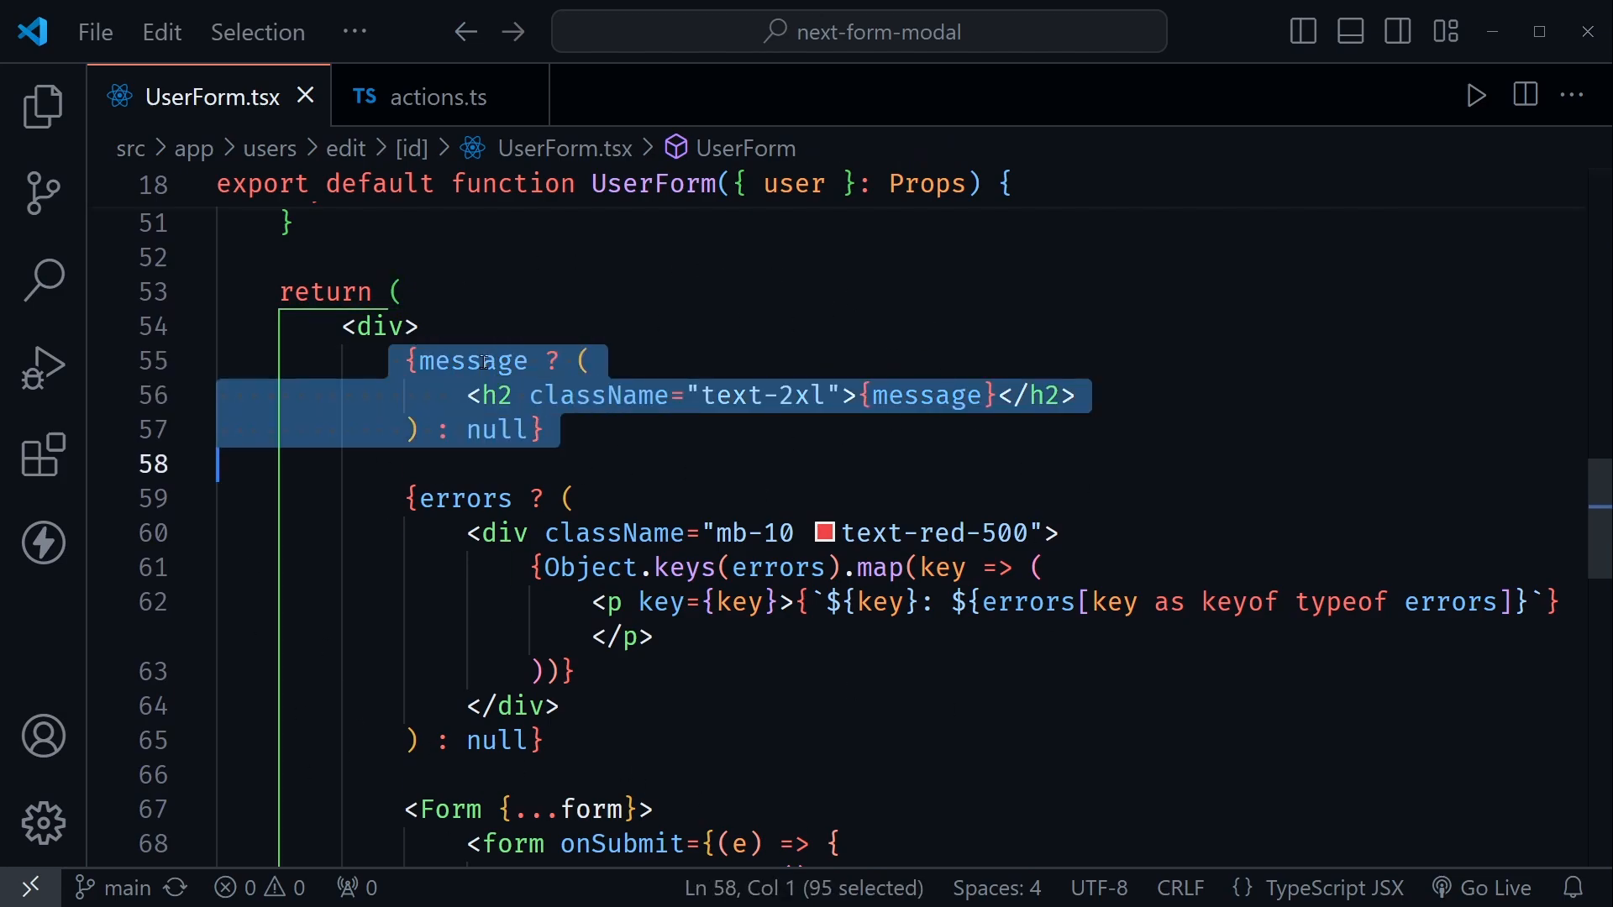
click(392, 492)
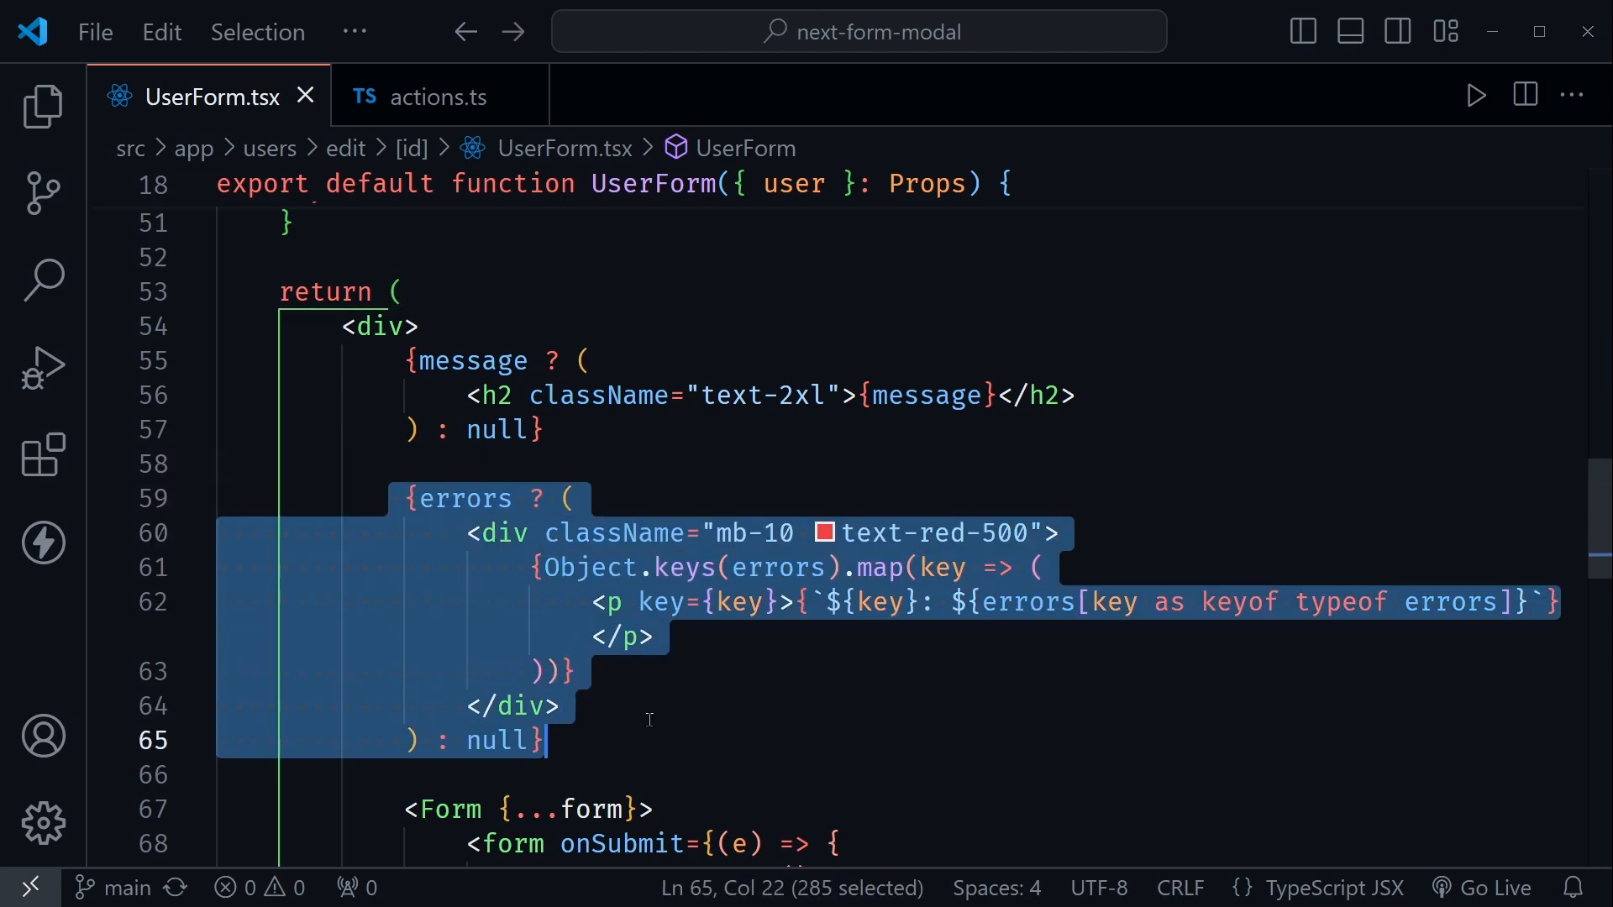
click(749, 472)
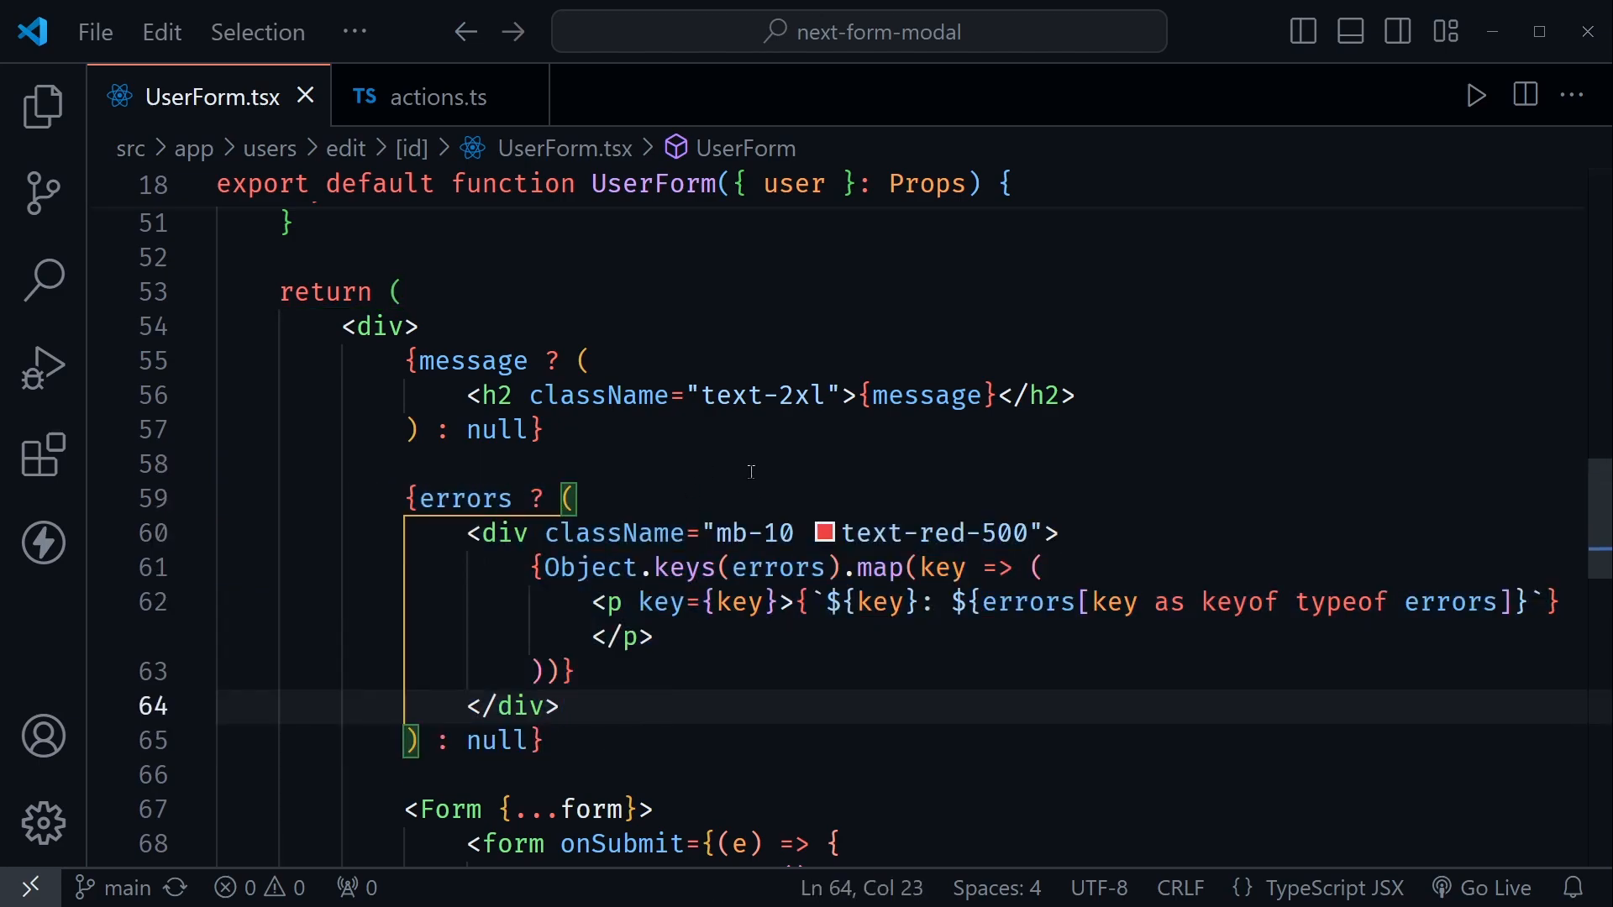
scroll(up, 3)
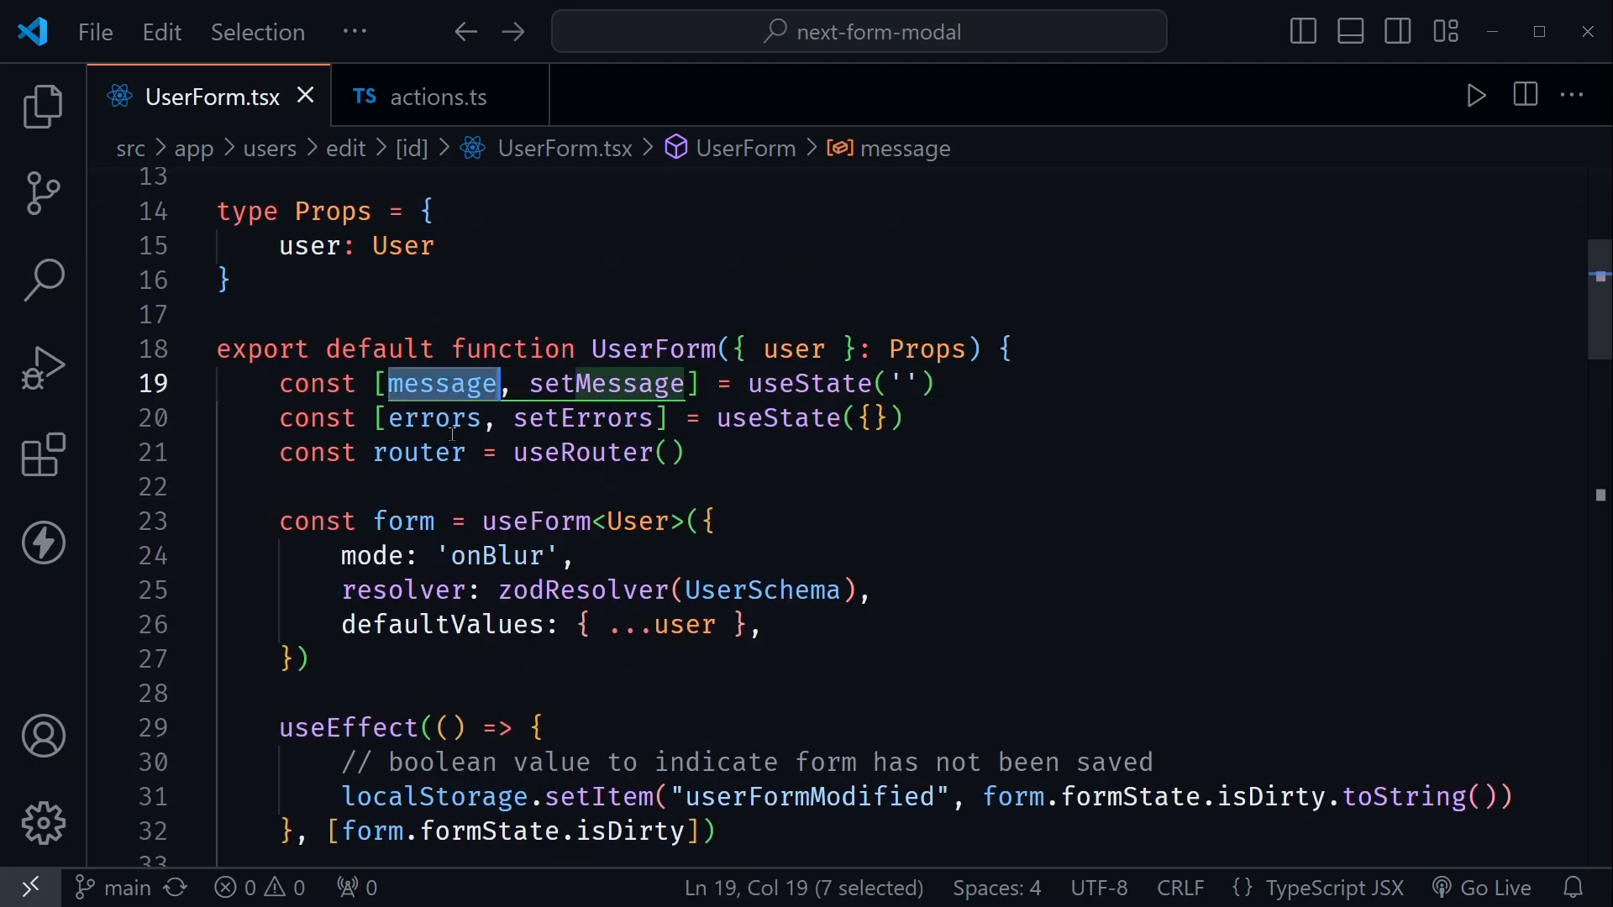
click(891, 487)
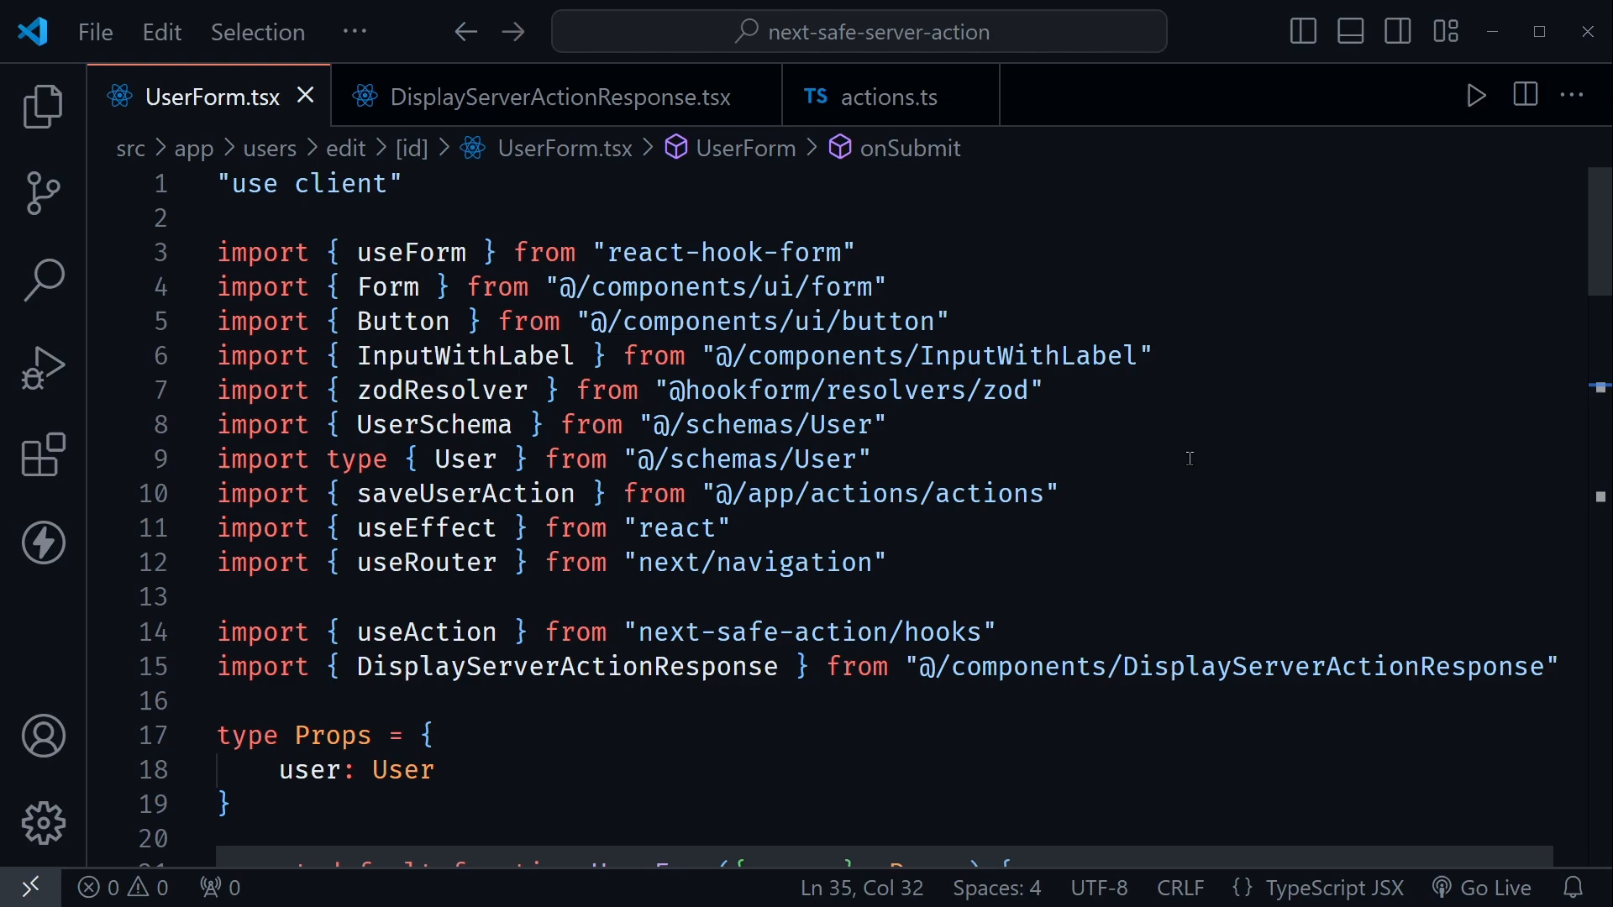
mouse_move(386, 520)
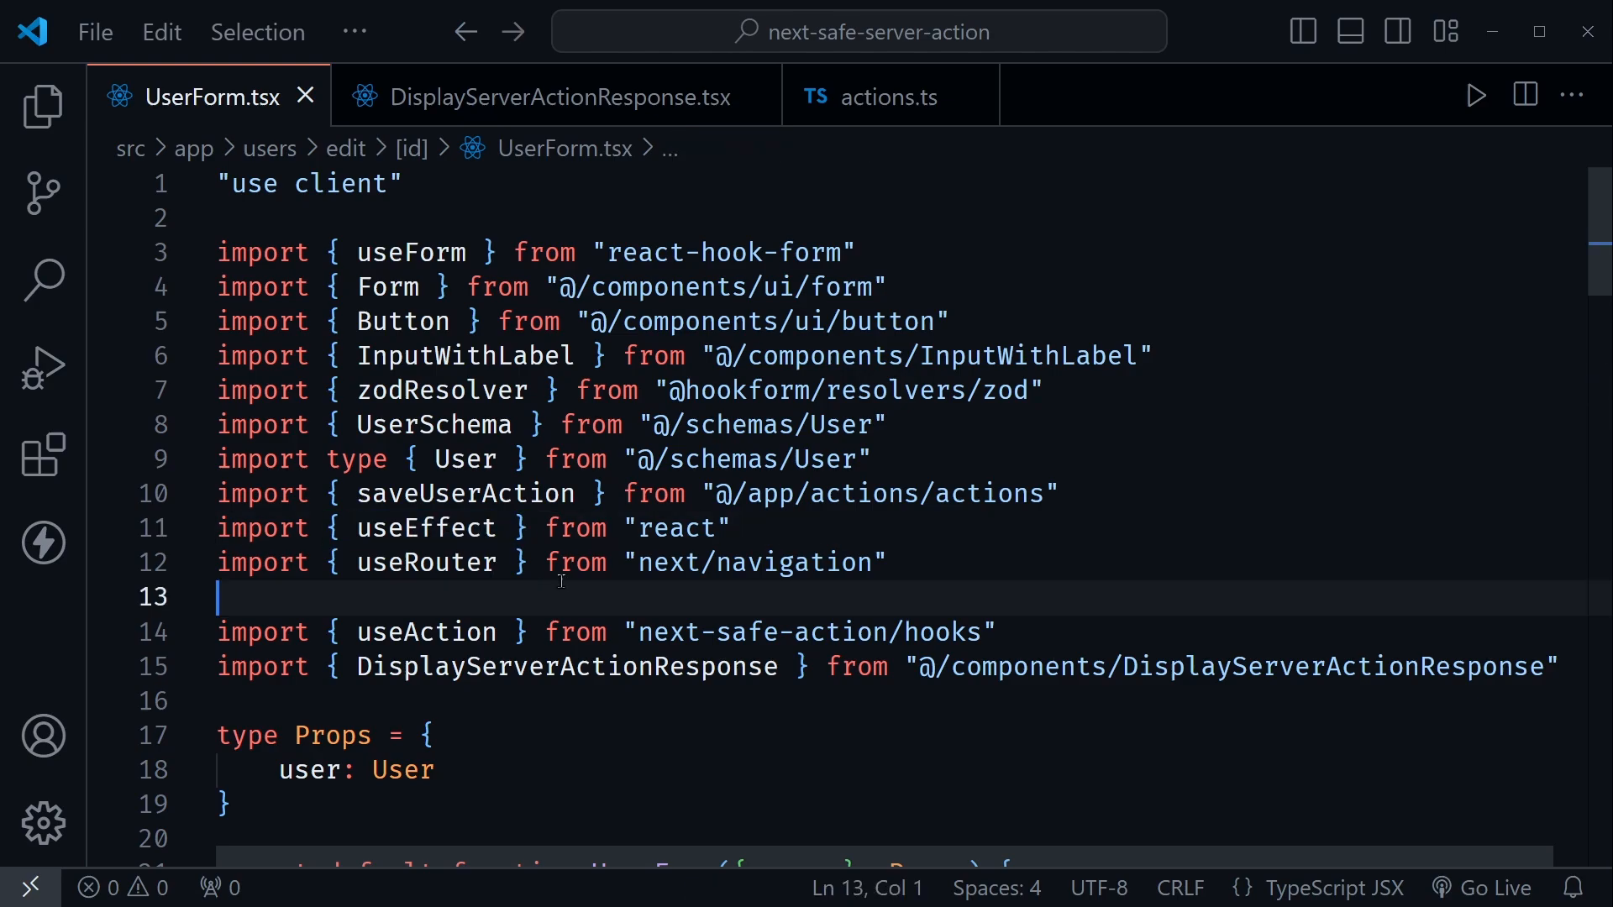
Point out the DisplayServerActionResponse import in the refactored UserForm.tsx.
double_click(425, 632)
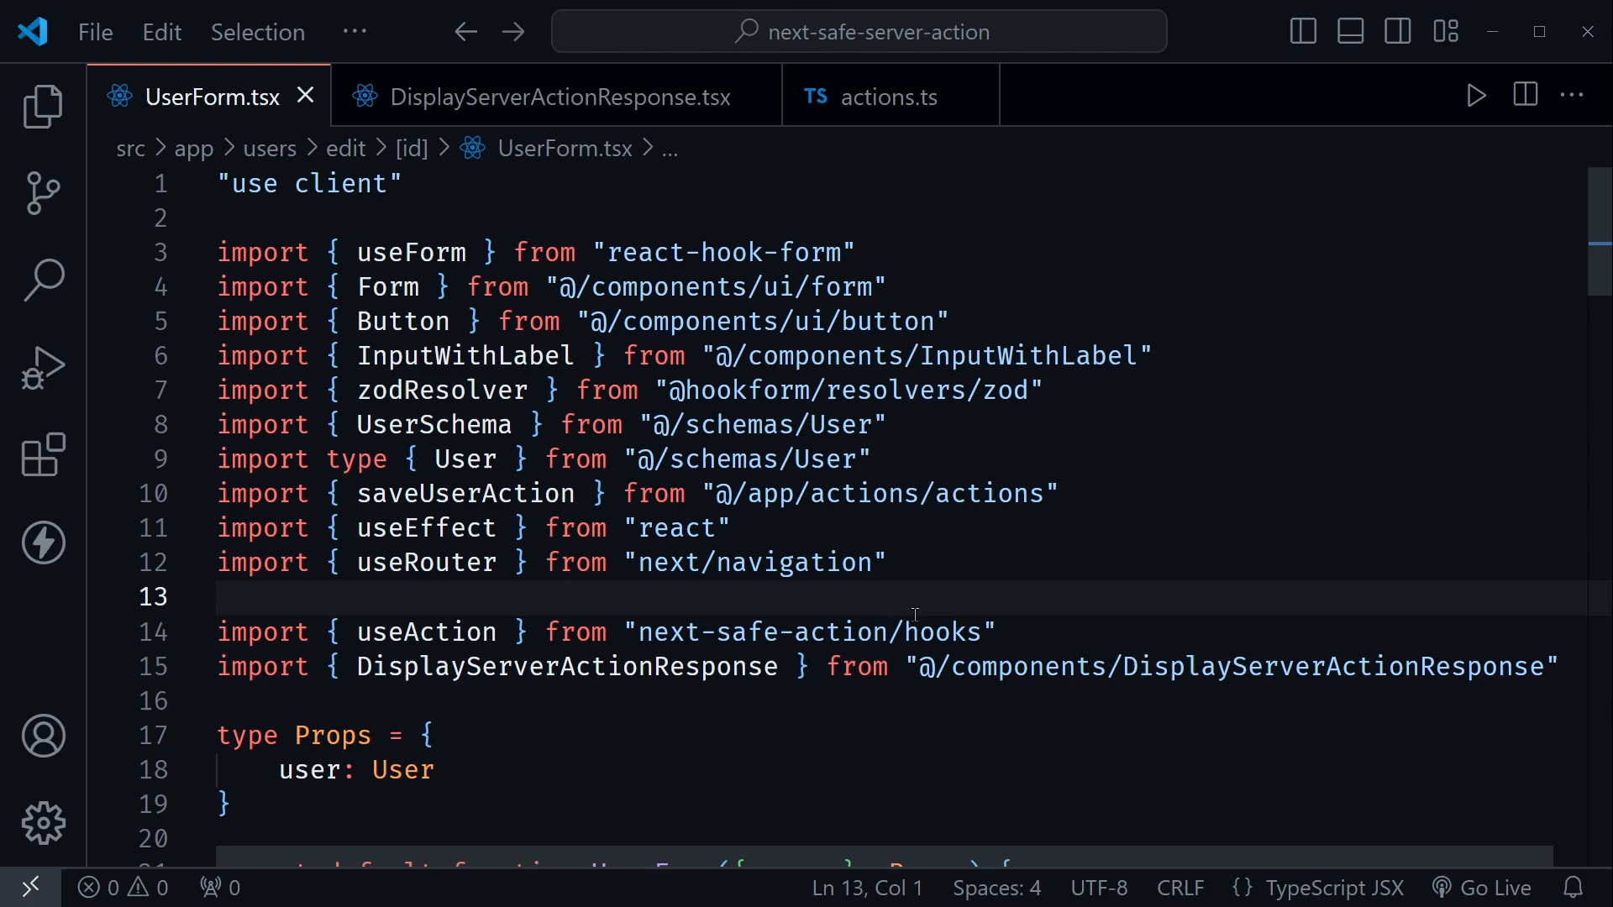
click(890, 562)
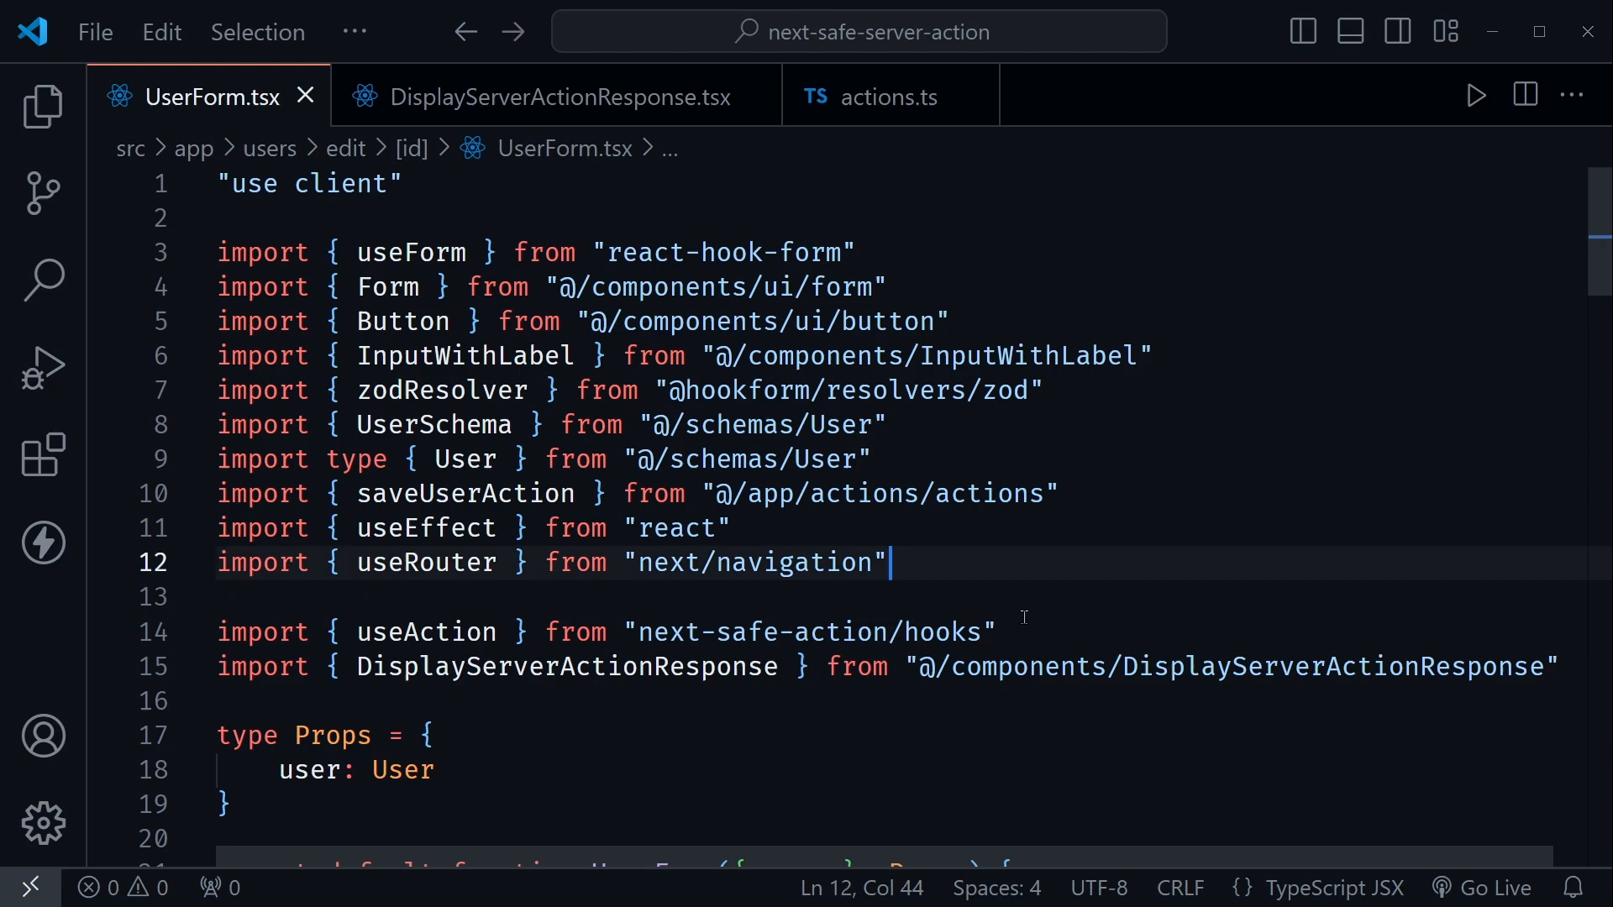
mouse_move(679, 694)
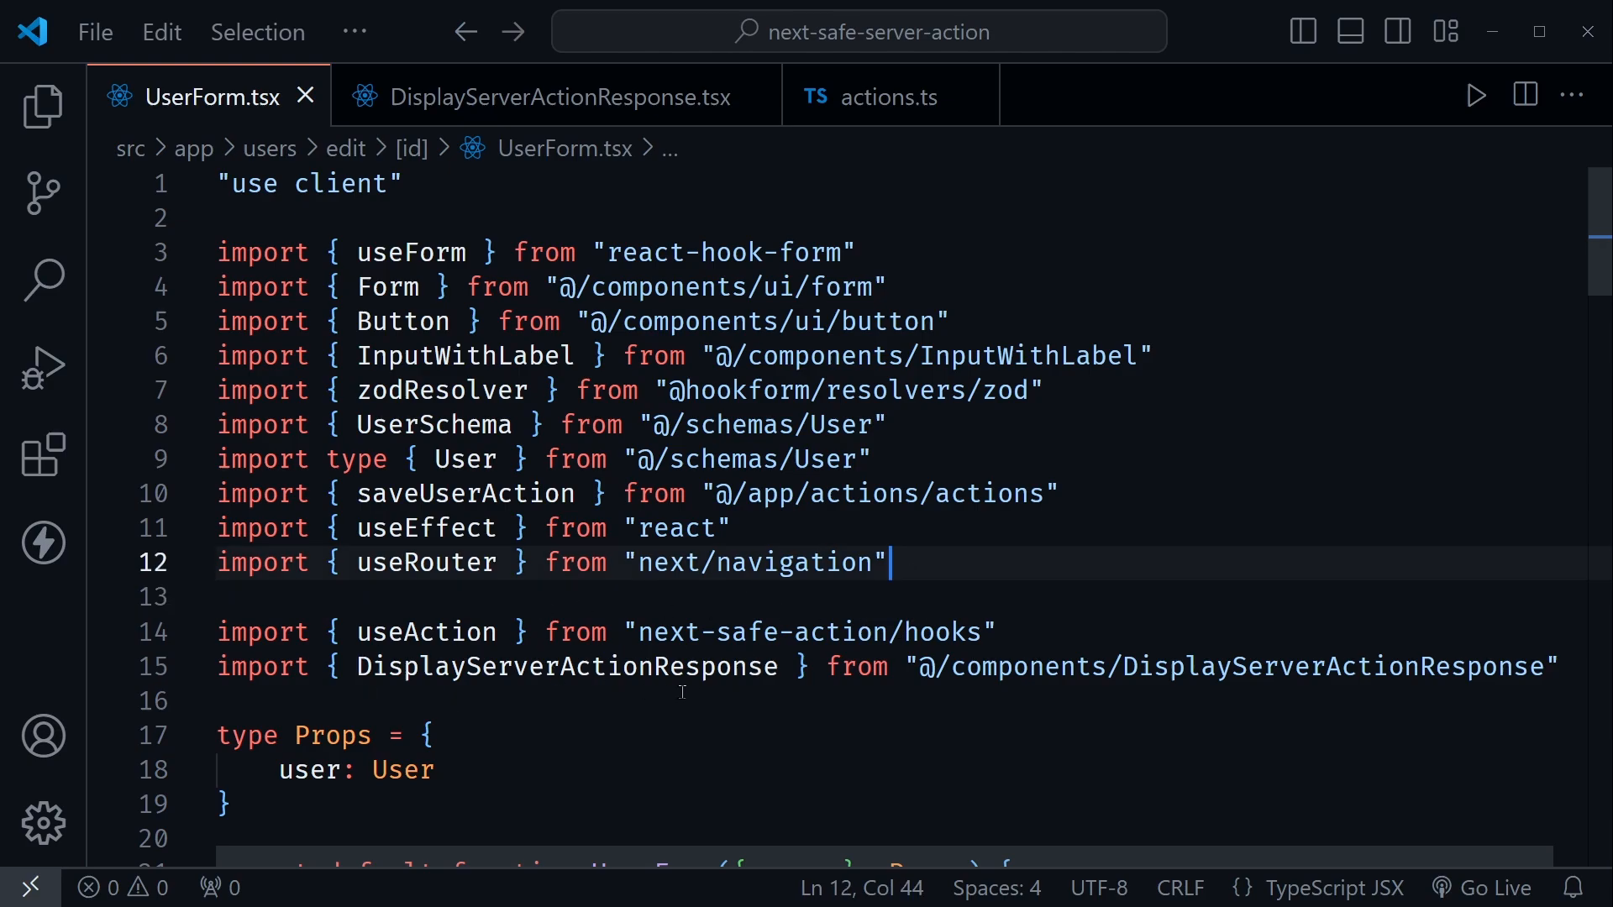
double_click(566, 667)
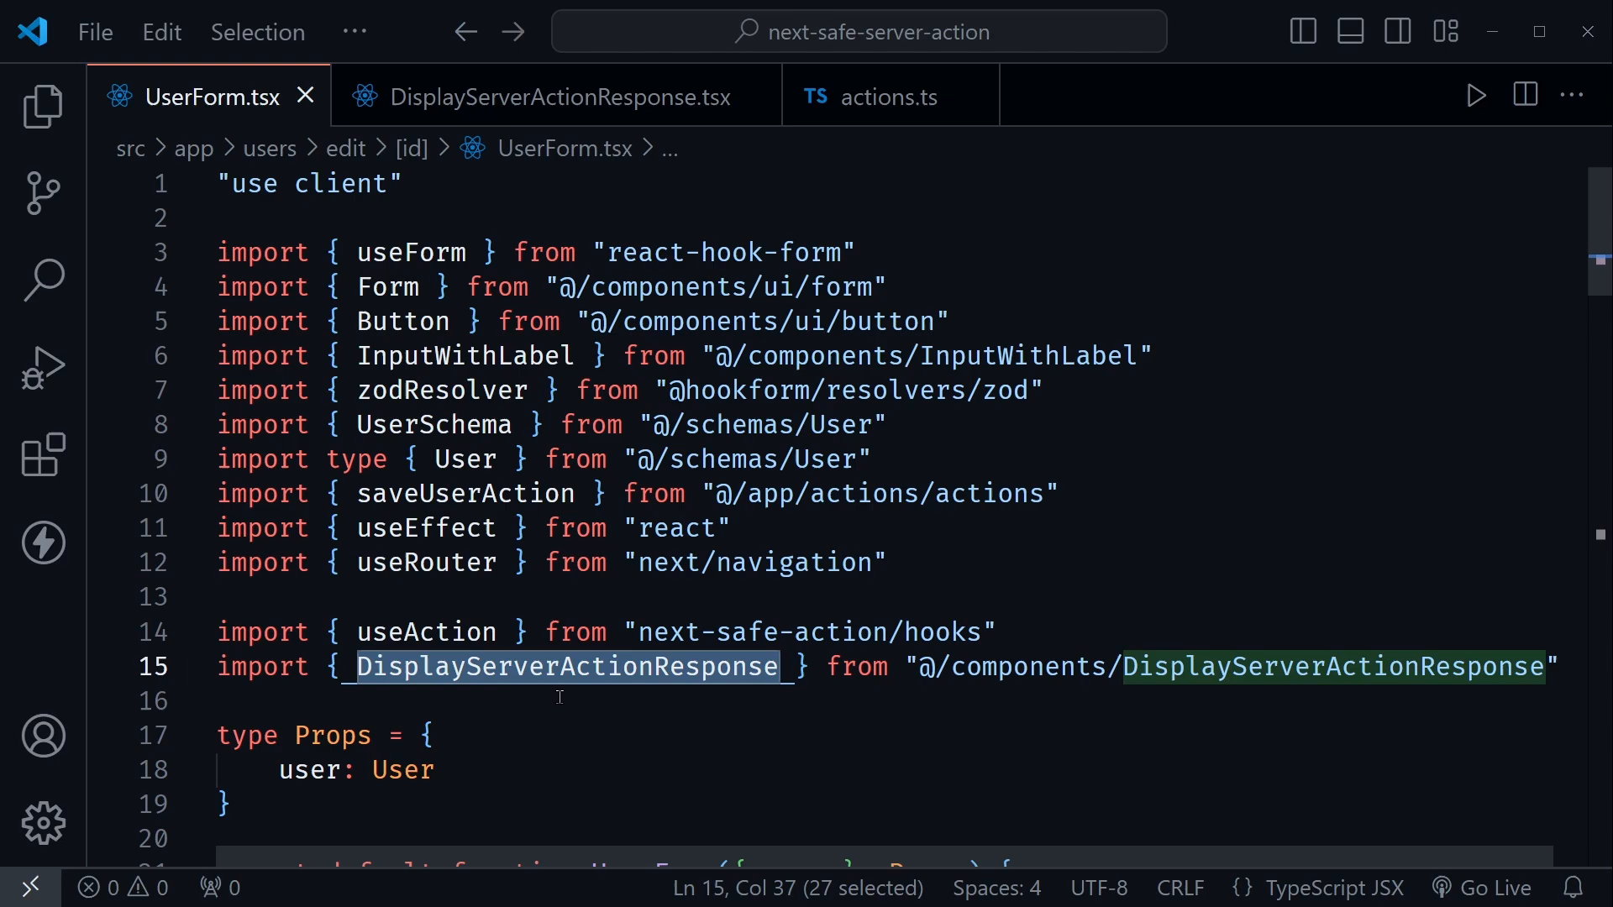
click(544, 700)
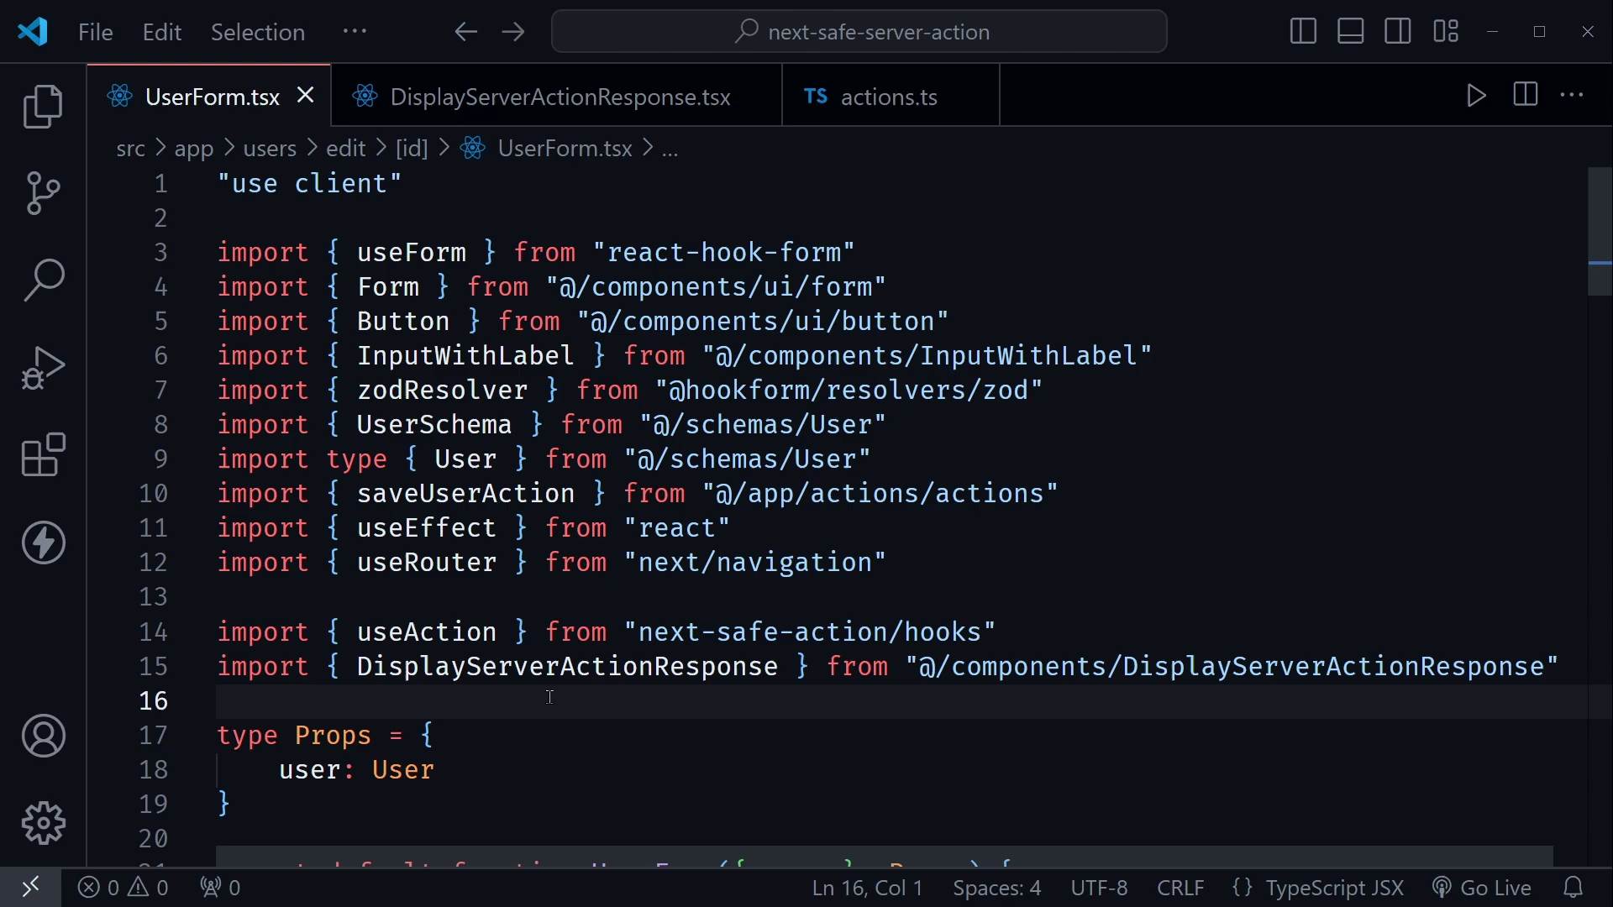
double_click(565, 667)
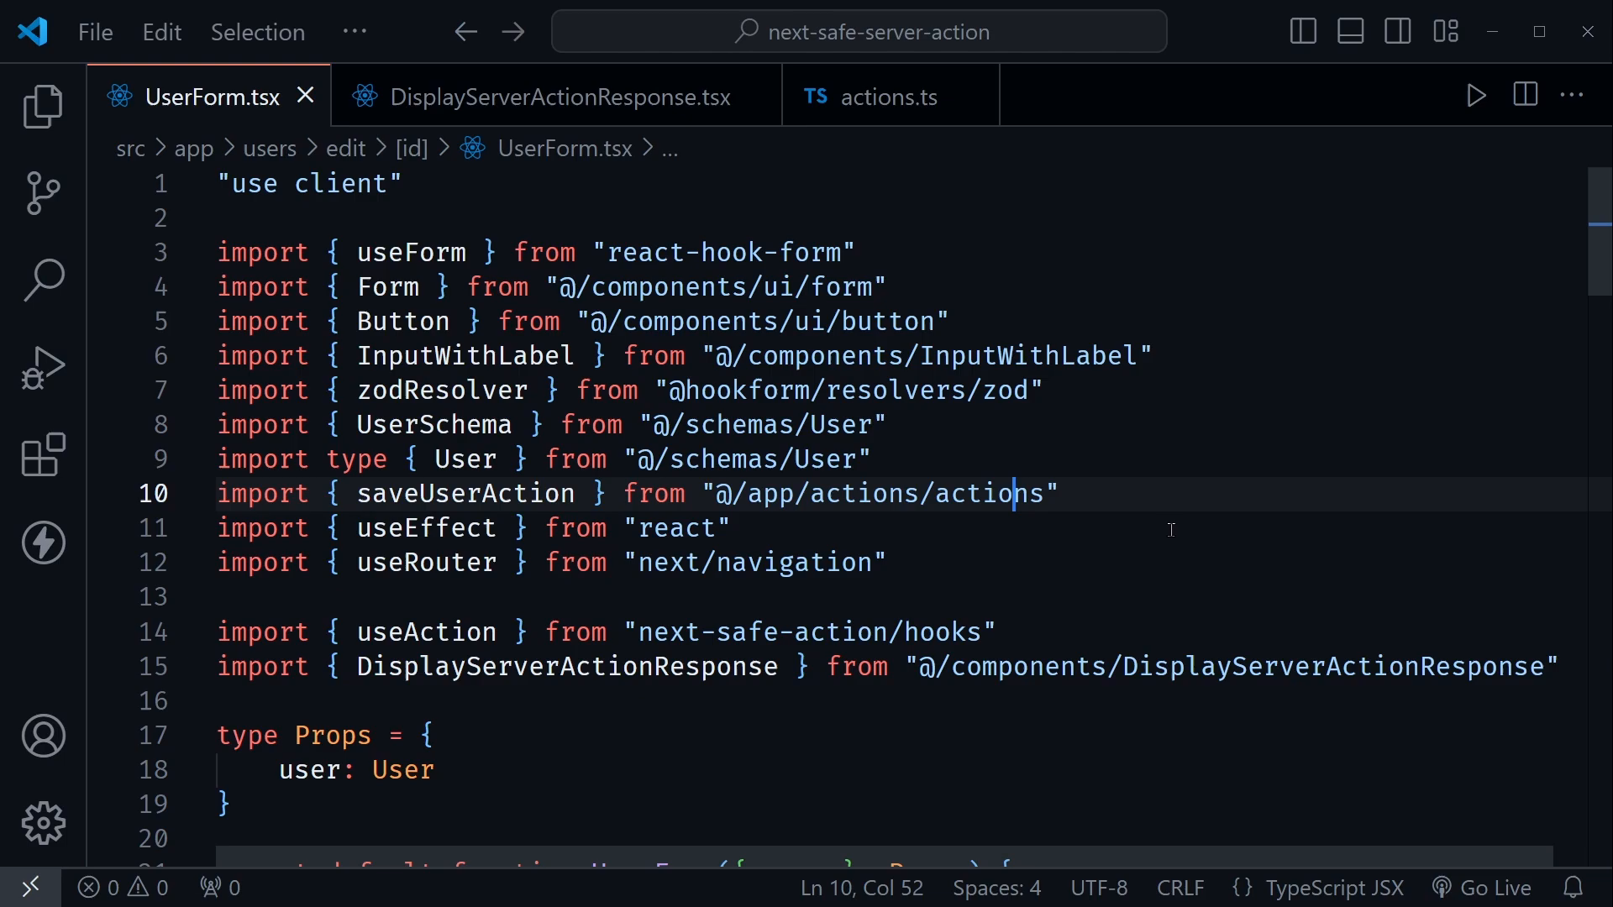
scroll(down, 3)
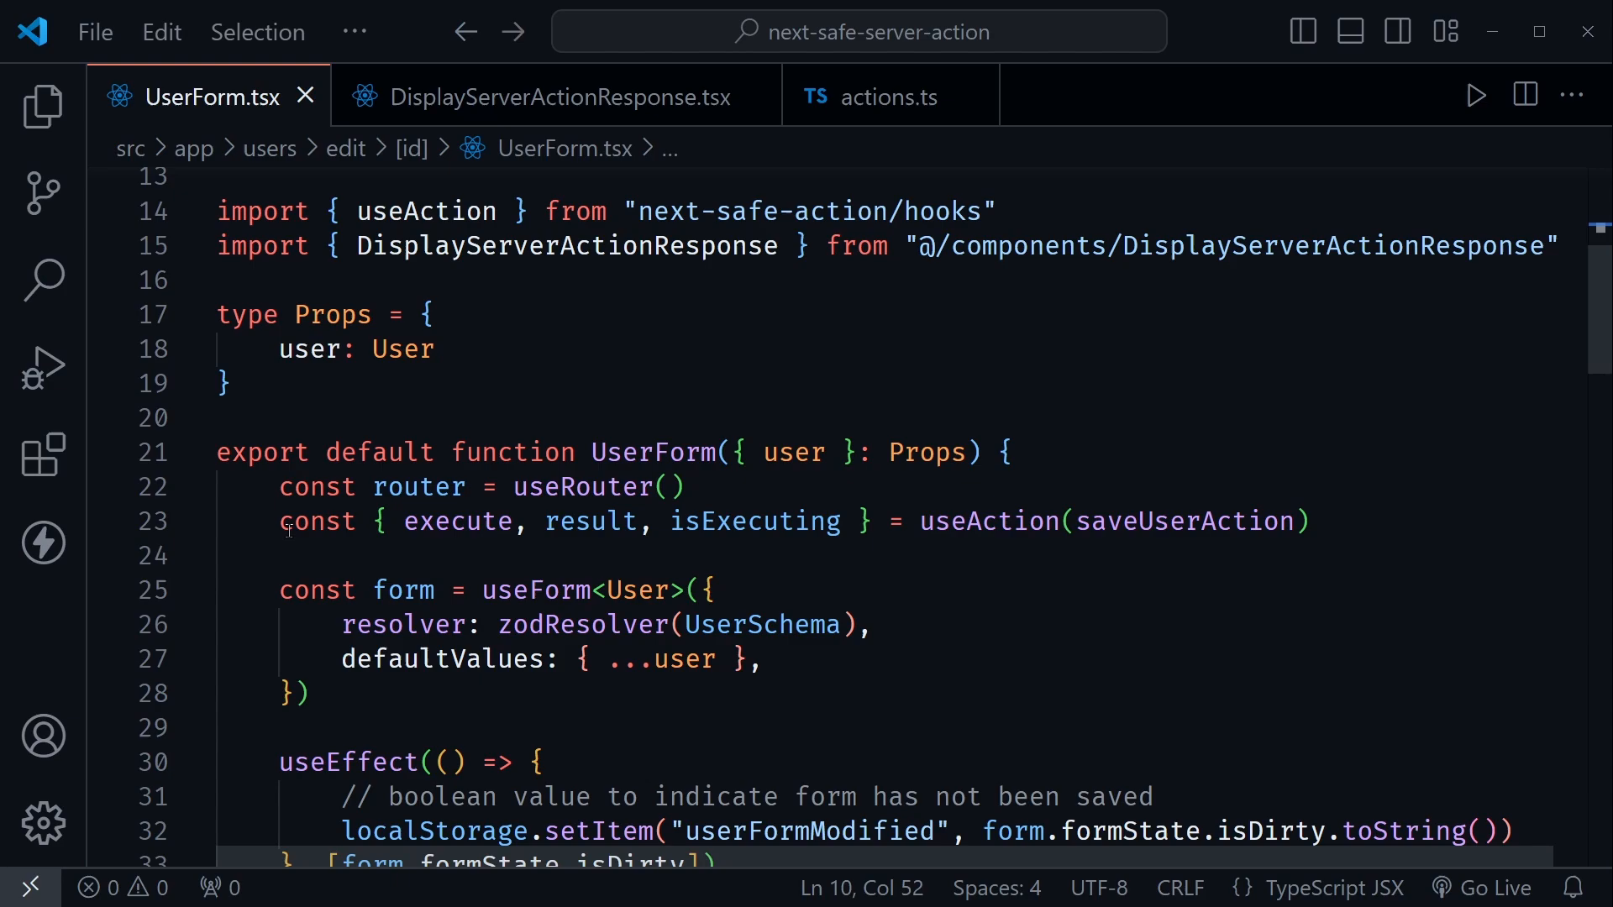
Highlight execute, result and isExecuting returned by the useAction call on line 23.
double_click(457, 520)
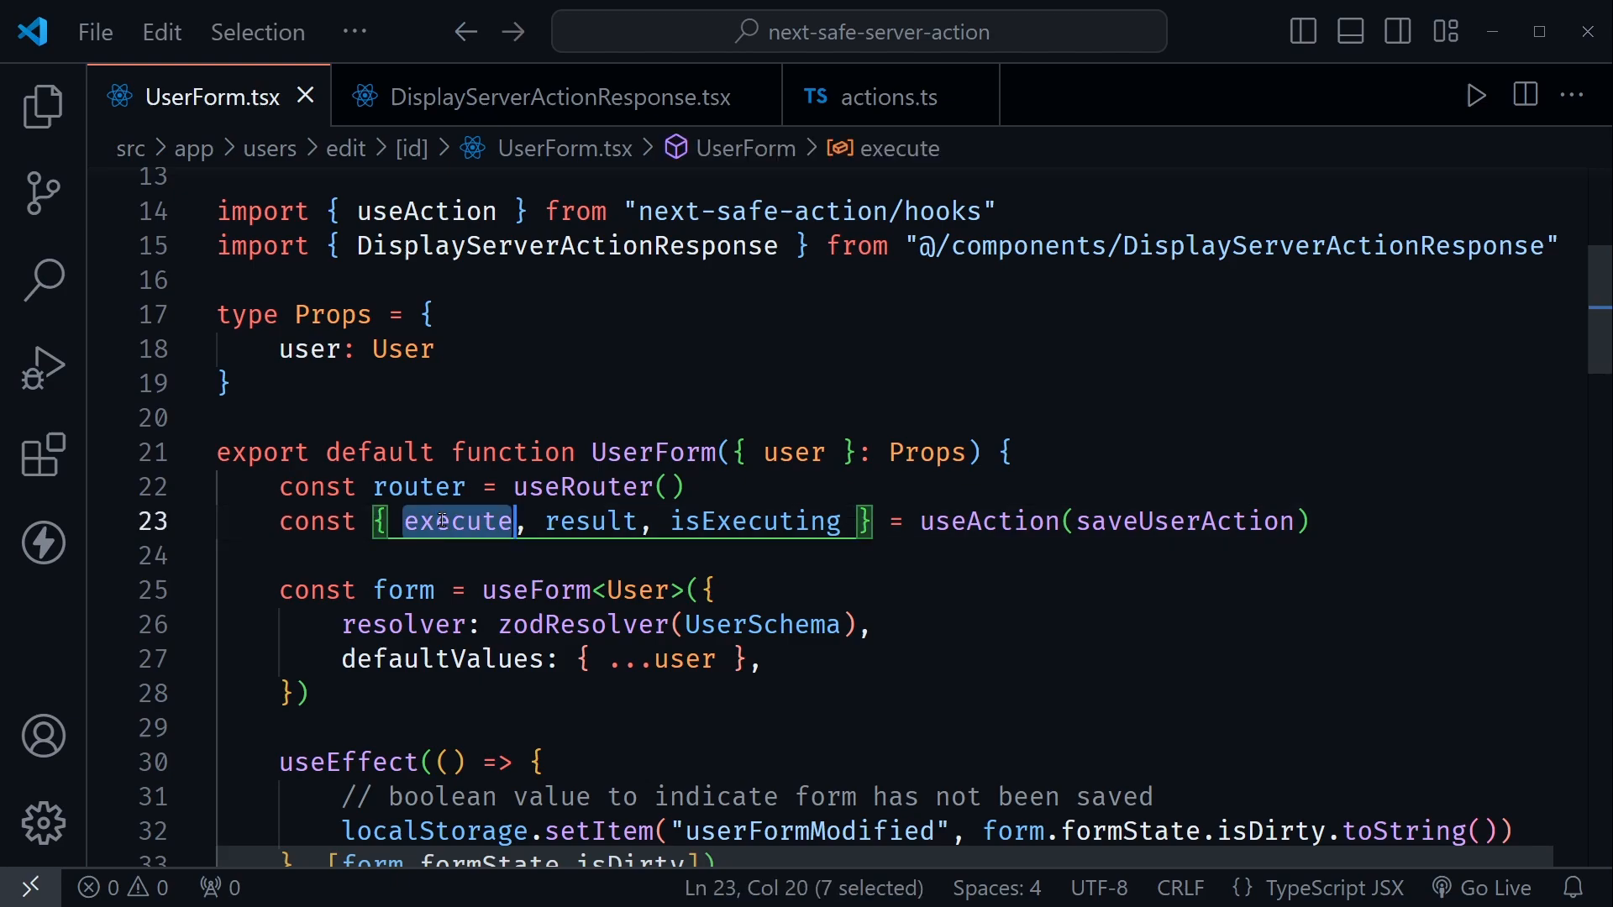
double_click(588, 521)
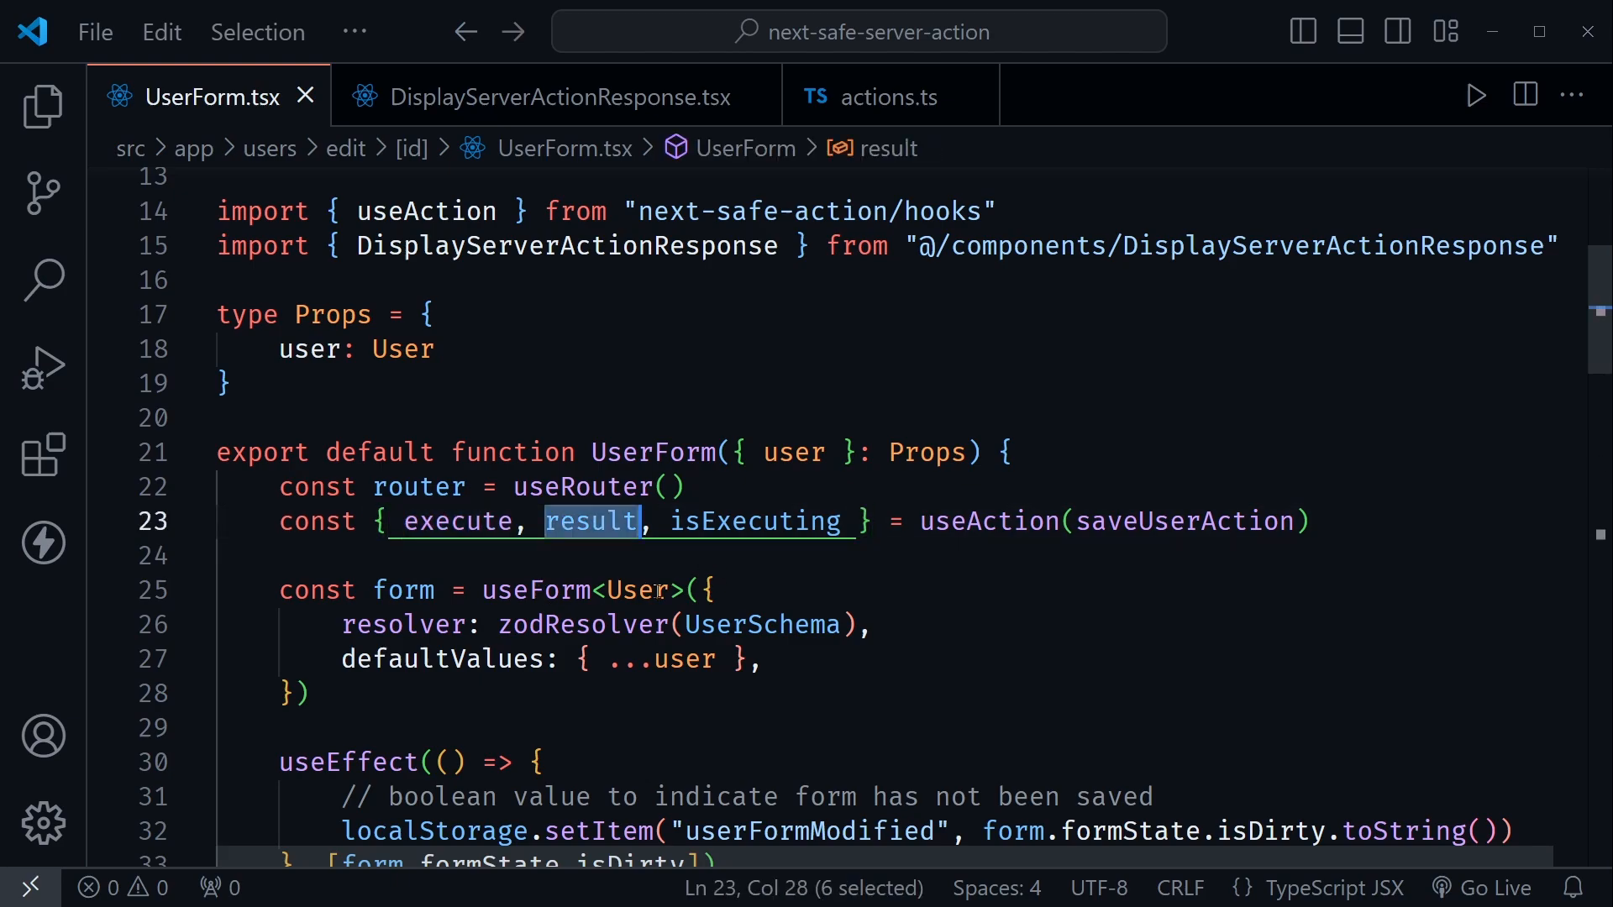
double_click(756, 521)
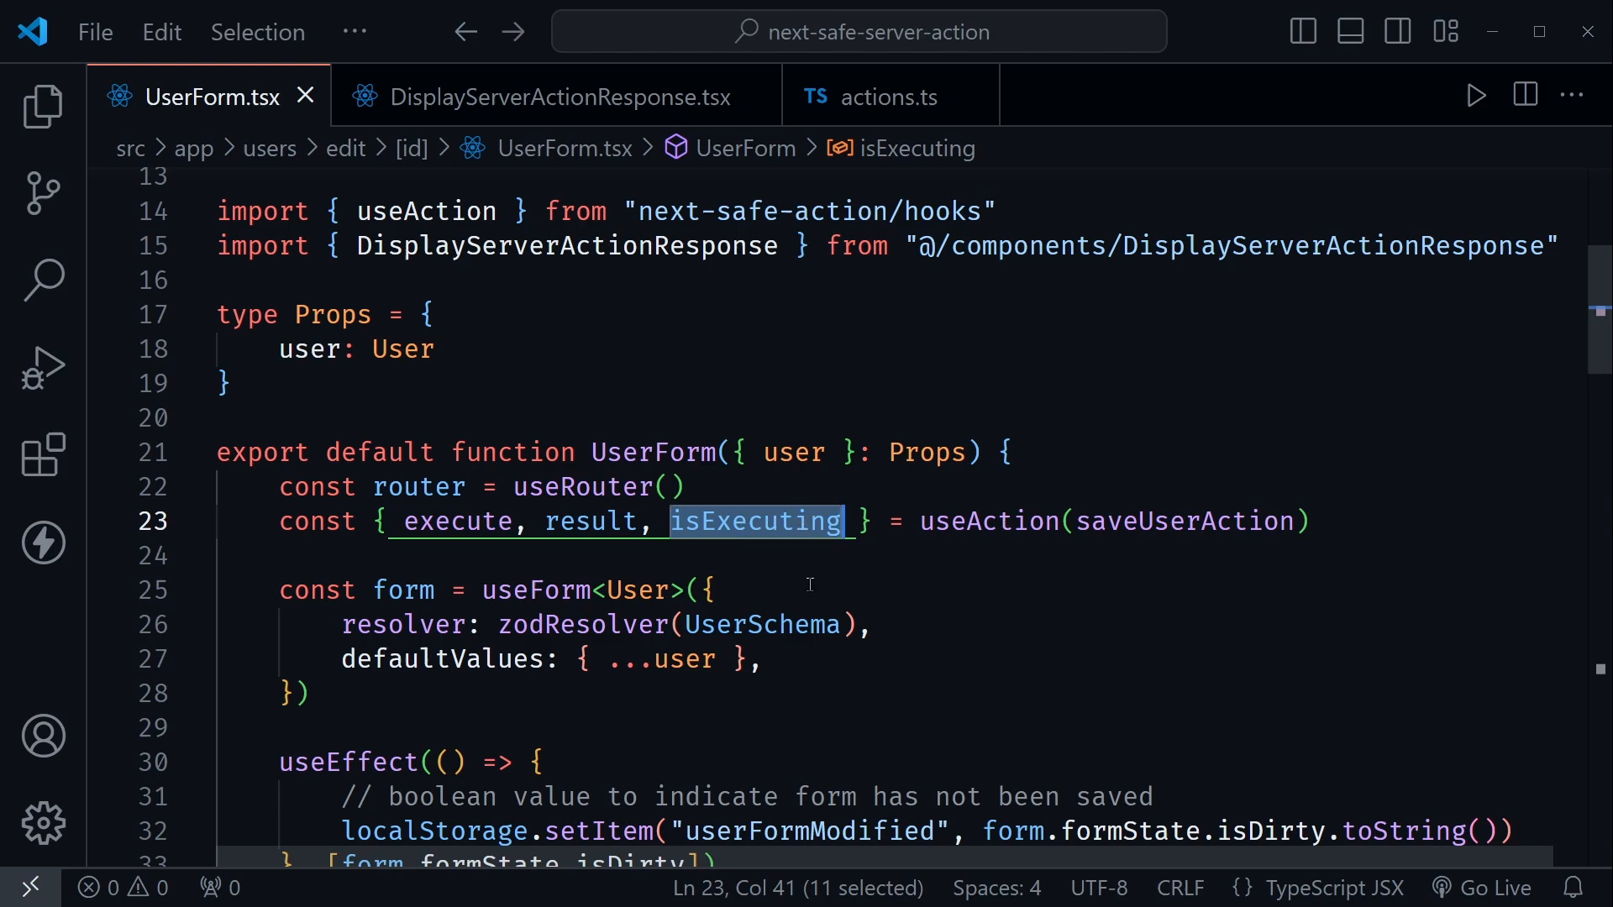
double_click(990, 521)
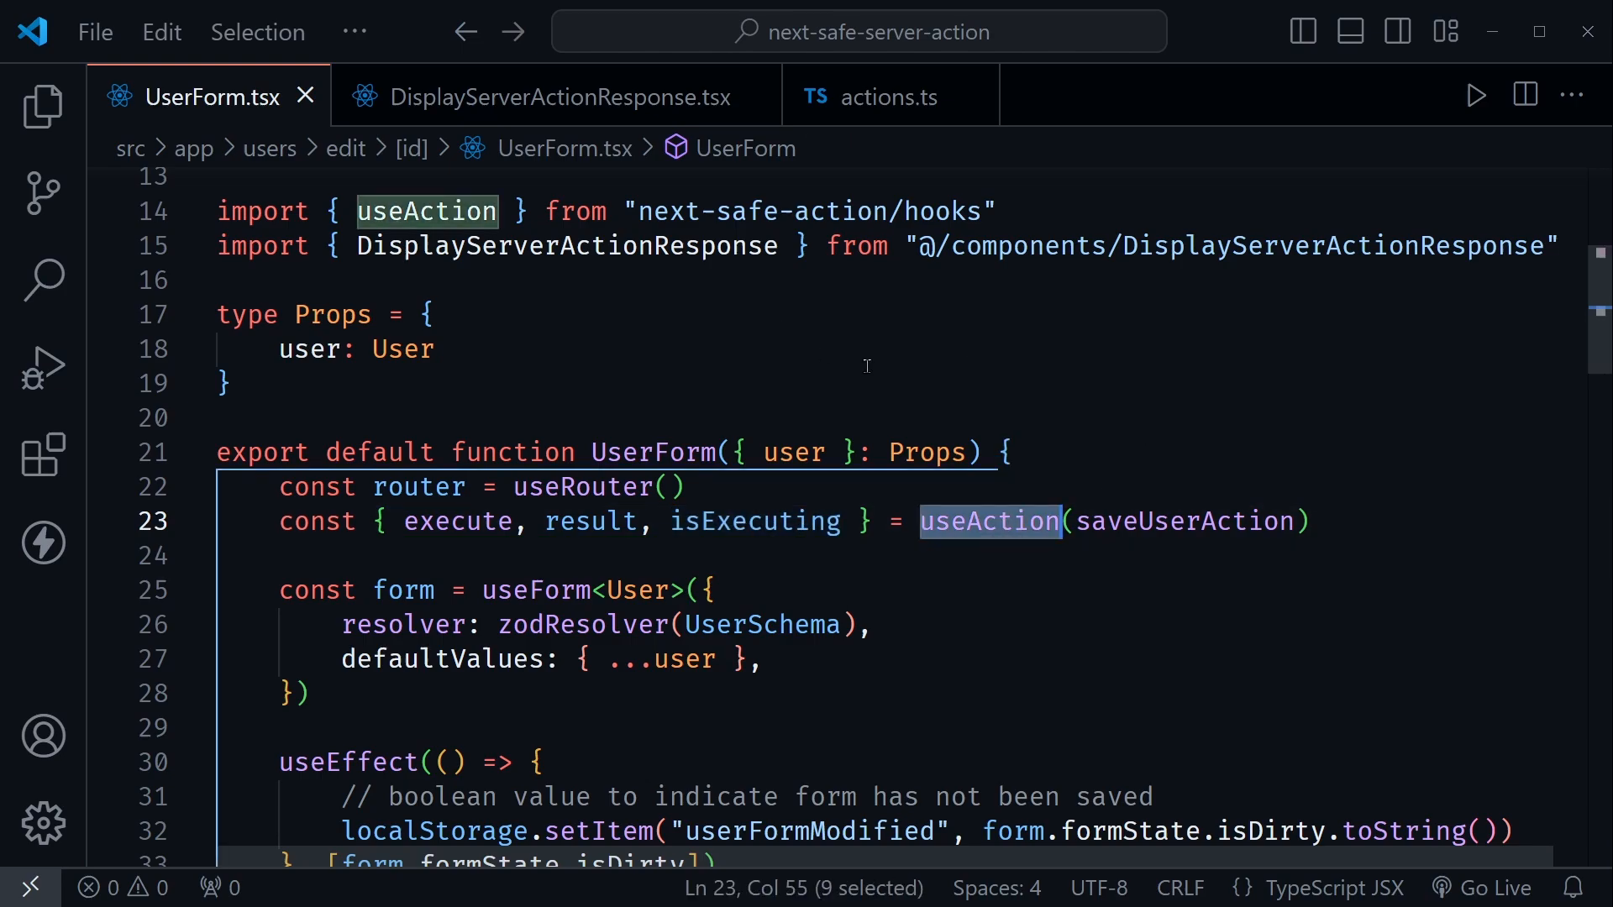
double_click(1184, 521)
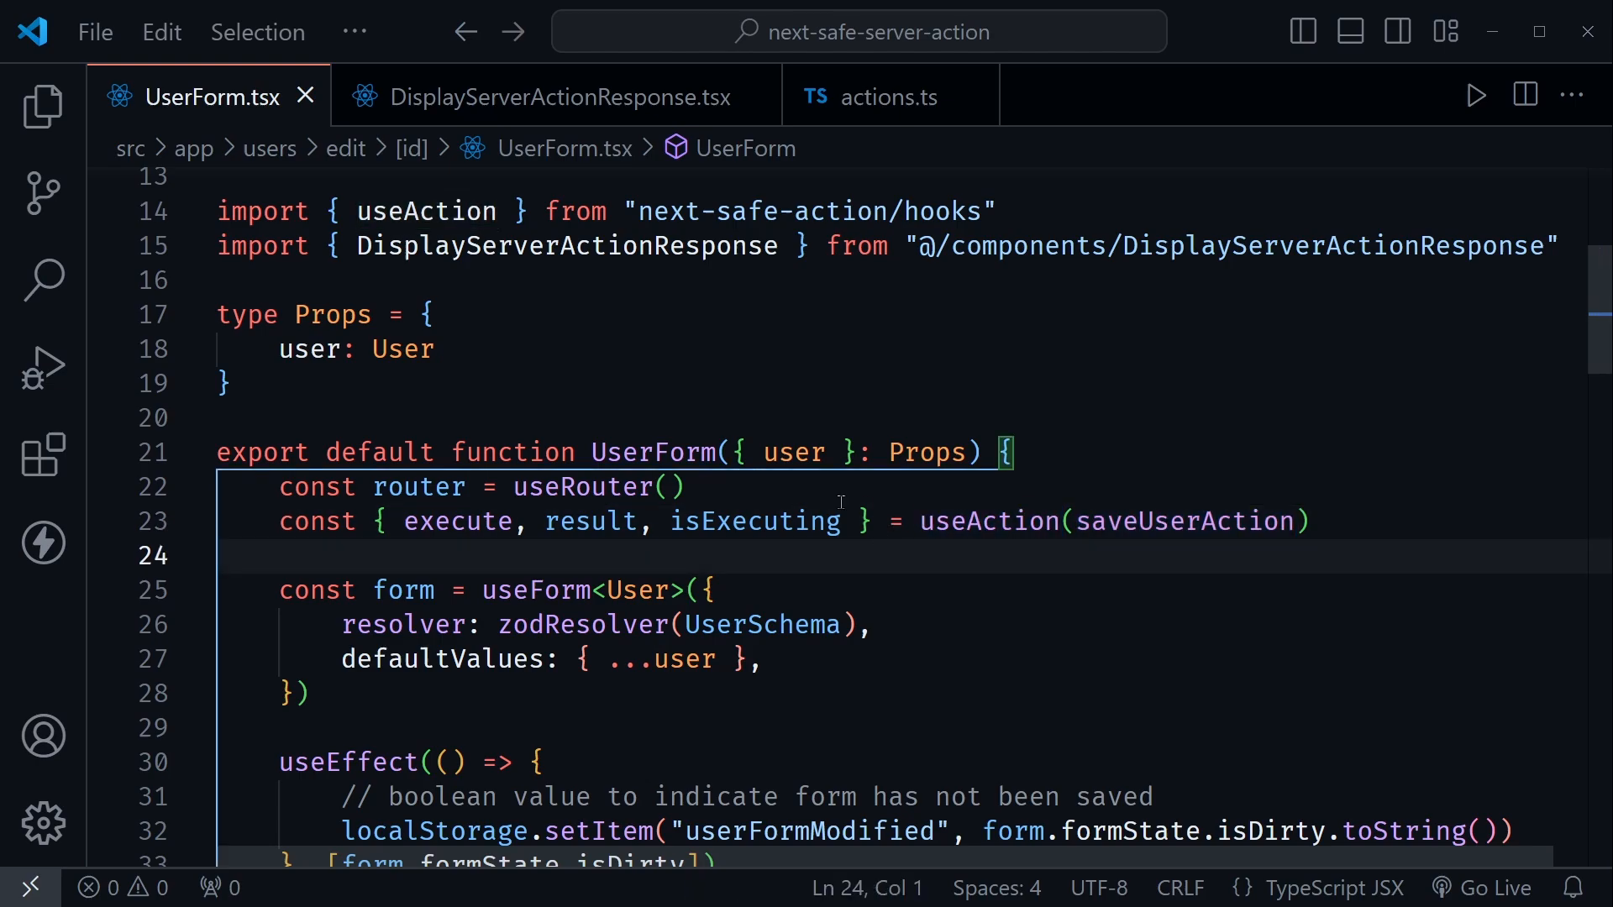
mouse_move(587, 546)
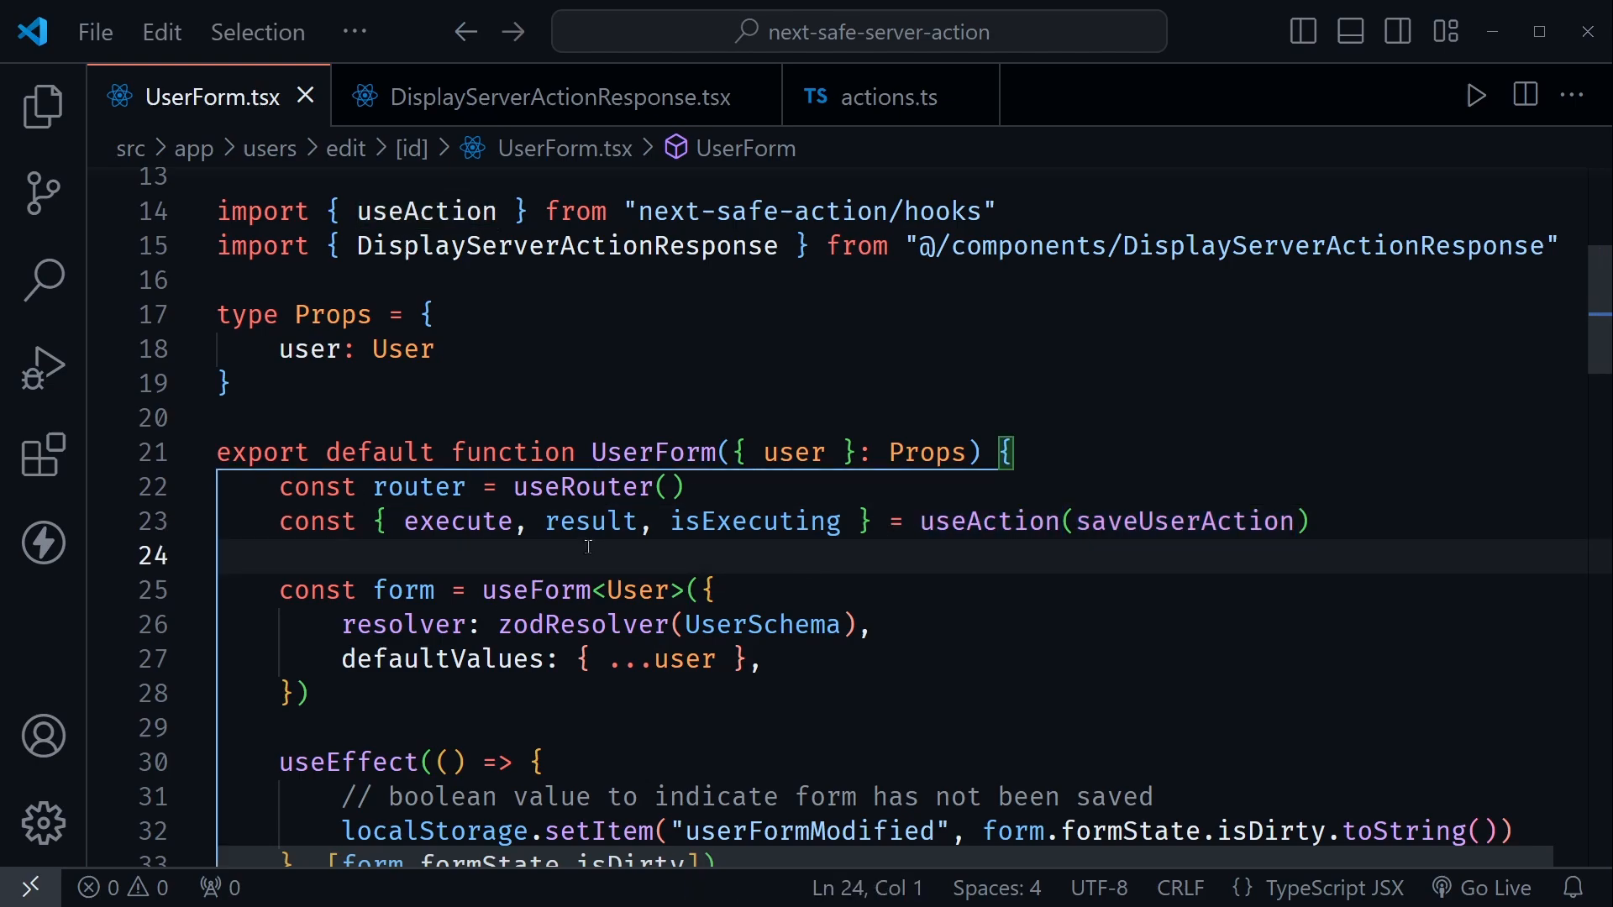
double_click(589, 521)
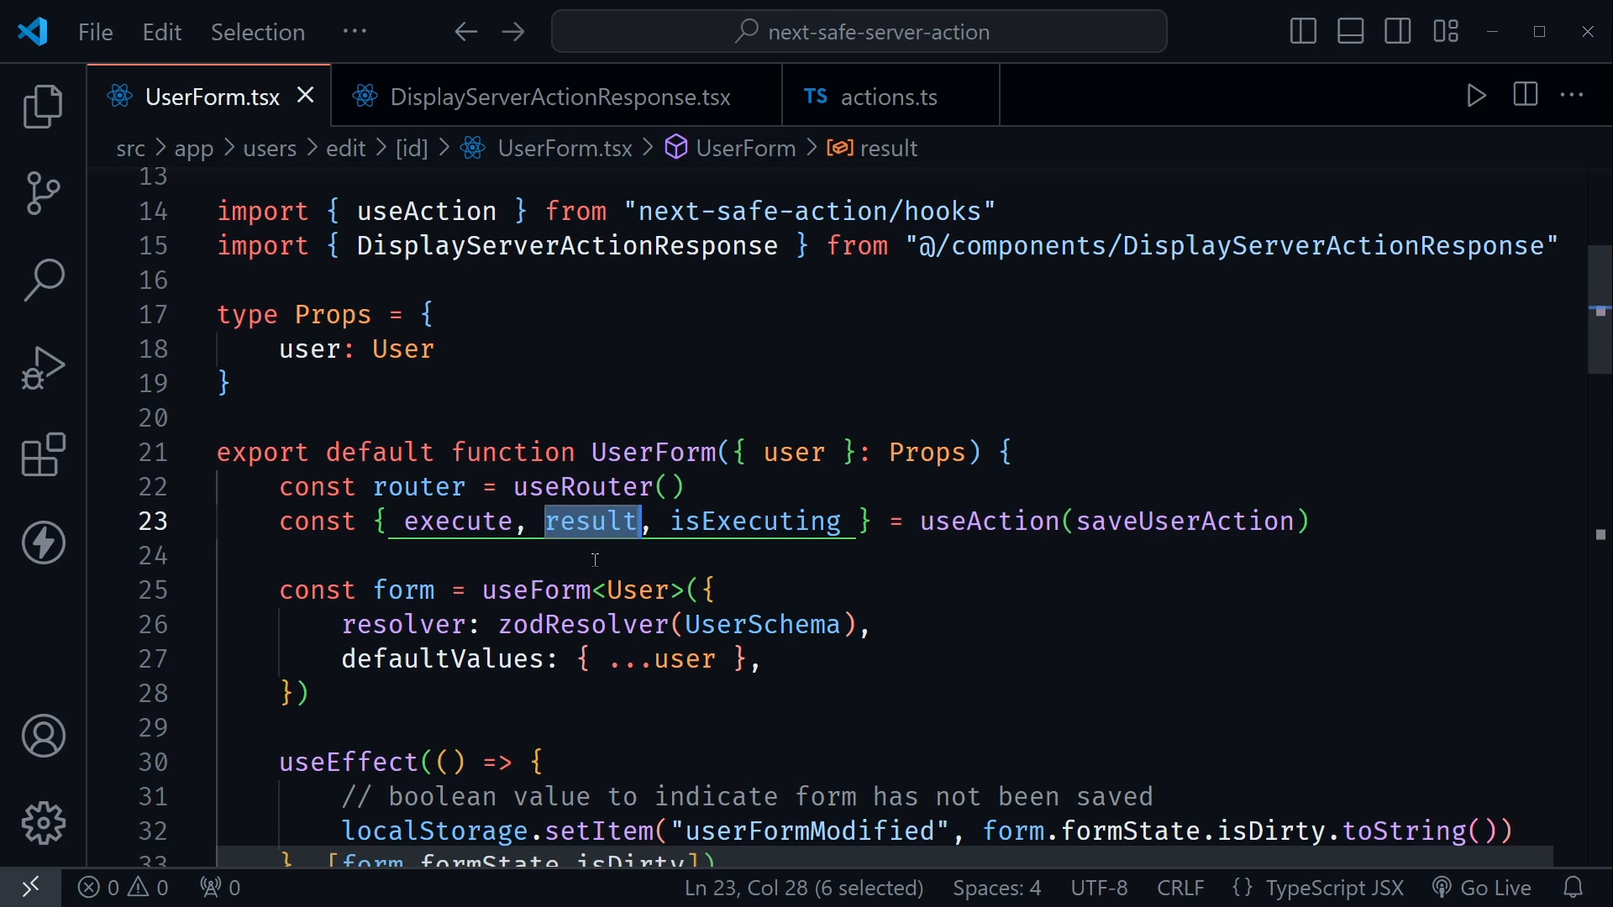
mouse_move(606, 553)
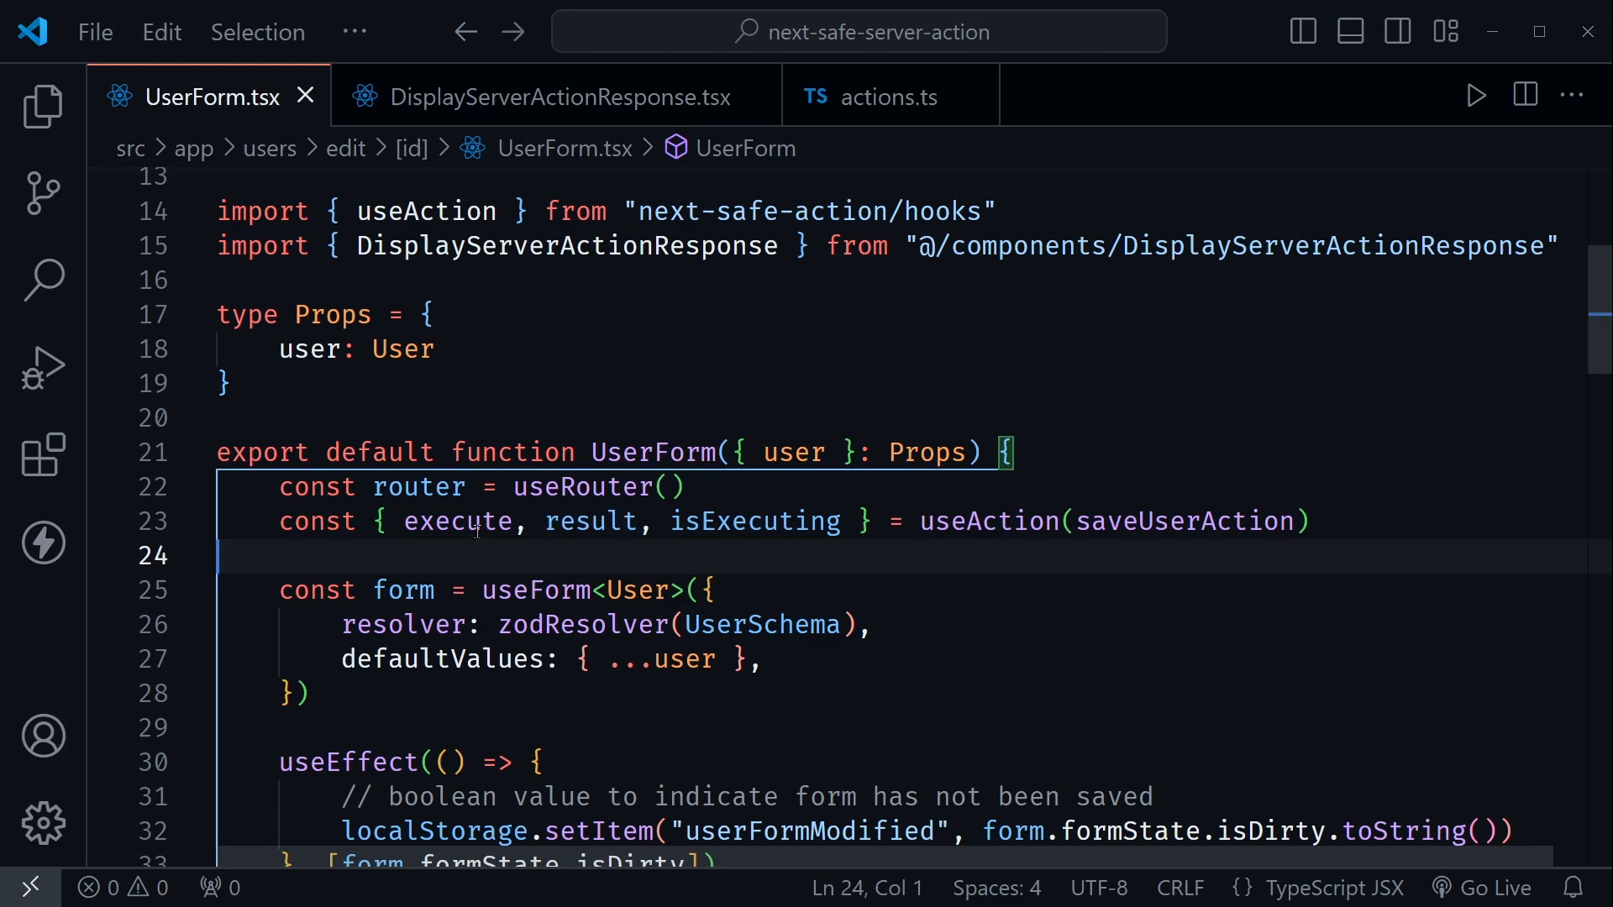
double_click(457, 521)
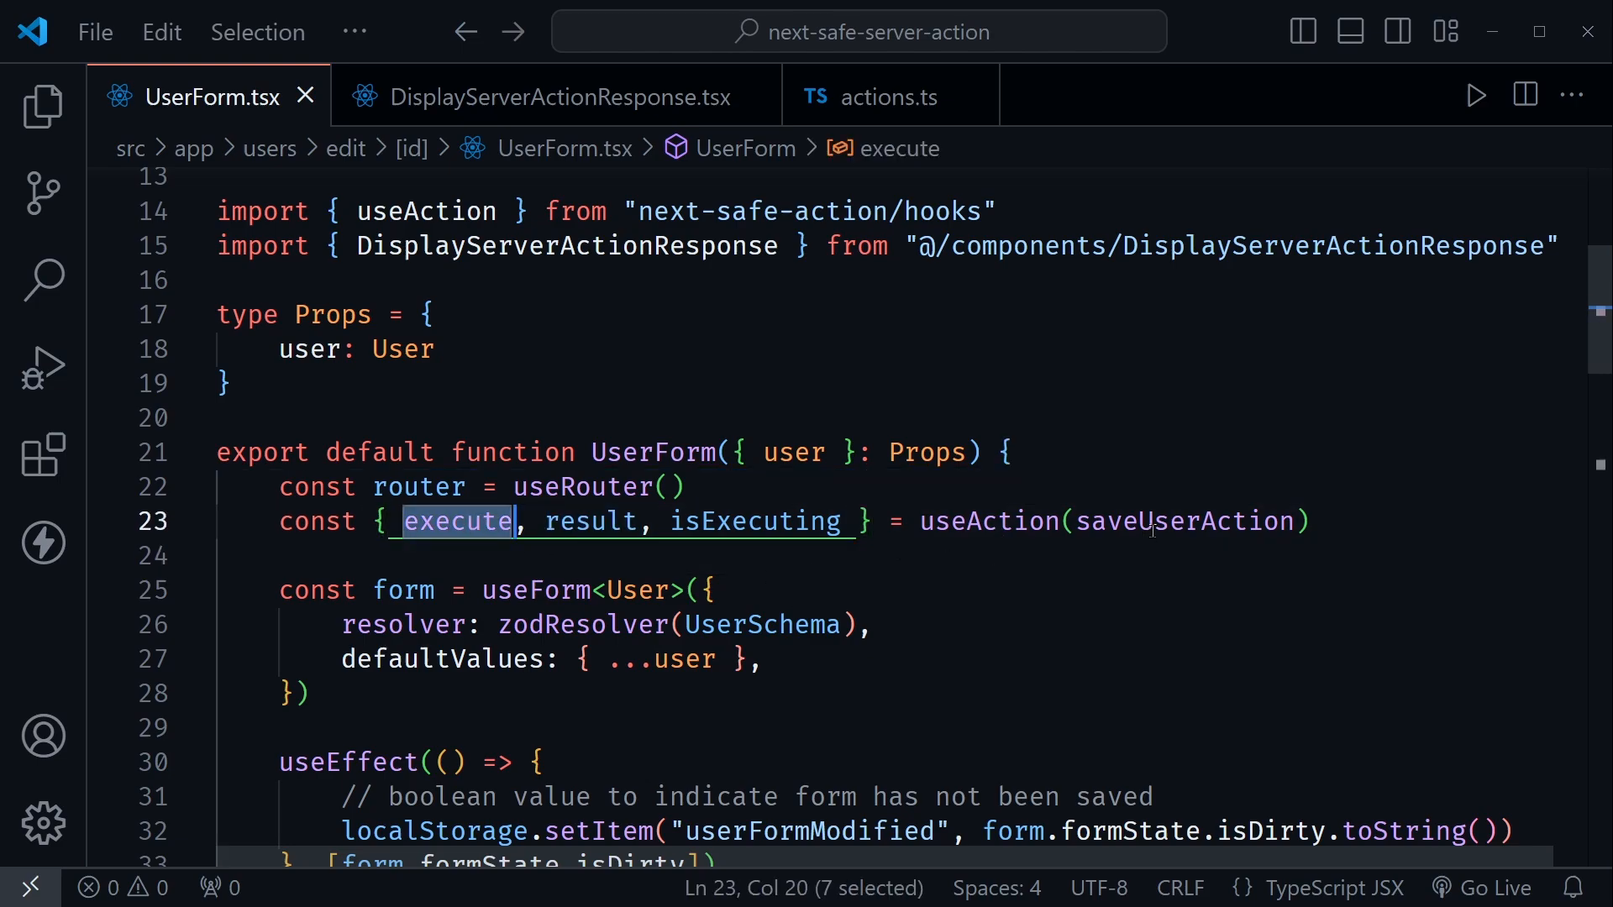
click(679, 556)
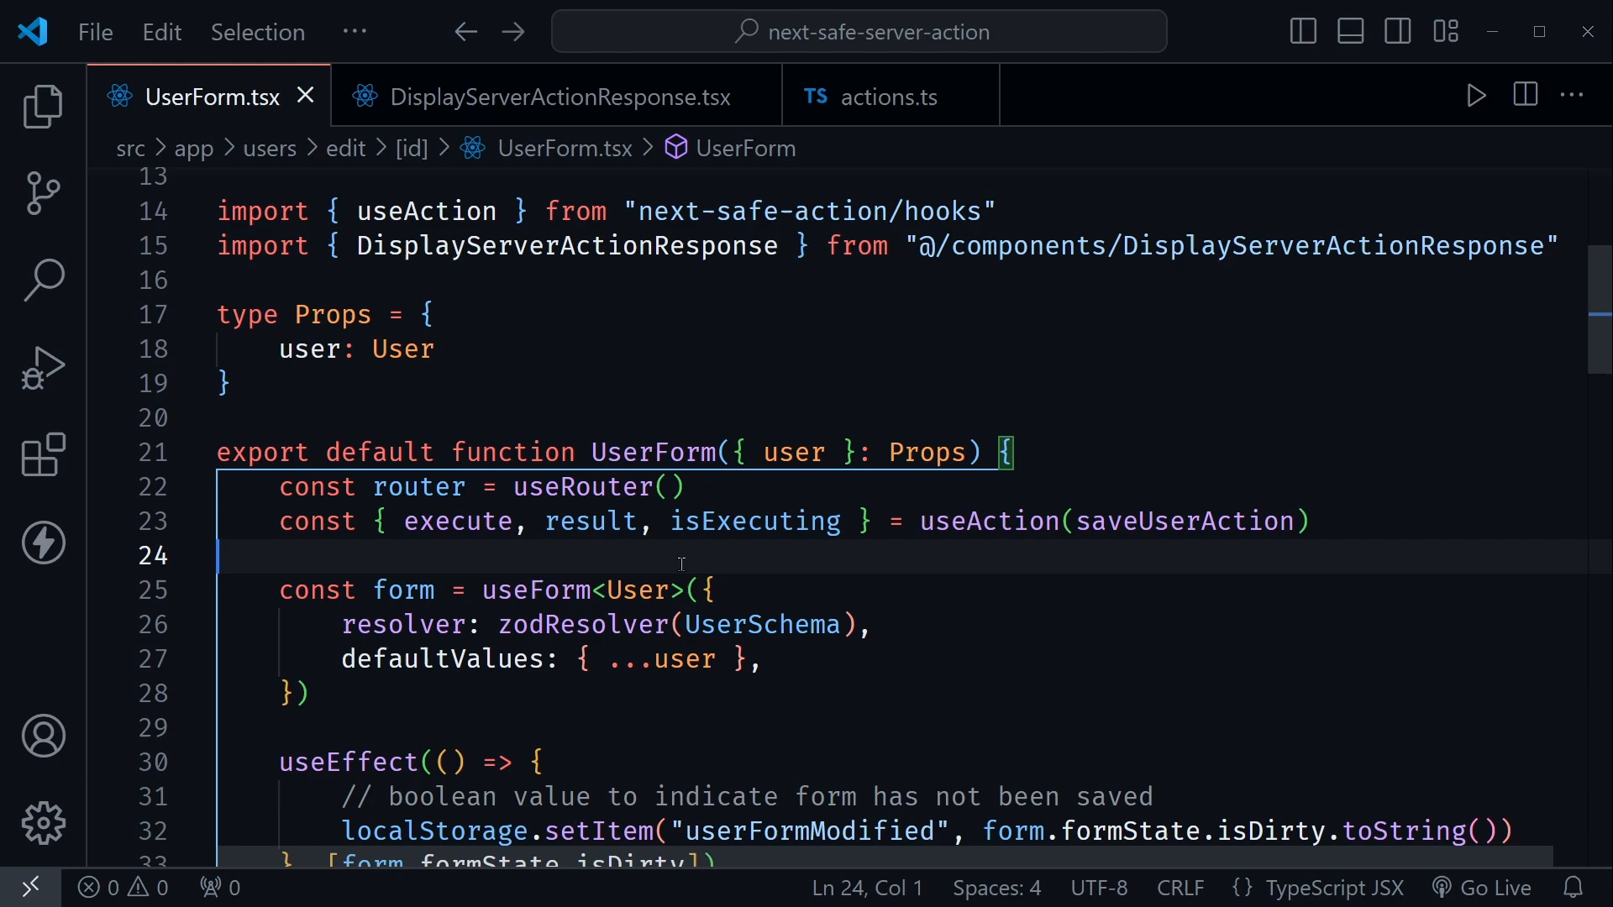
double_click(755, 521)
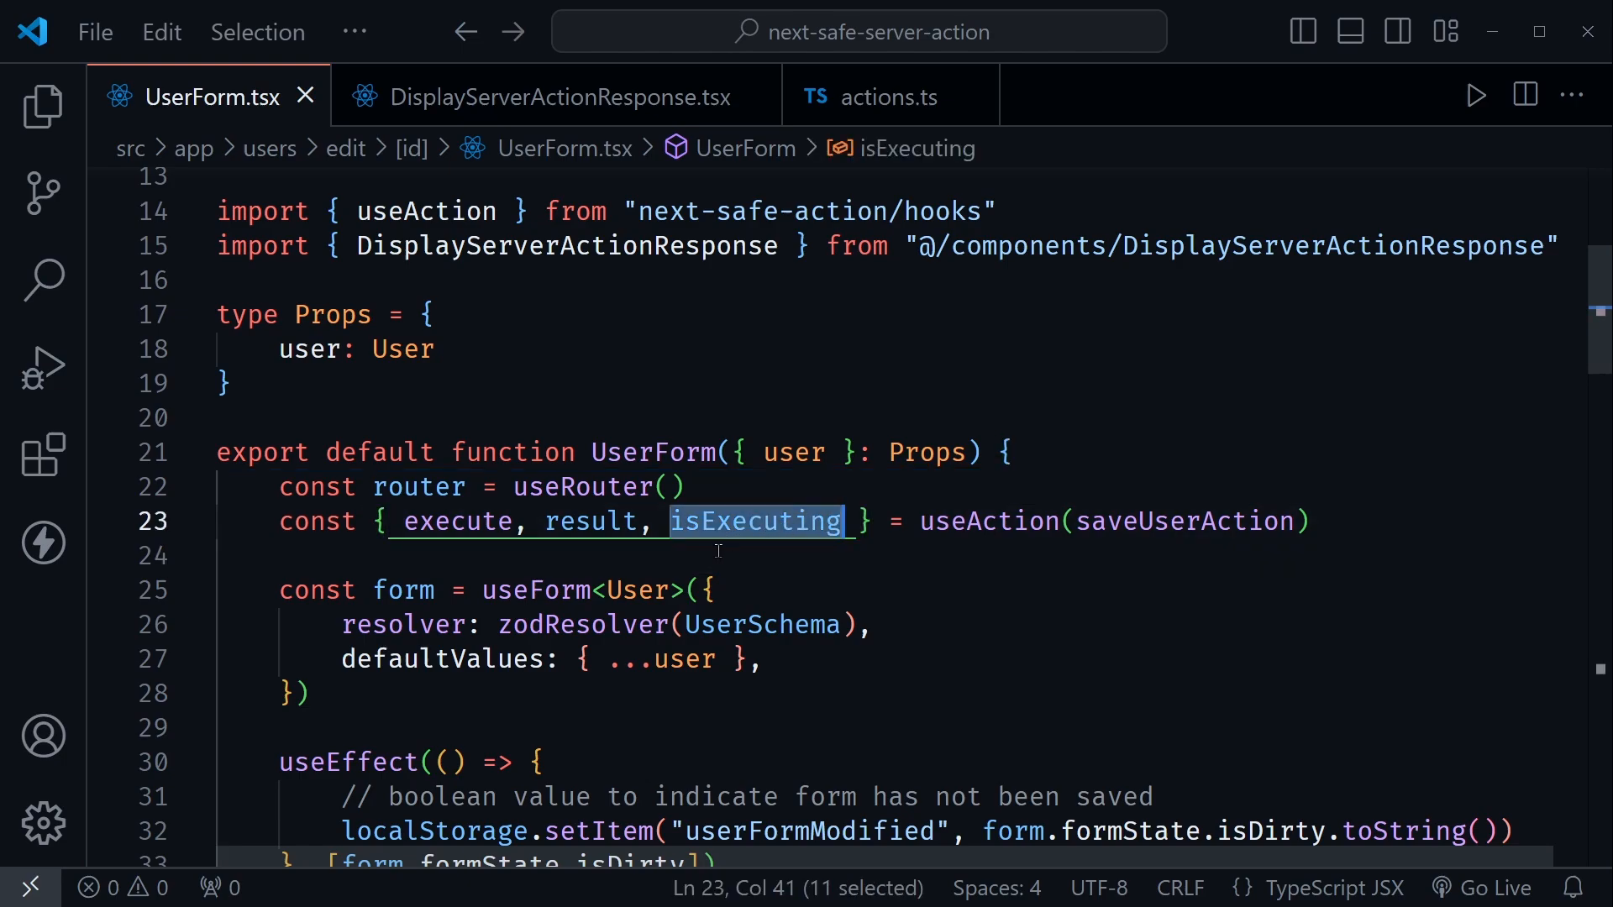
click(718, 556)
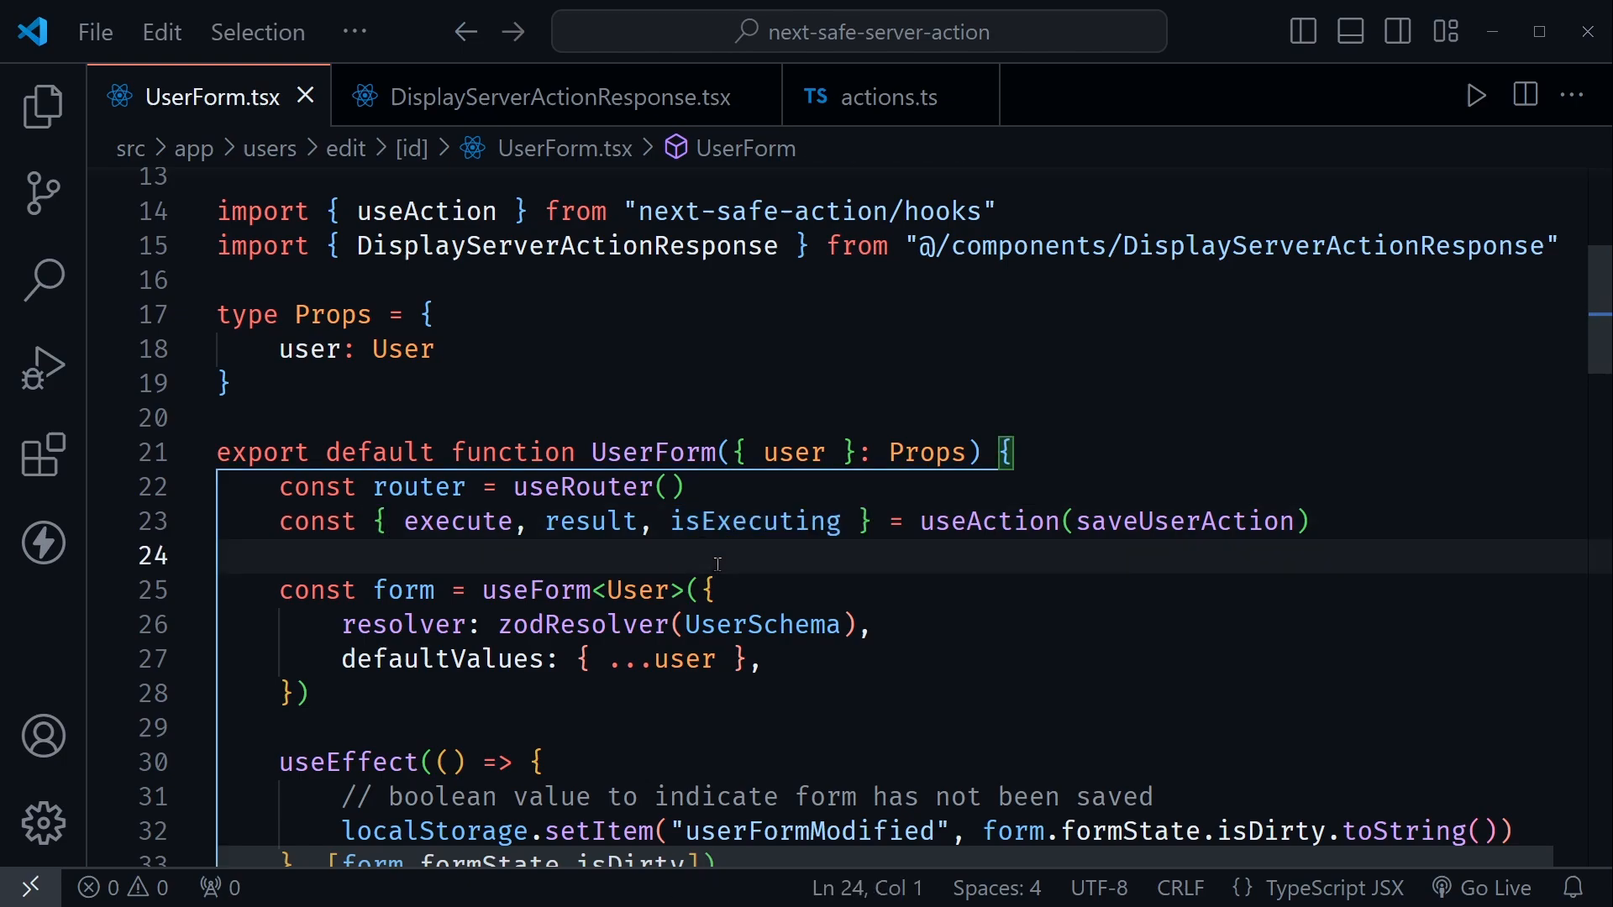
mouse_move(797, 571)
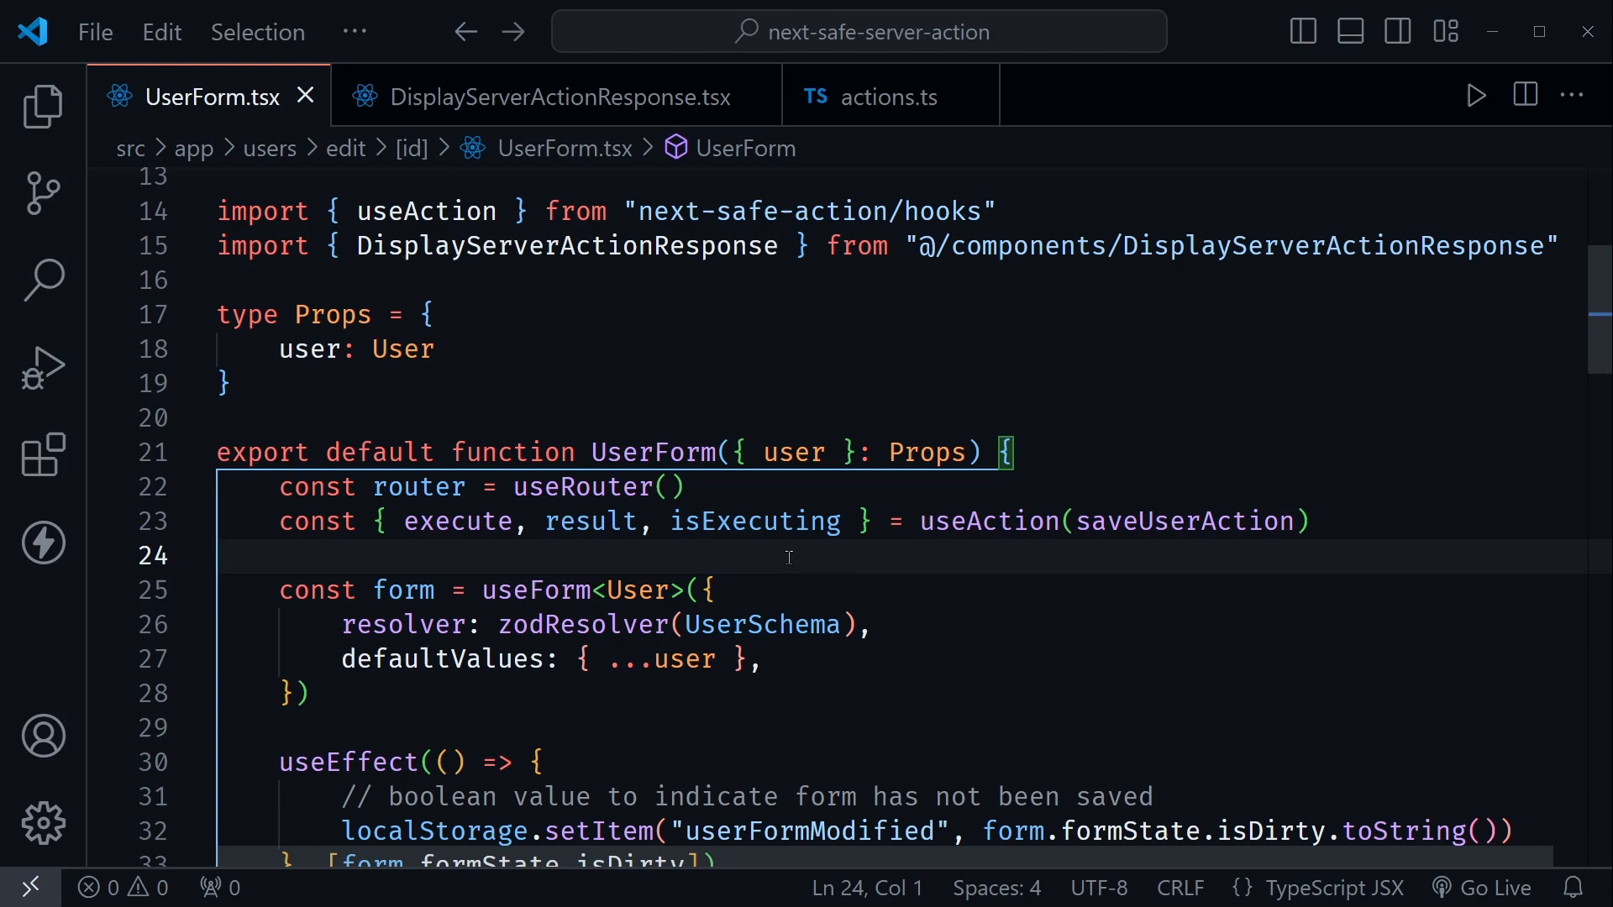
click(751, 521)
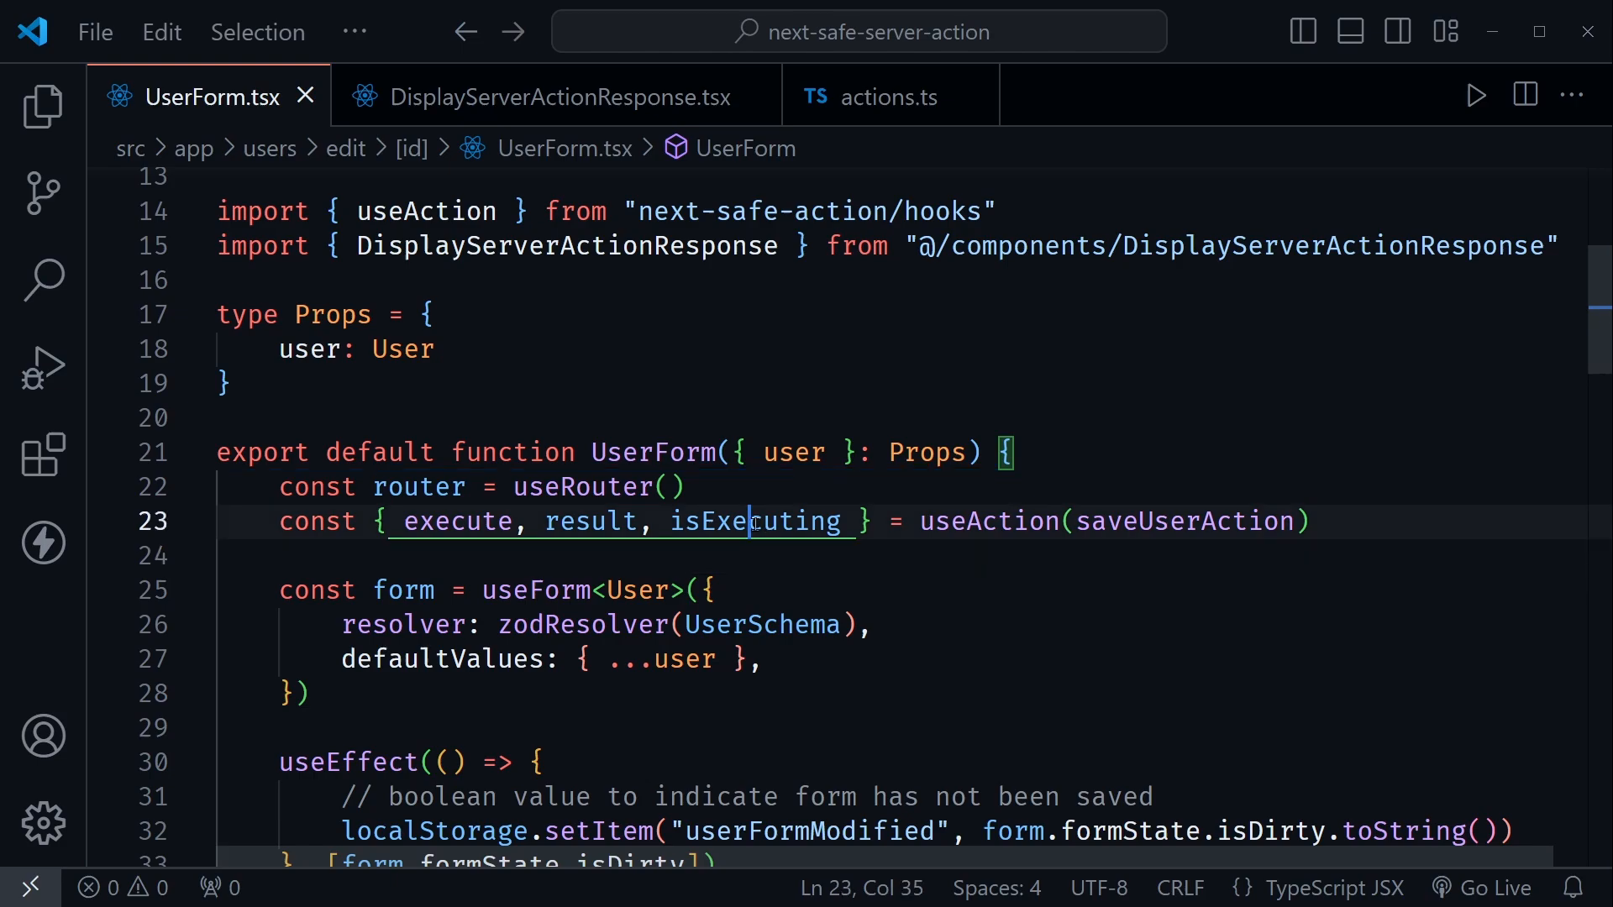
click(699, 556)
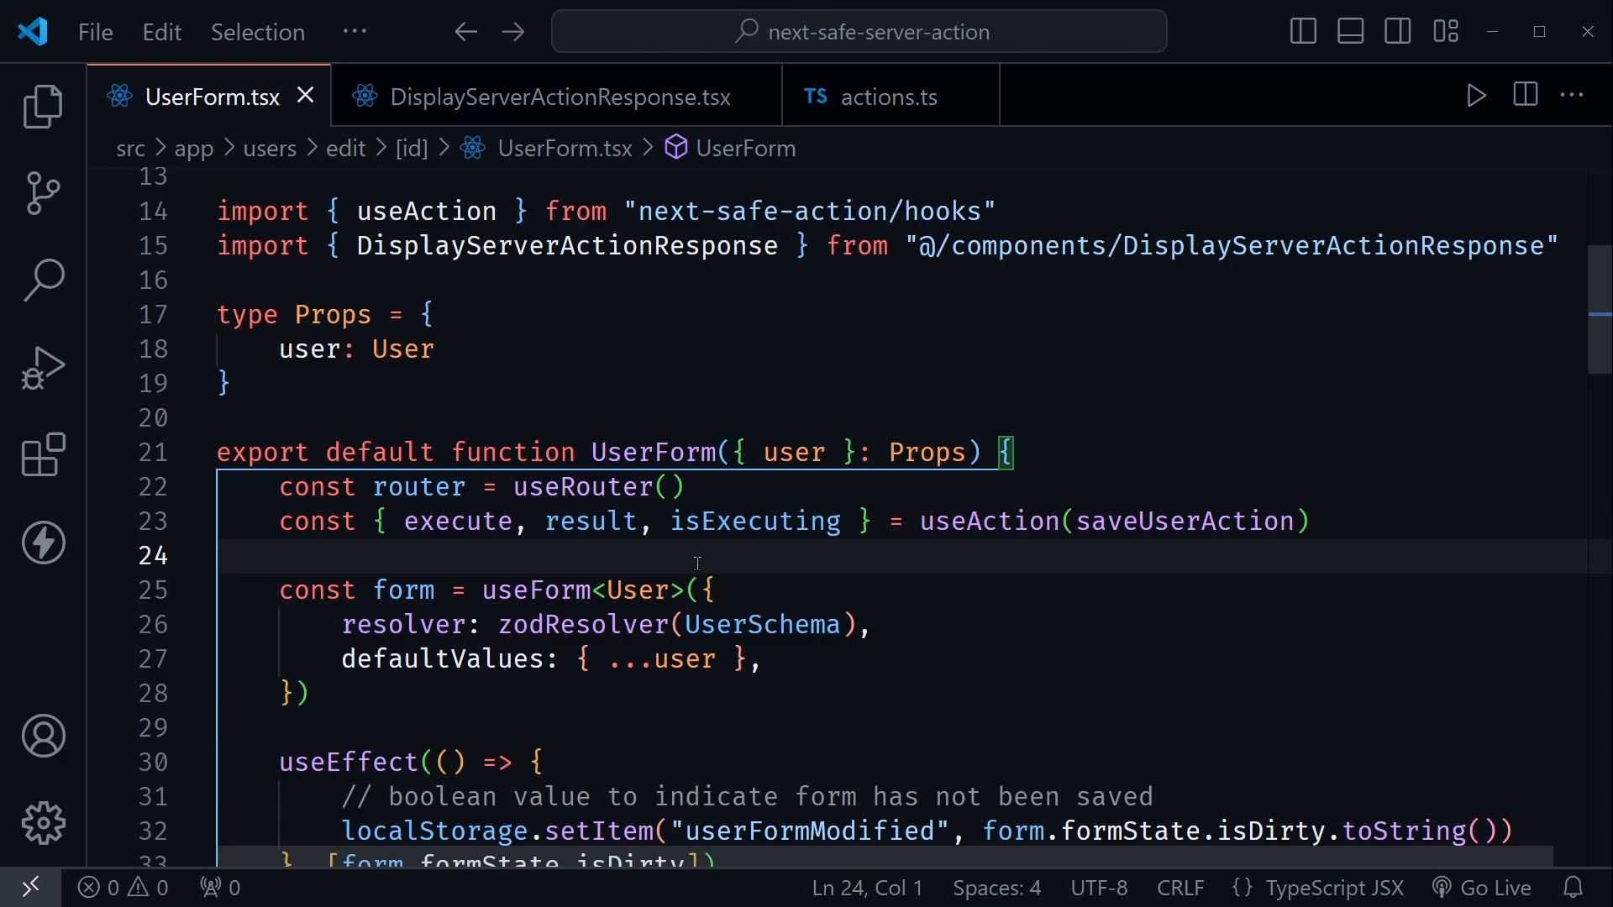
mouse_move(763, 564)
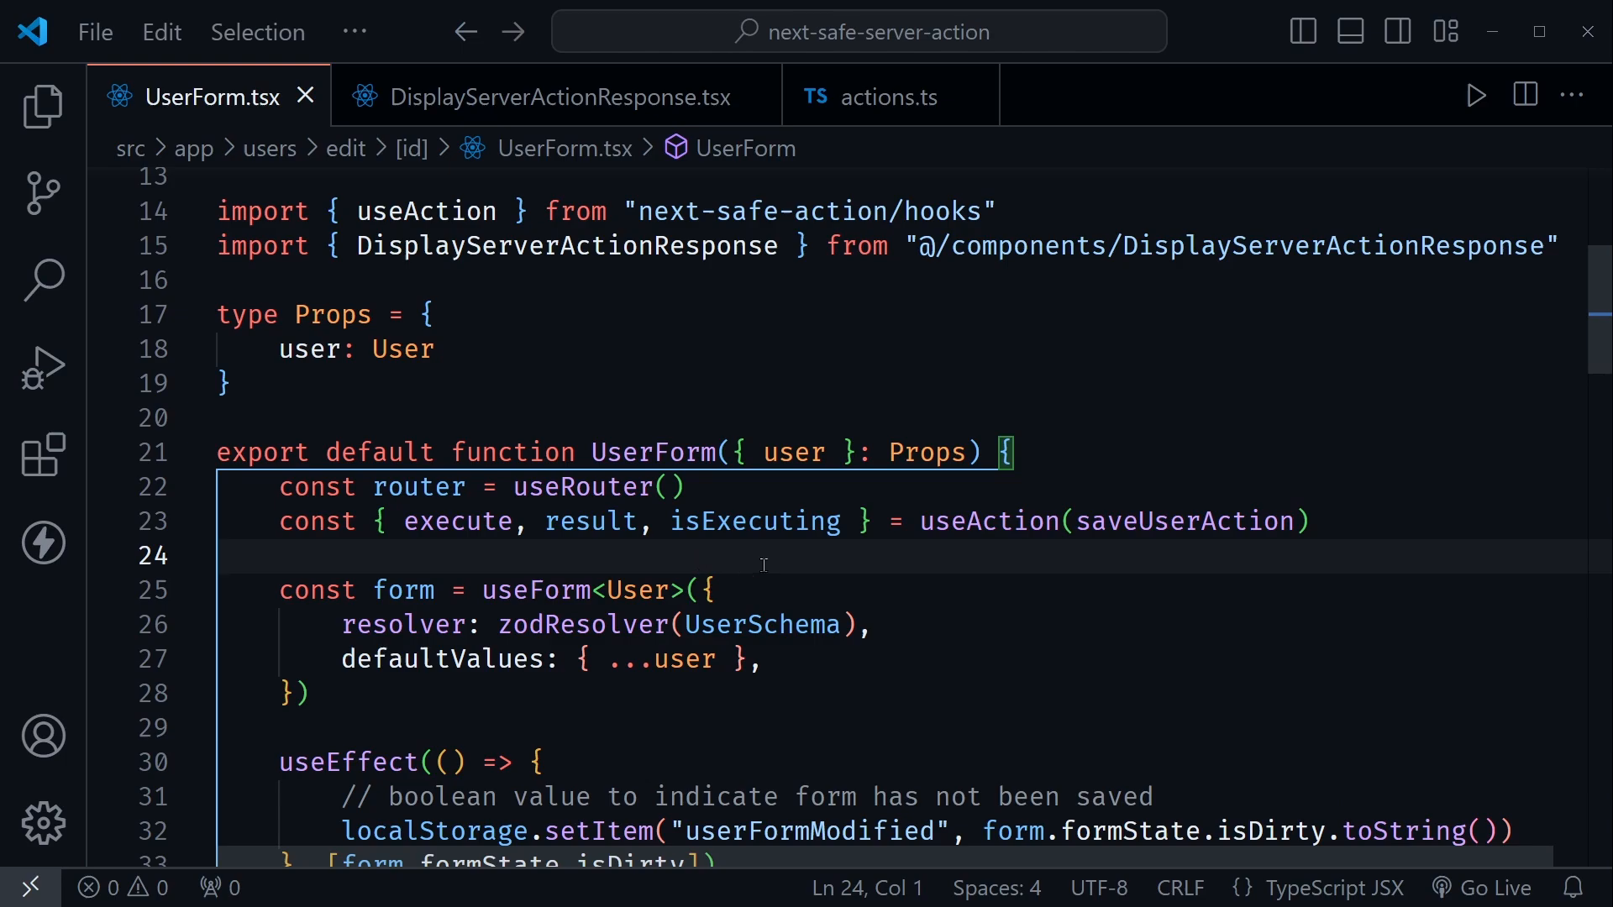
mouse_move(581, 615)
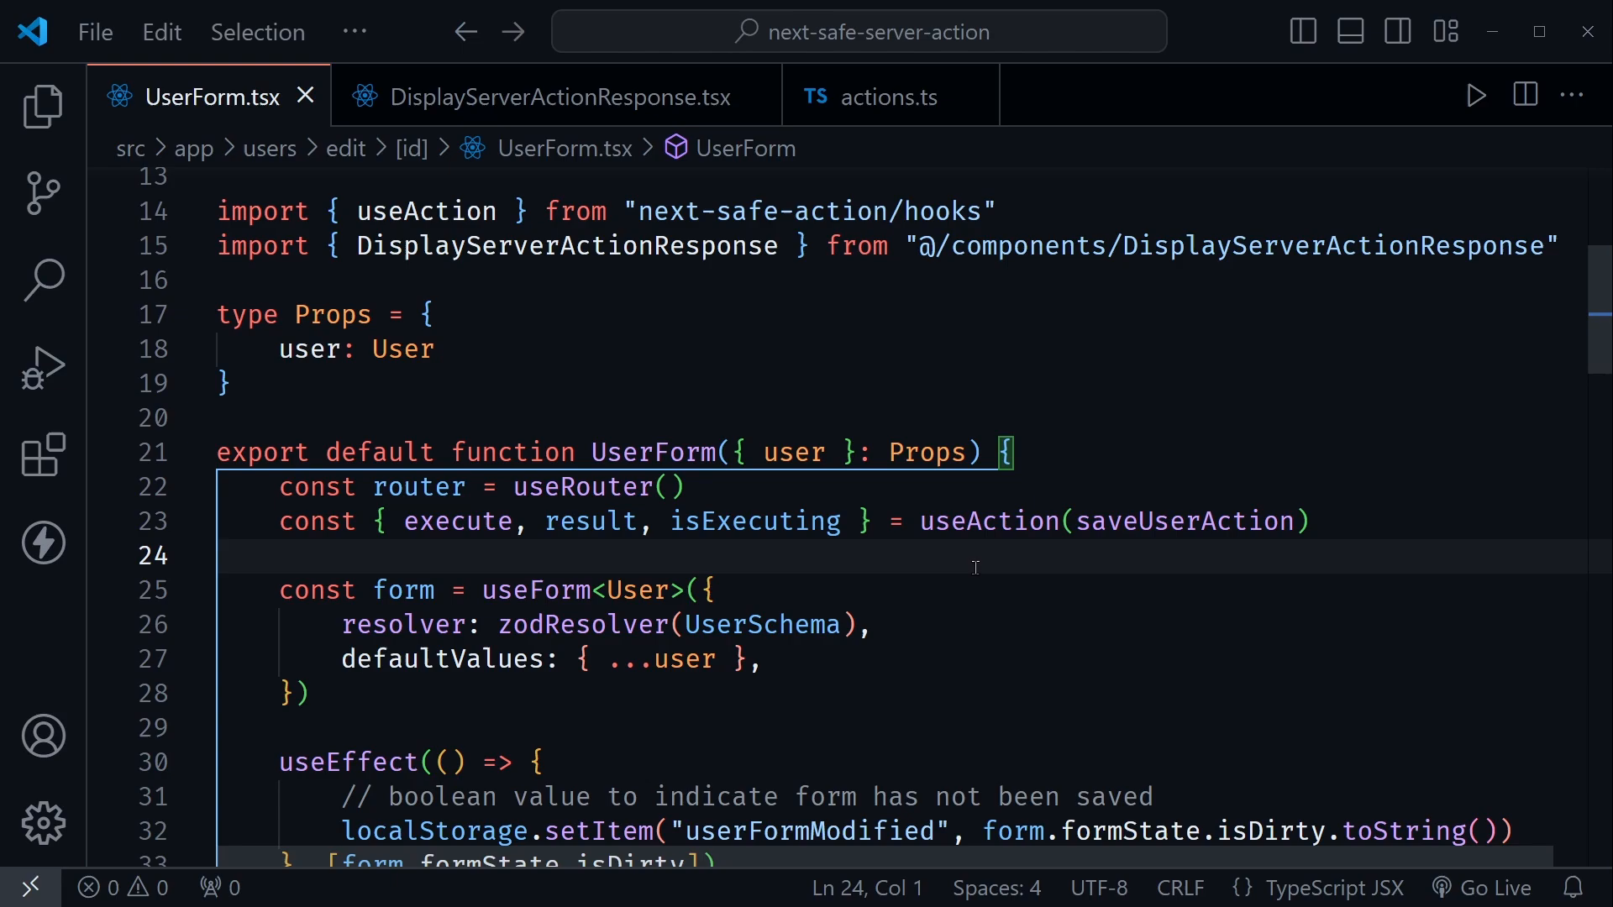
Point out execute called with form values, the form.reset call and the returned wrapping div.
scroll(down, 3)
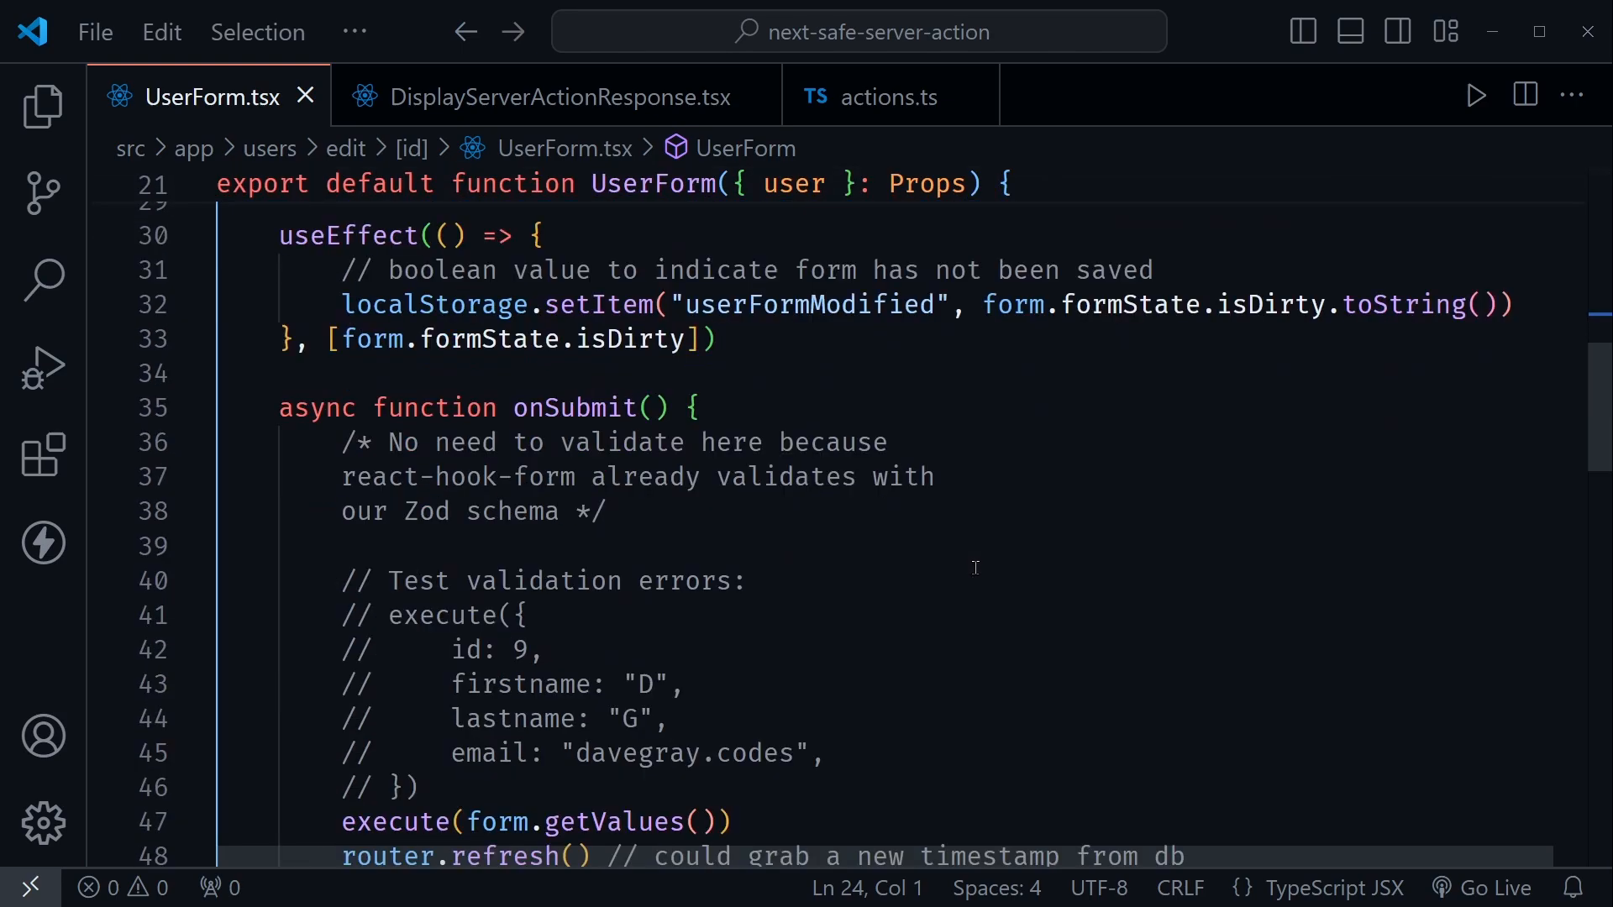
scroll(down, 3)
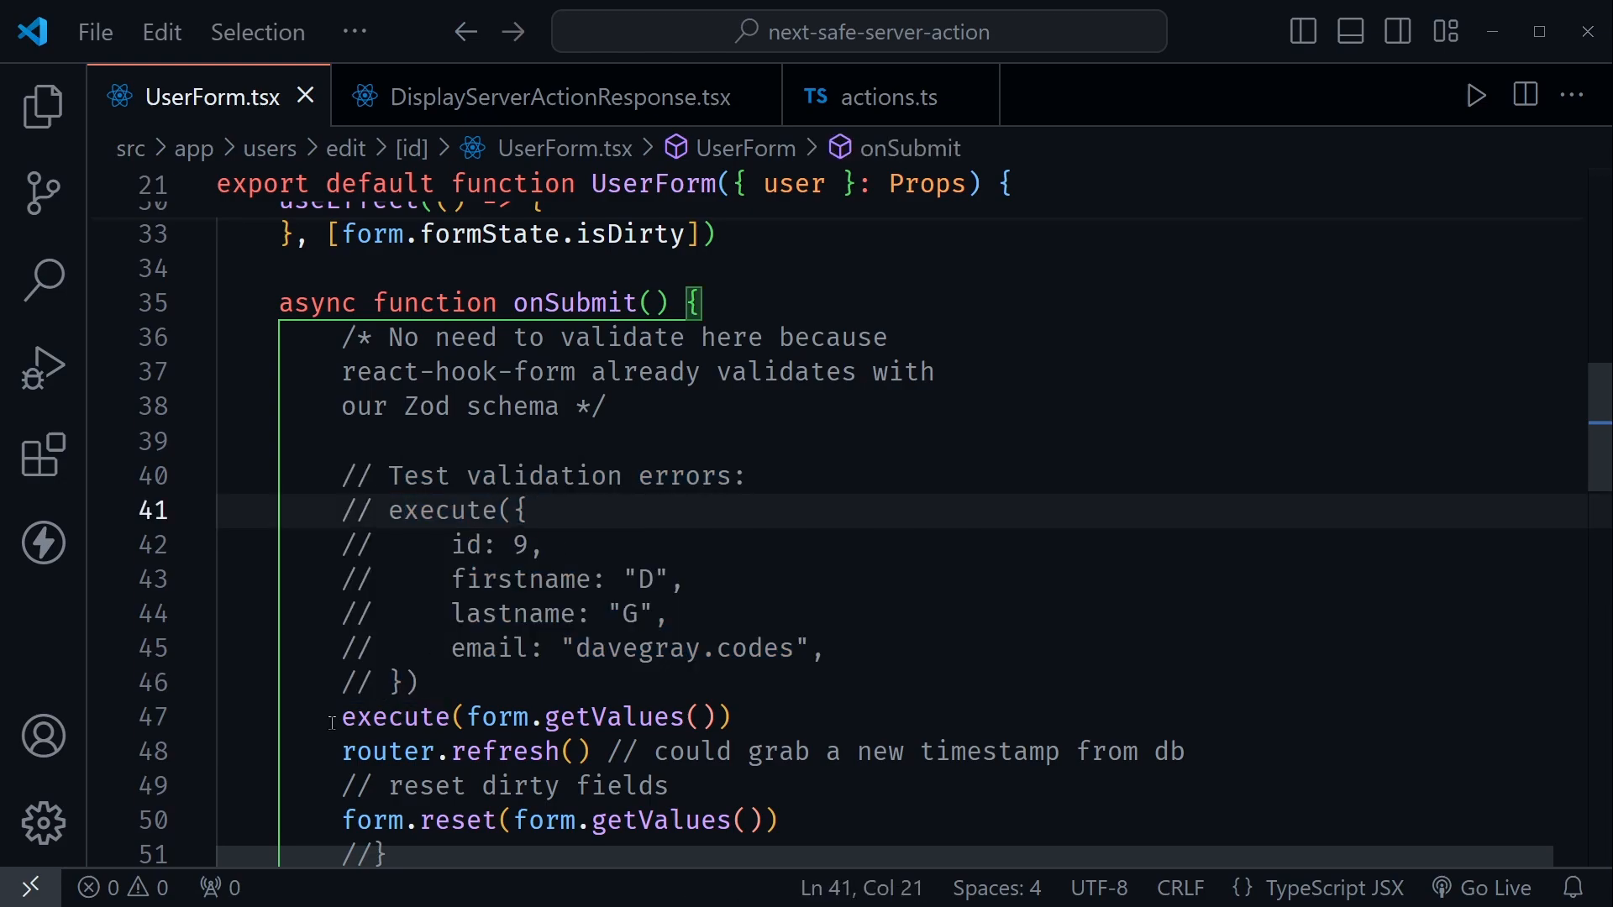
click(730, 718)
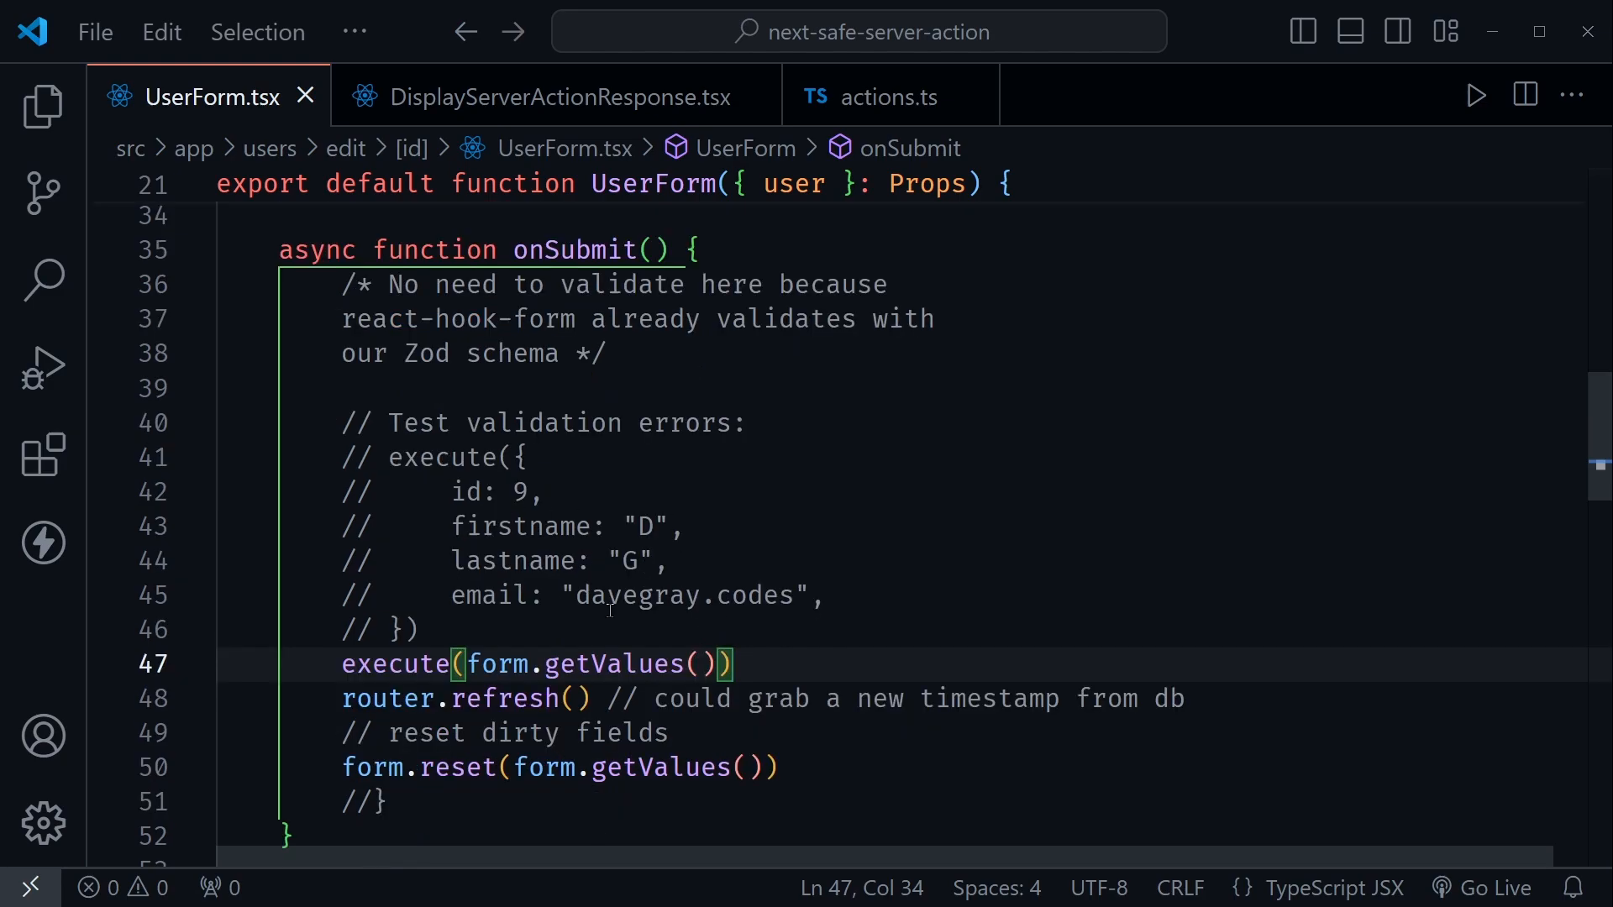
mouse_move(662, 663)
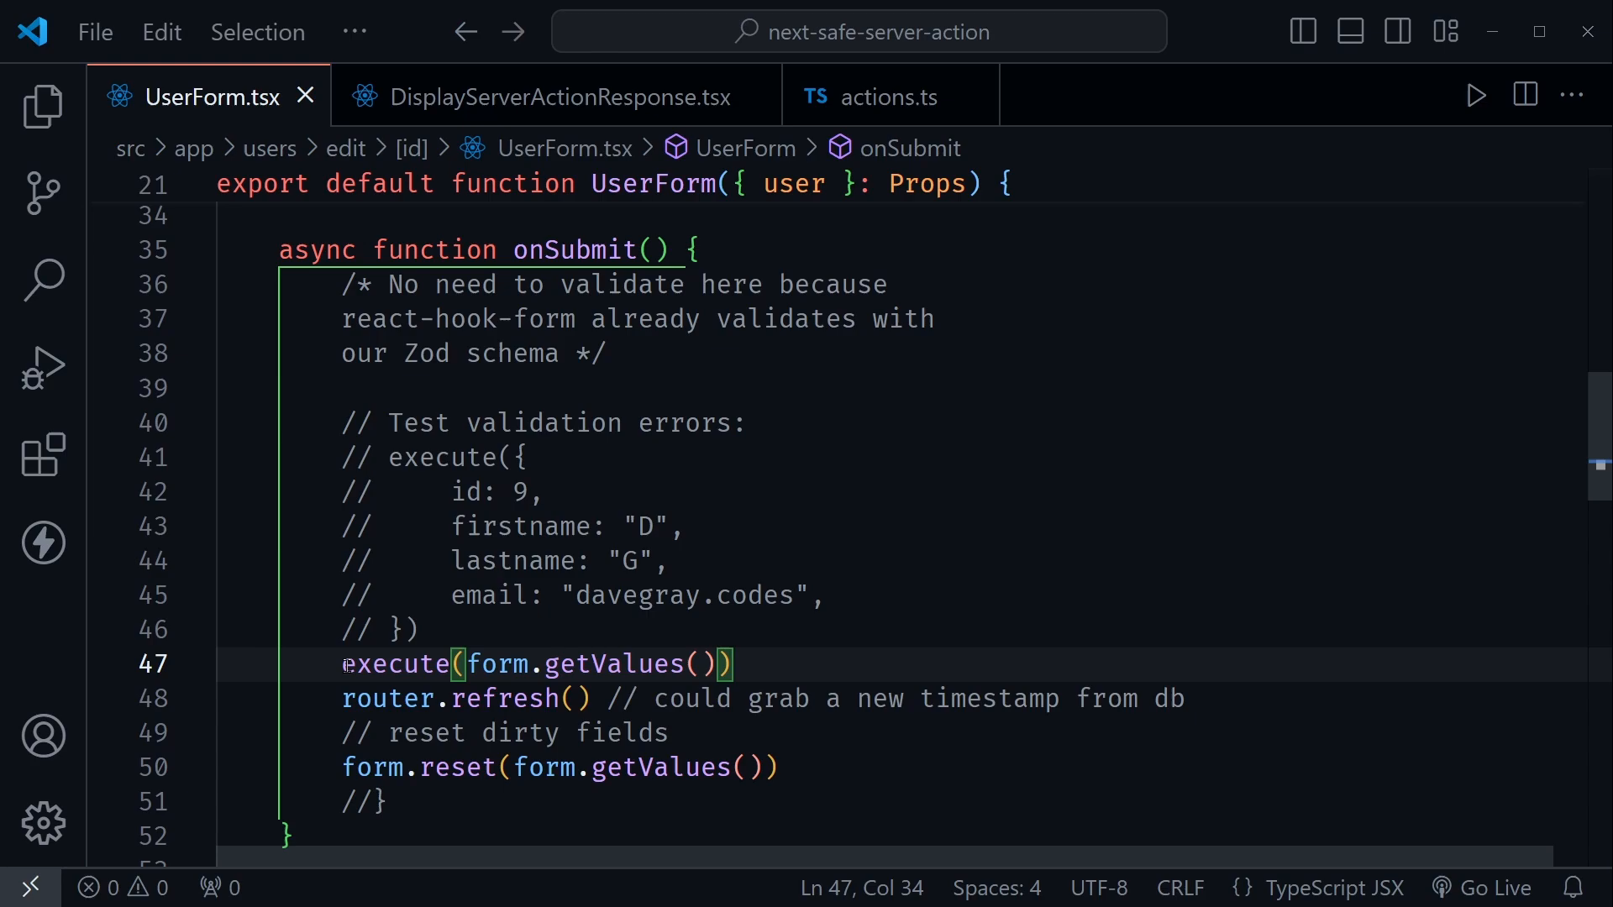
triple_click(534, 664)
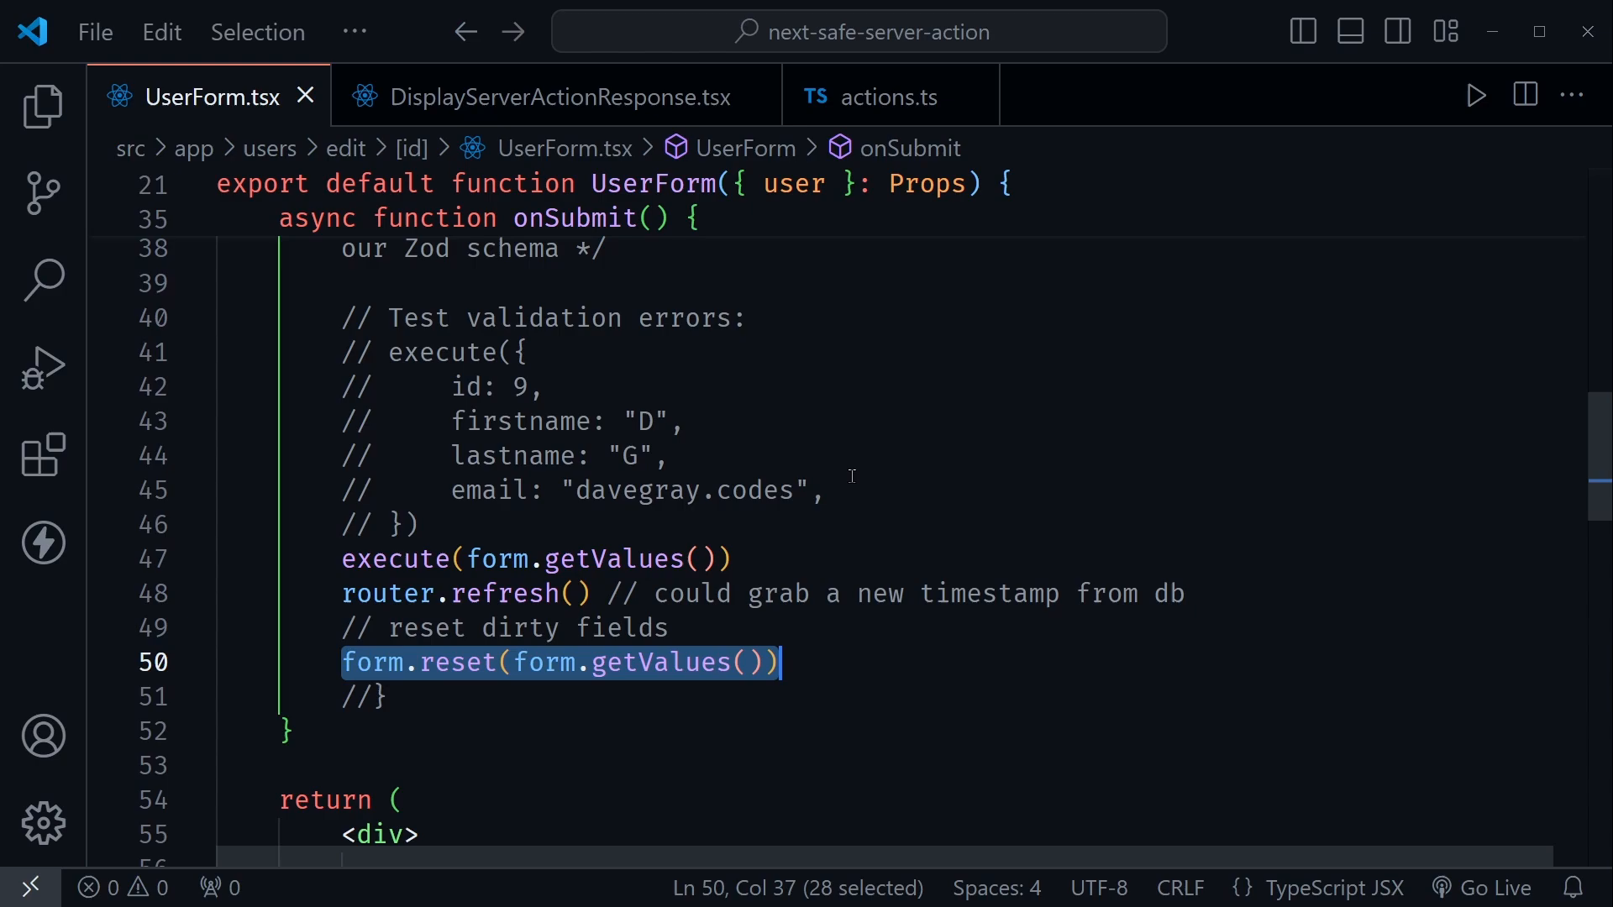
scroll(down, 3)
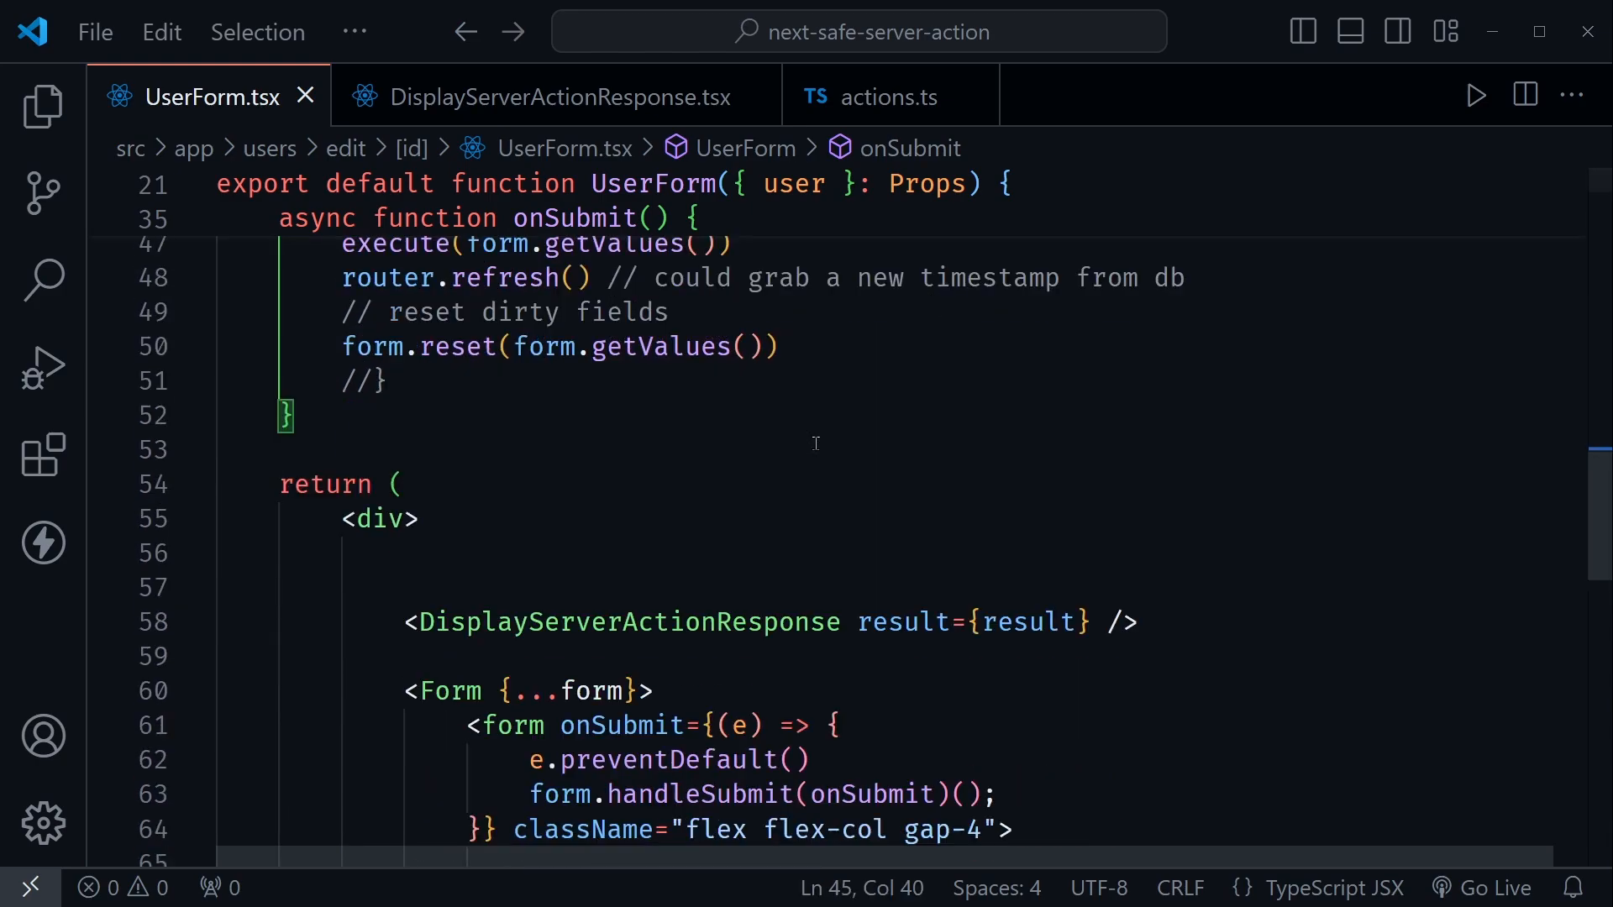
mouse_move(570, 588)
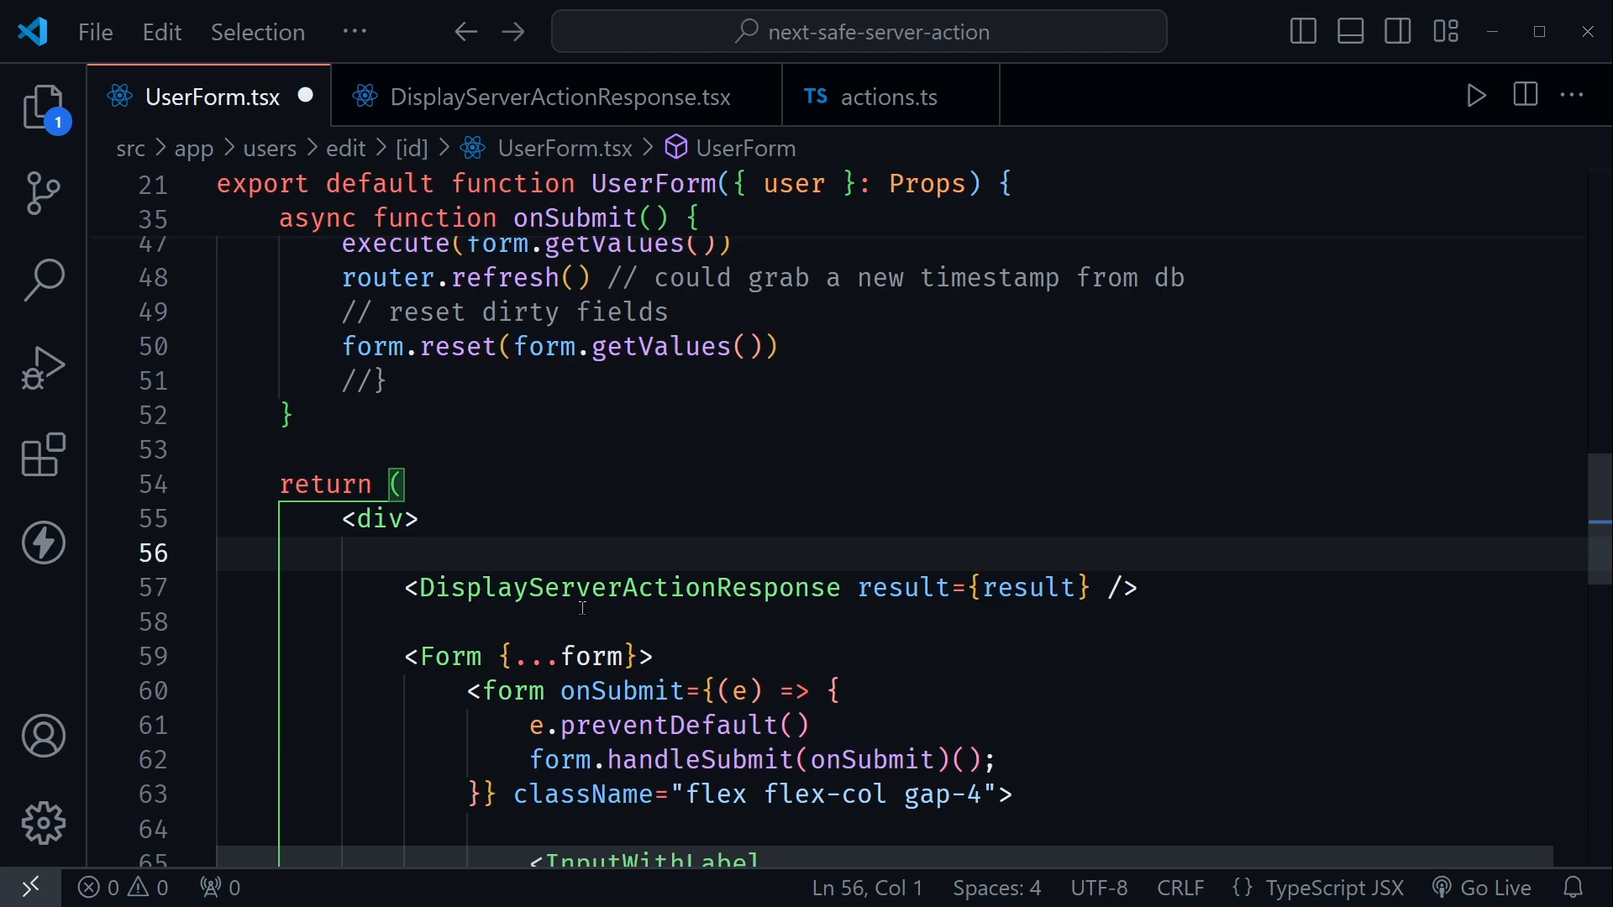
click(418, 519)
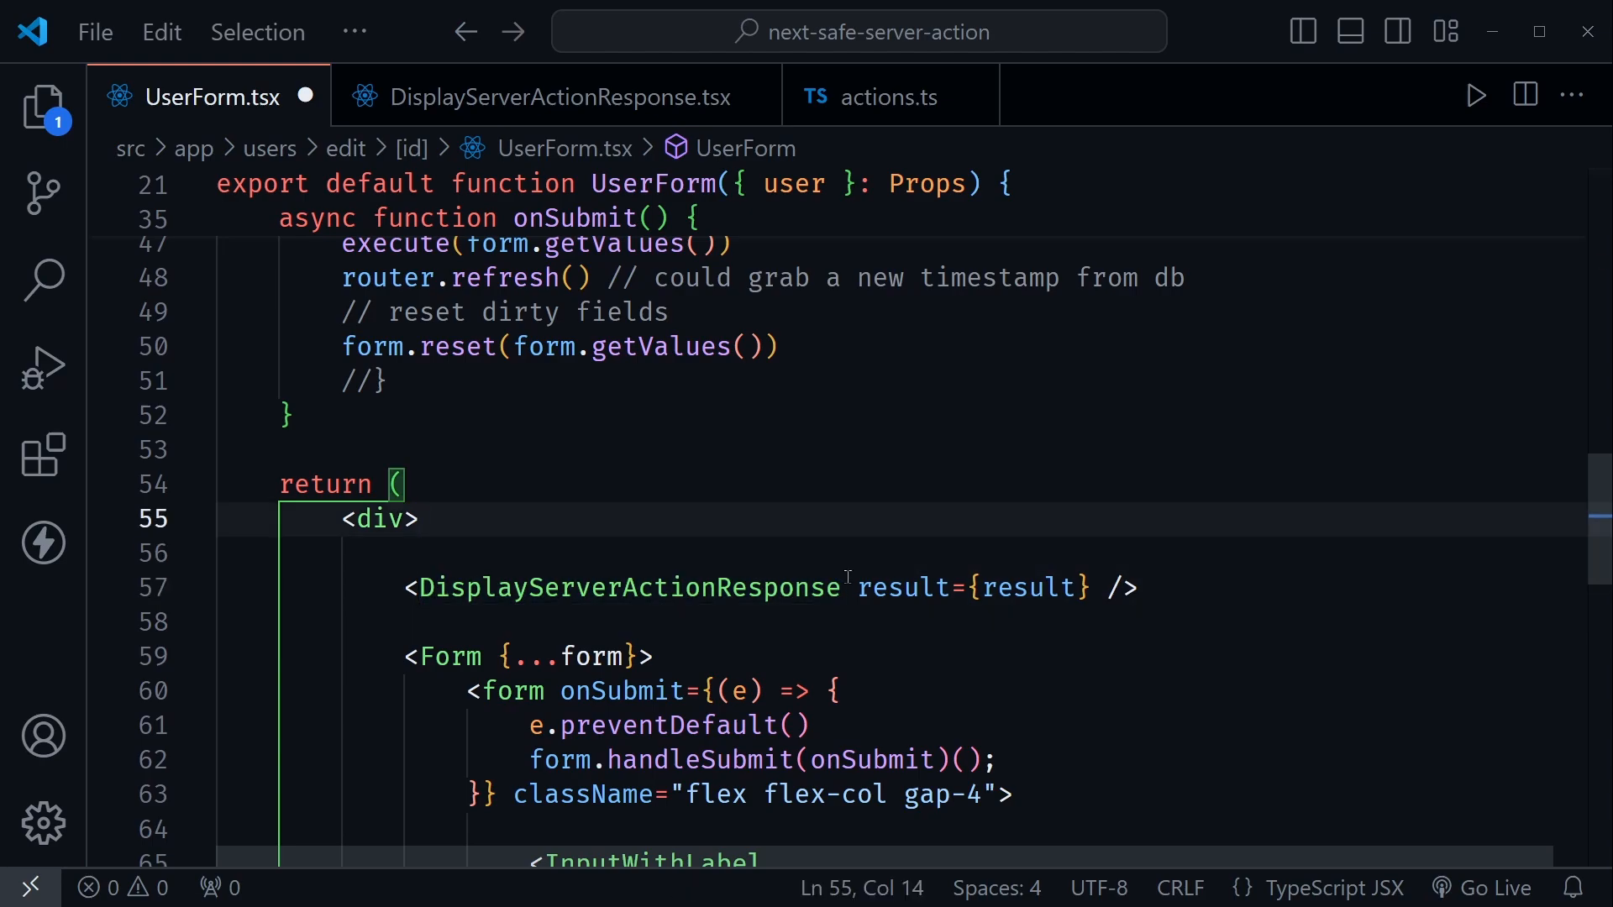
click(689, 484)
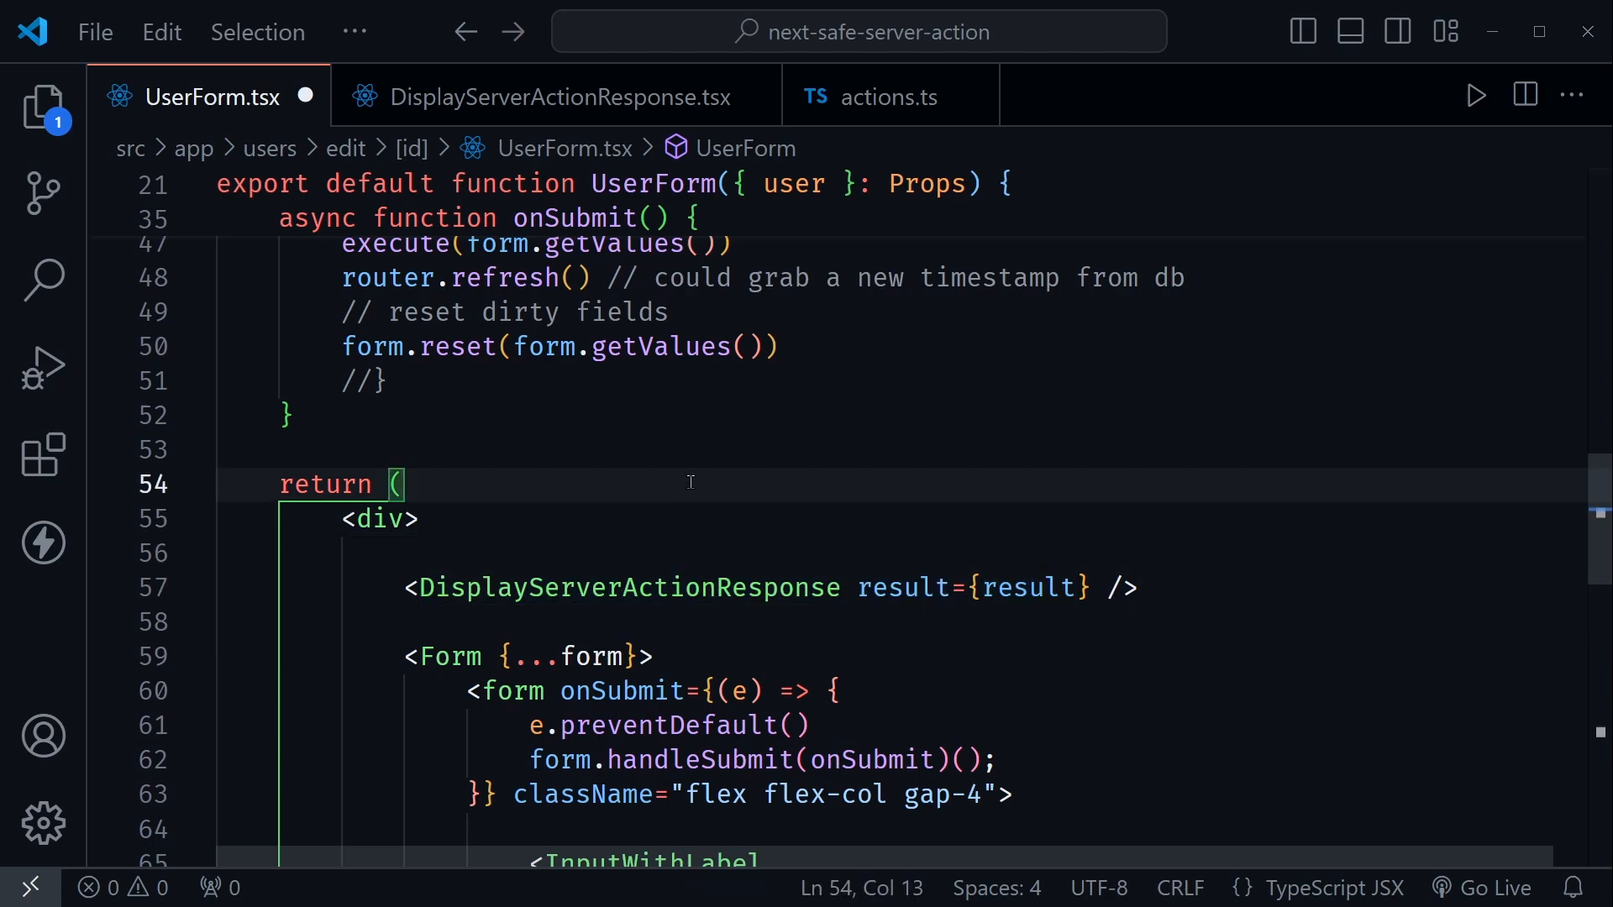
Review the isExecuting 'Working...' submit label and the DisplayServerActionResponse usage.
scroll(down, 3)
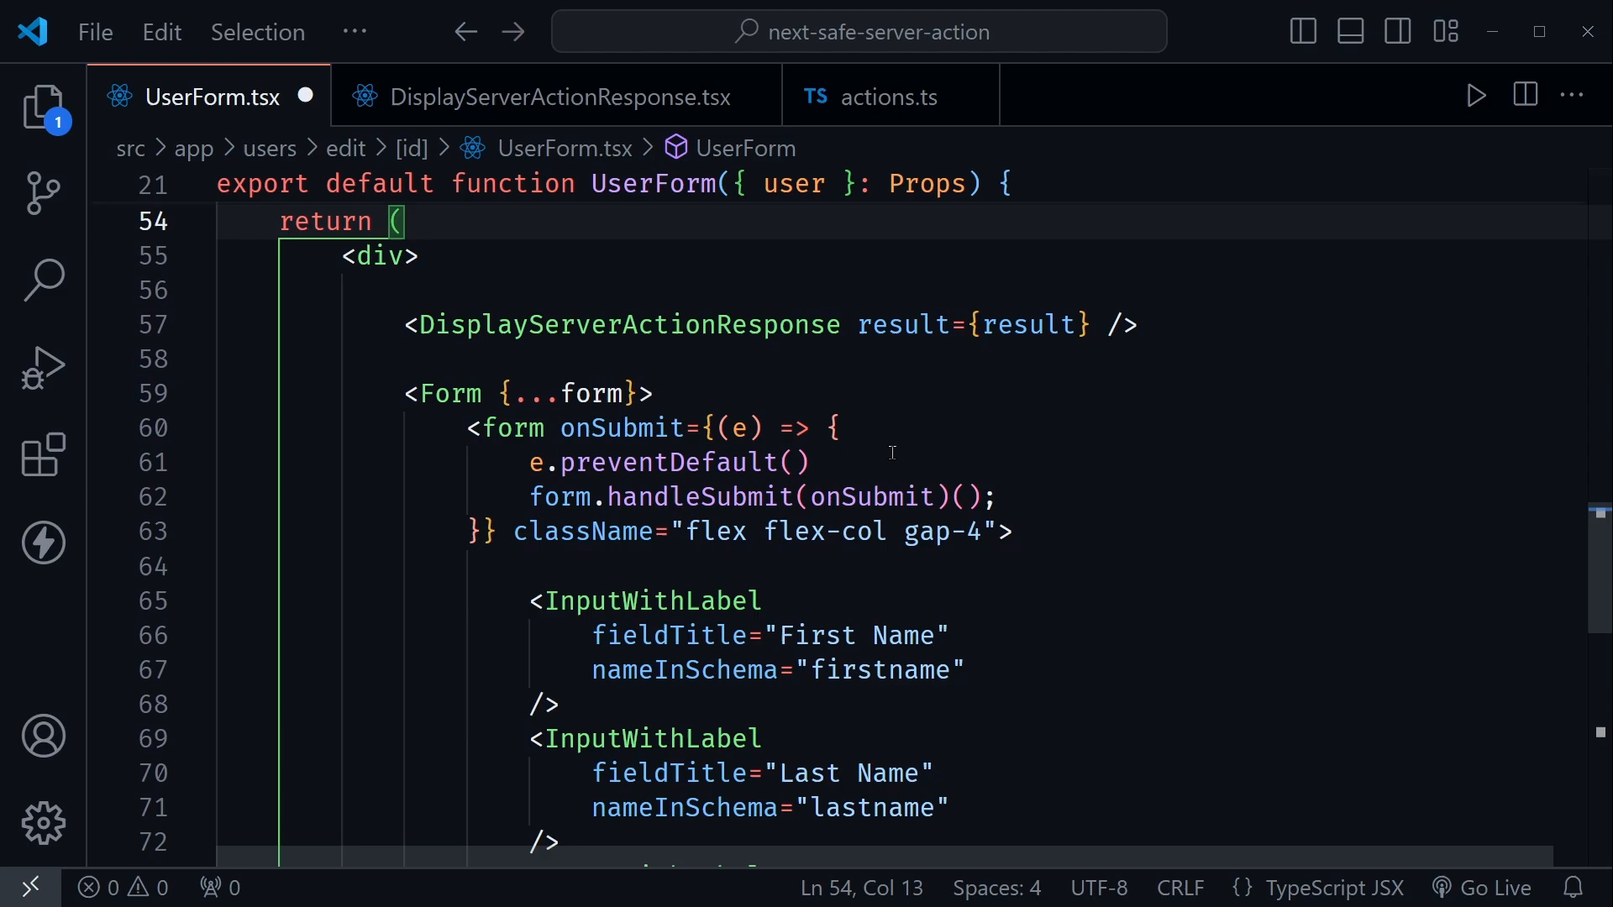
scroll(down, 3)
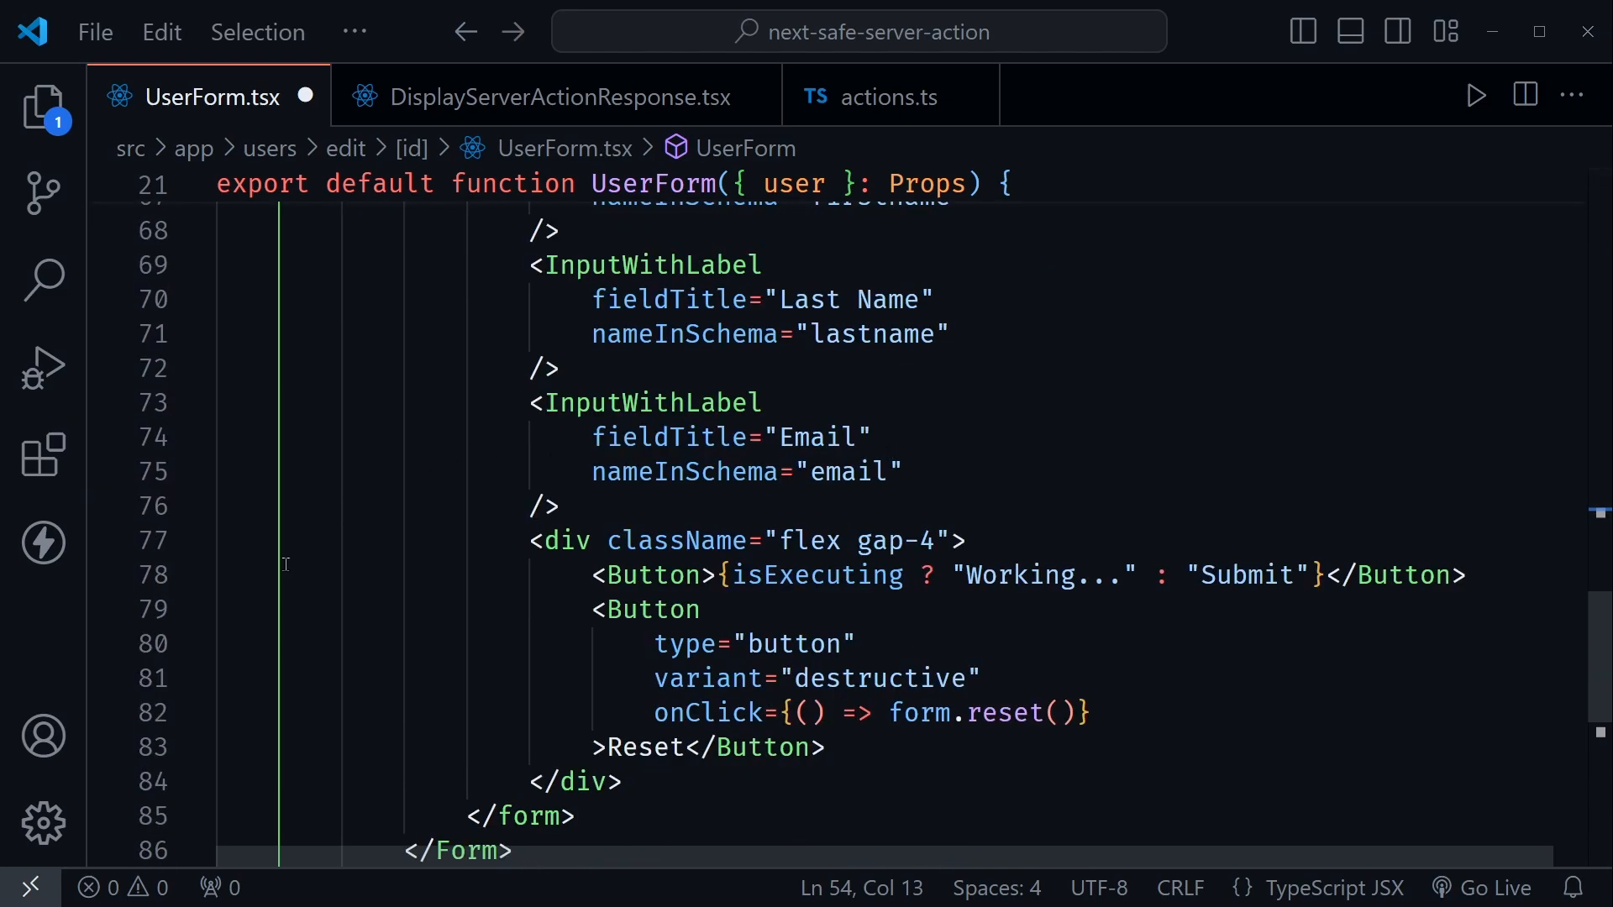
double_click(815, 575)
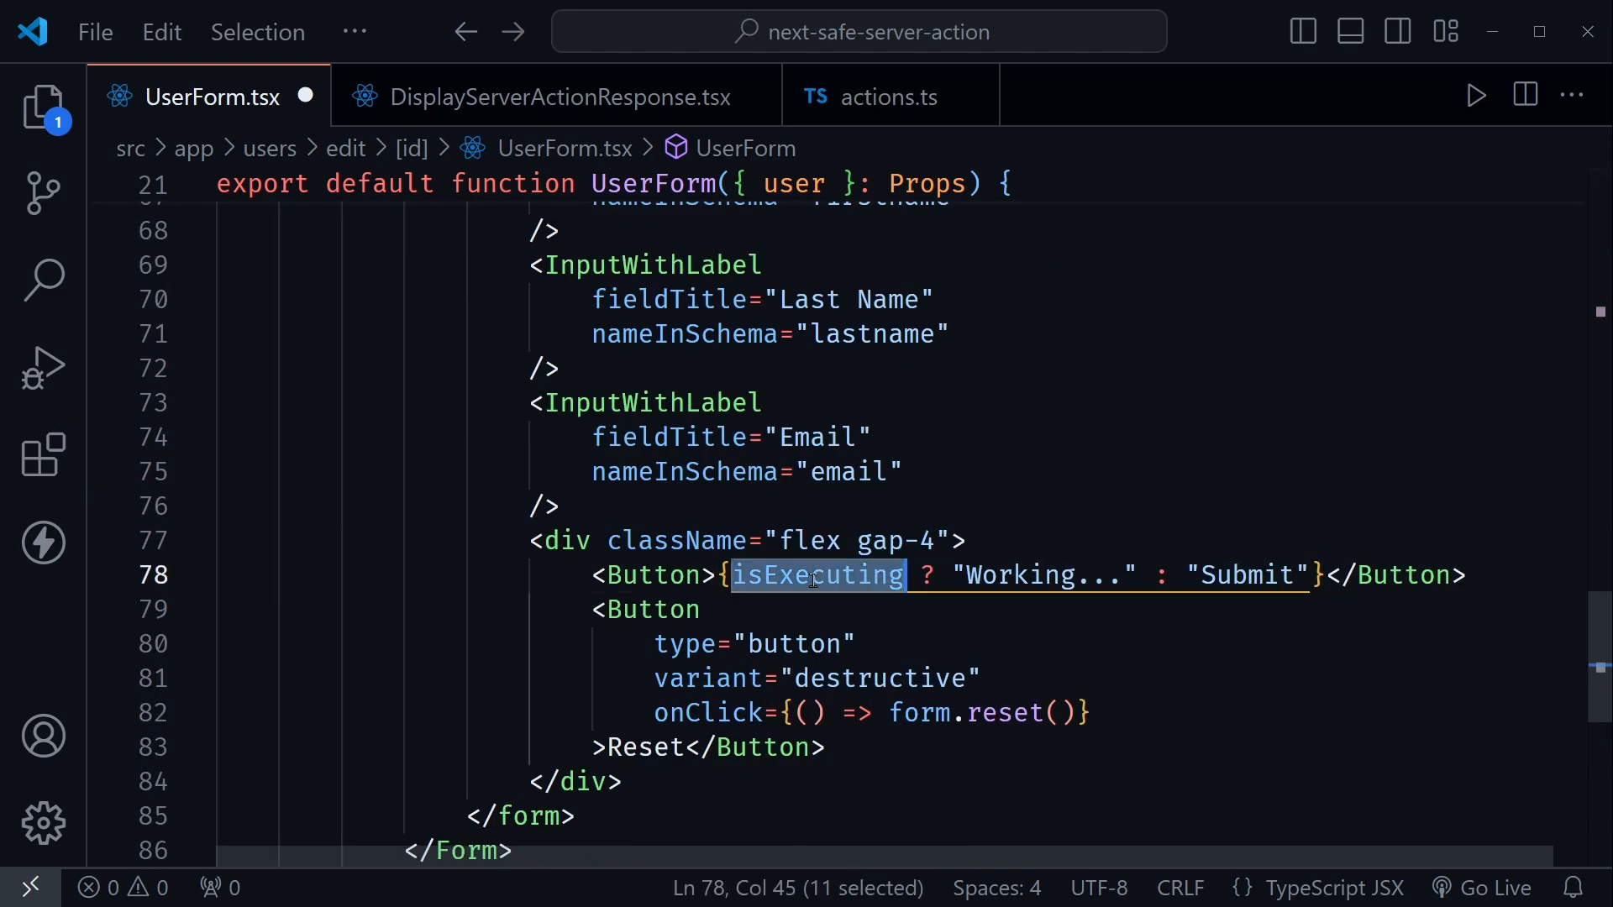
mouse_move(830, 601)
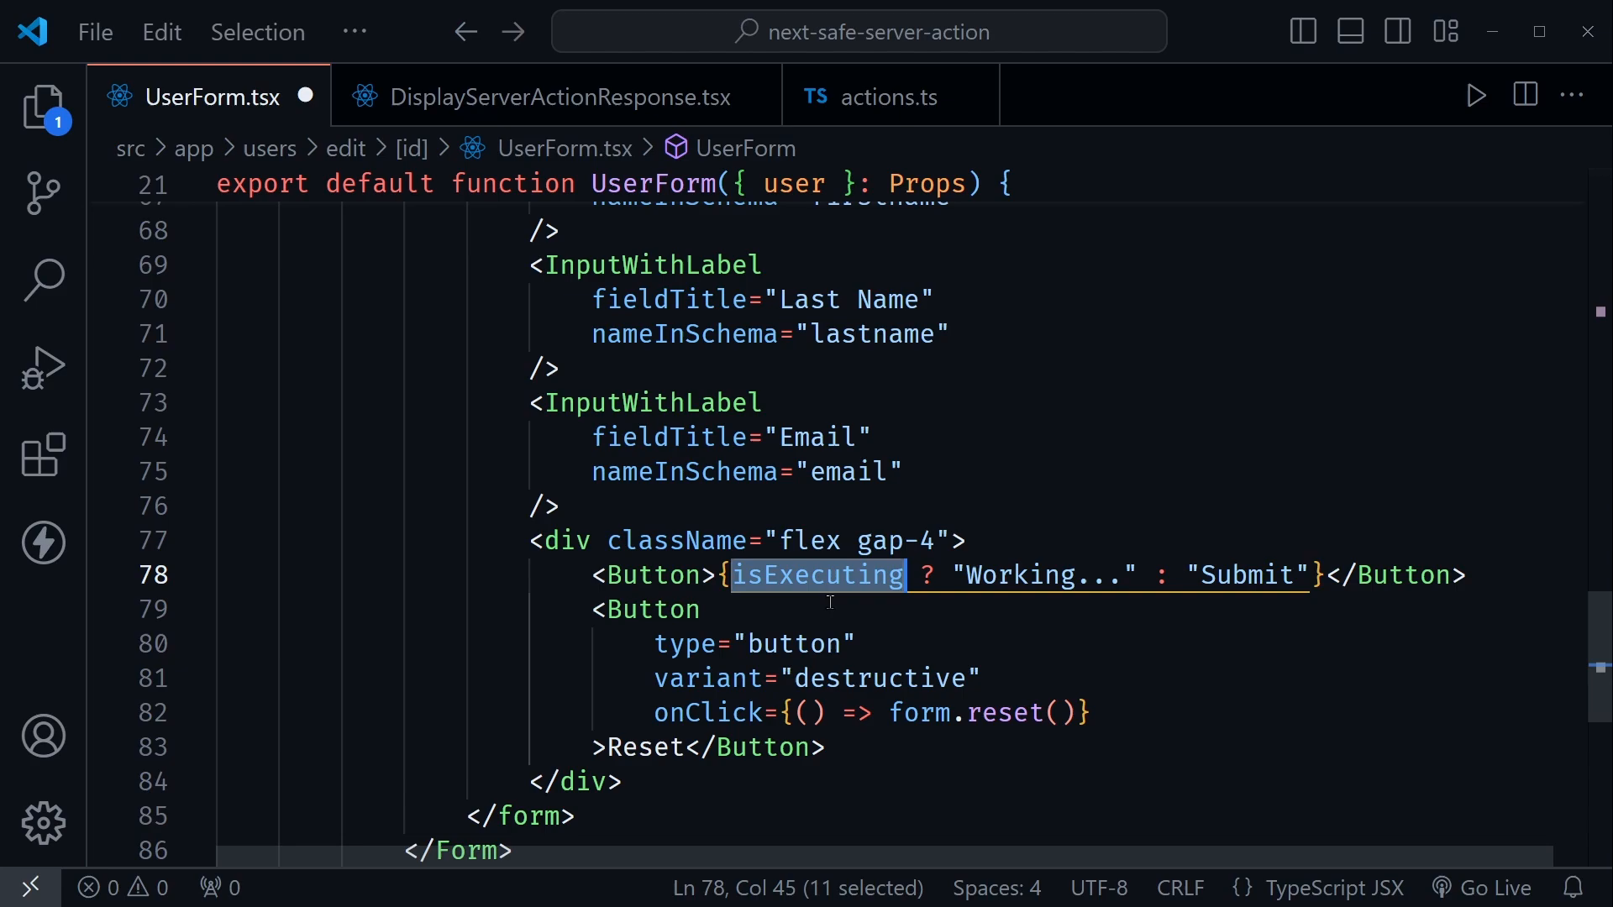
click(974, 575)
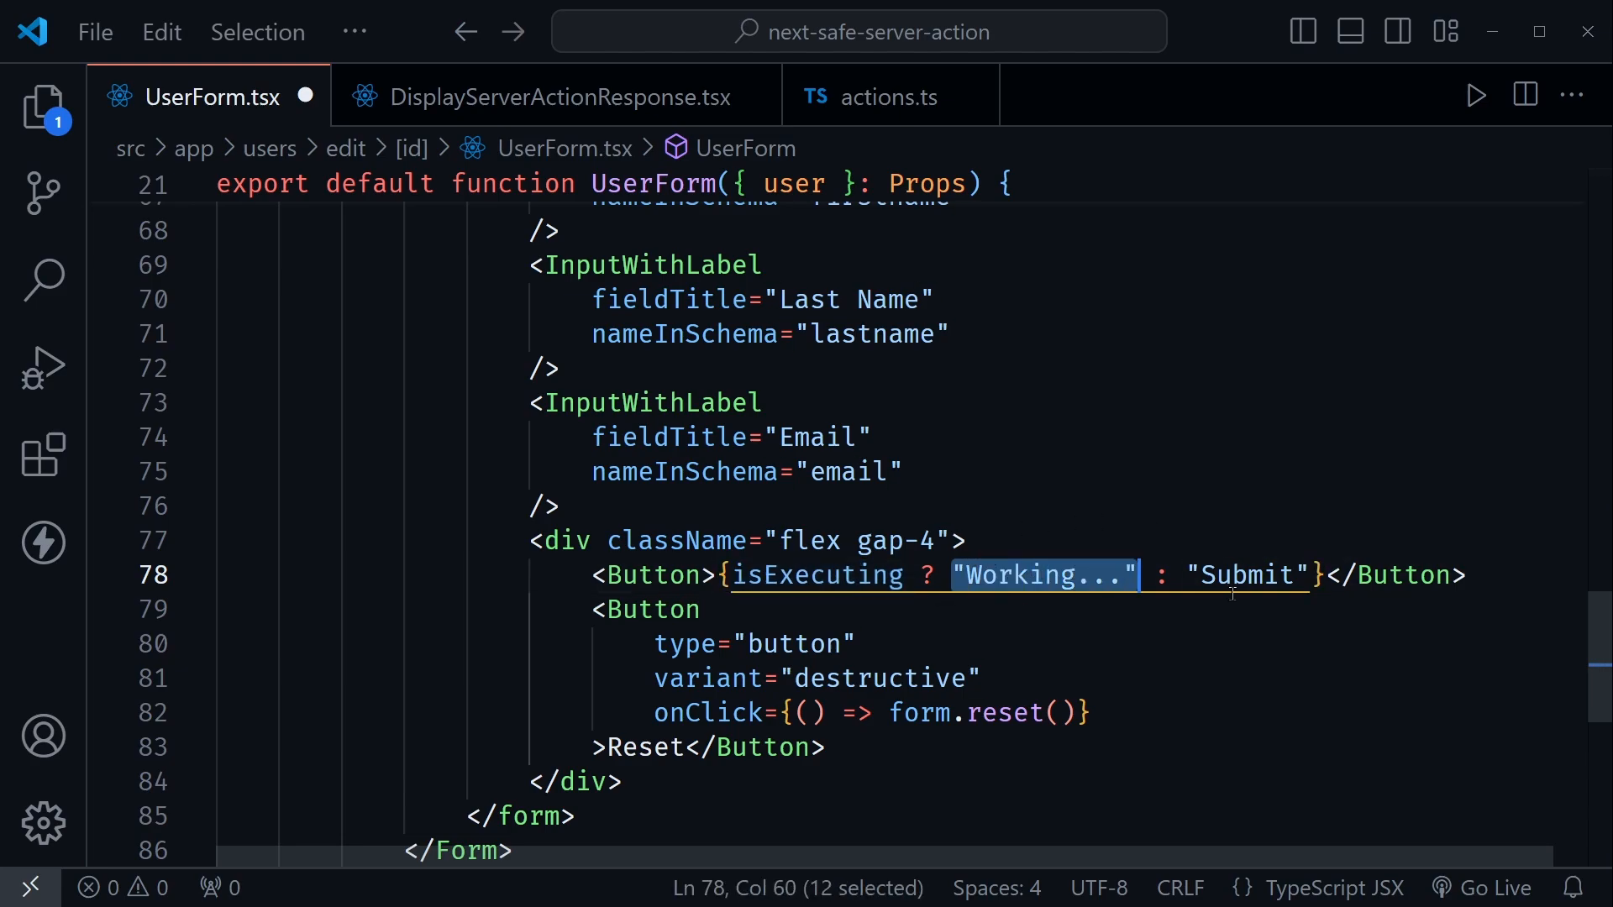
click(565, 506)
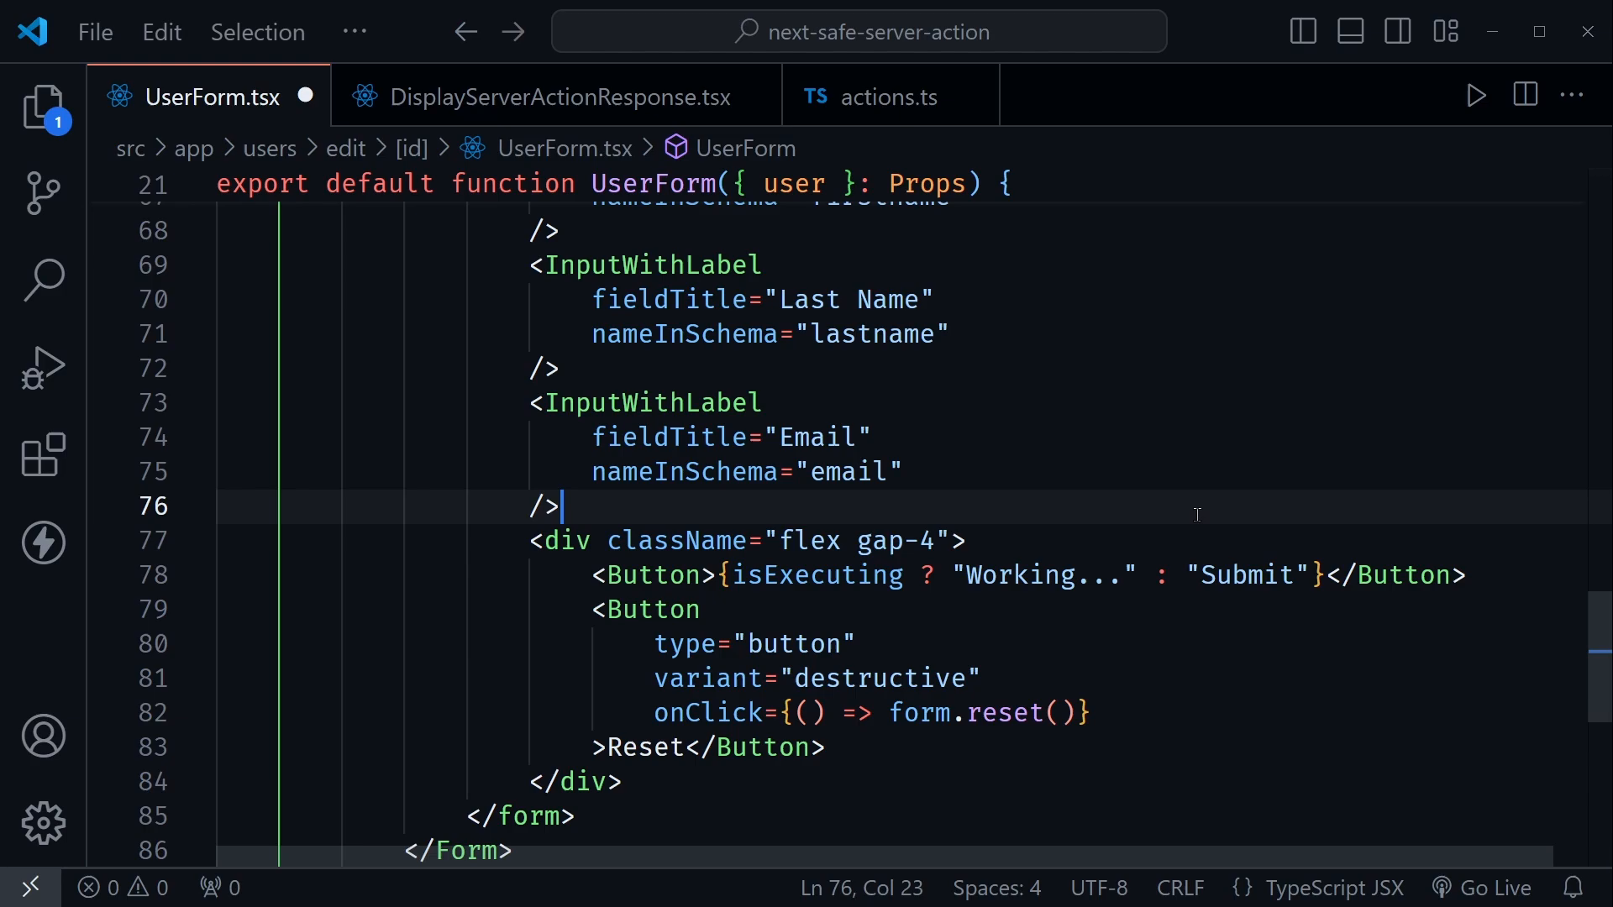
double_click(1038, 575)
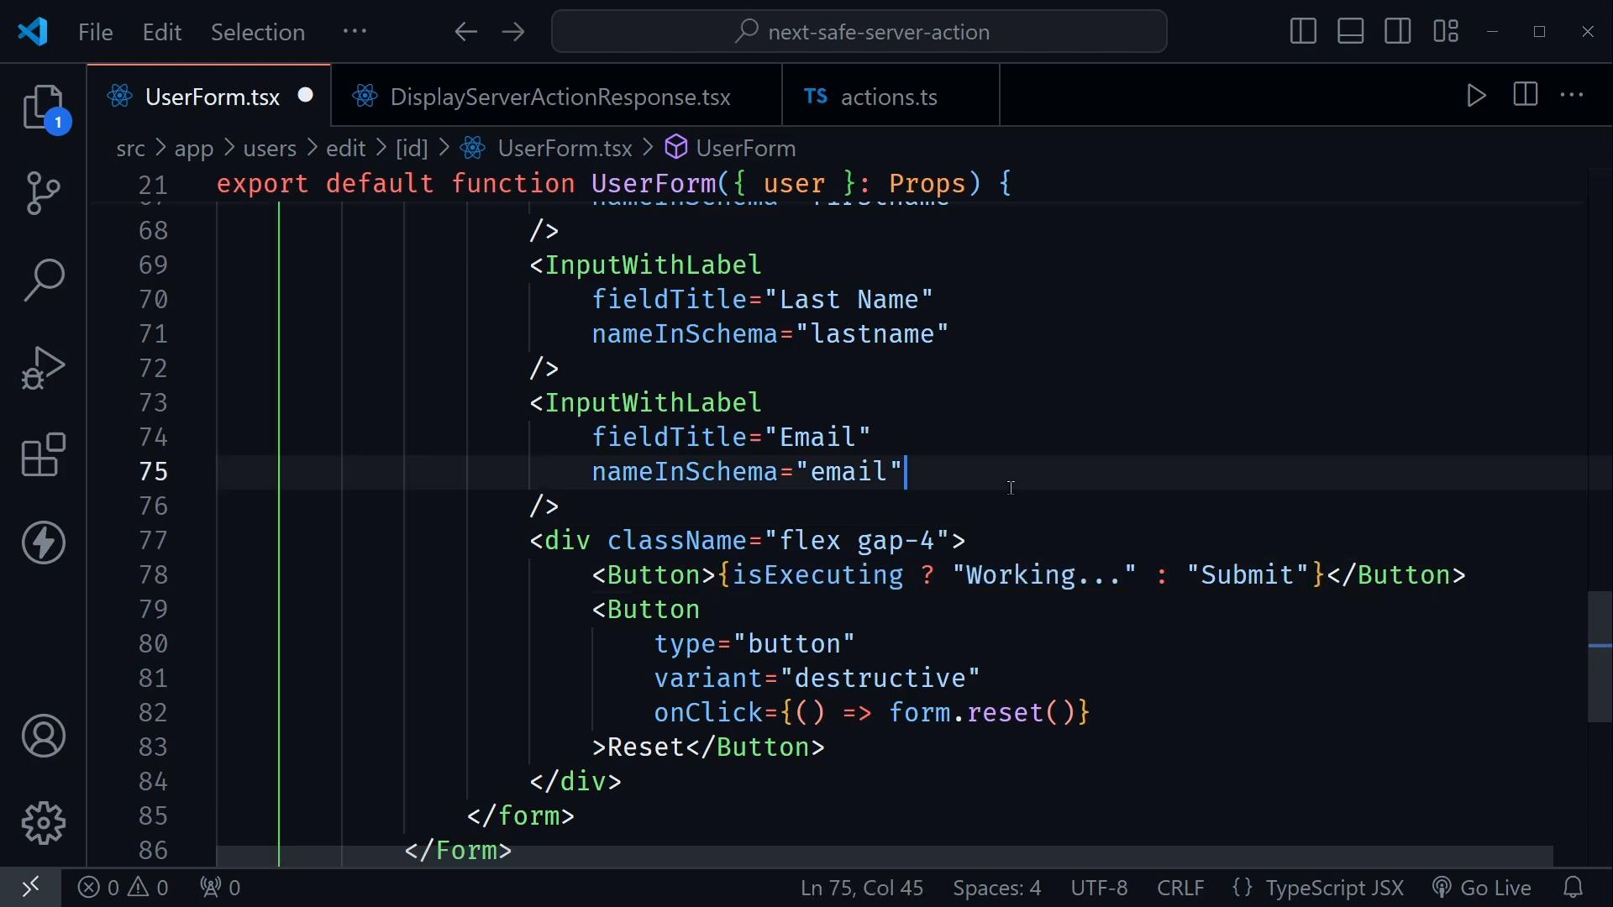
scroll(up, 3)
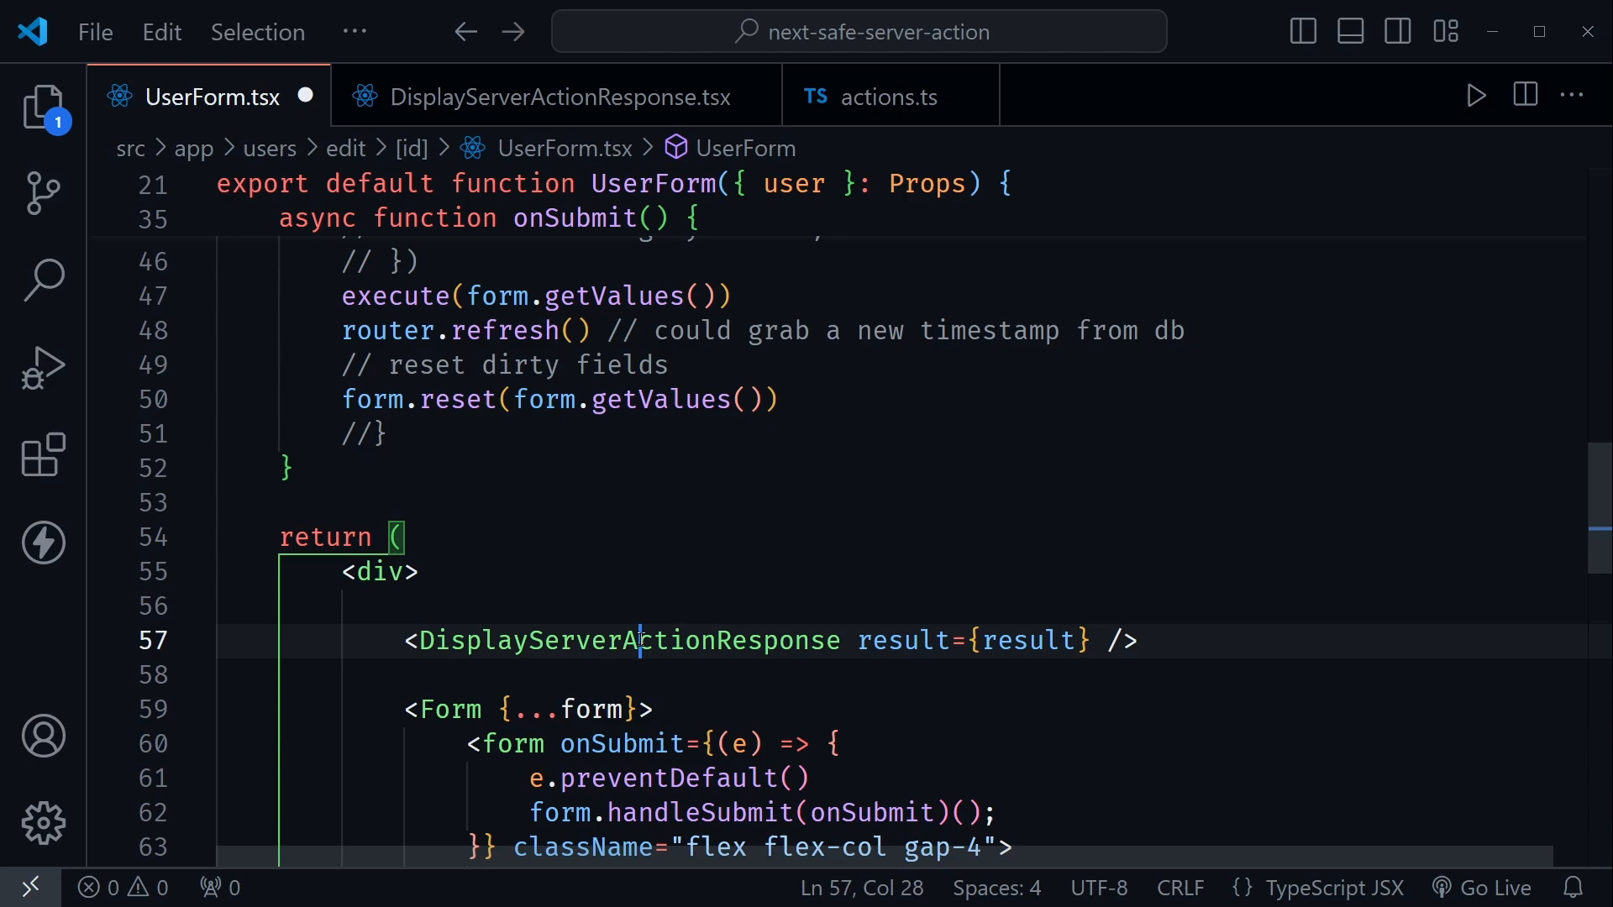
double_click(626, 640)
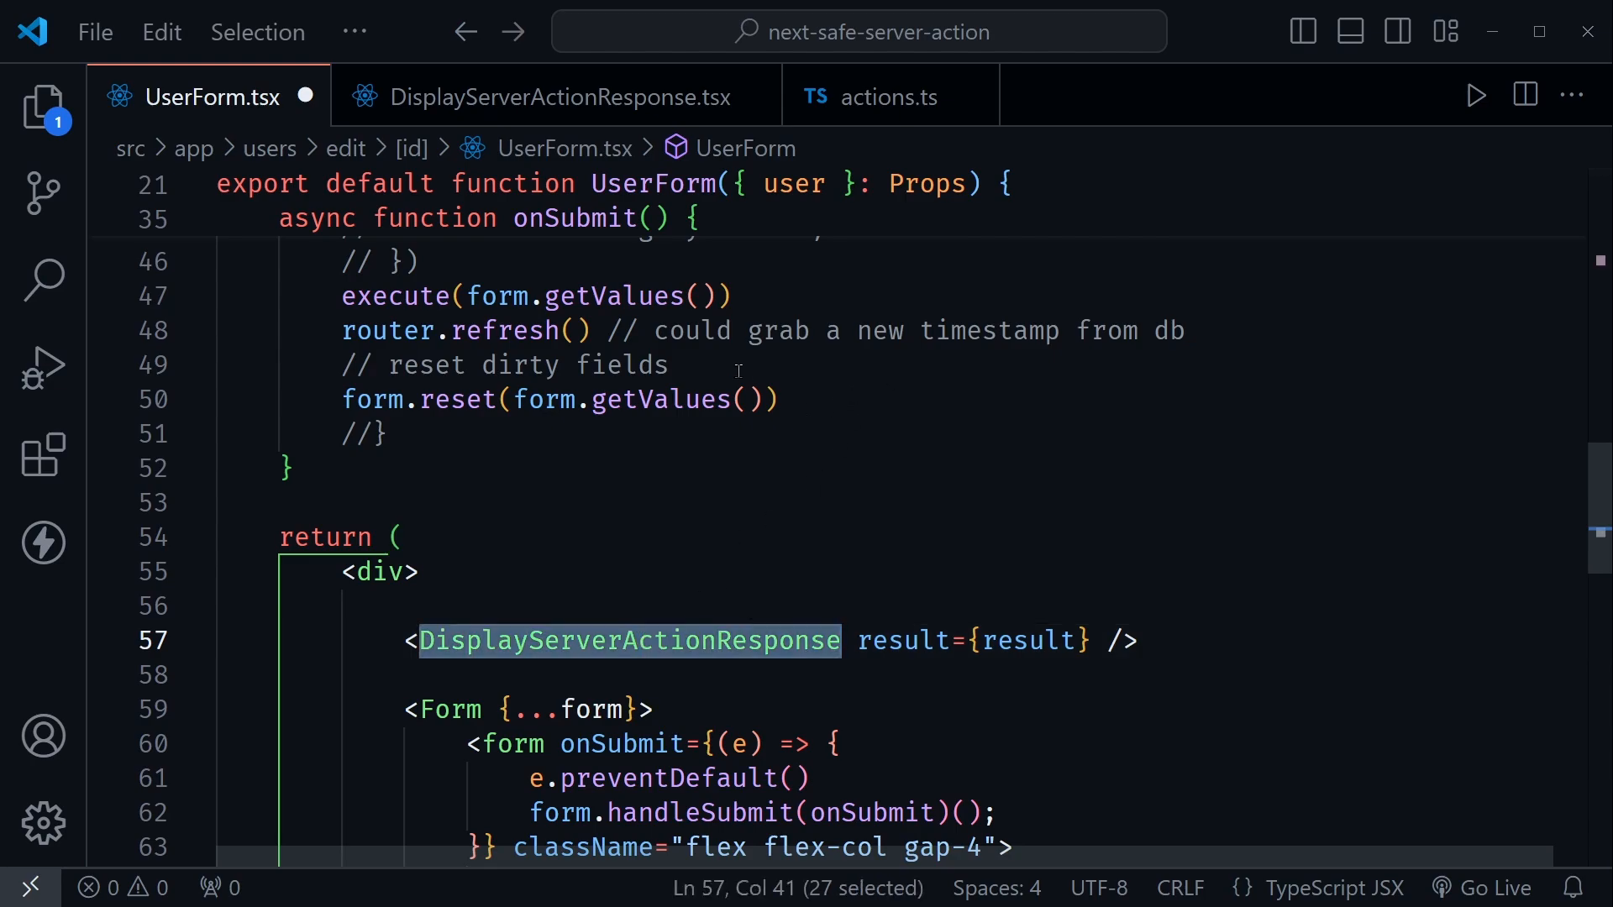
Switch to DisplayServerActionResponse.tsx and inspect its Props result type, data and validationErrors.
click(556, 97)
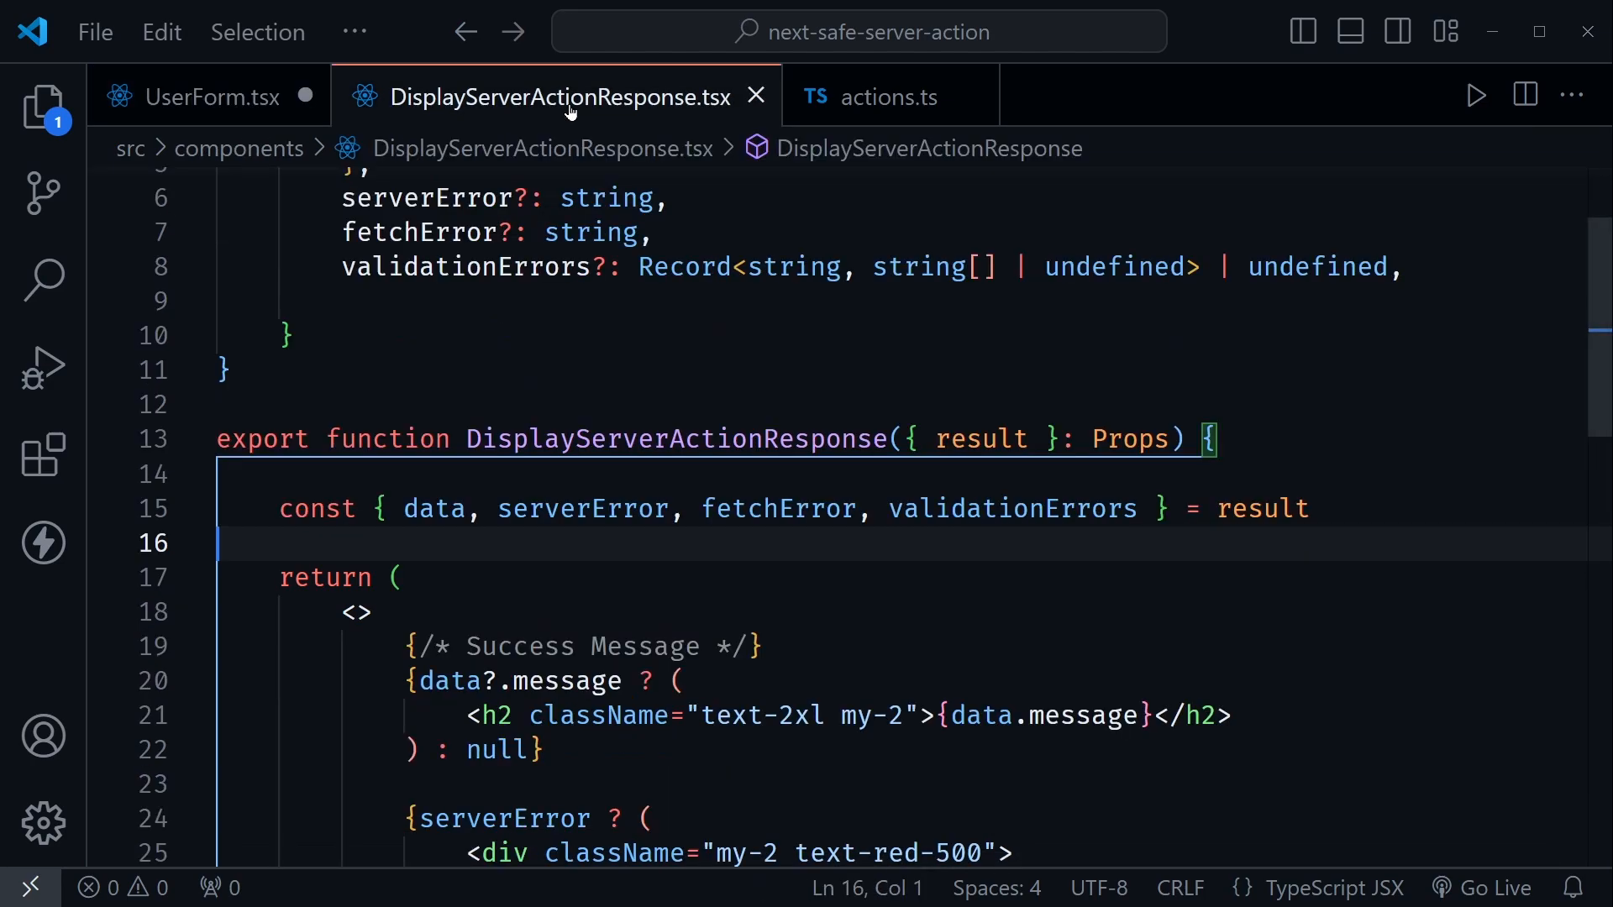
scroll(up, 3)
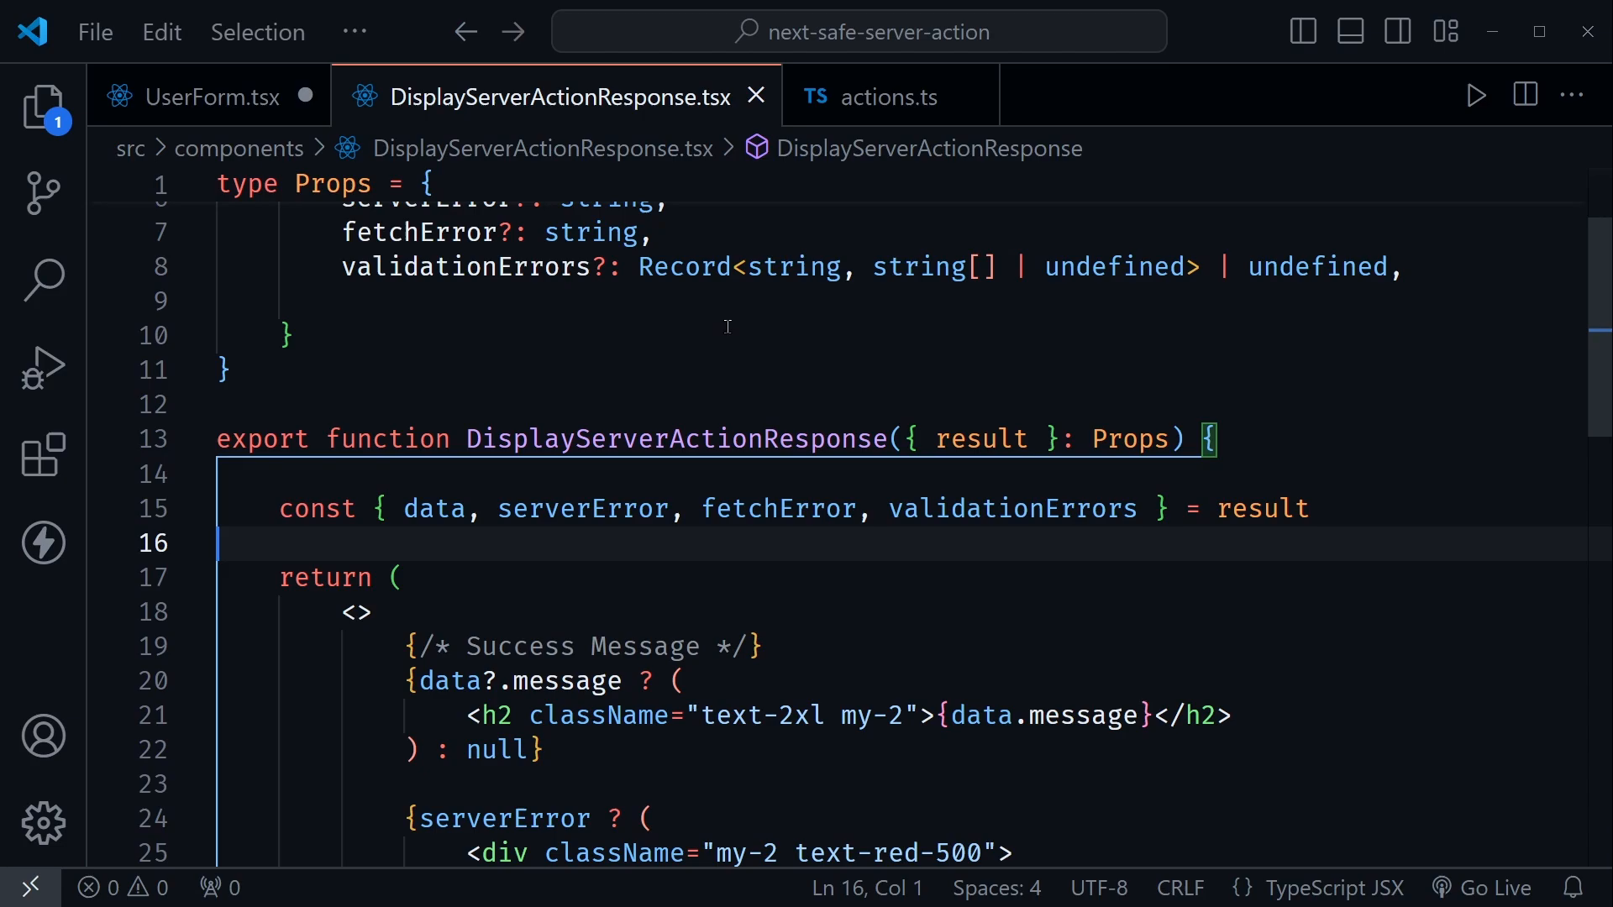
scroll(down, 3)
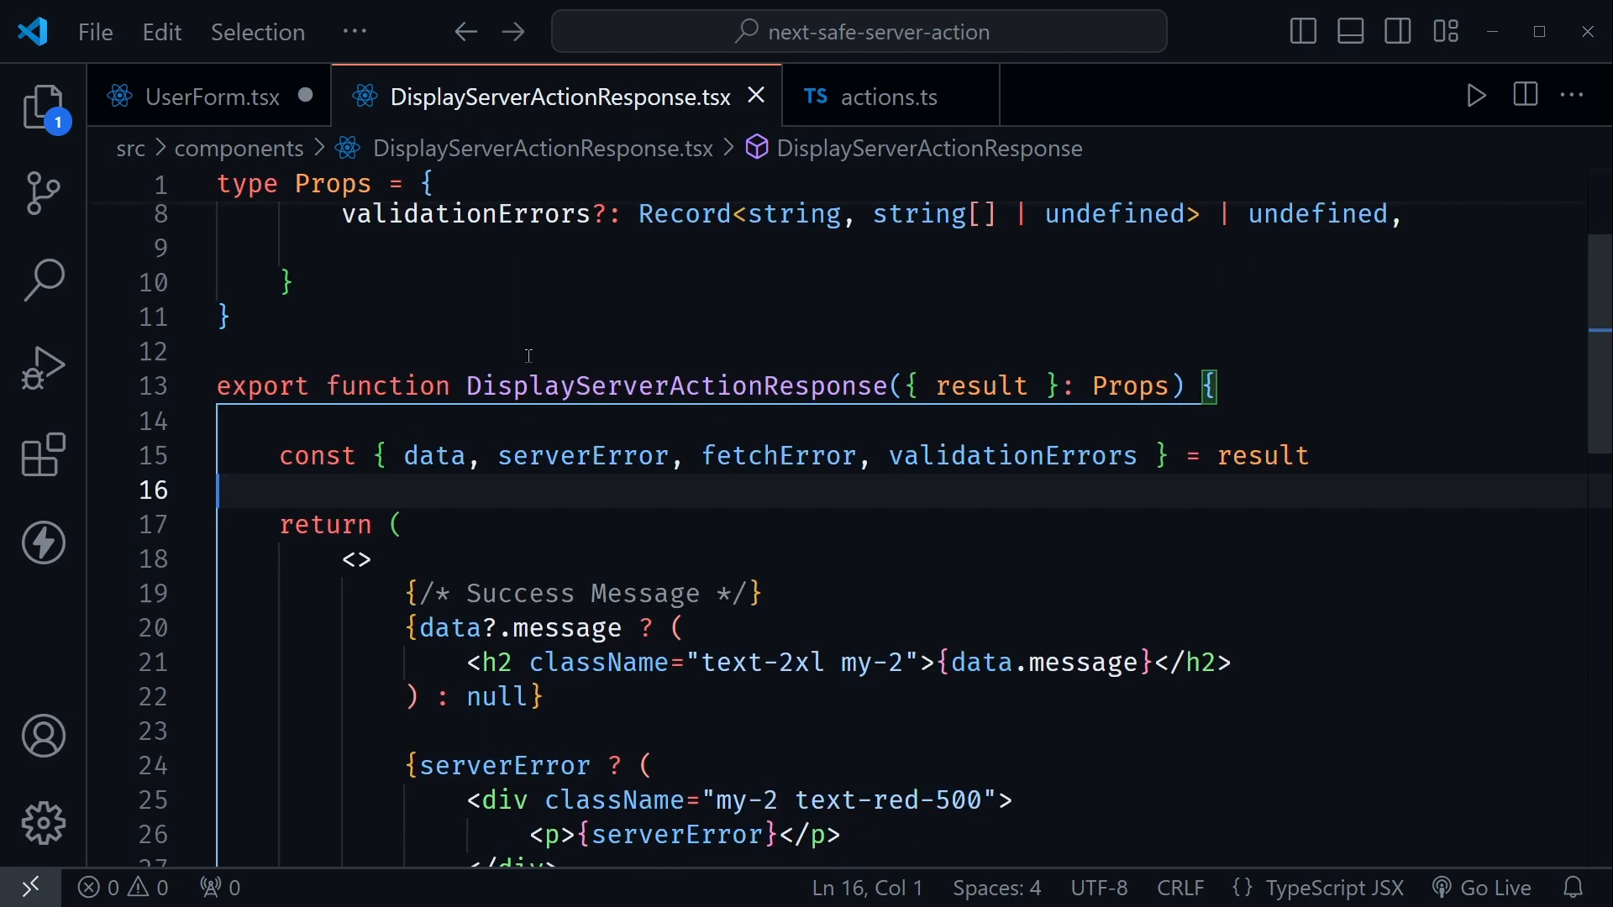
mouse_move(626, 301)
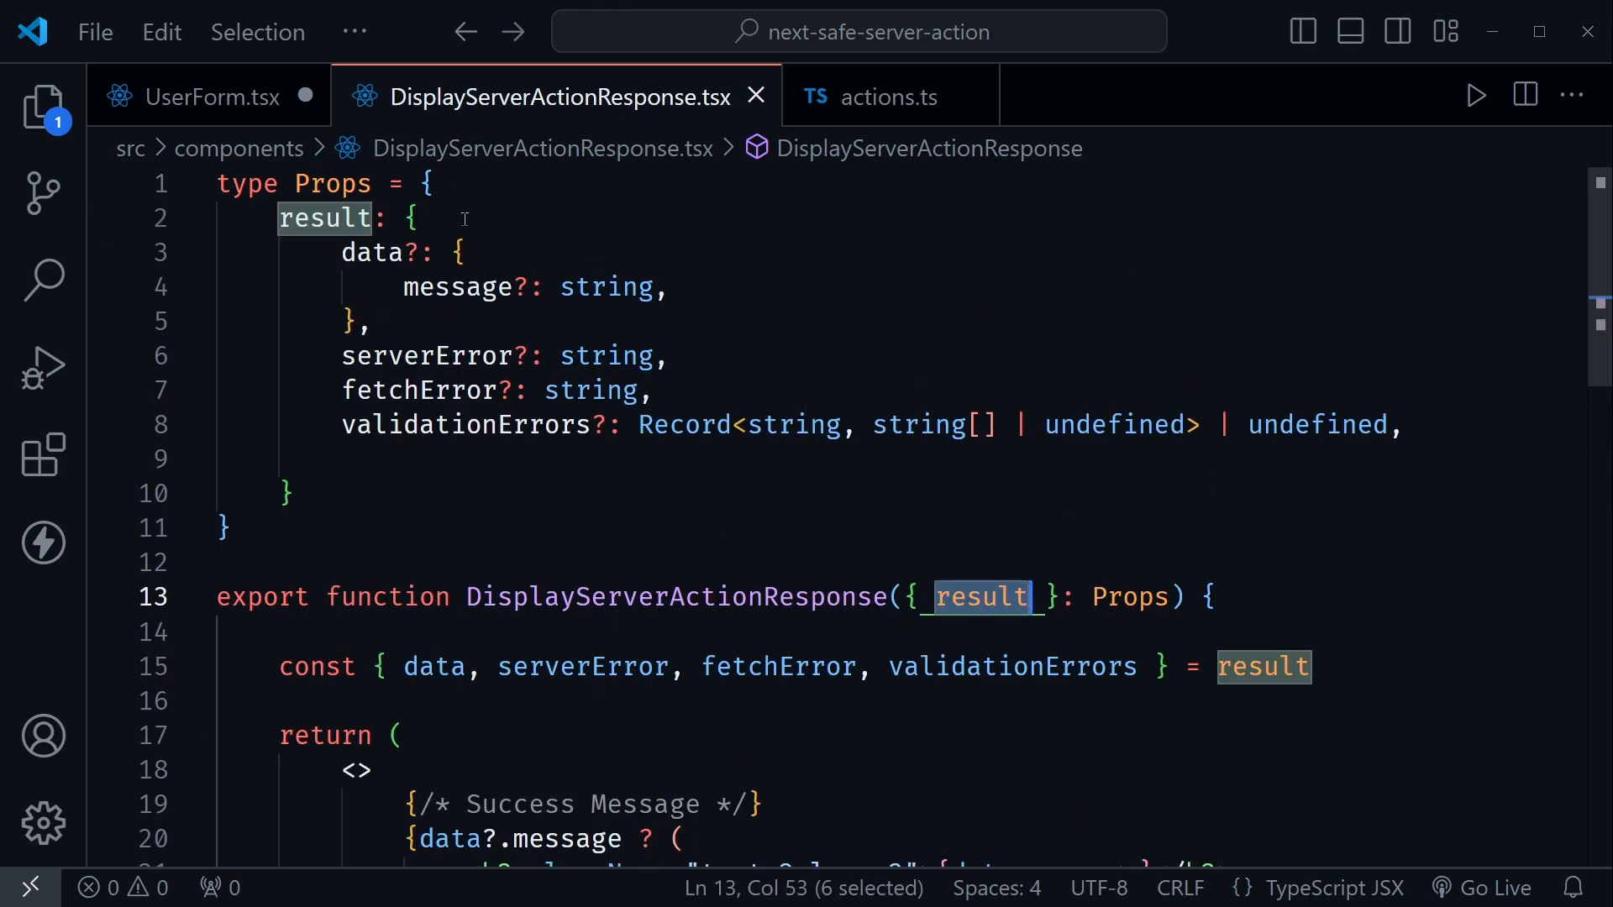
click(230, 527)
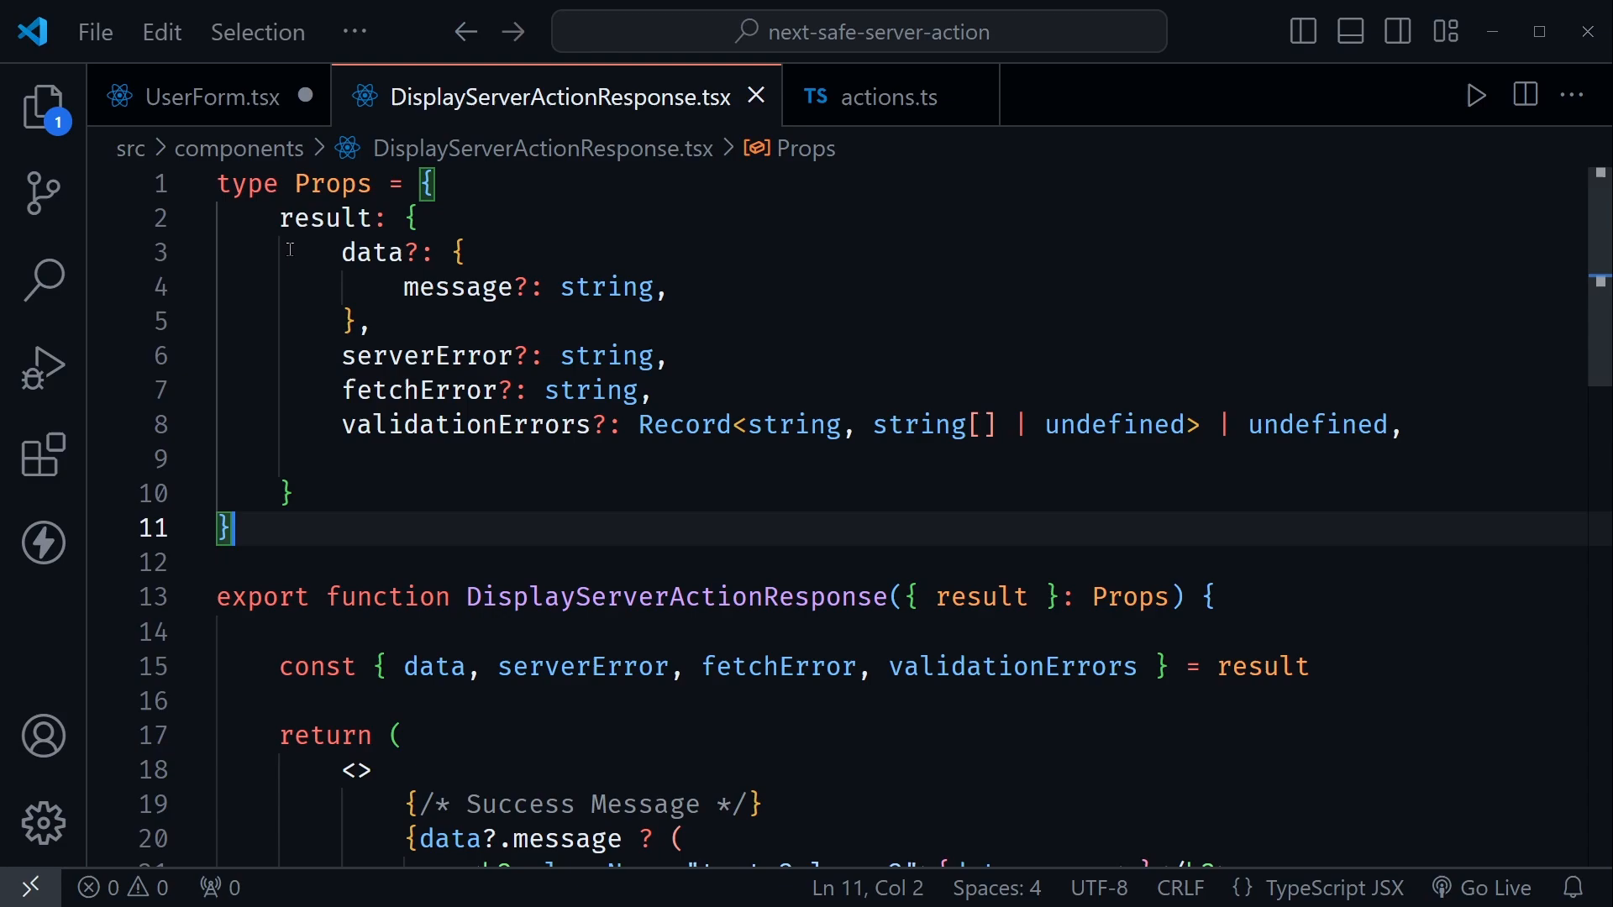
double_click(373, 252)
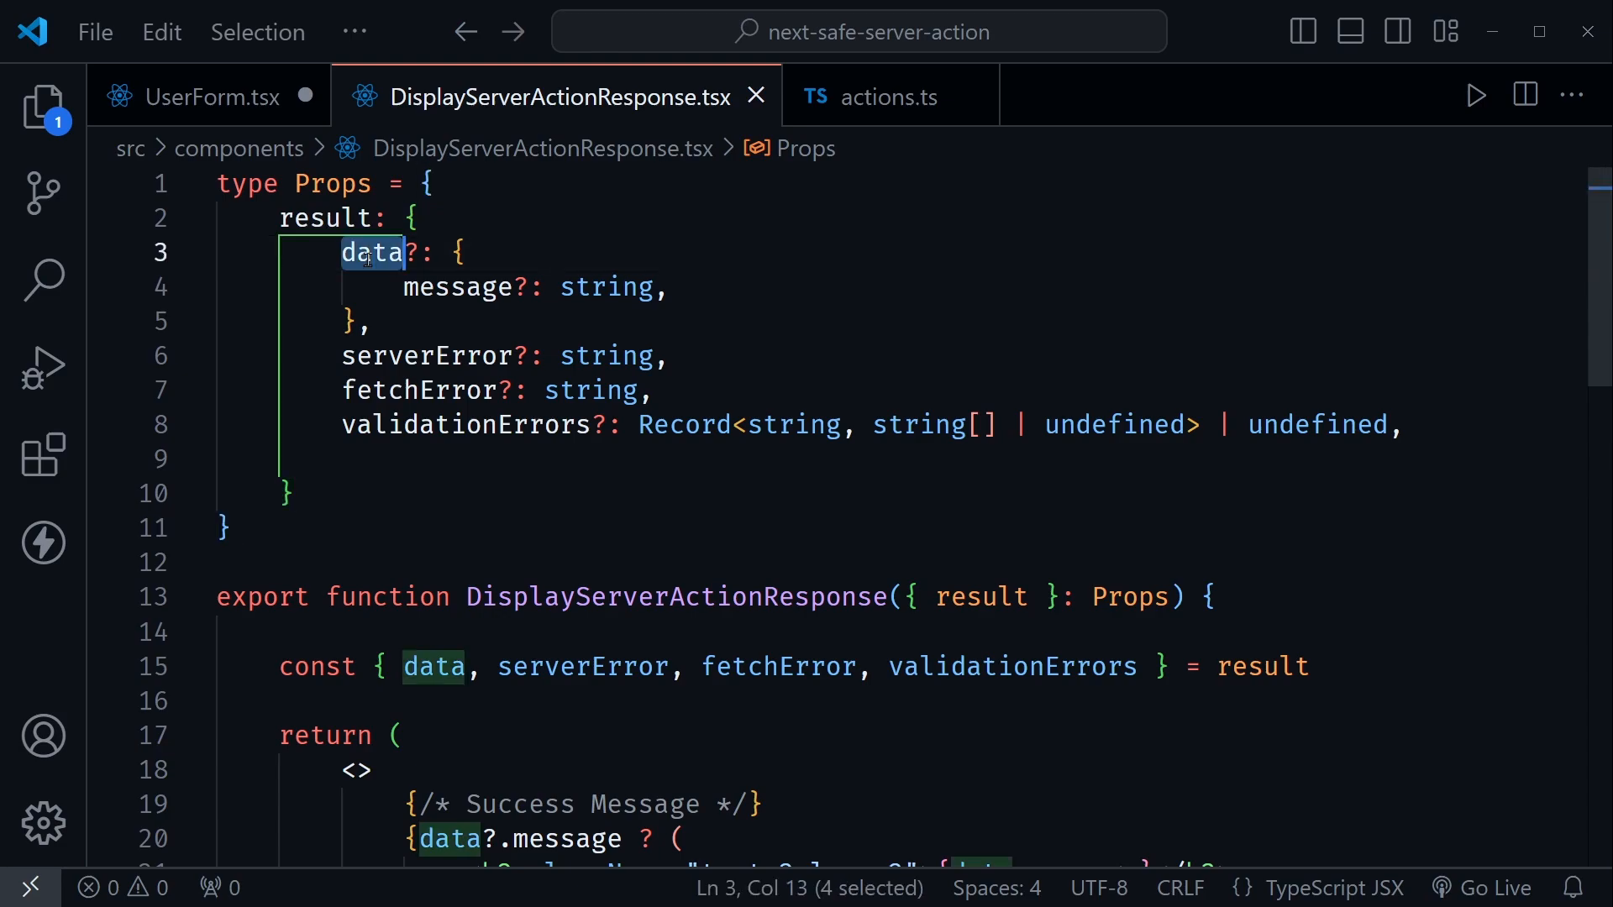
mouse_move(438, 356)
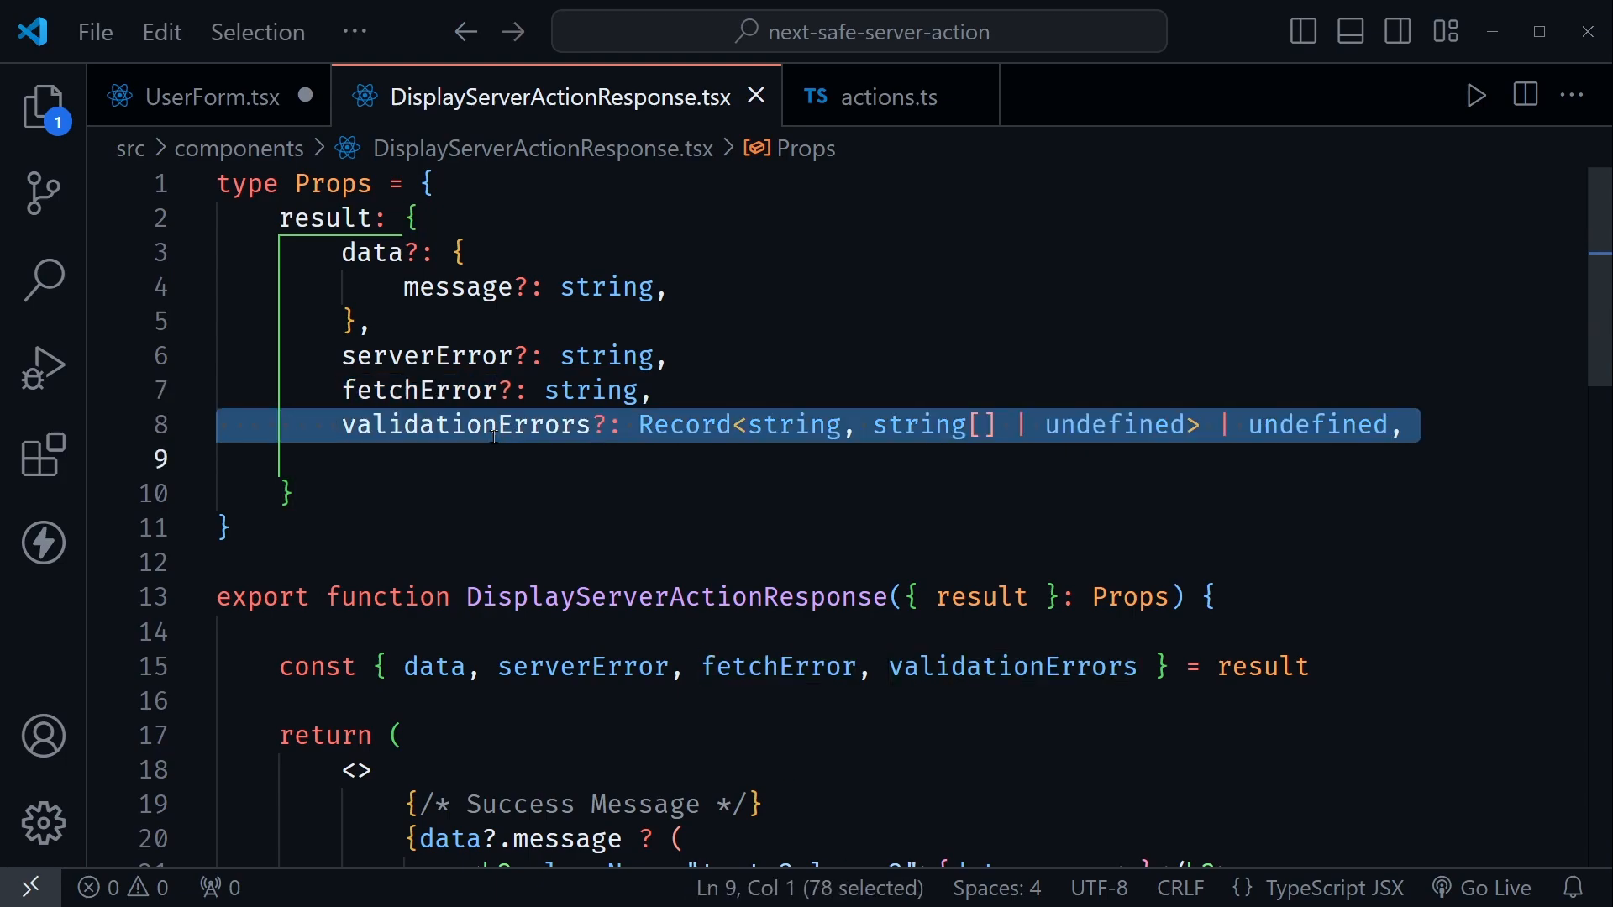
double_click(465, 425)
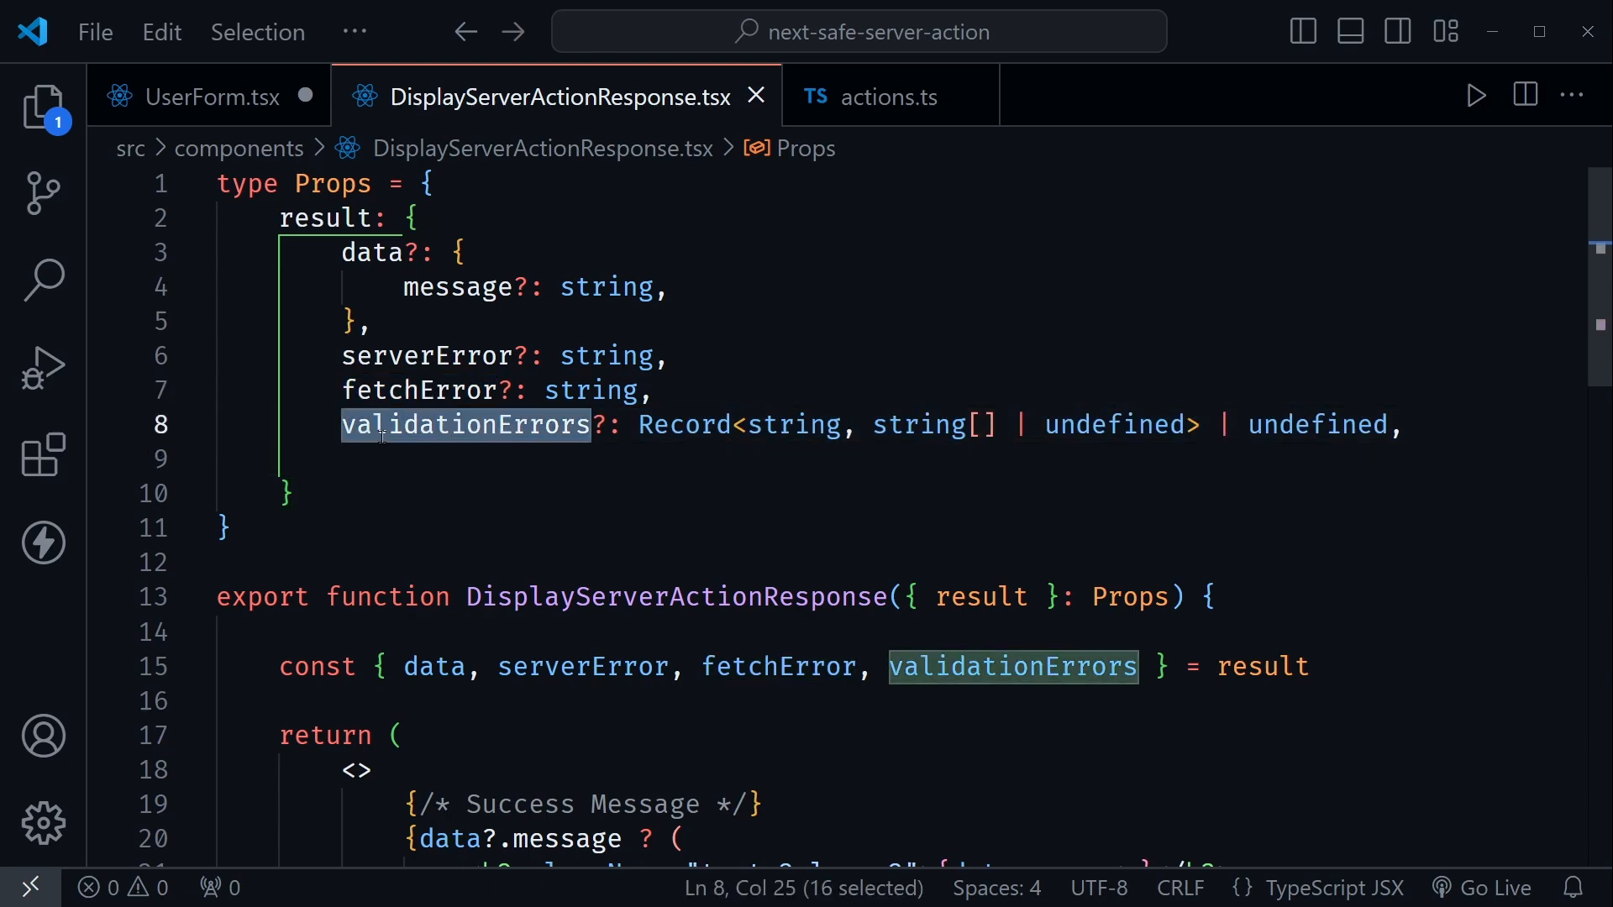
click(460, 458)
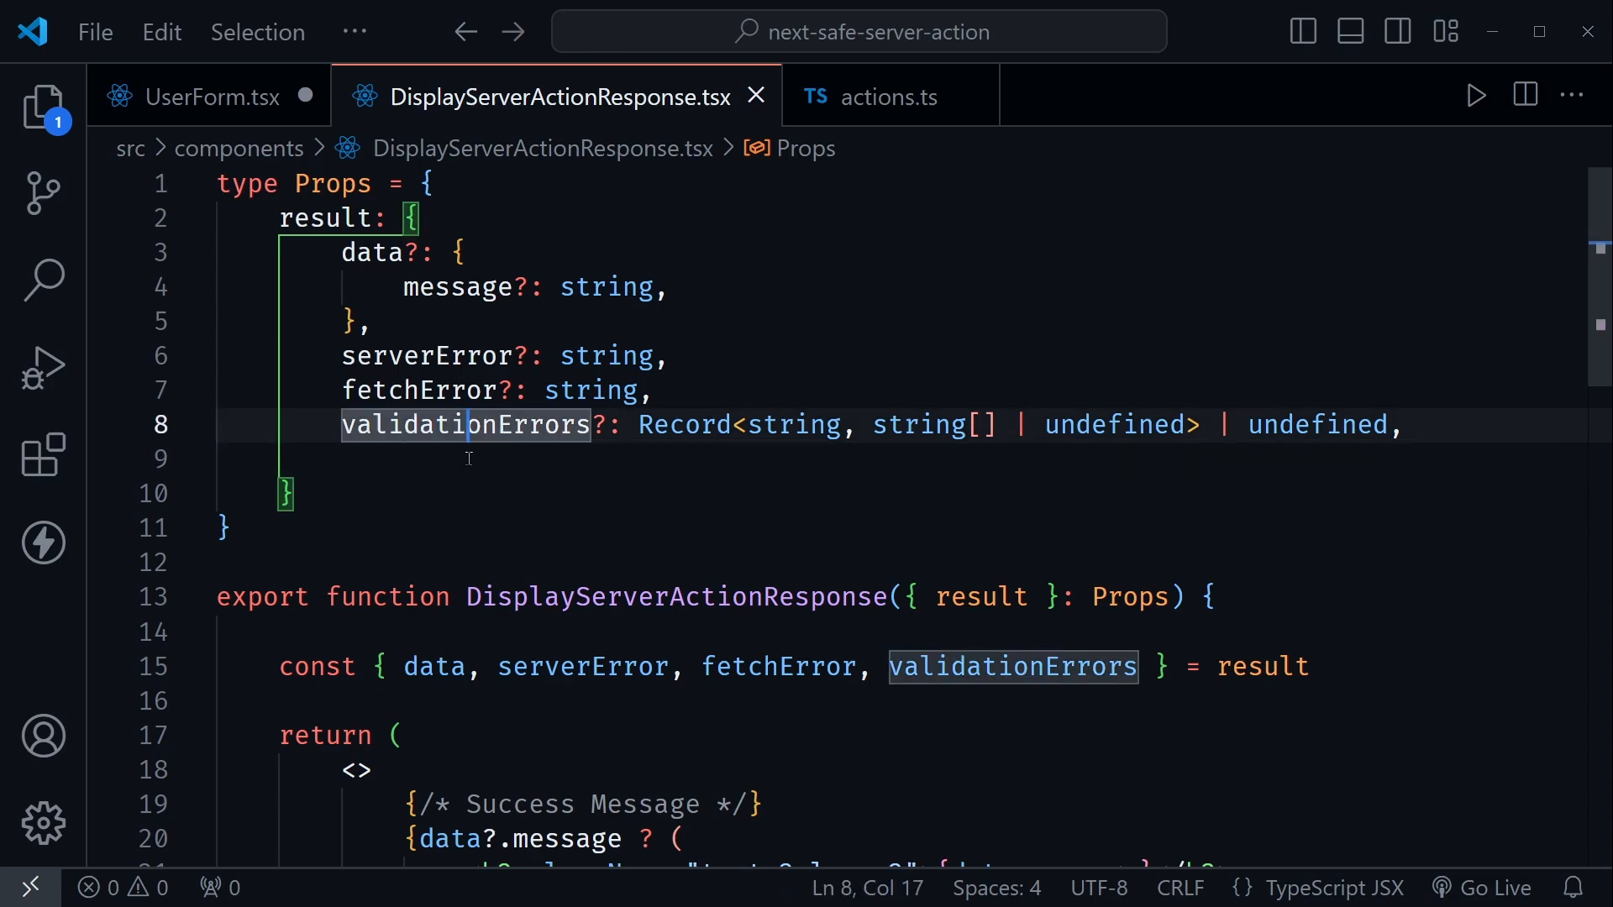
Bring the validationErrors block mapping each key to a red error paragraph into view.
click(309, 459)
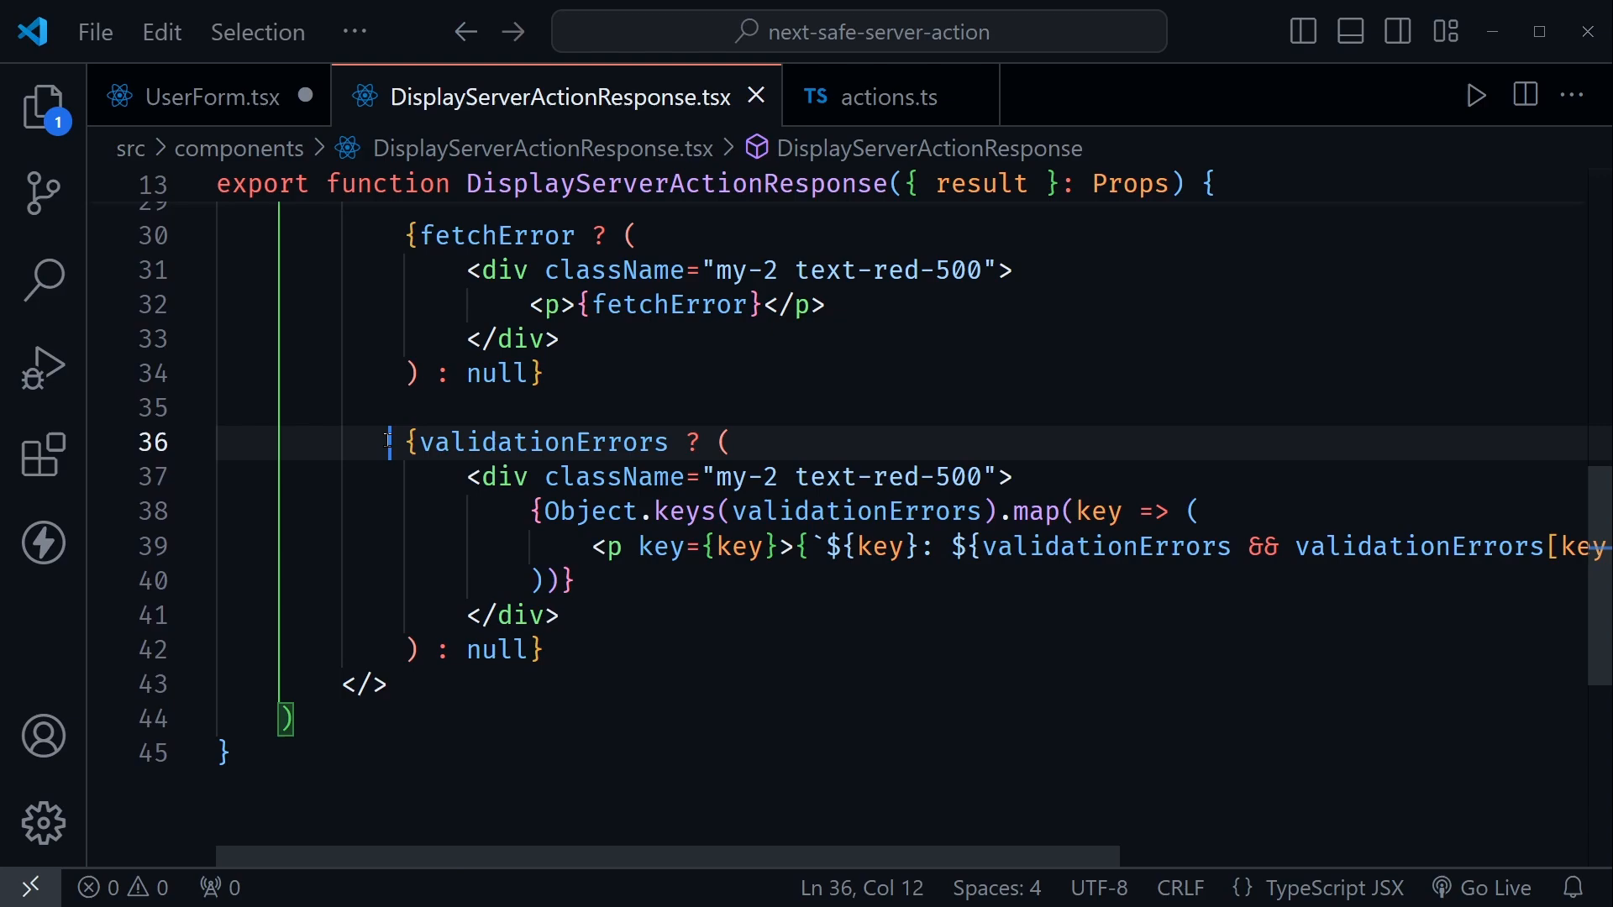
click(562, 615)
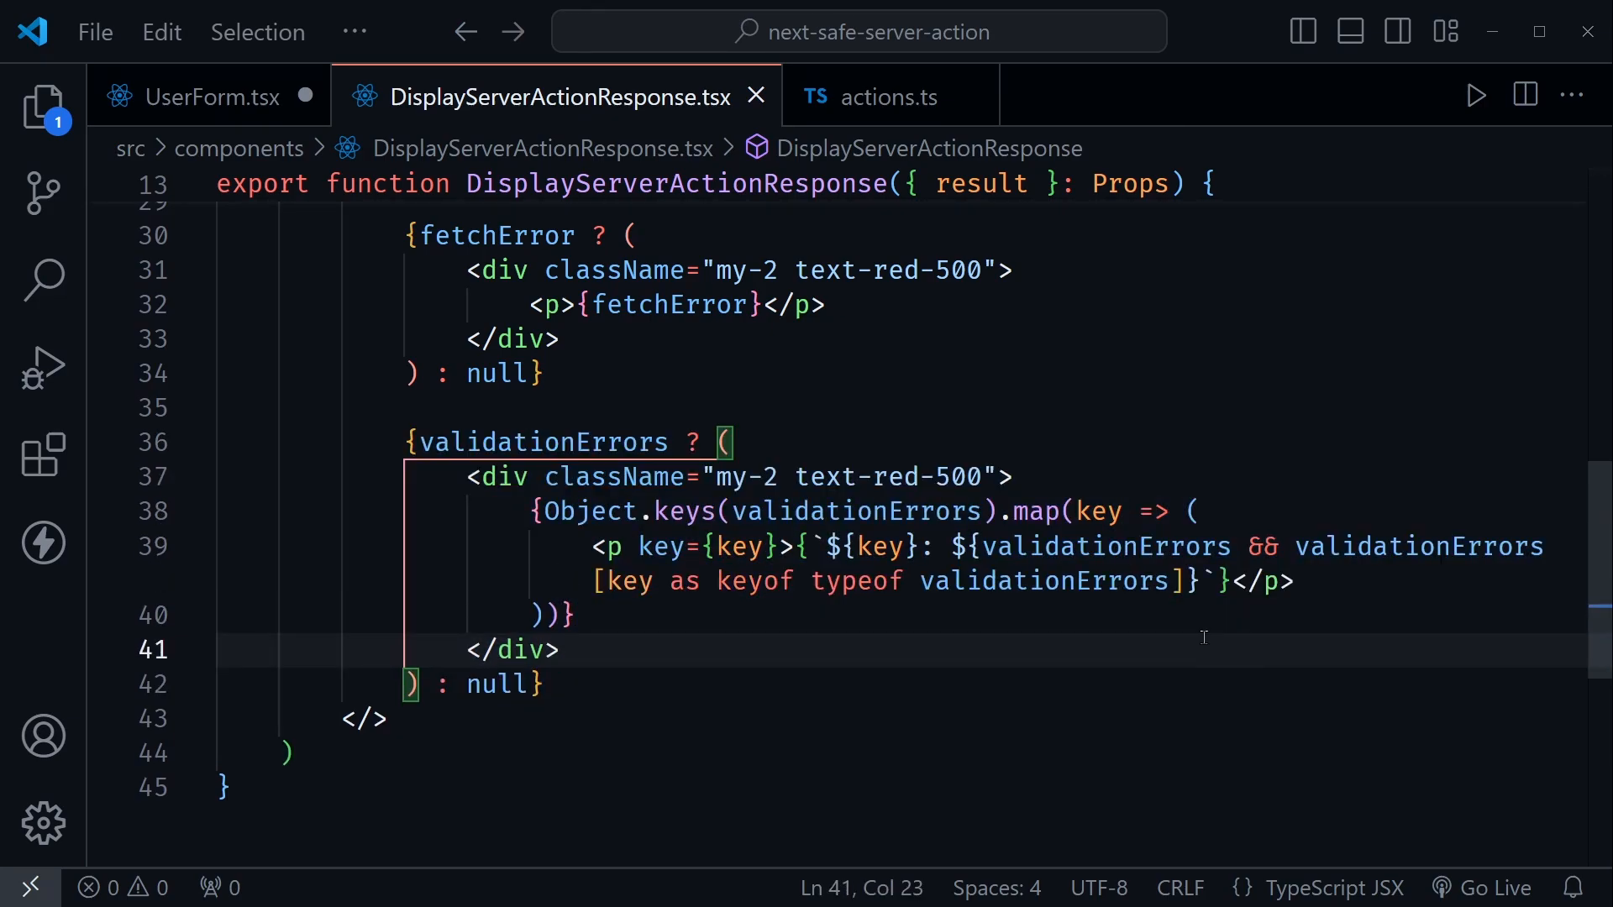
mouse_move(457, 591)
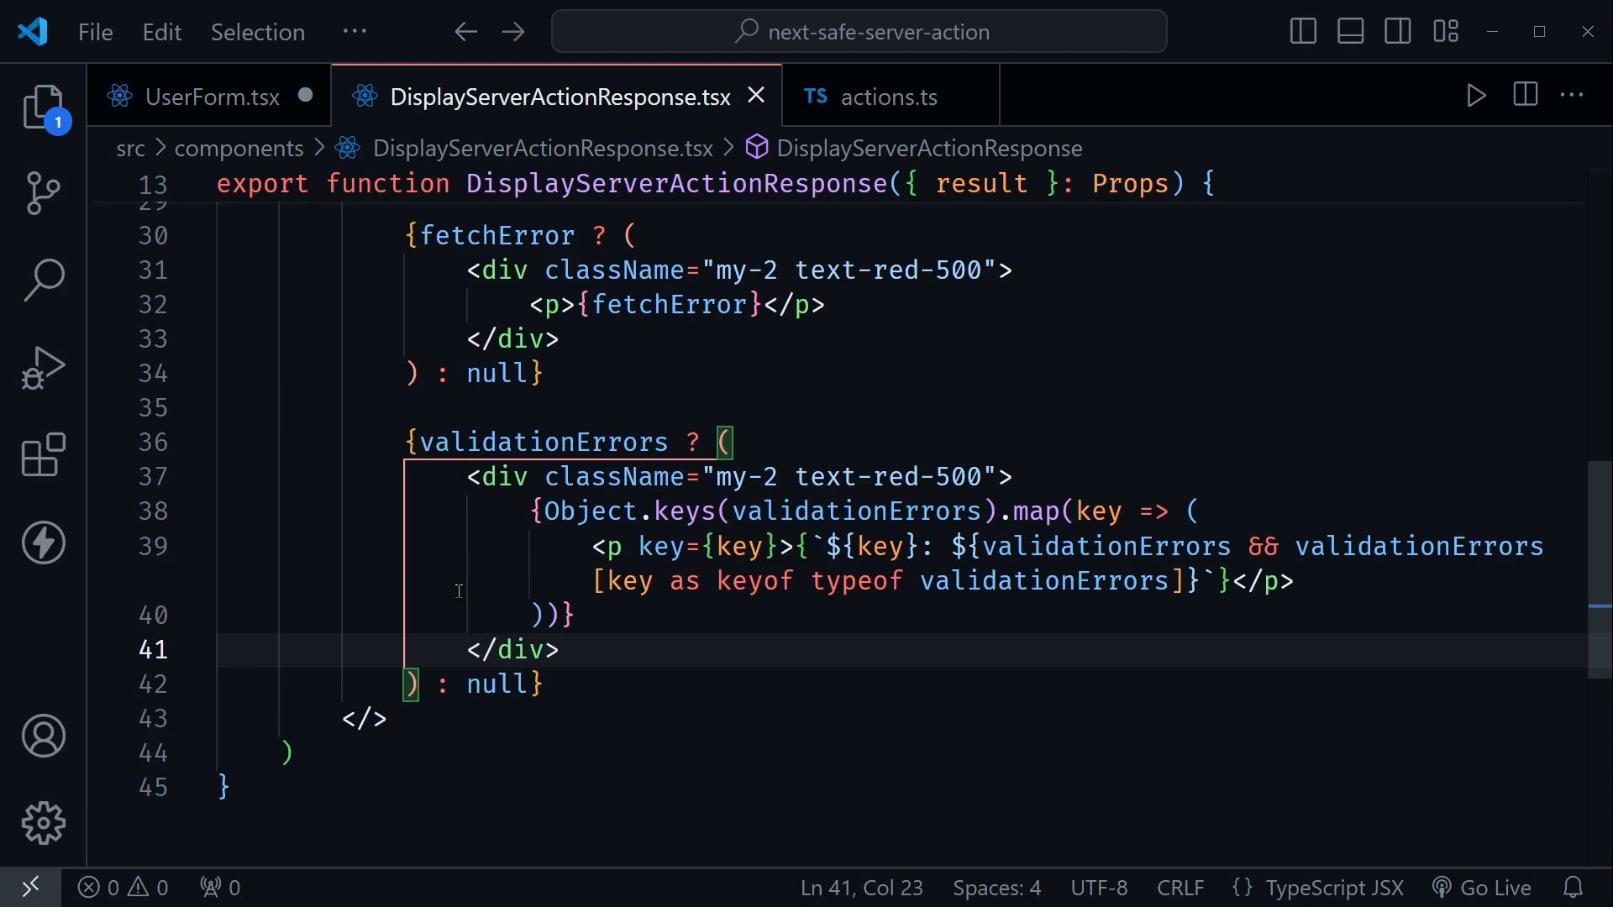
mouse_move(714, 708)
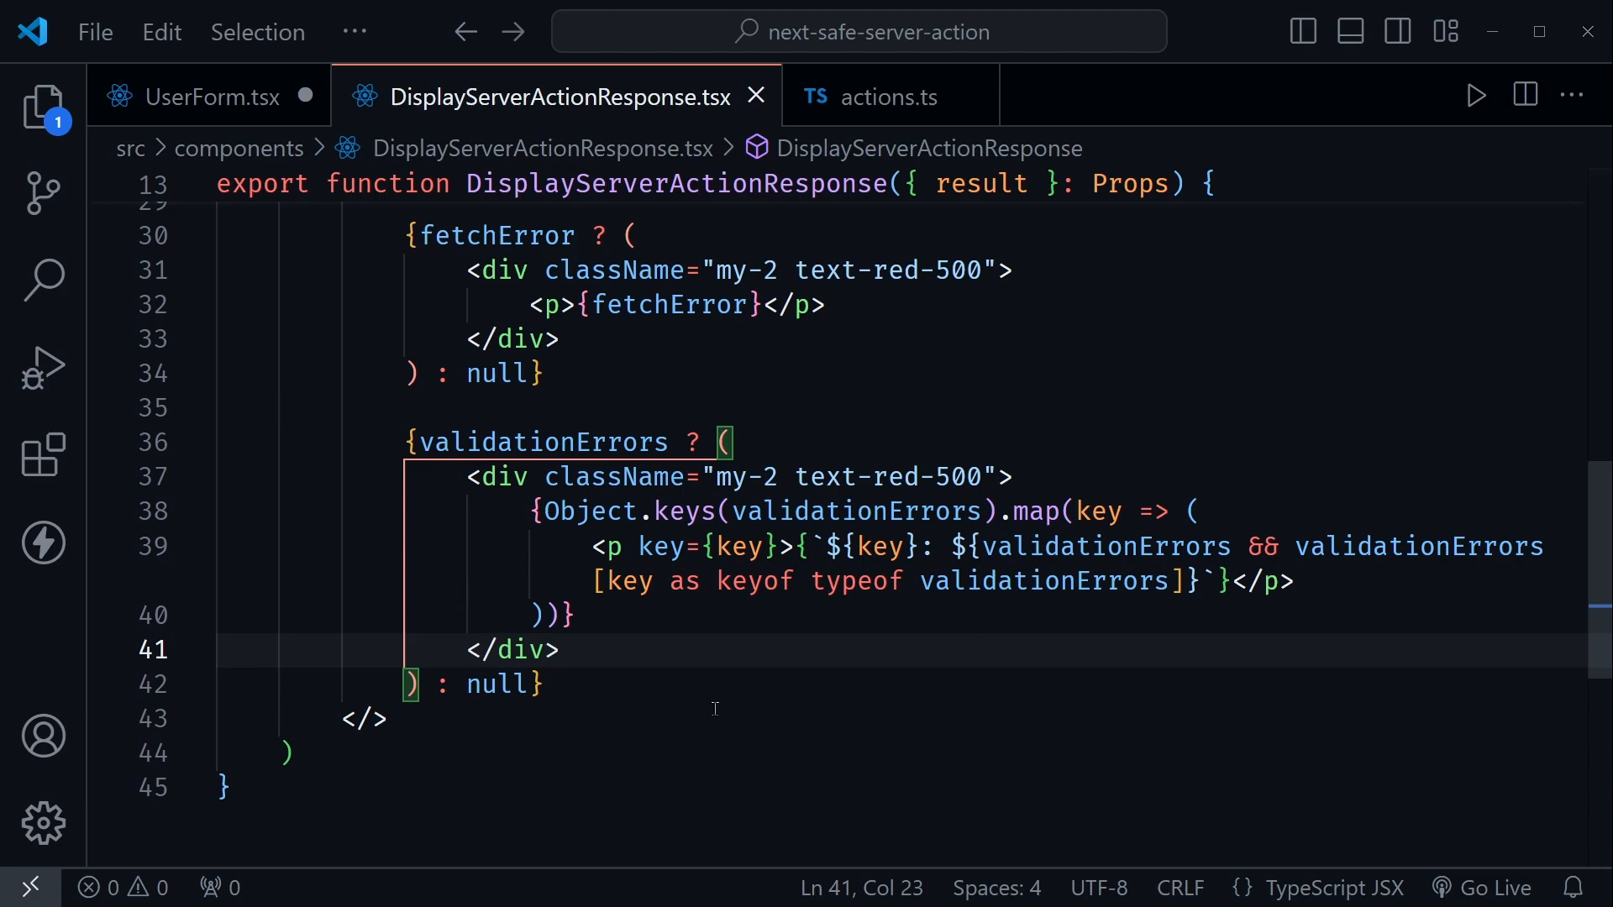
mouse_move(689, 661)
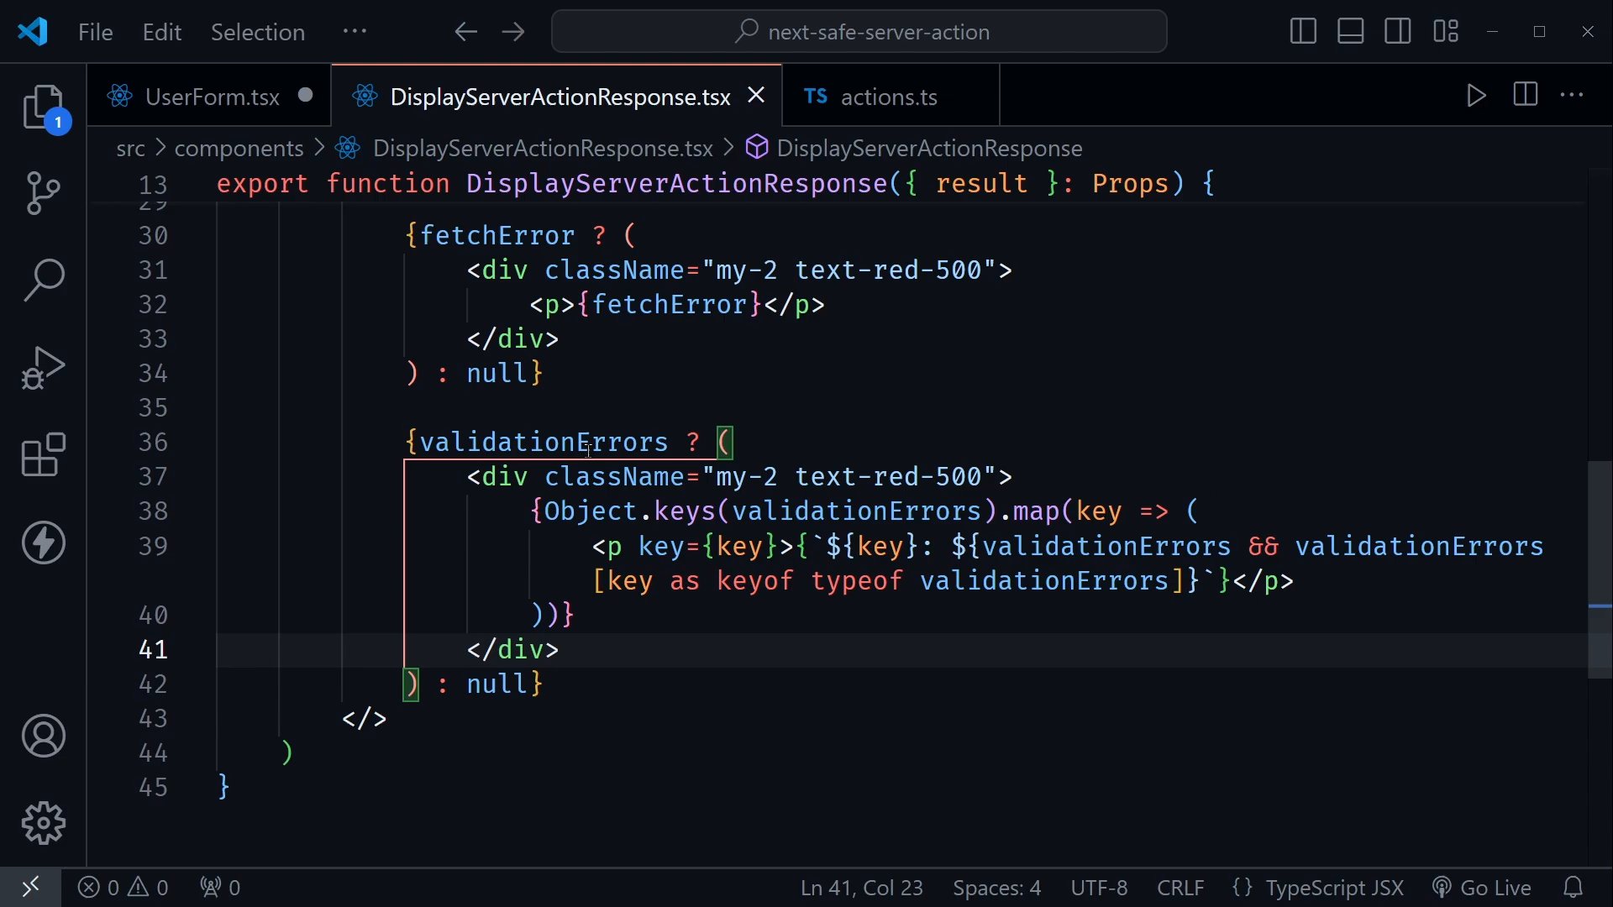
click(666, 407)
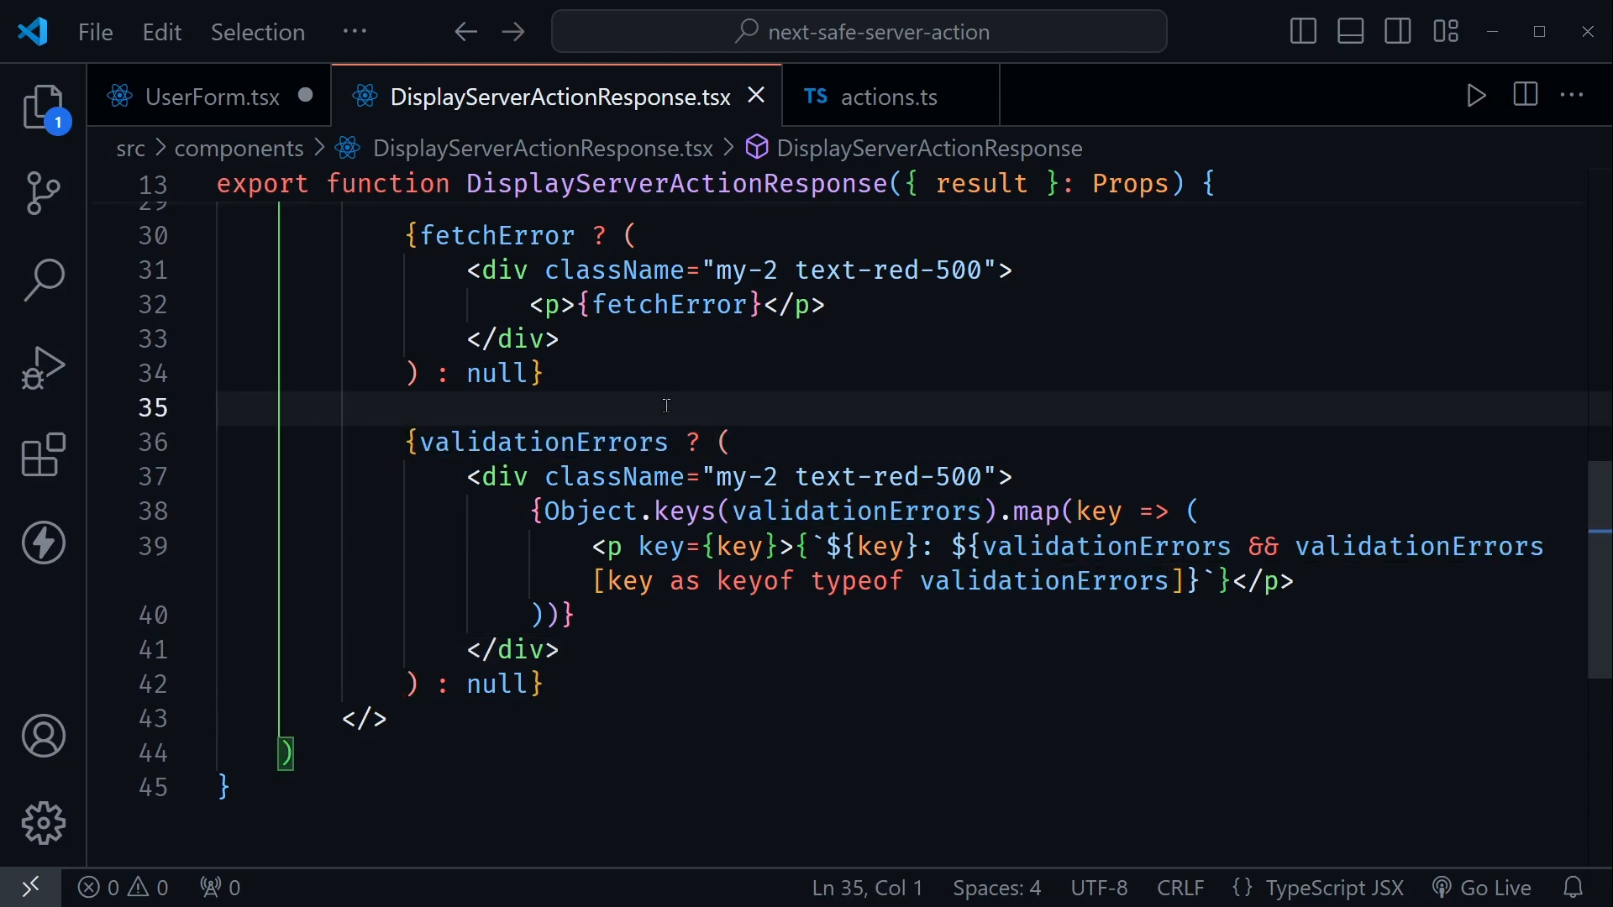
mouse_move(846, 400)
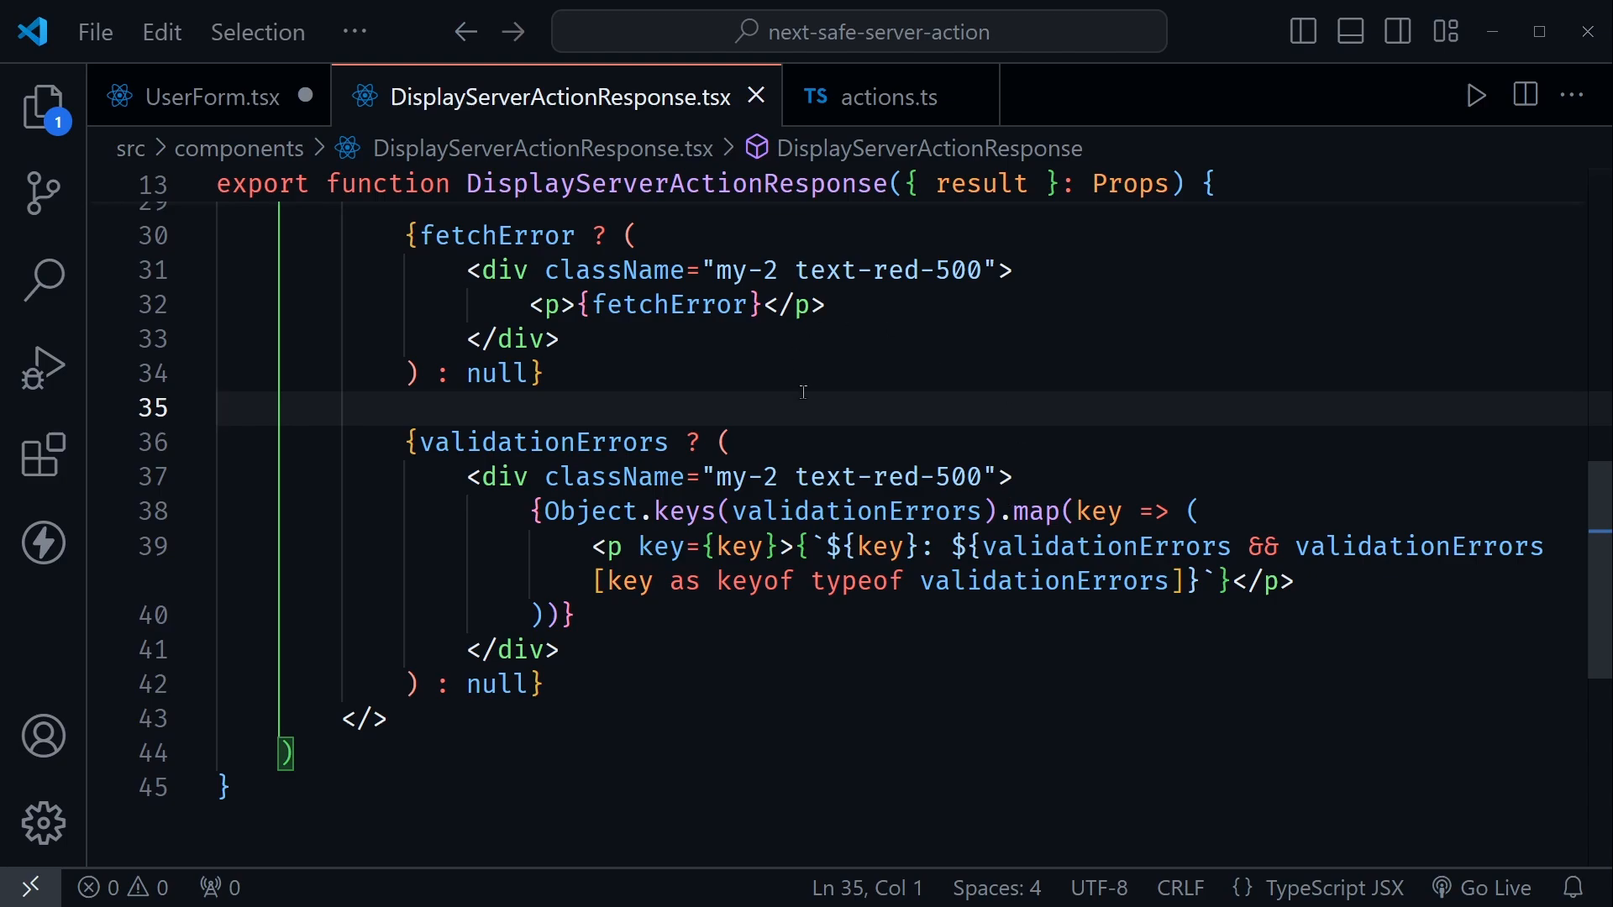
mouse_move(960, 358)
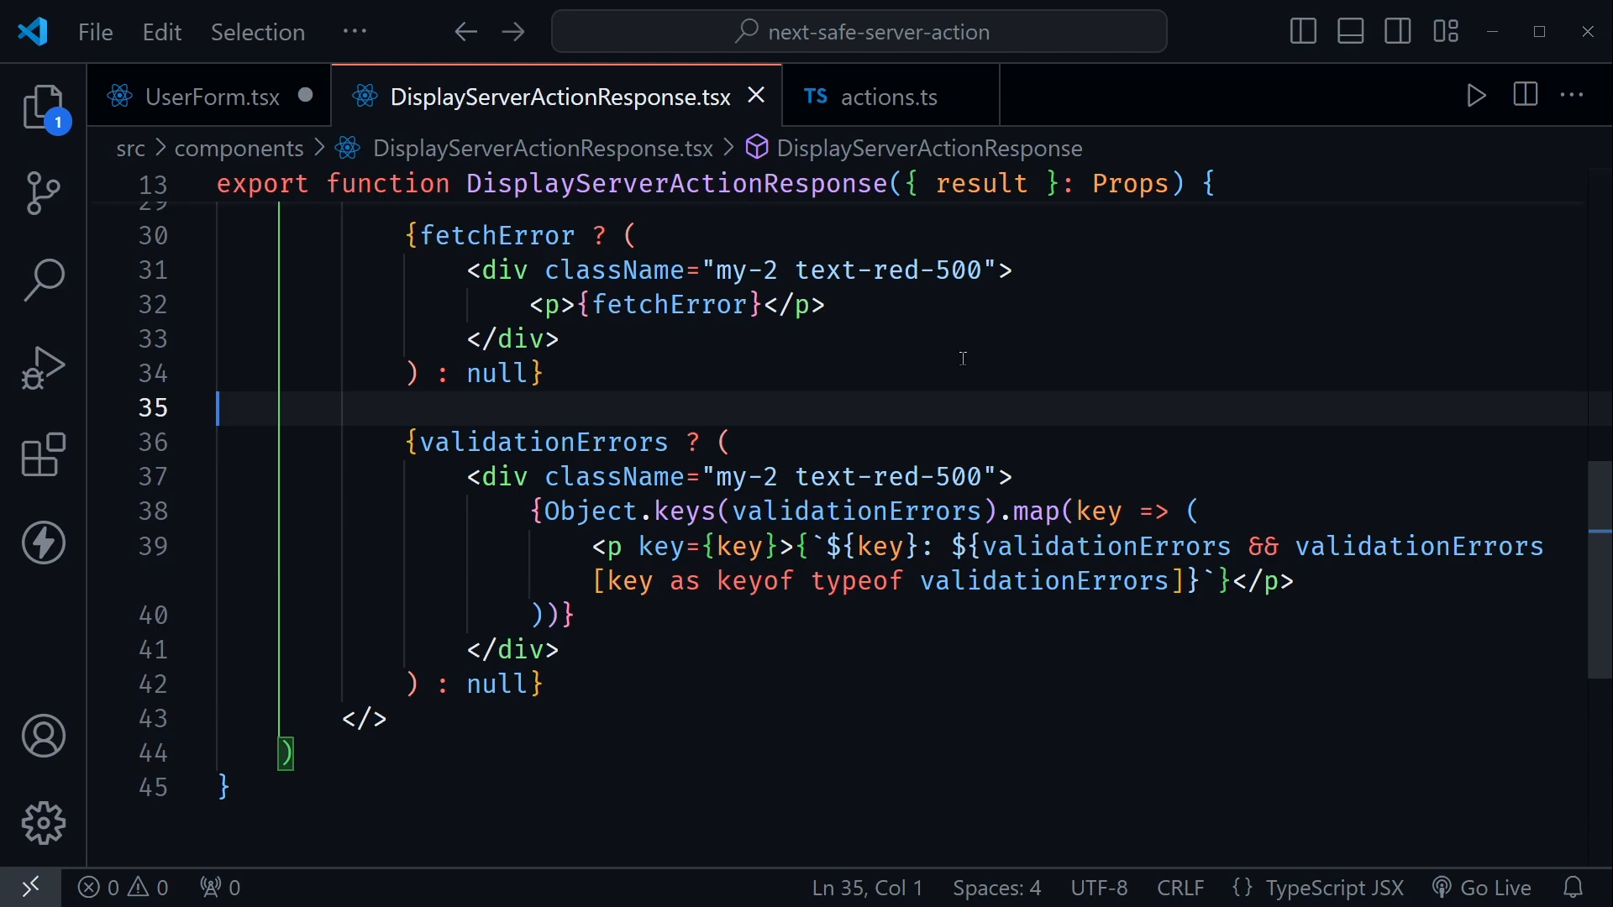
click(887, 98)
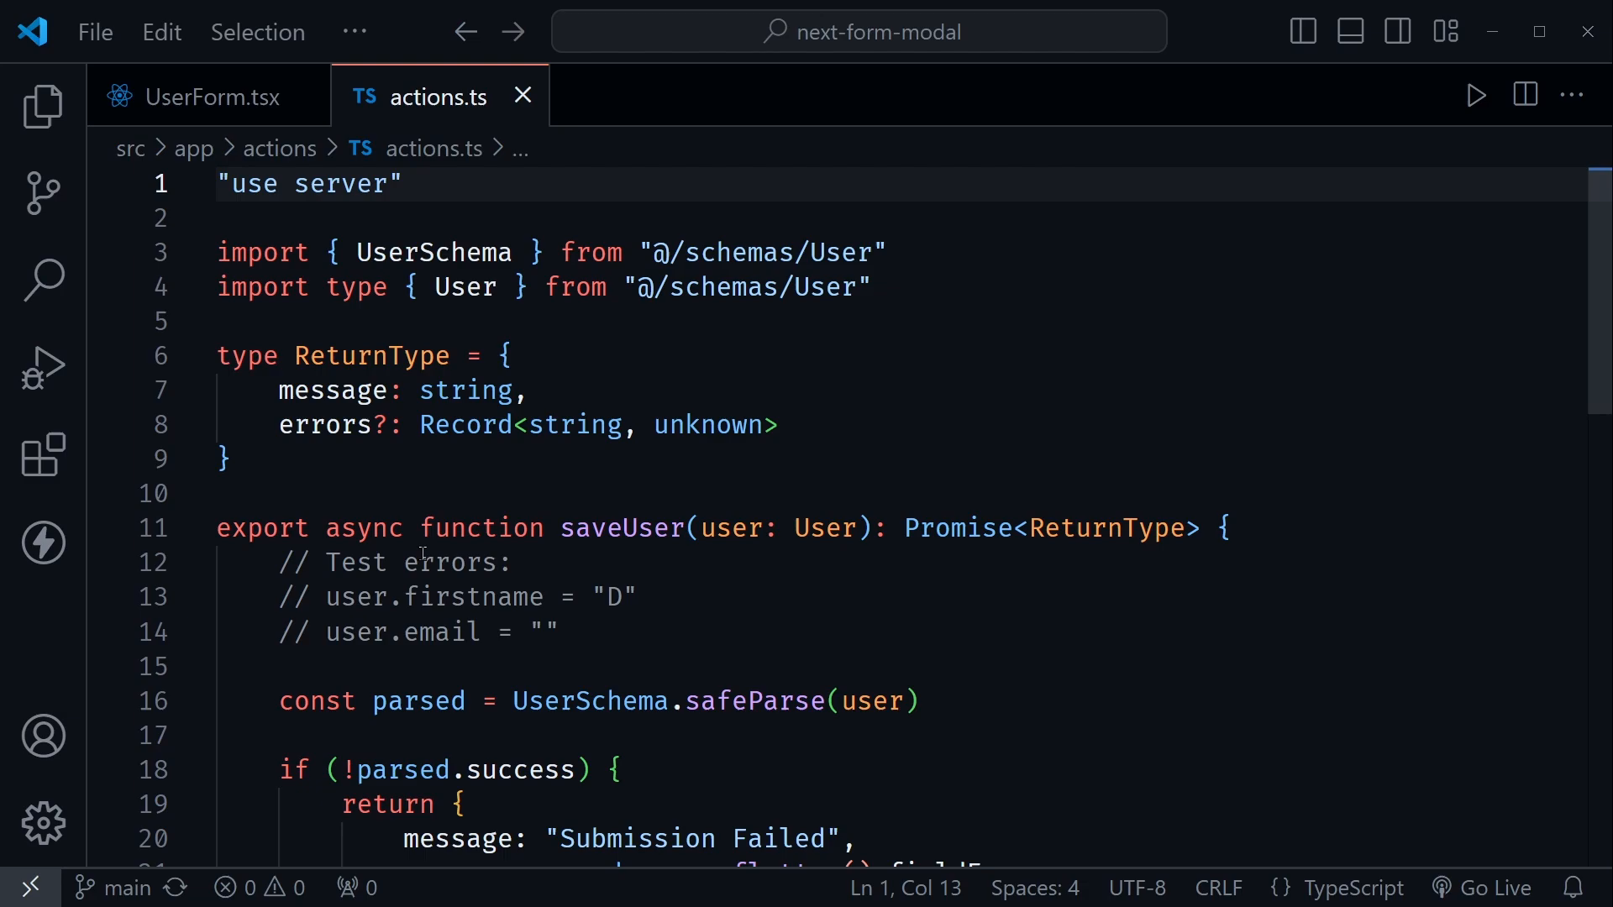
mouse_move(632, 520)
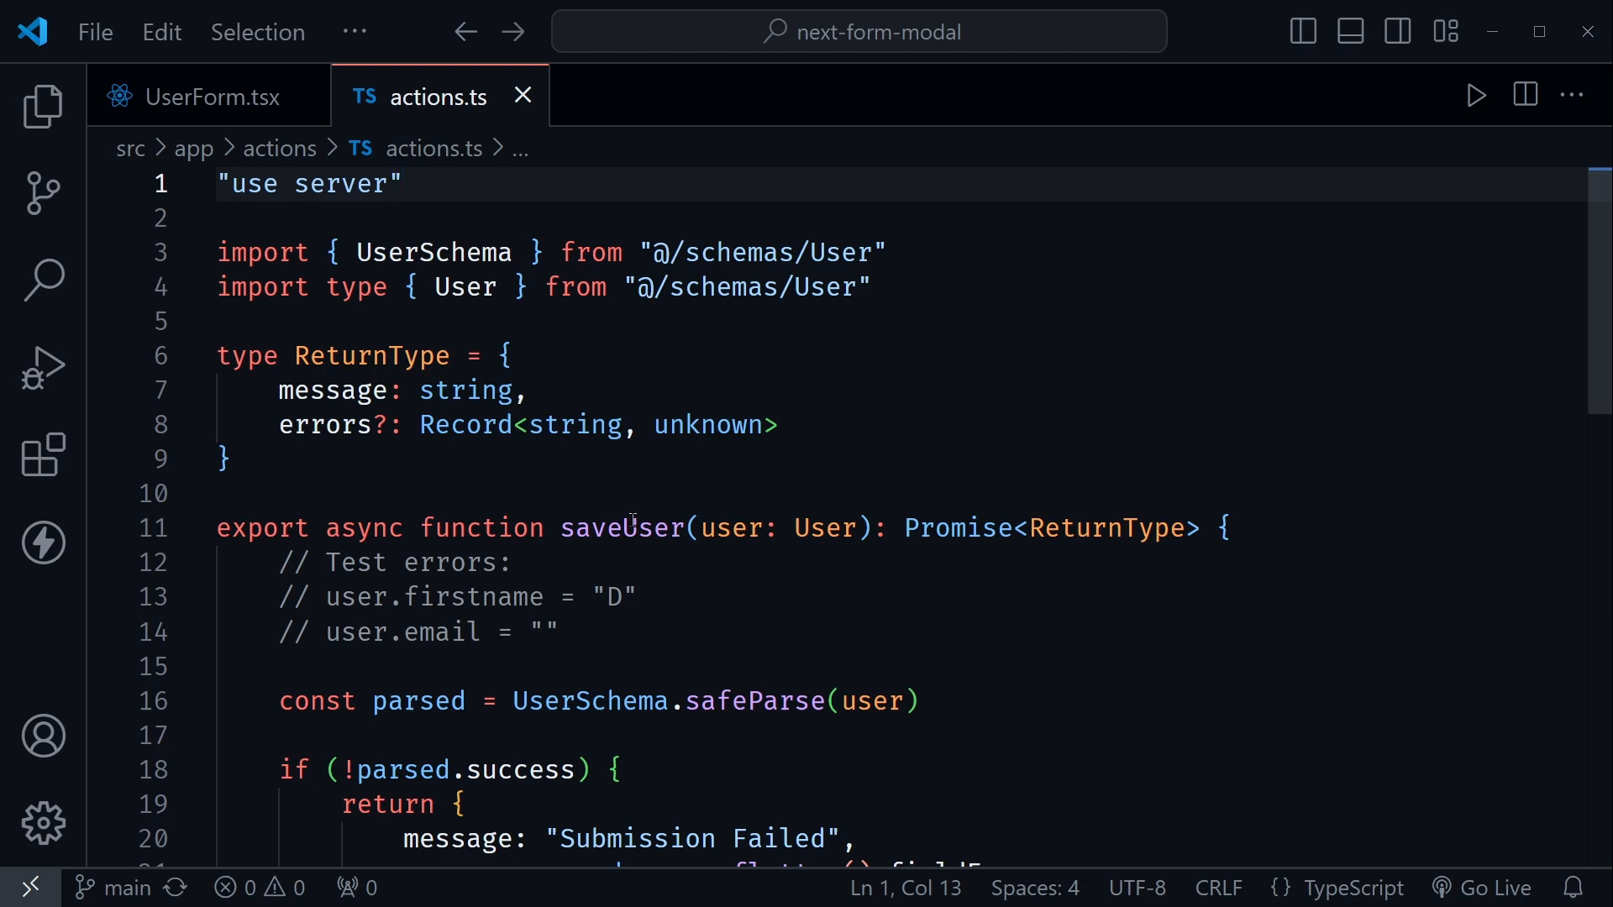
Review the ReturnType definition and the UserSchema parse line in actions.ts.
click(334, 323)
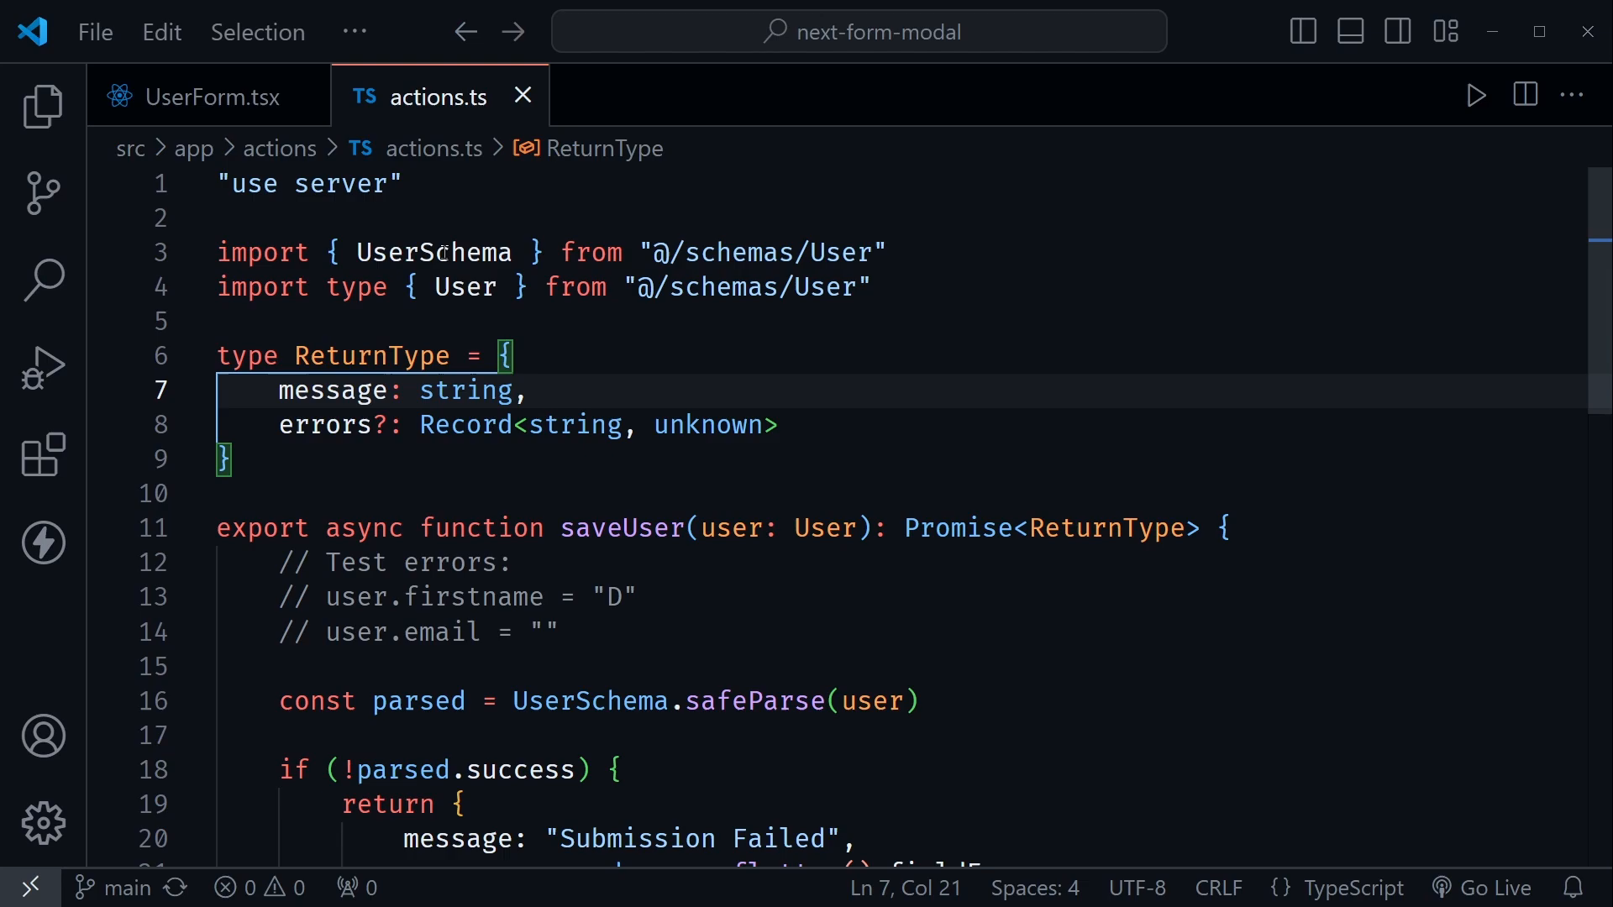
double_click(464, 288)
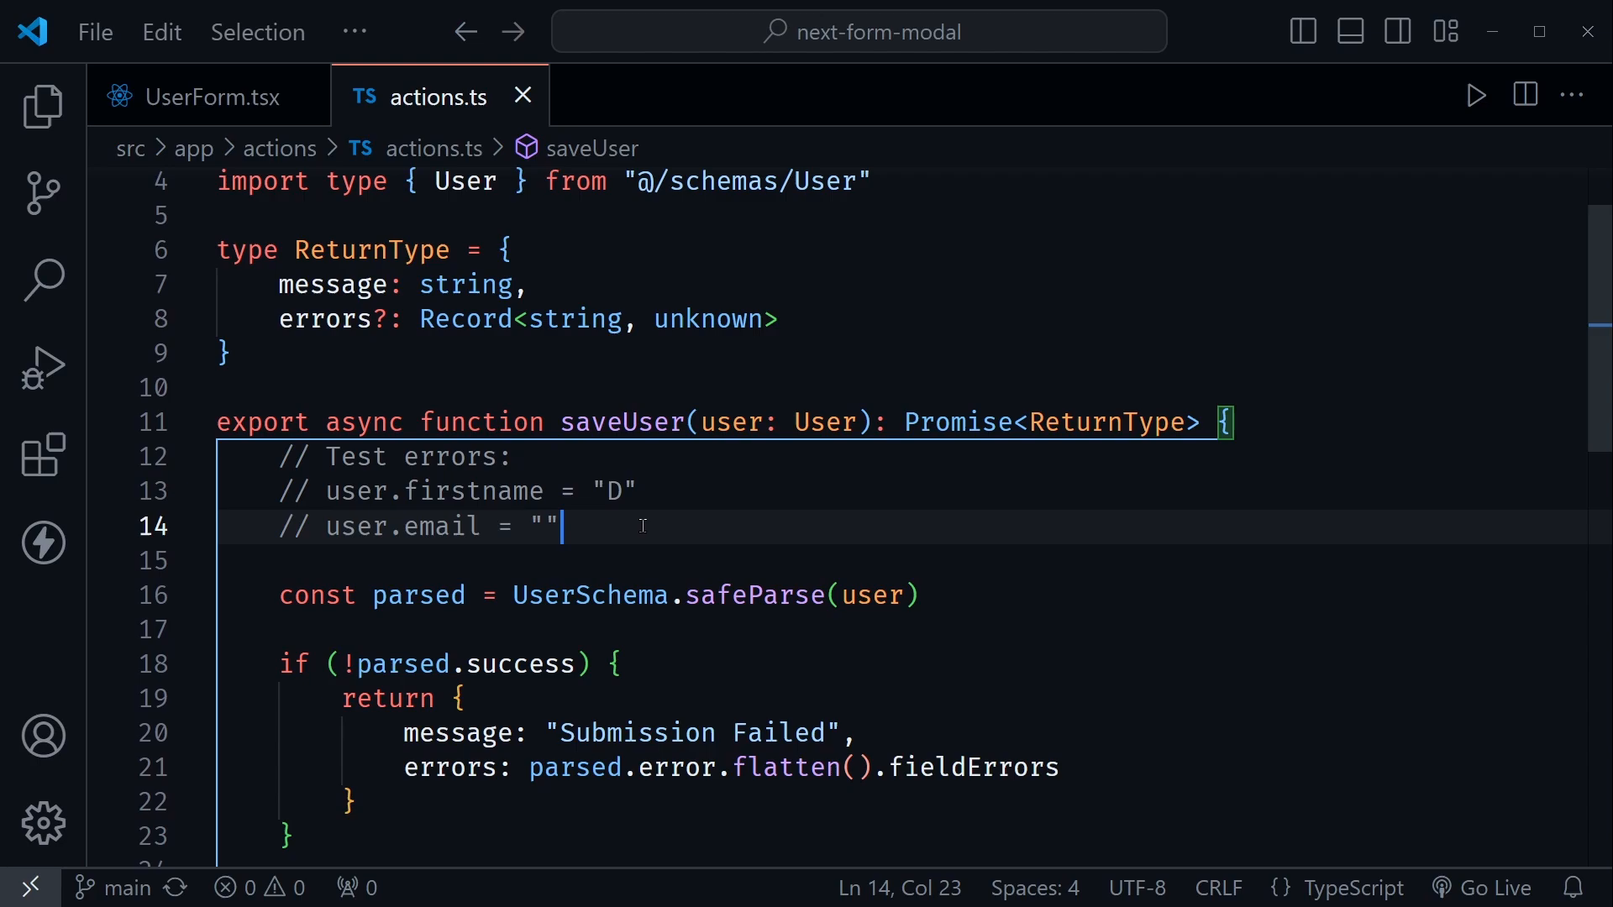
mouse_move(892, 275)
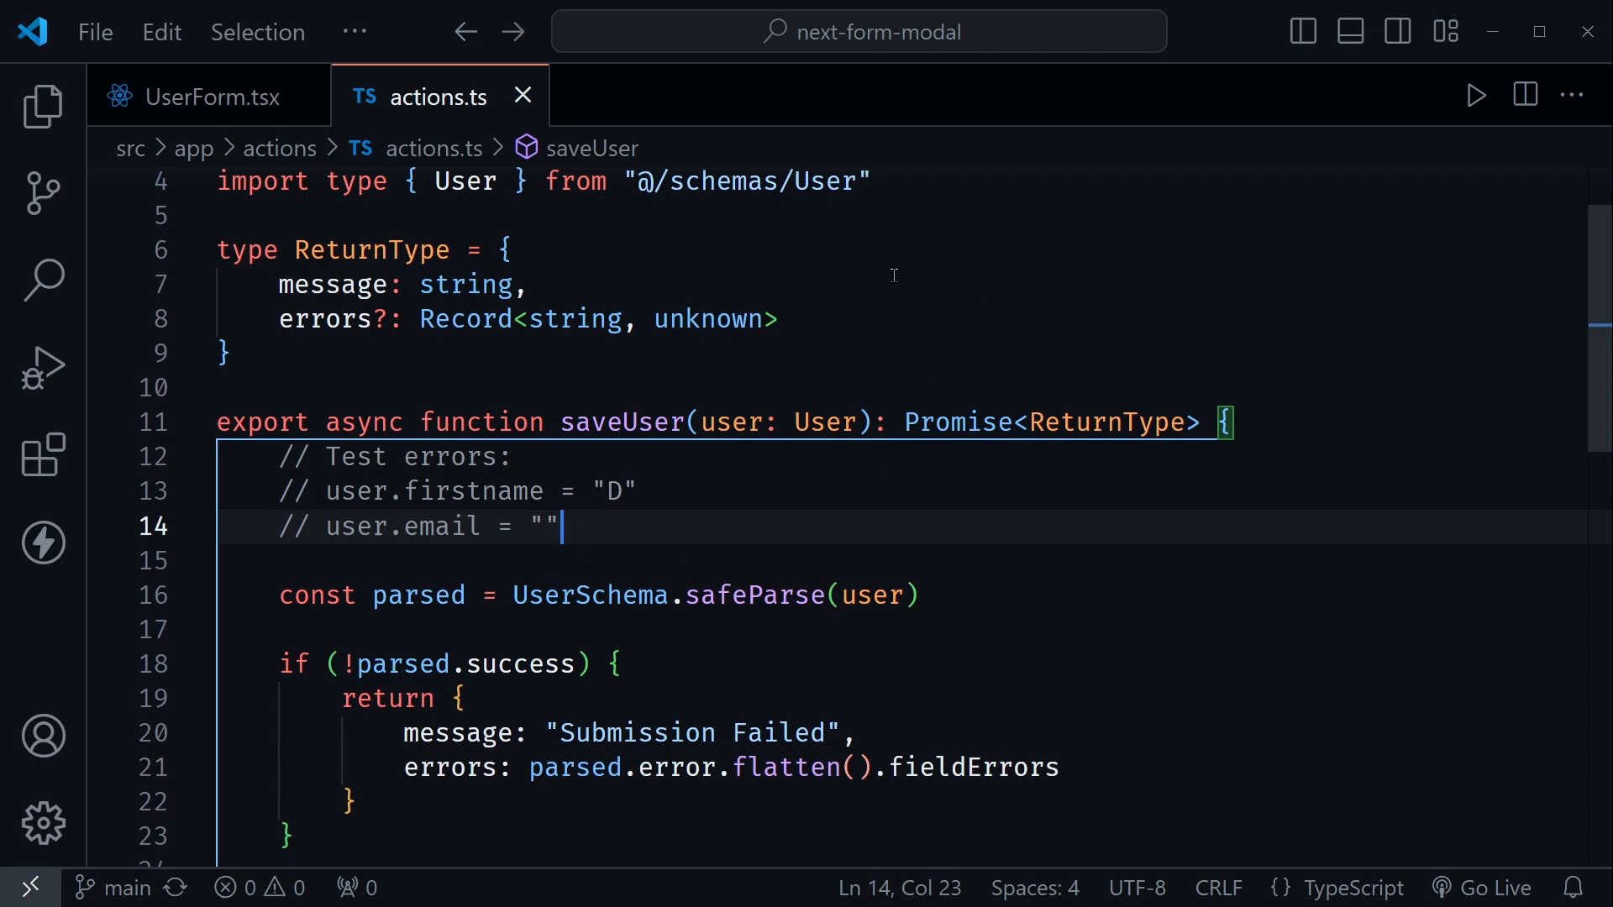
scroll(down, 3)
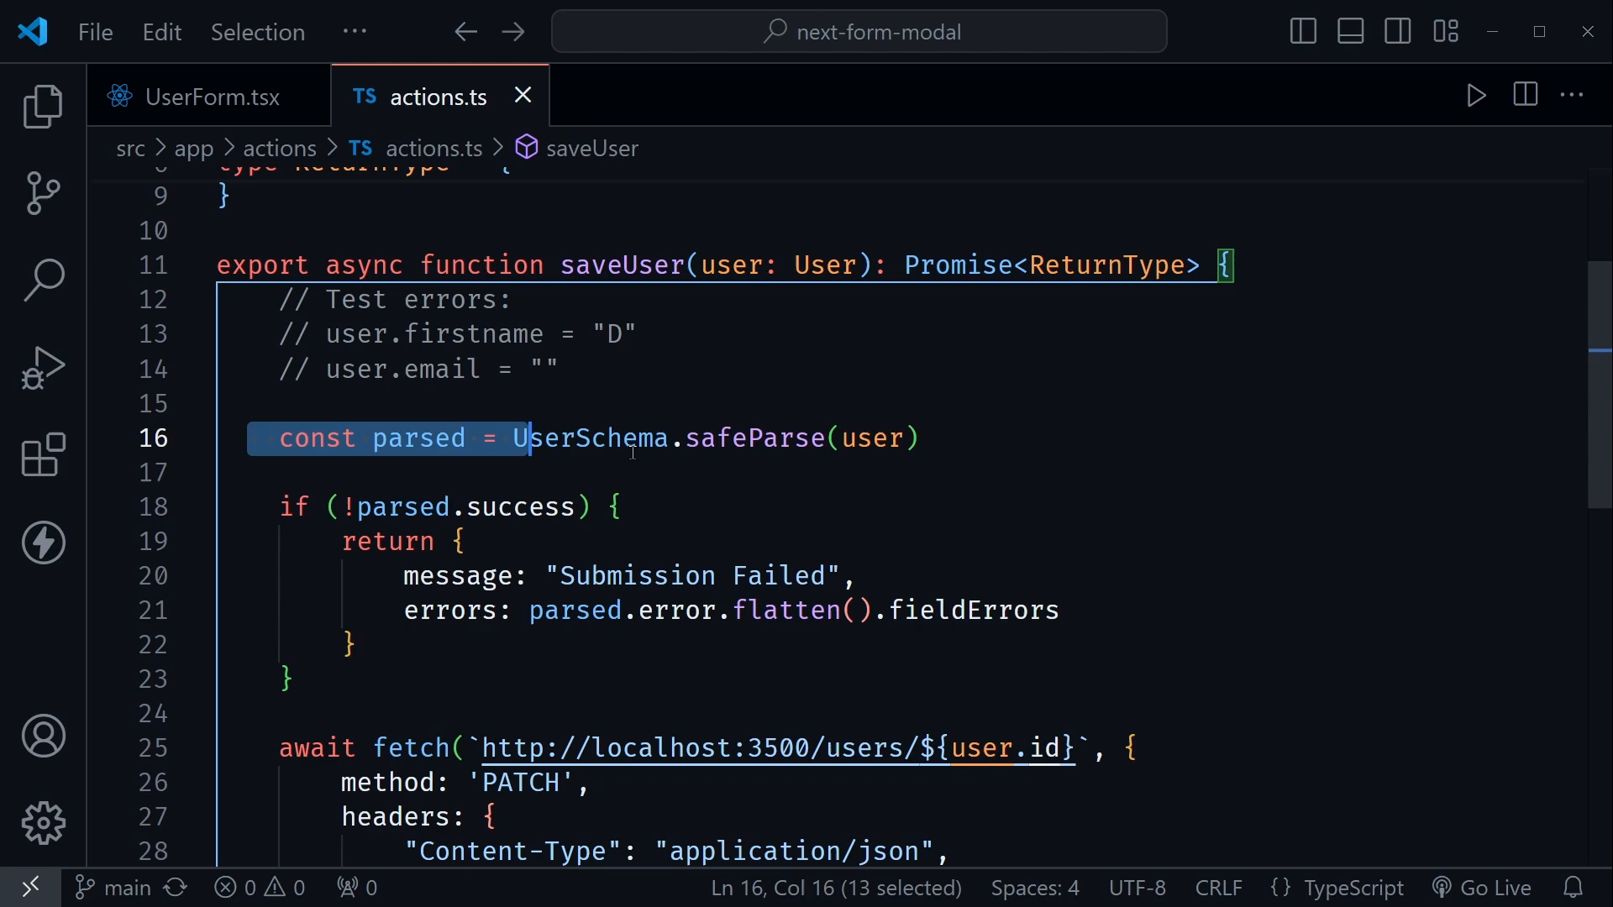
click(617, 506)
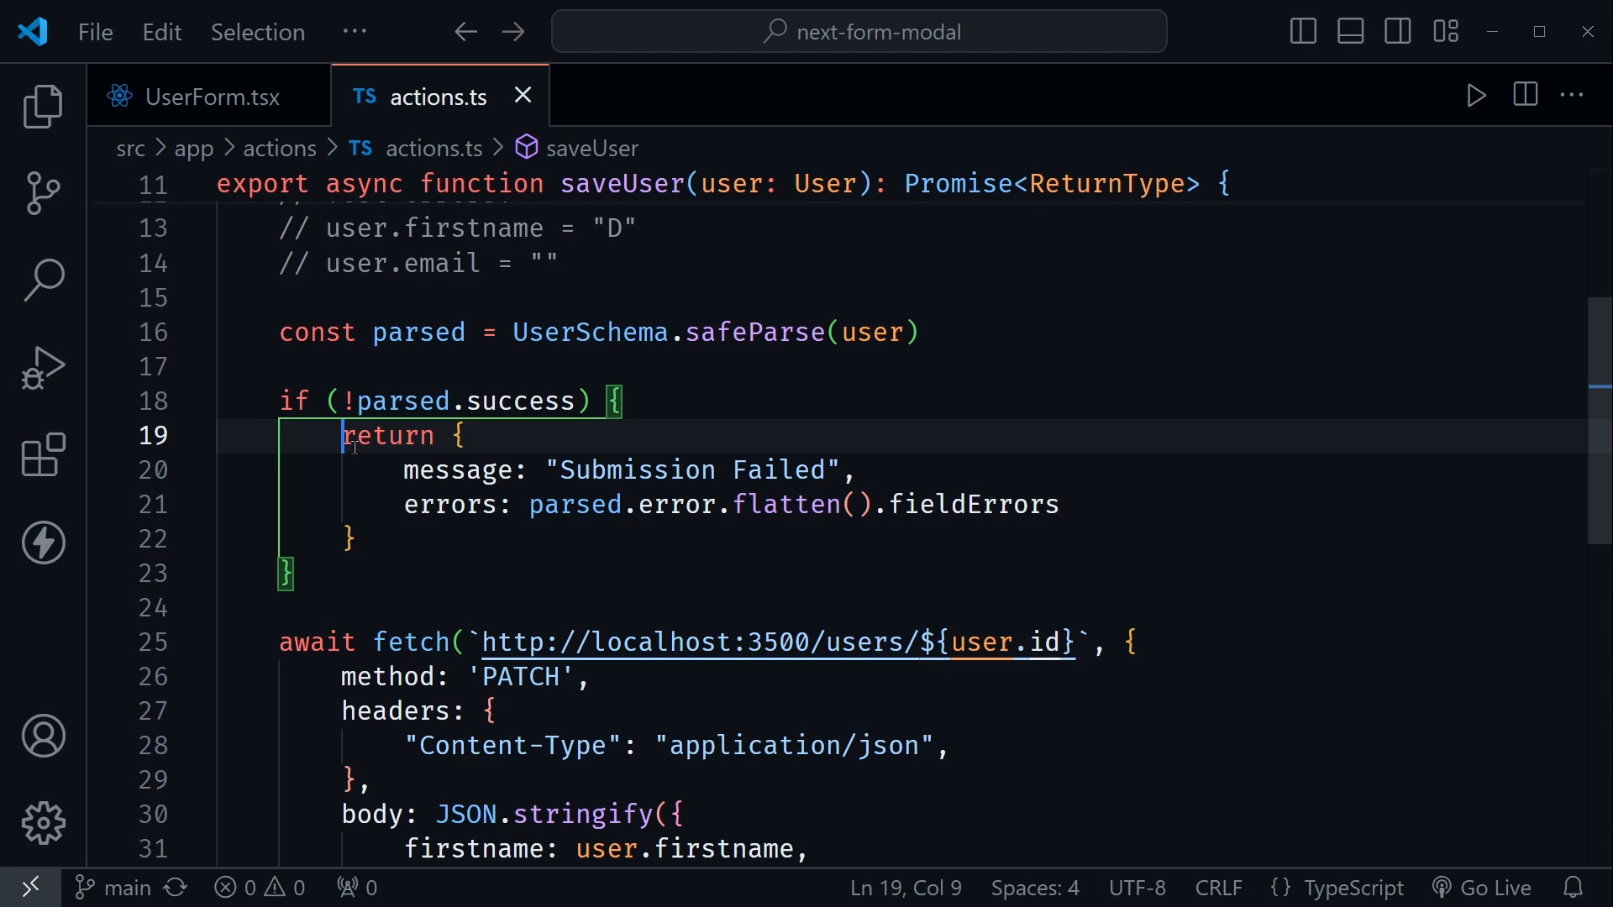
click(781, 504)
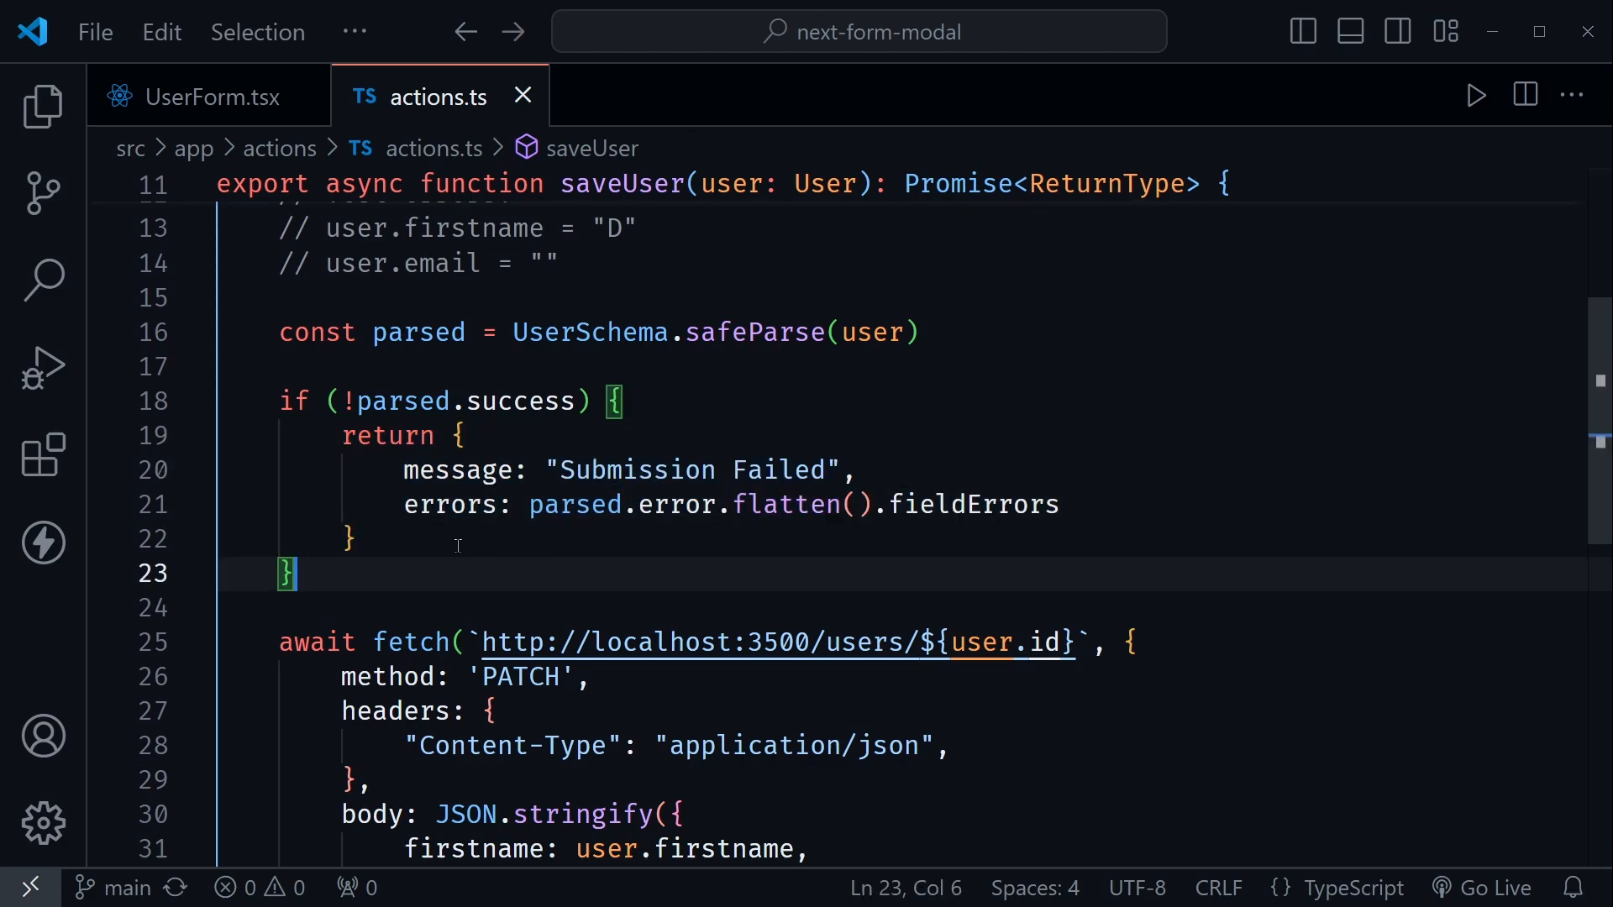
mouse_move(378, 455)
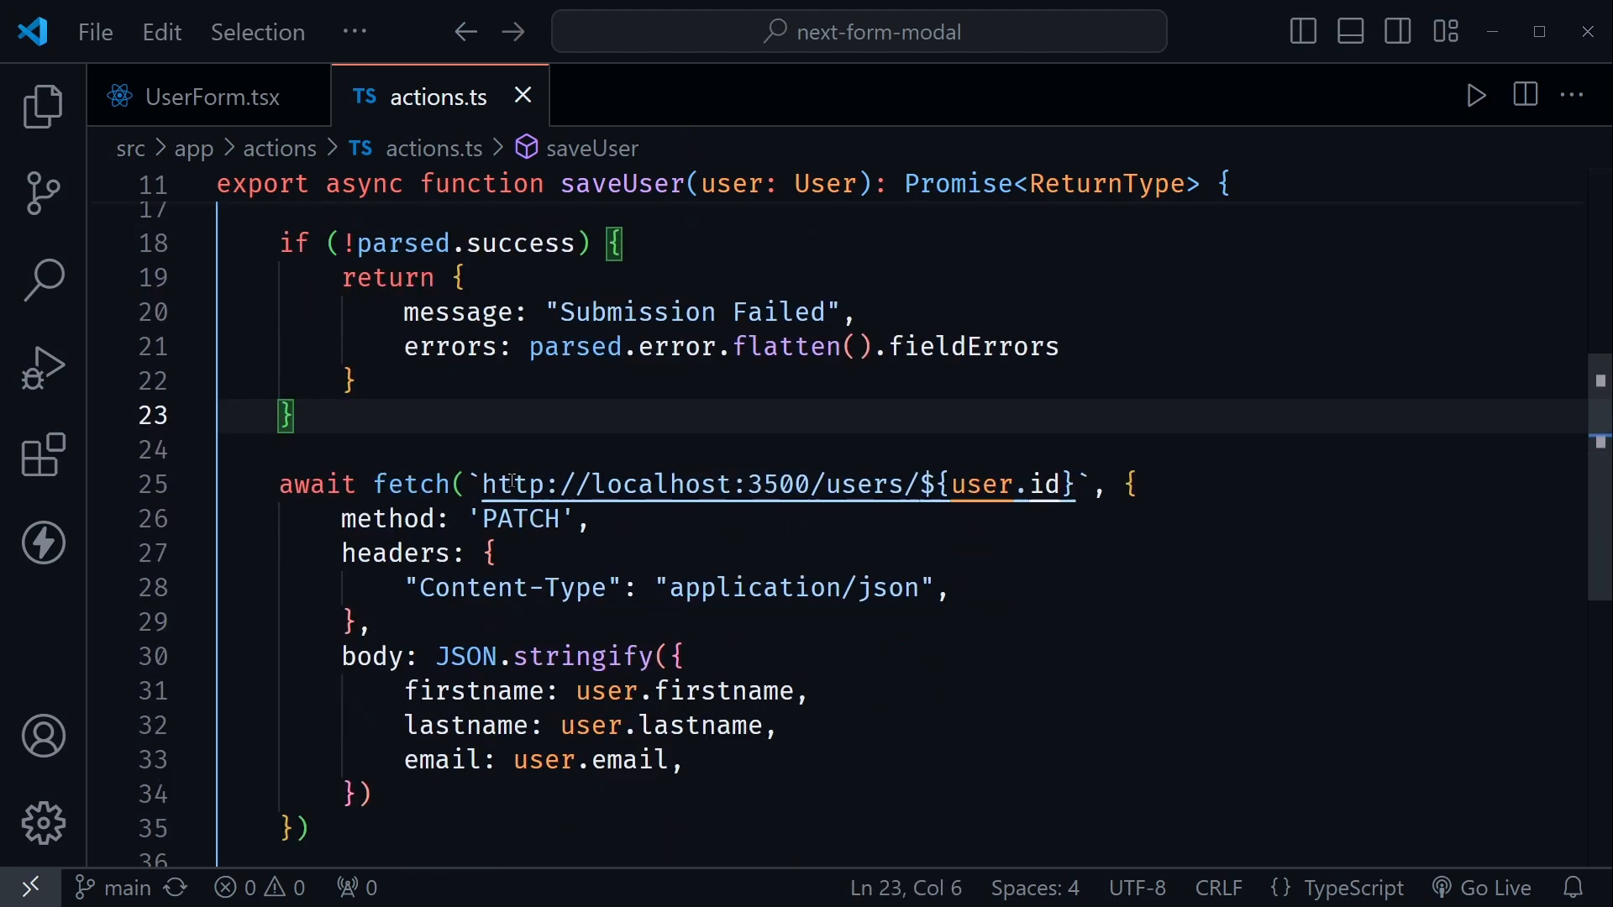
Point out the PATCH fetch line in saveUserAction and return to the actionClient.schema call.
scroll(down, 3)
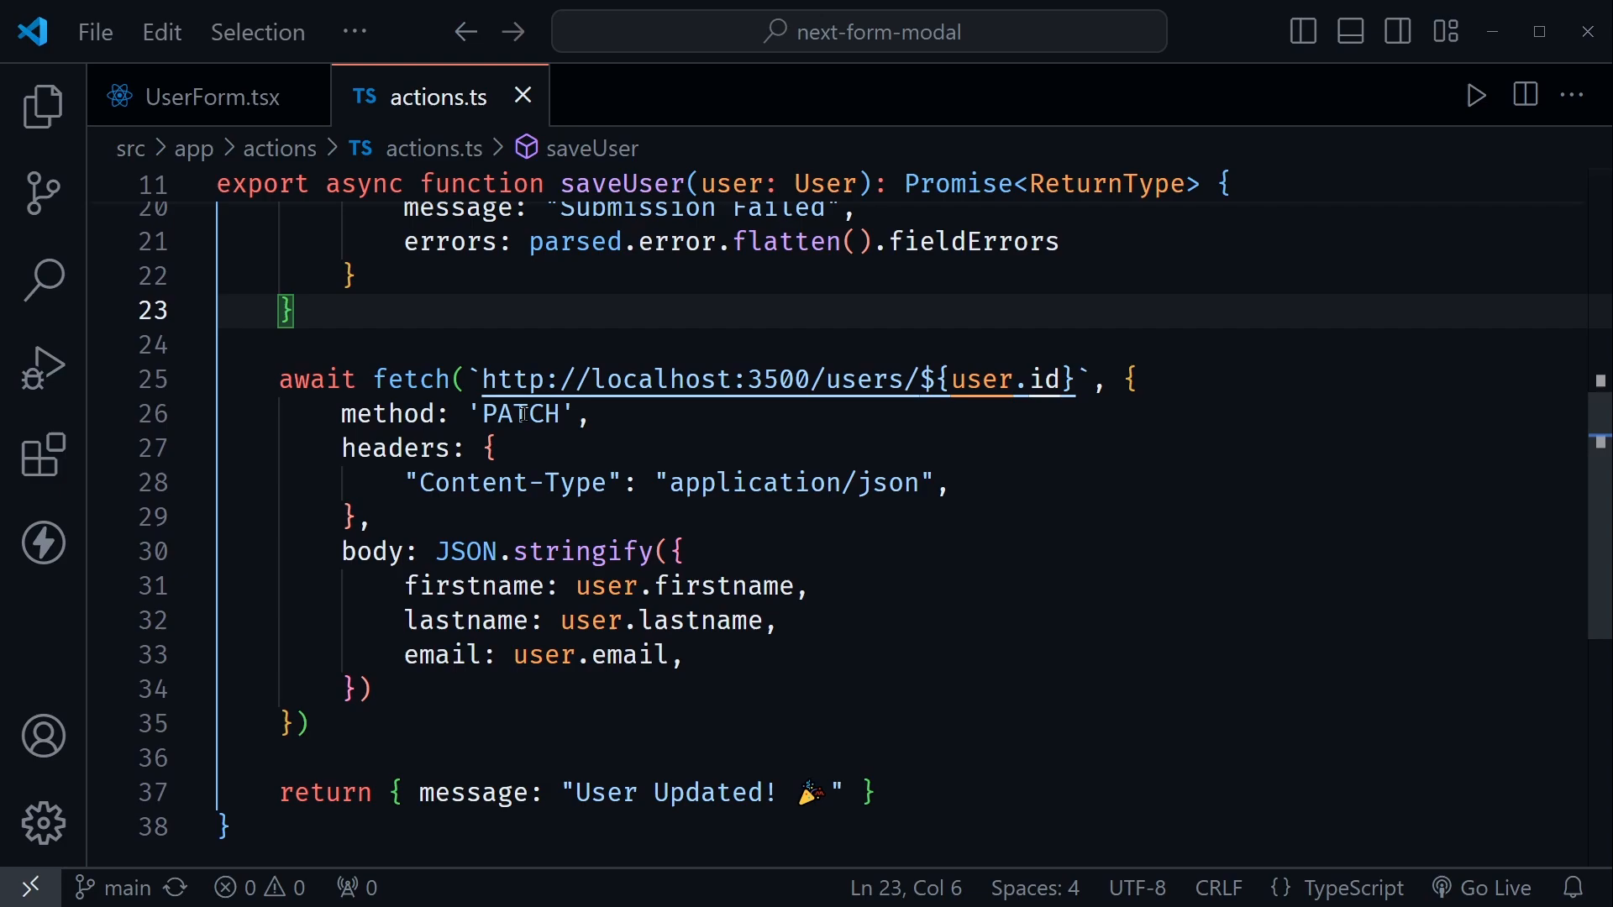
mouse_move(431, 378)
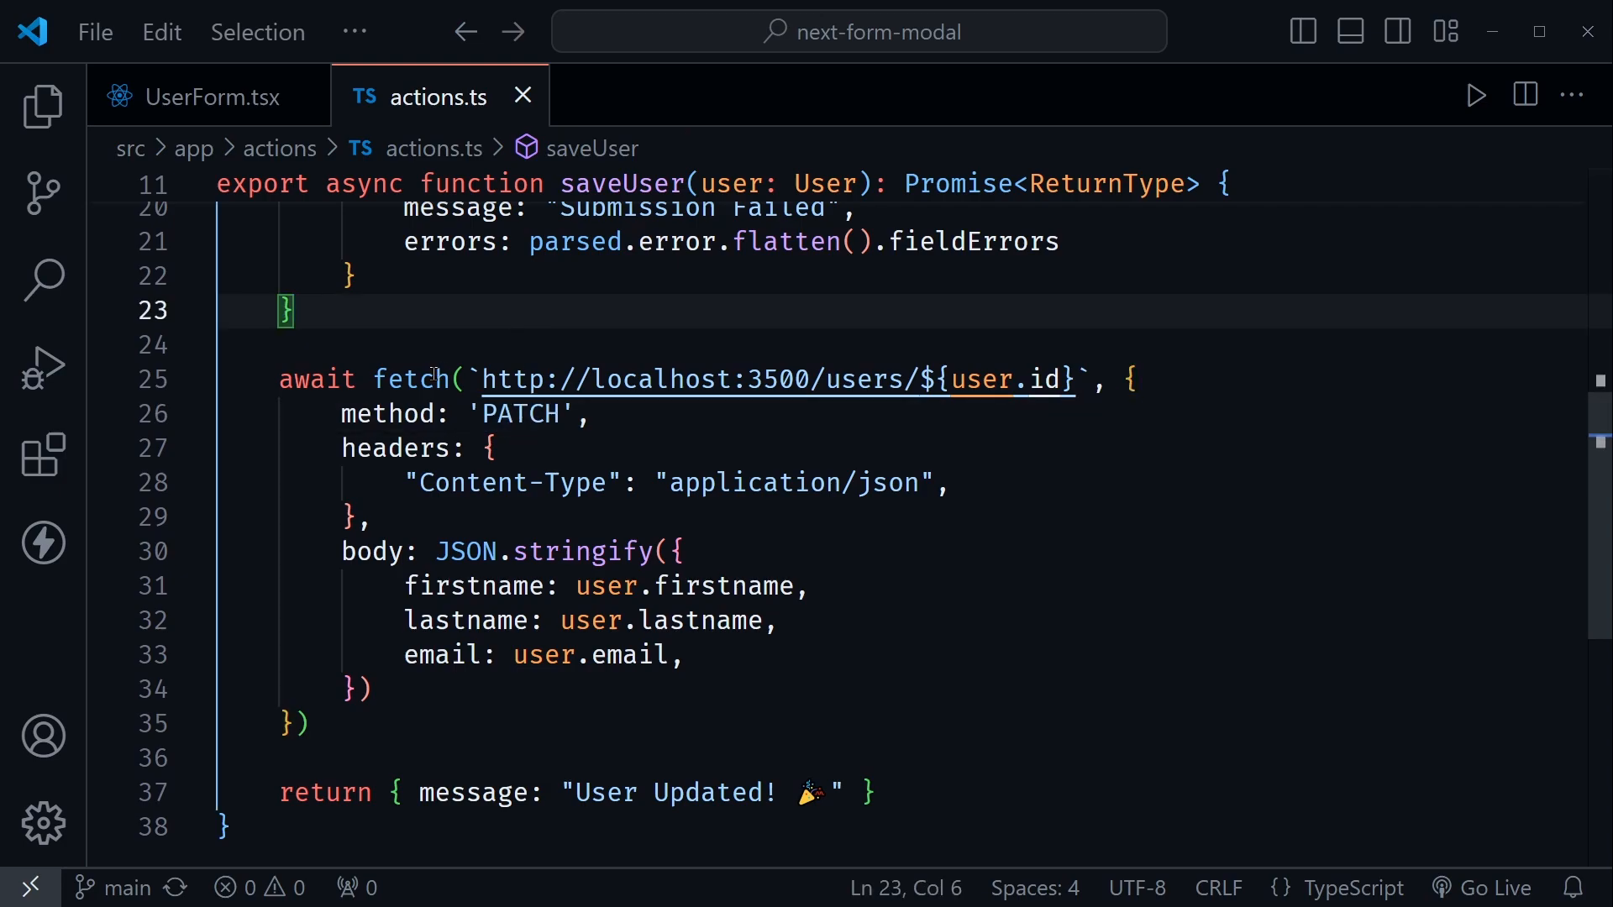
mouse_move(422, 716)
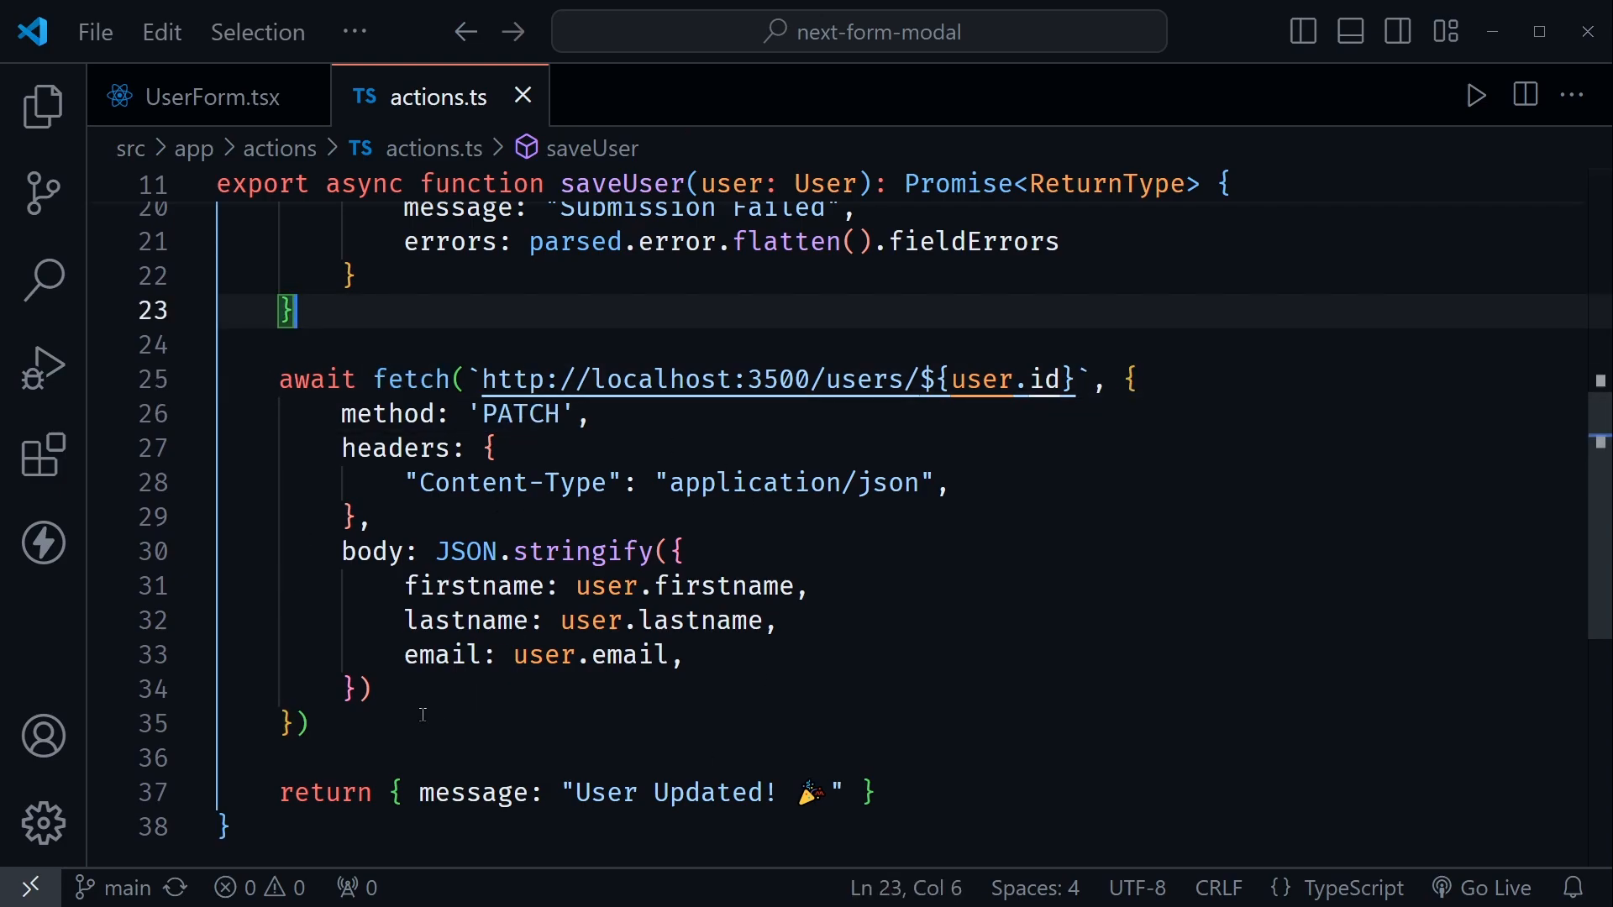
triple_click(571, 739)
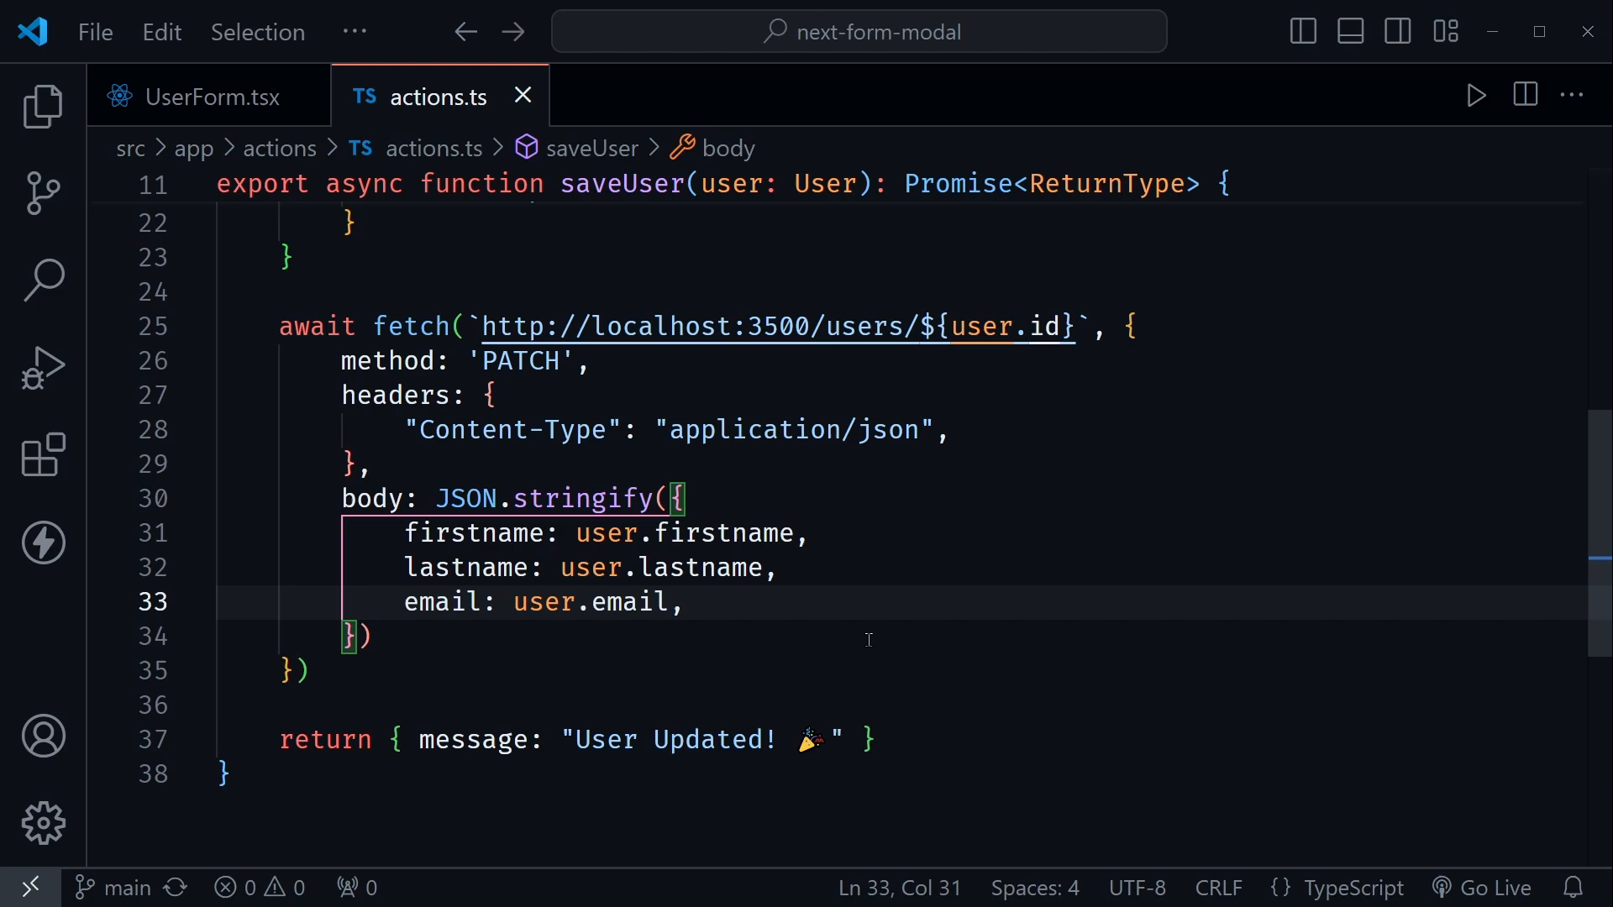
scroll(up, 3)
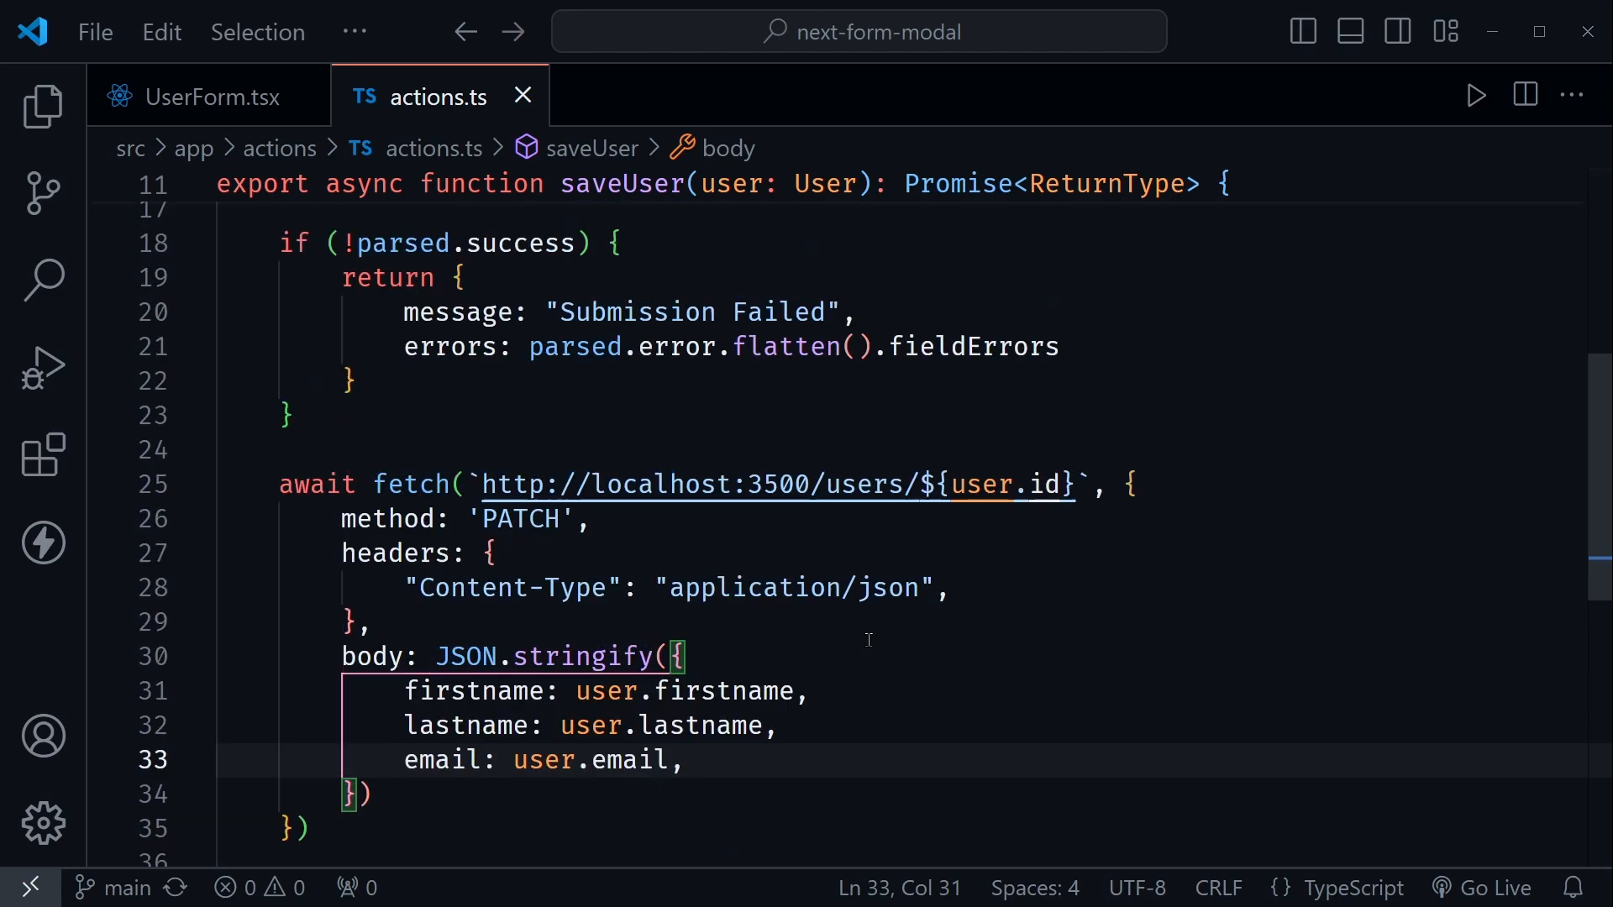
scroll(up, 3)
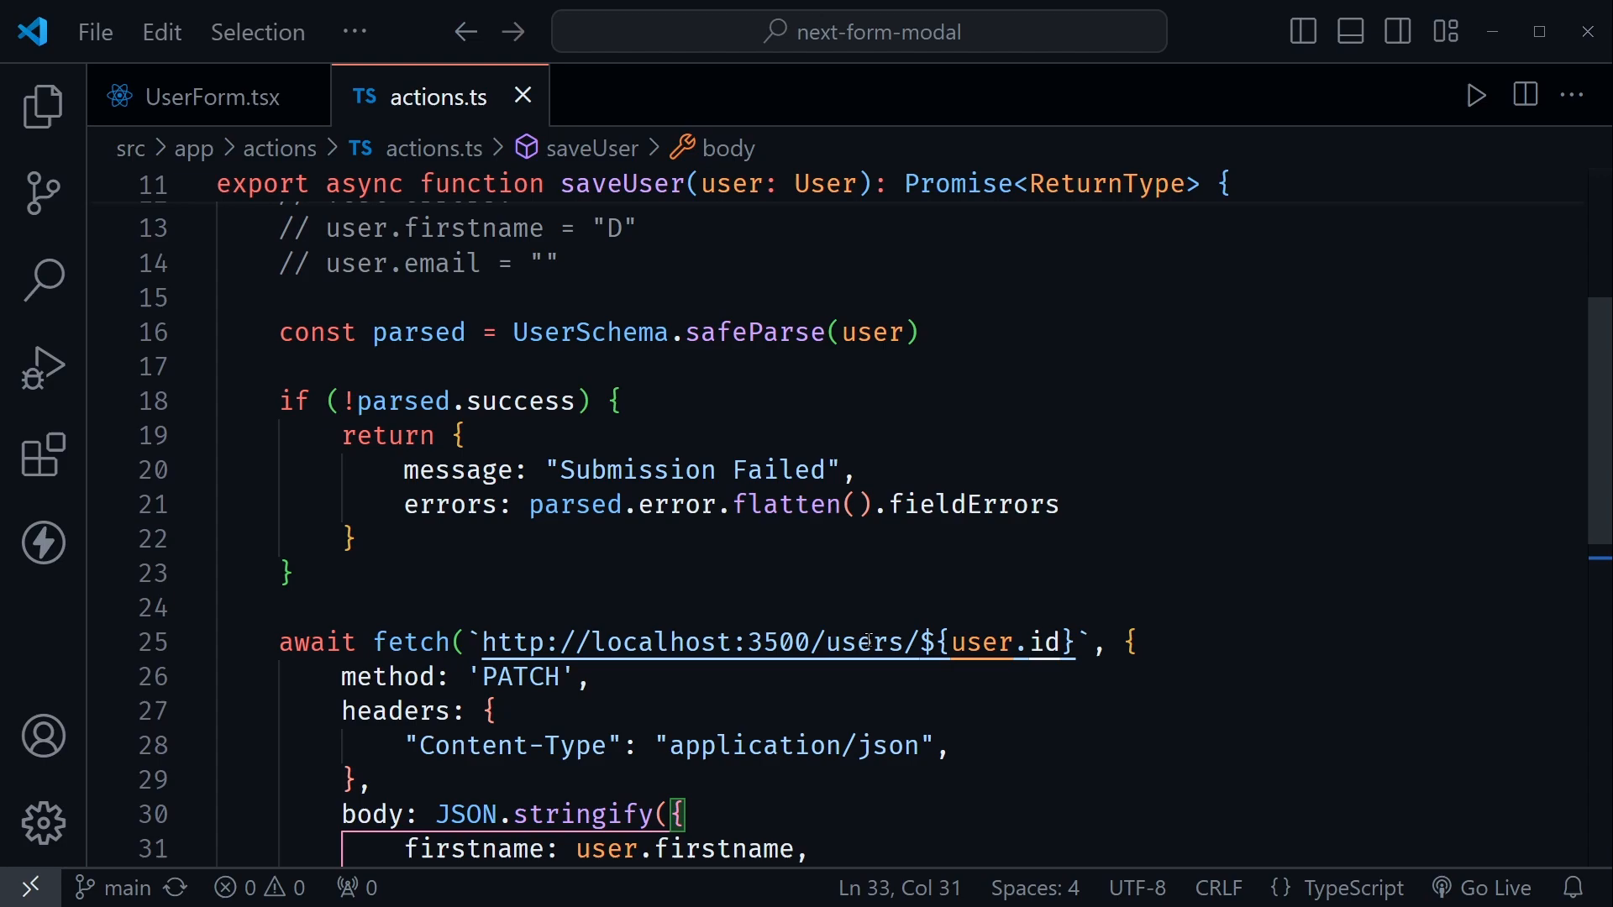
scroll(up, 3)
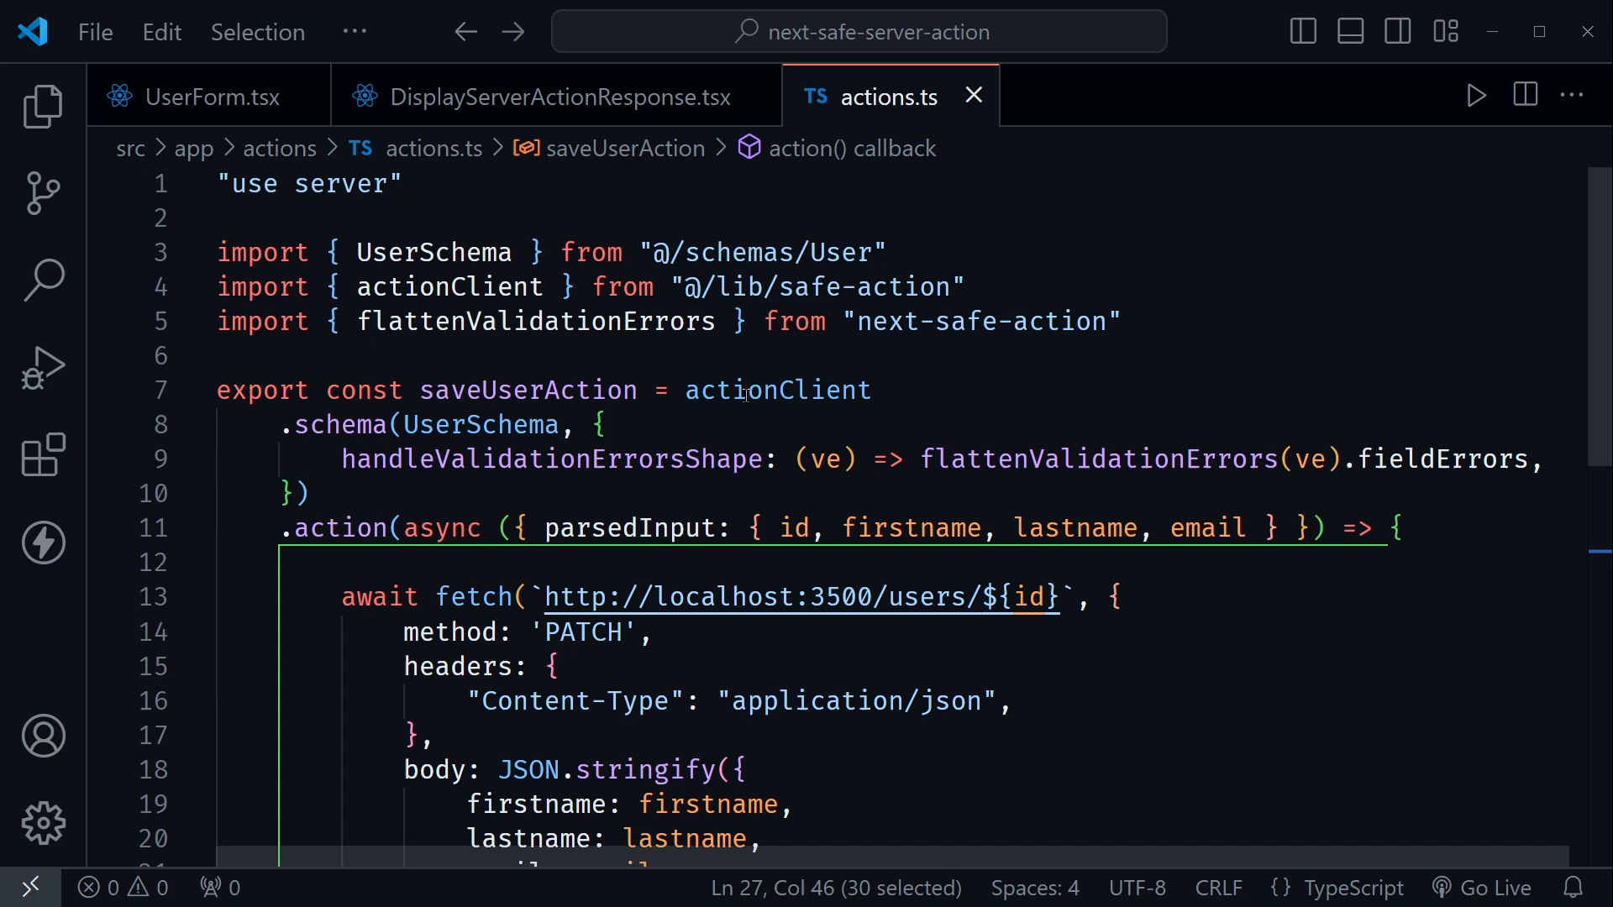
click(447, 217)
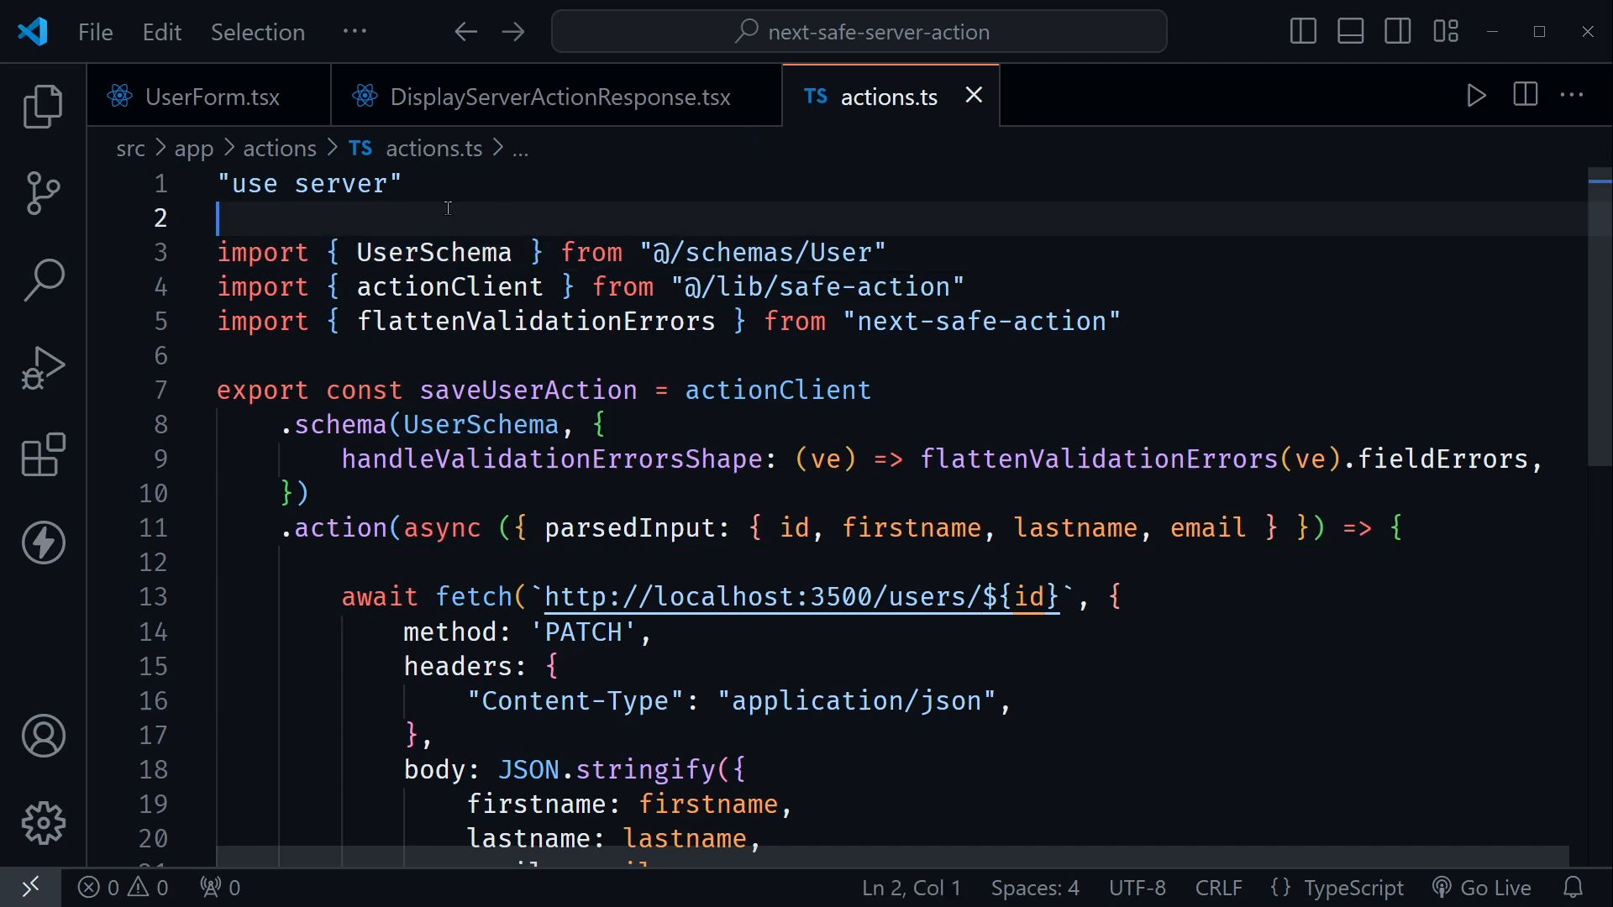
mouse_move(729, 219)
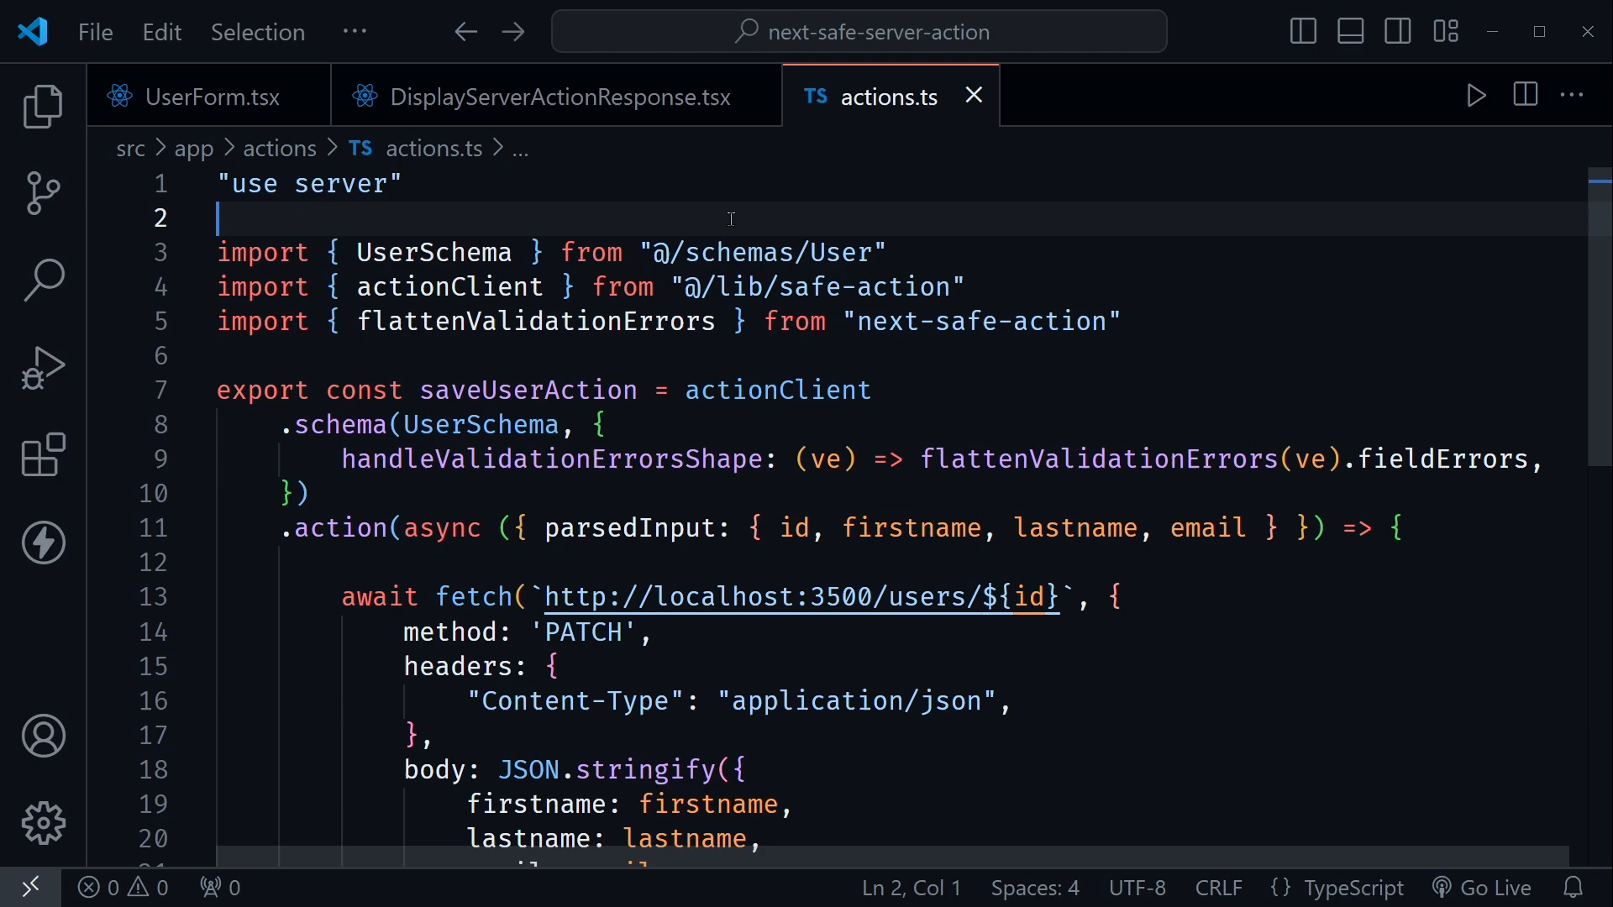
mouse_move(532, 235)
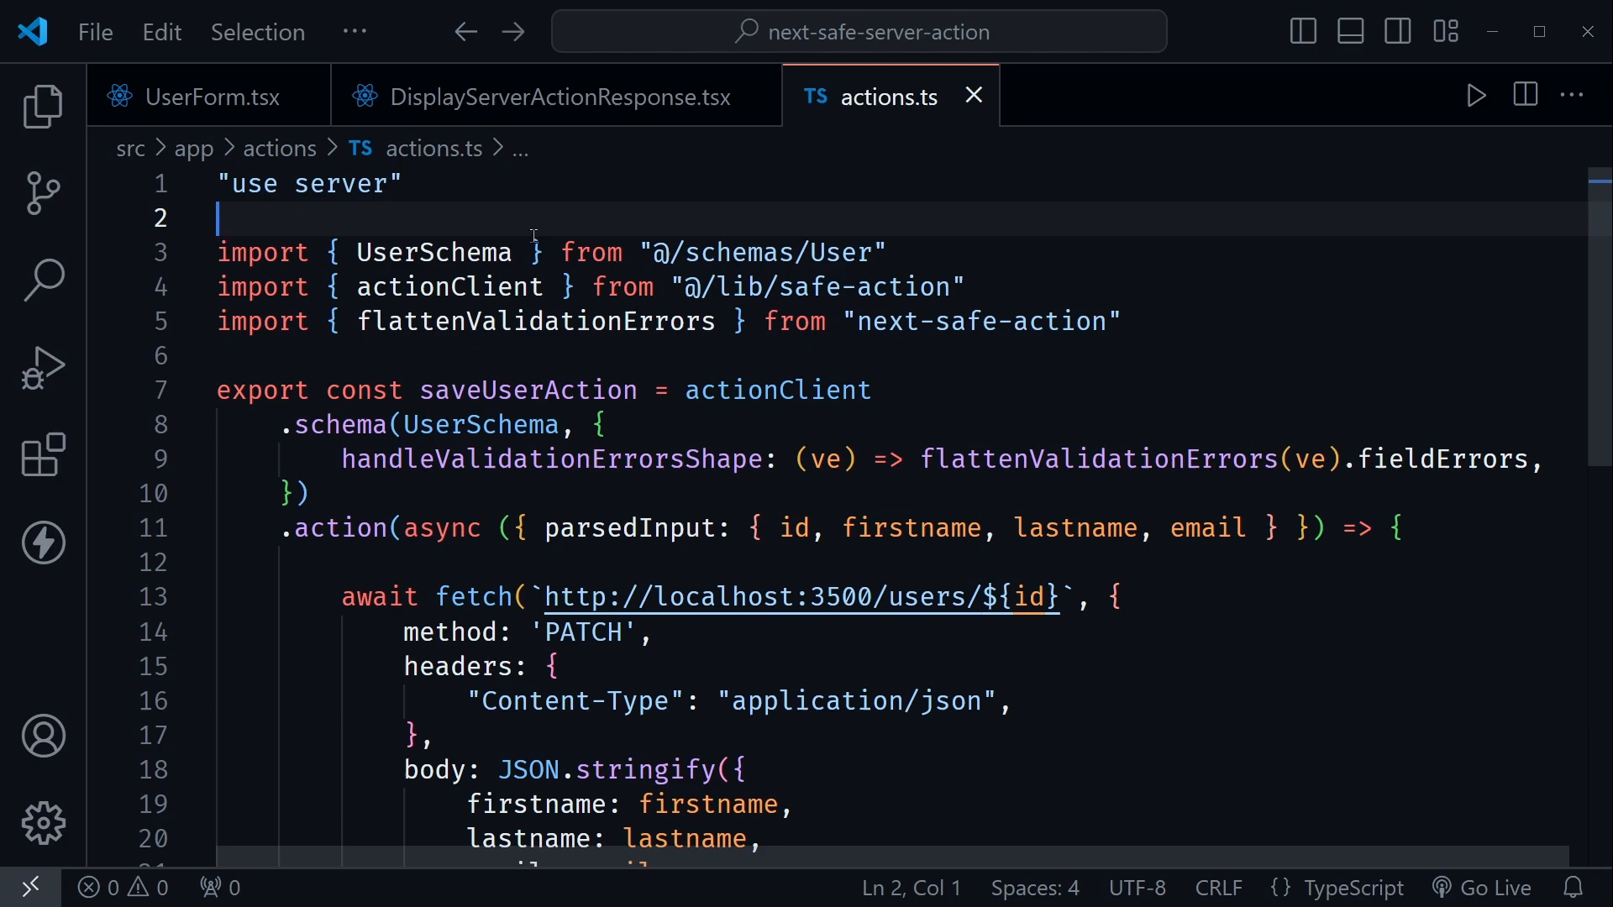
mouse_move(451, 297)
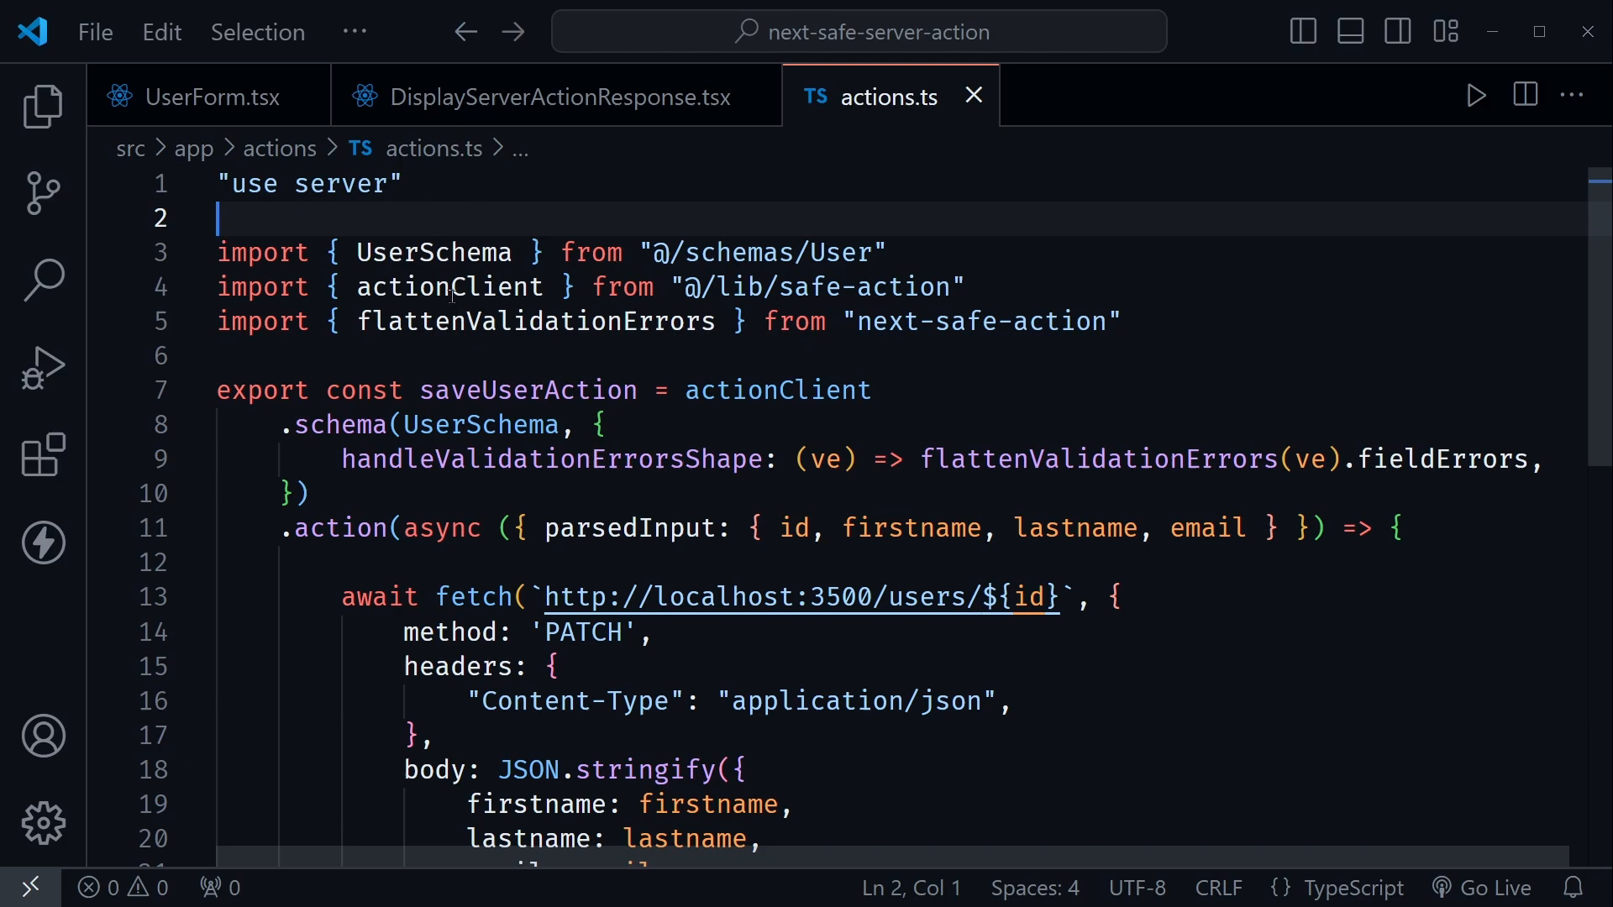
click(845, 285)
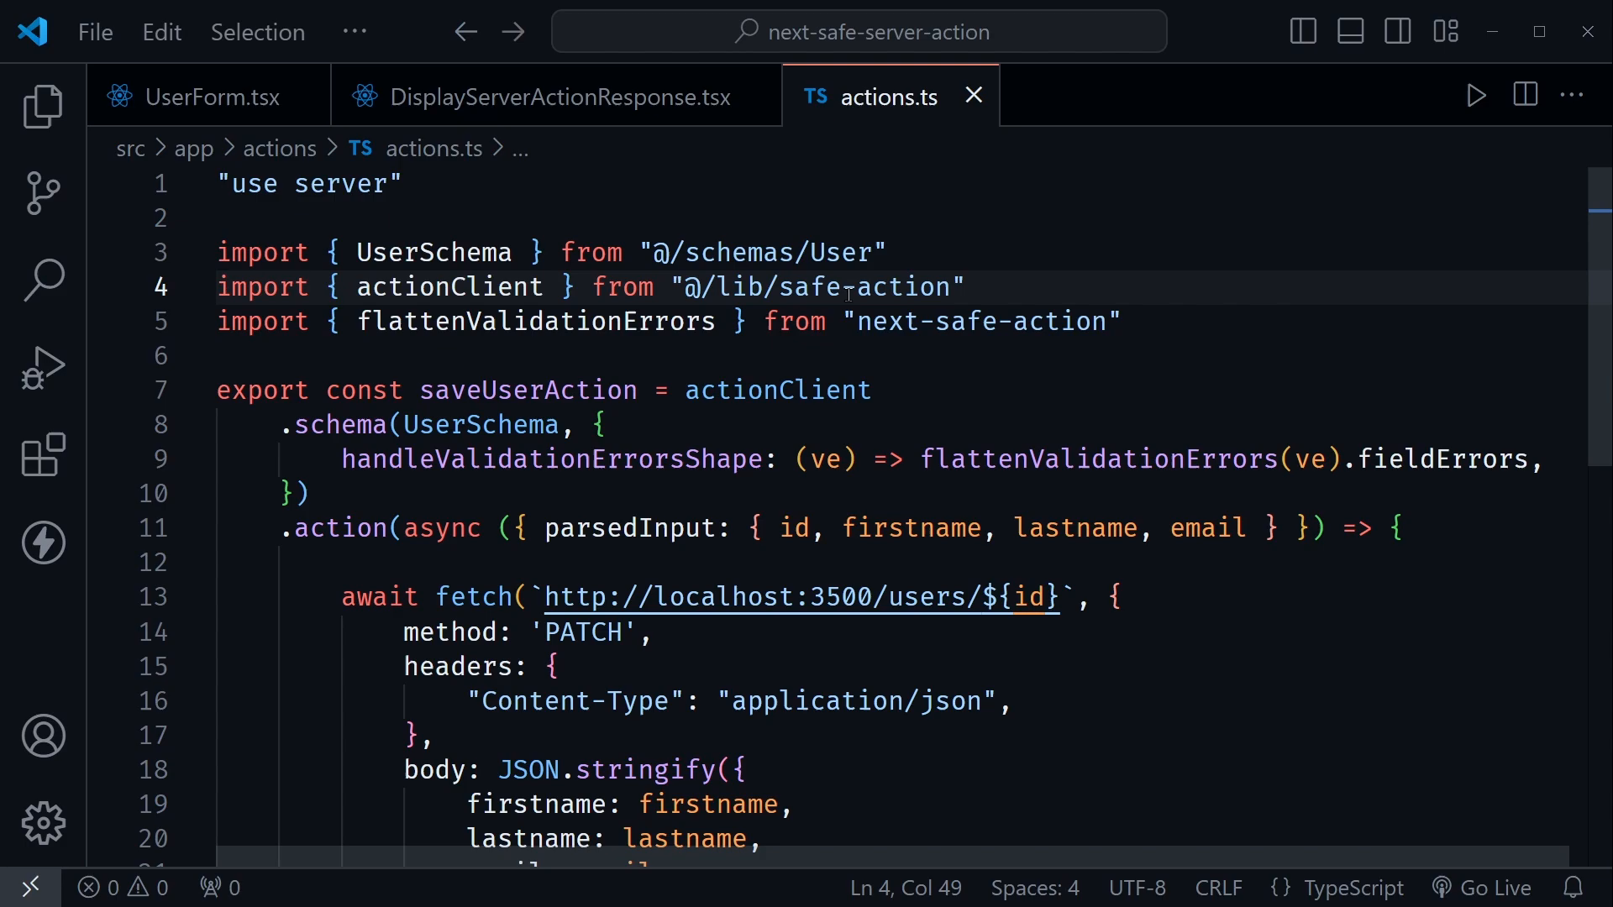
click(577, 321)
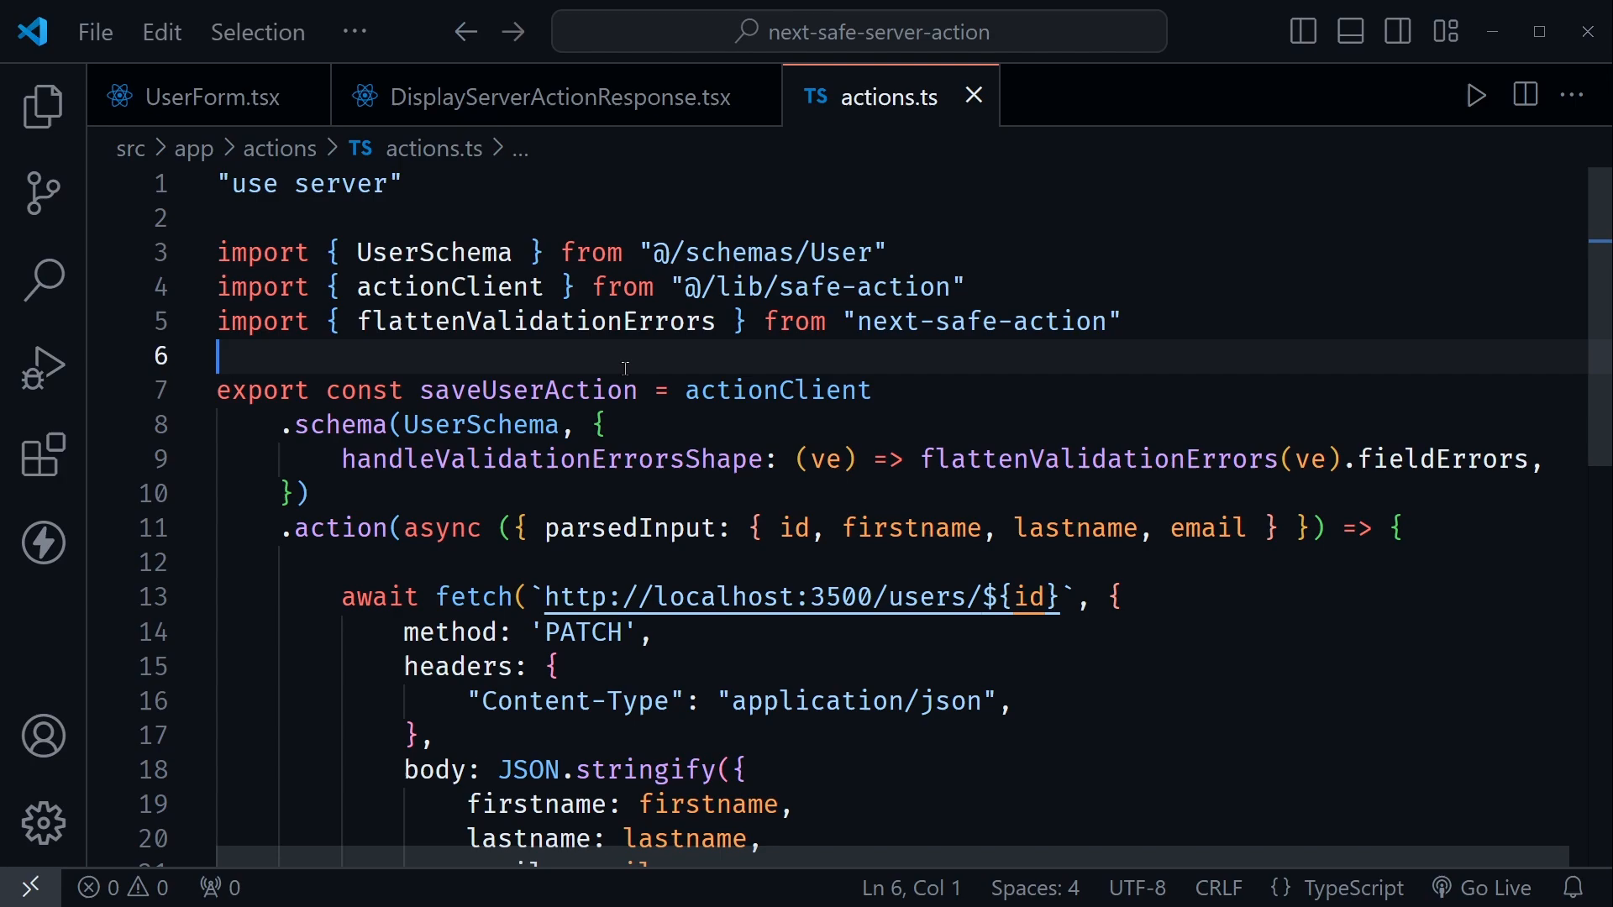
mouse_move(791, 354)
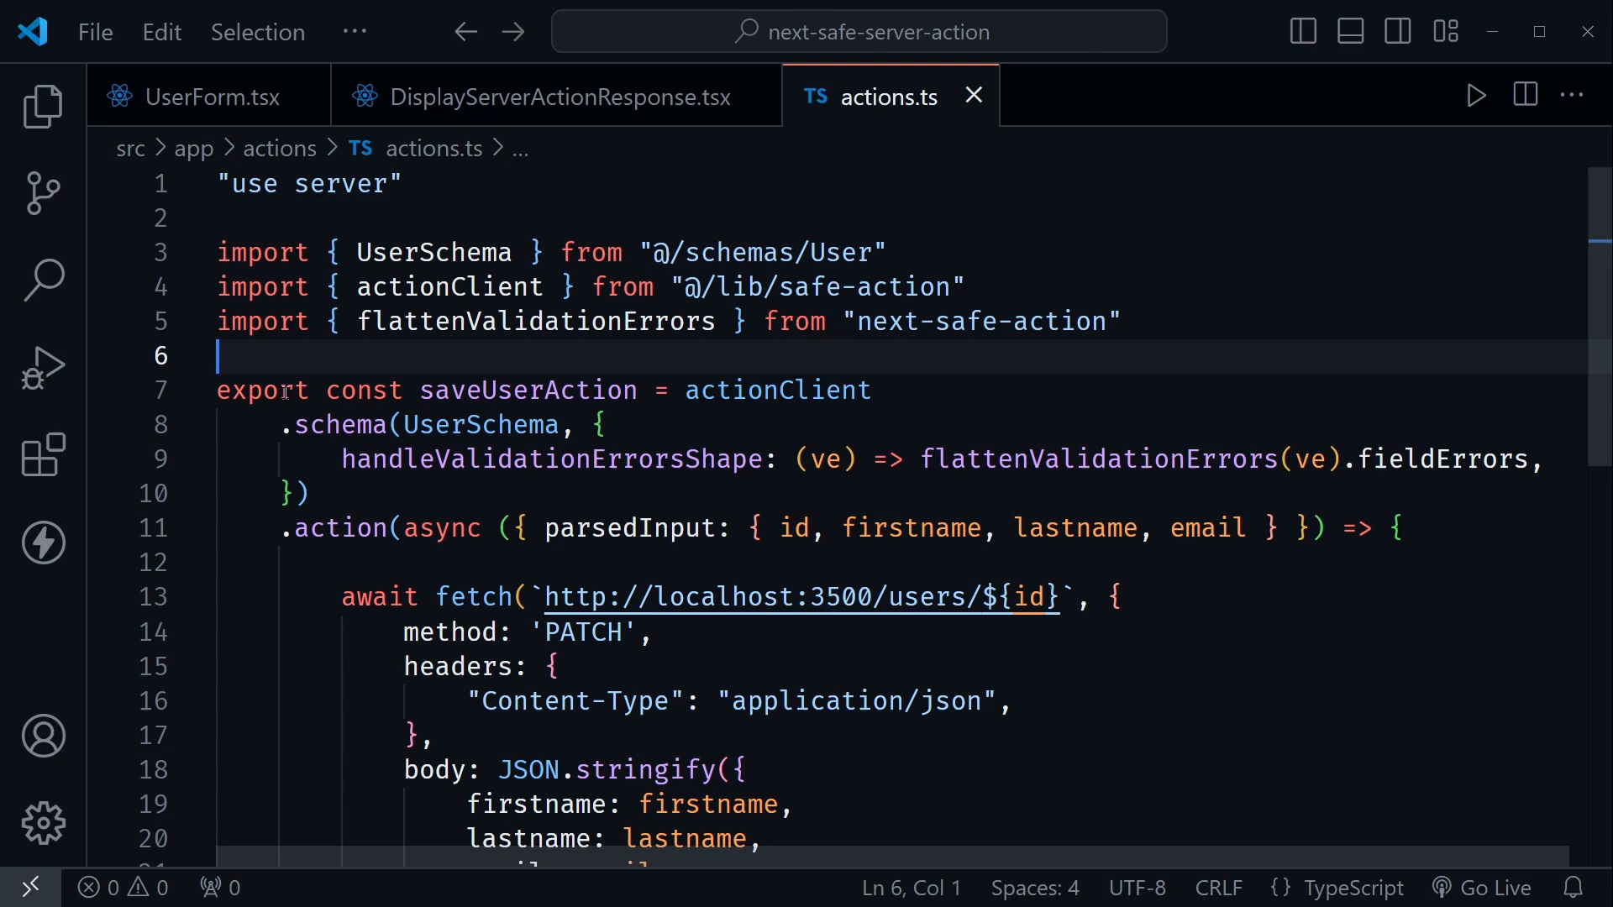
mouse_move(547, 346)
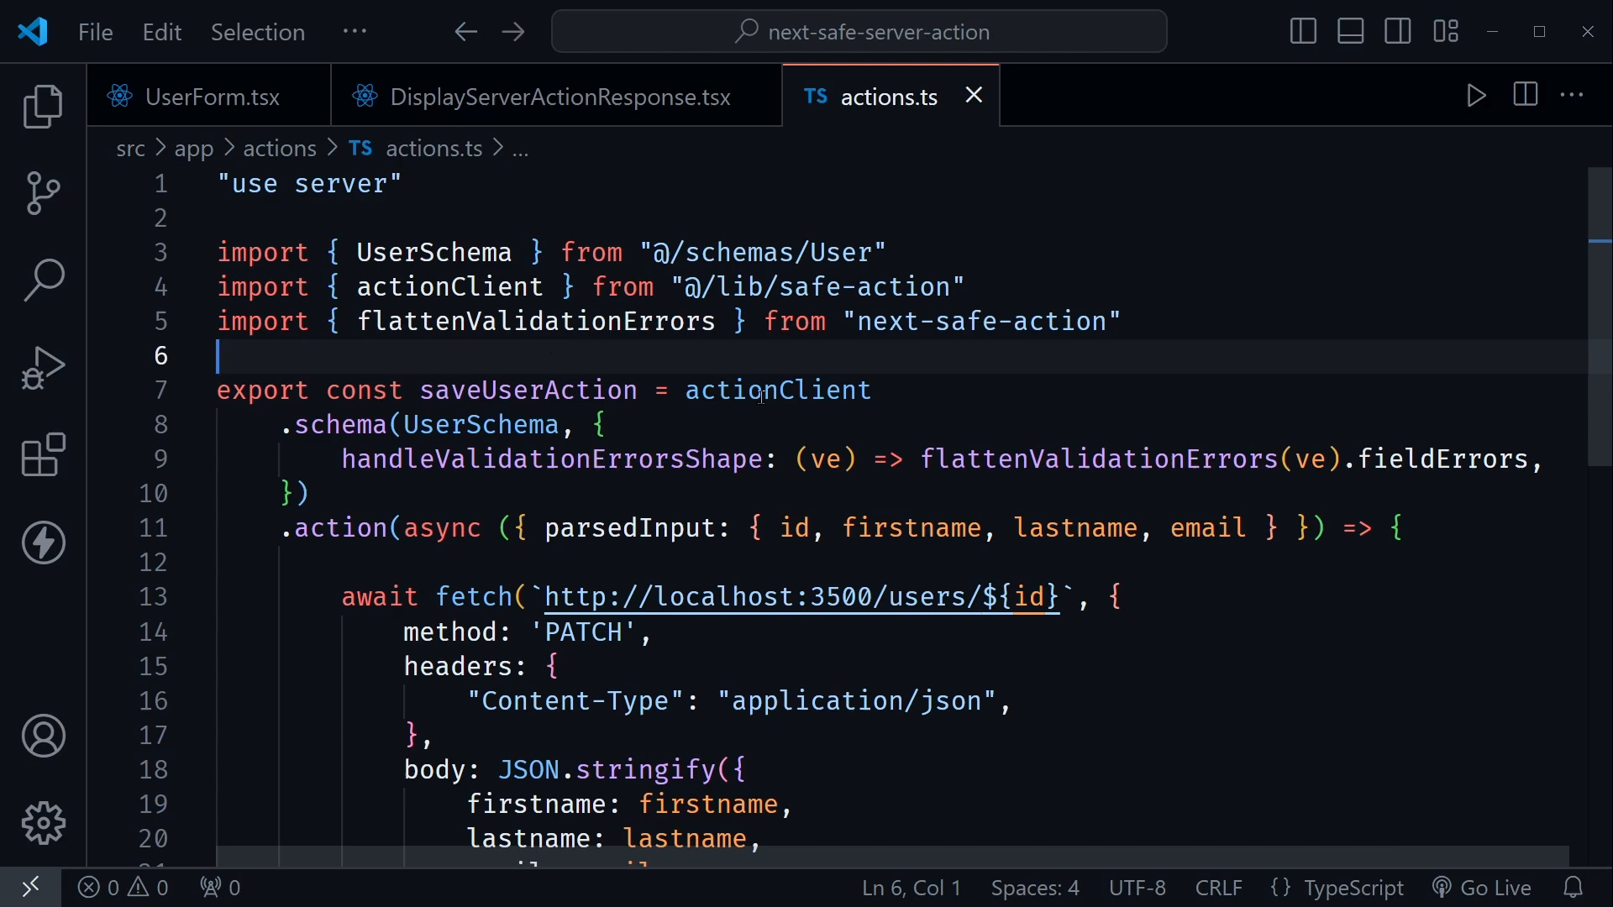
double_click(777, 390)
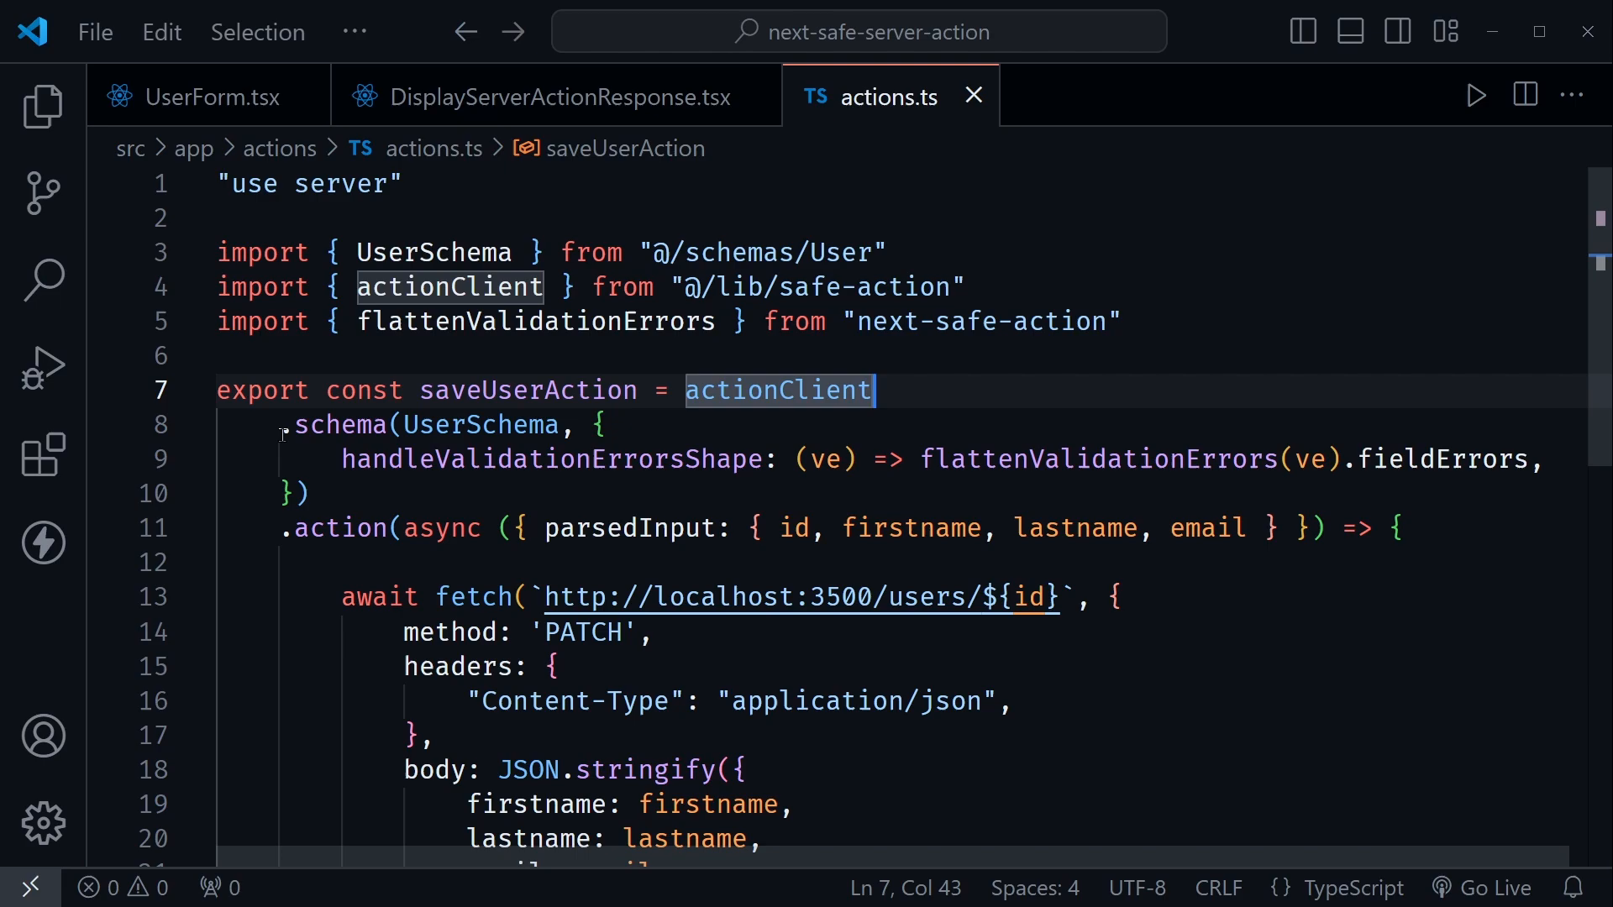
click(309, 492)
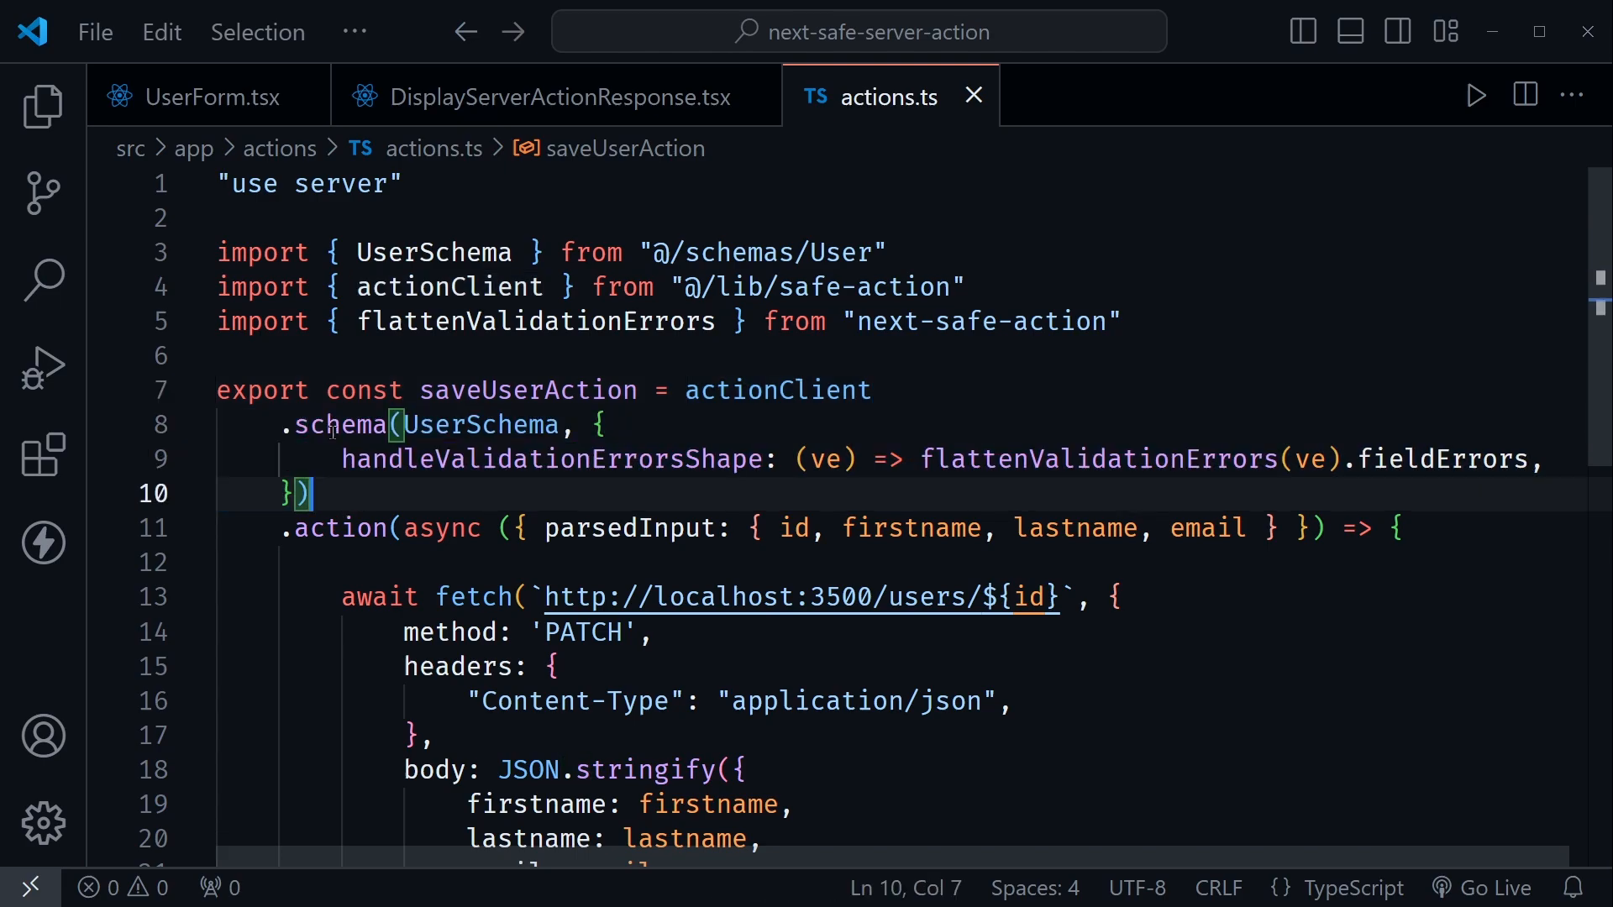
click(482, 426)
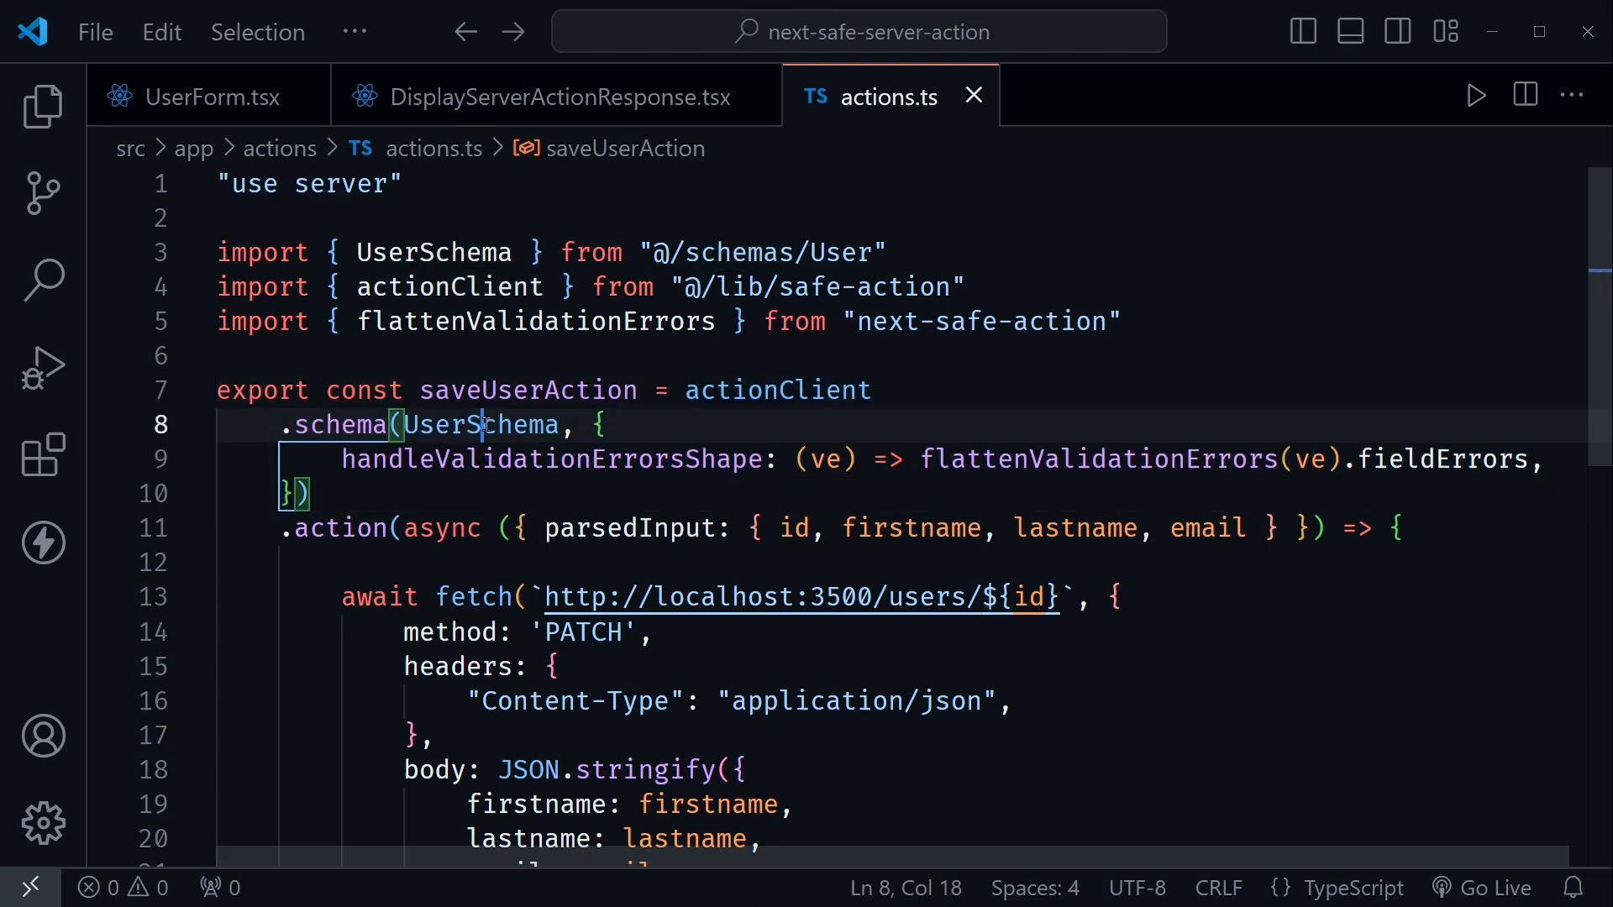
click(299, 494)
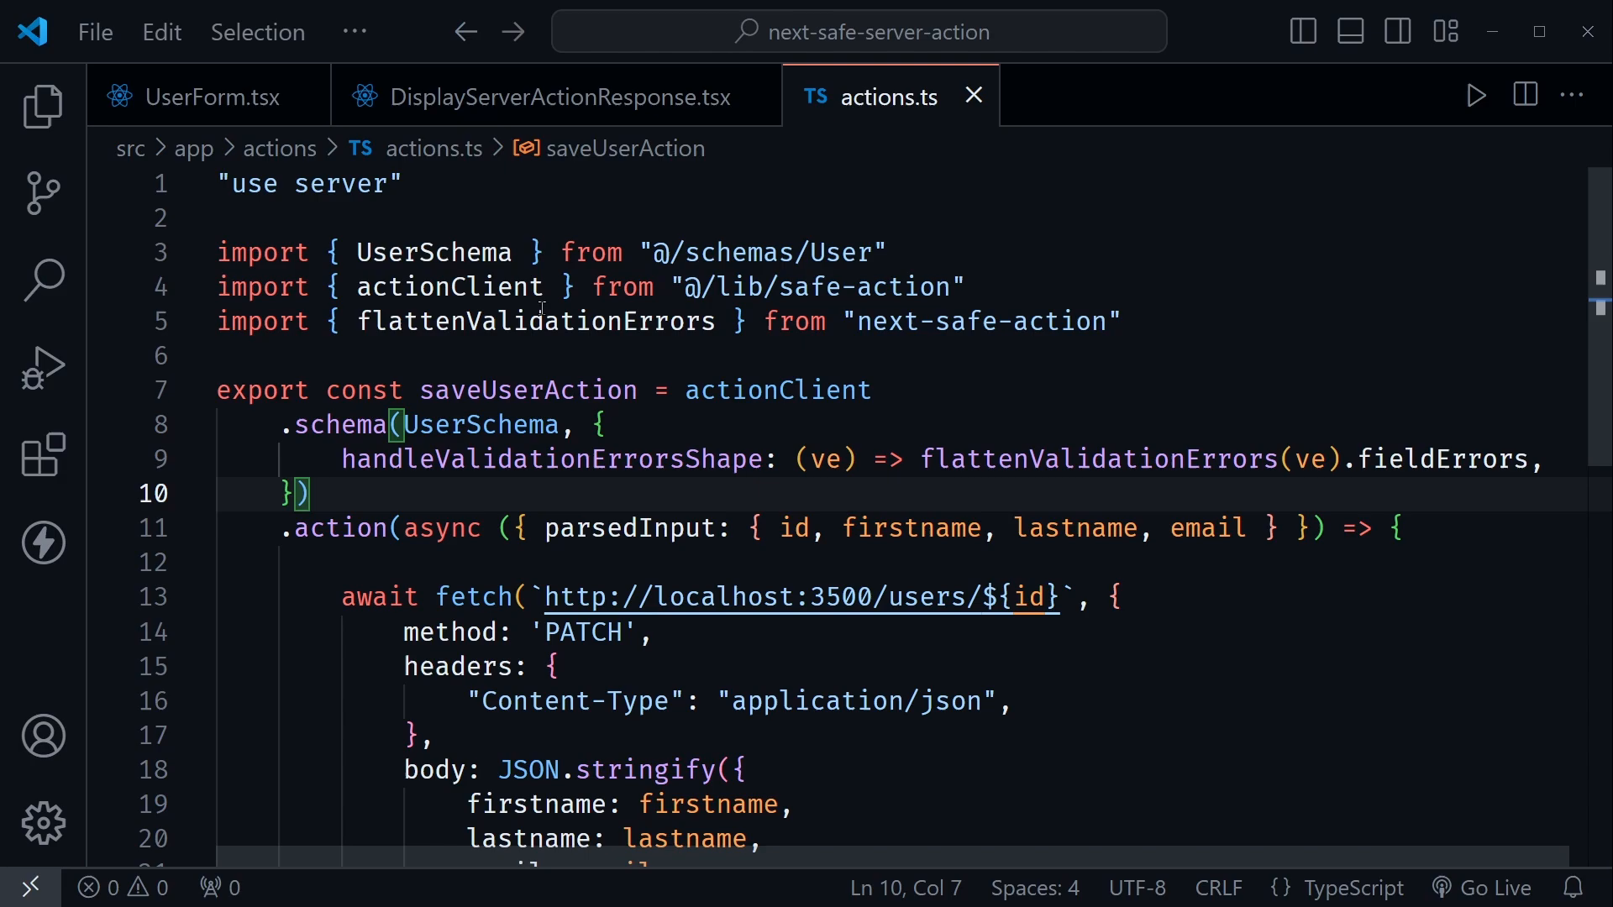
mouse_move(781, 343)
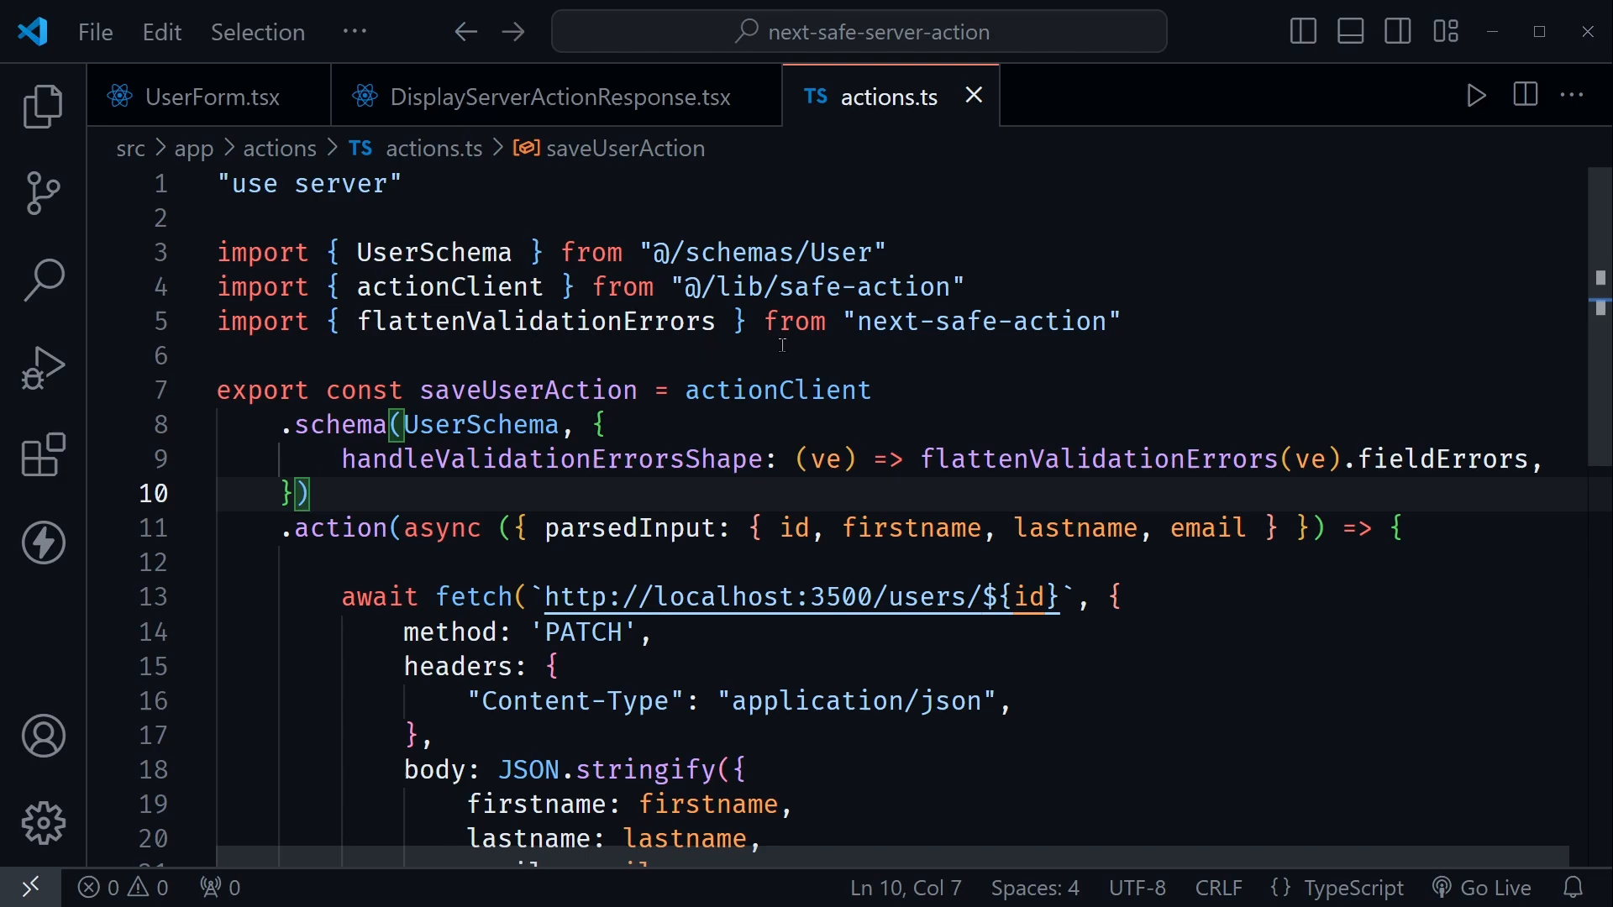
mouse_move(510, 482)
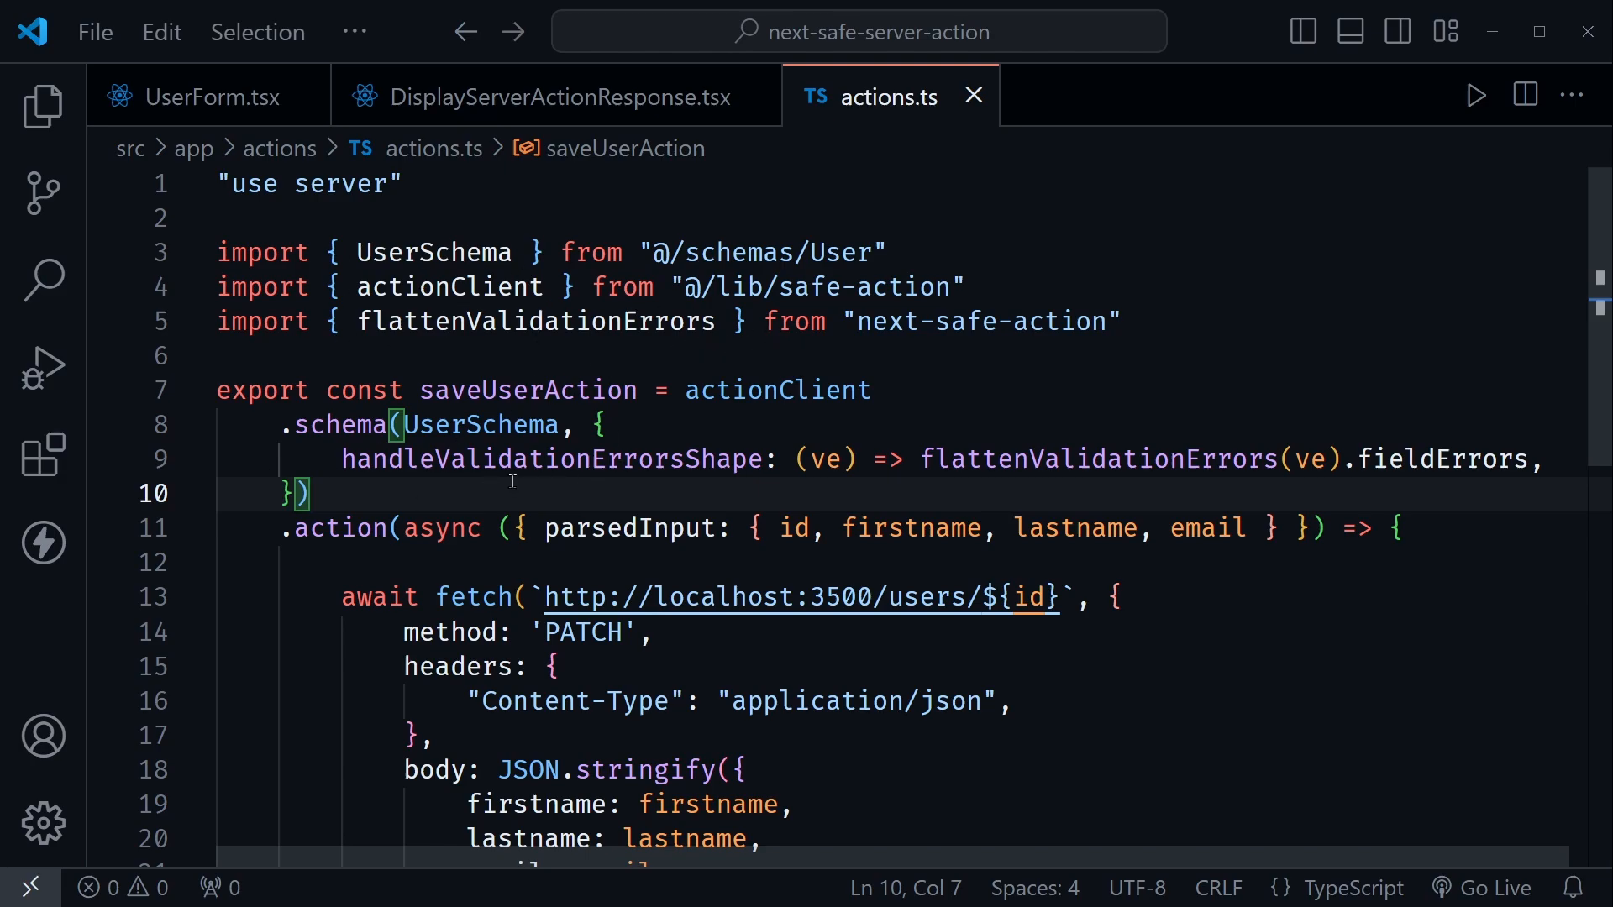
double_click(553, 460)
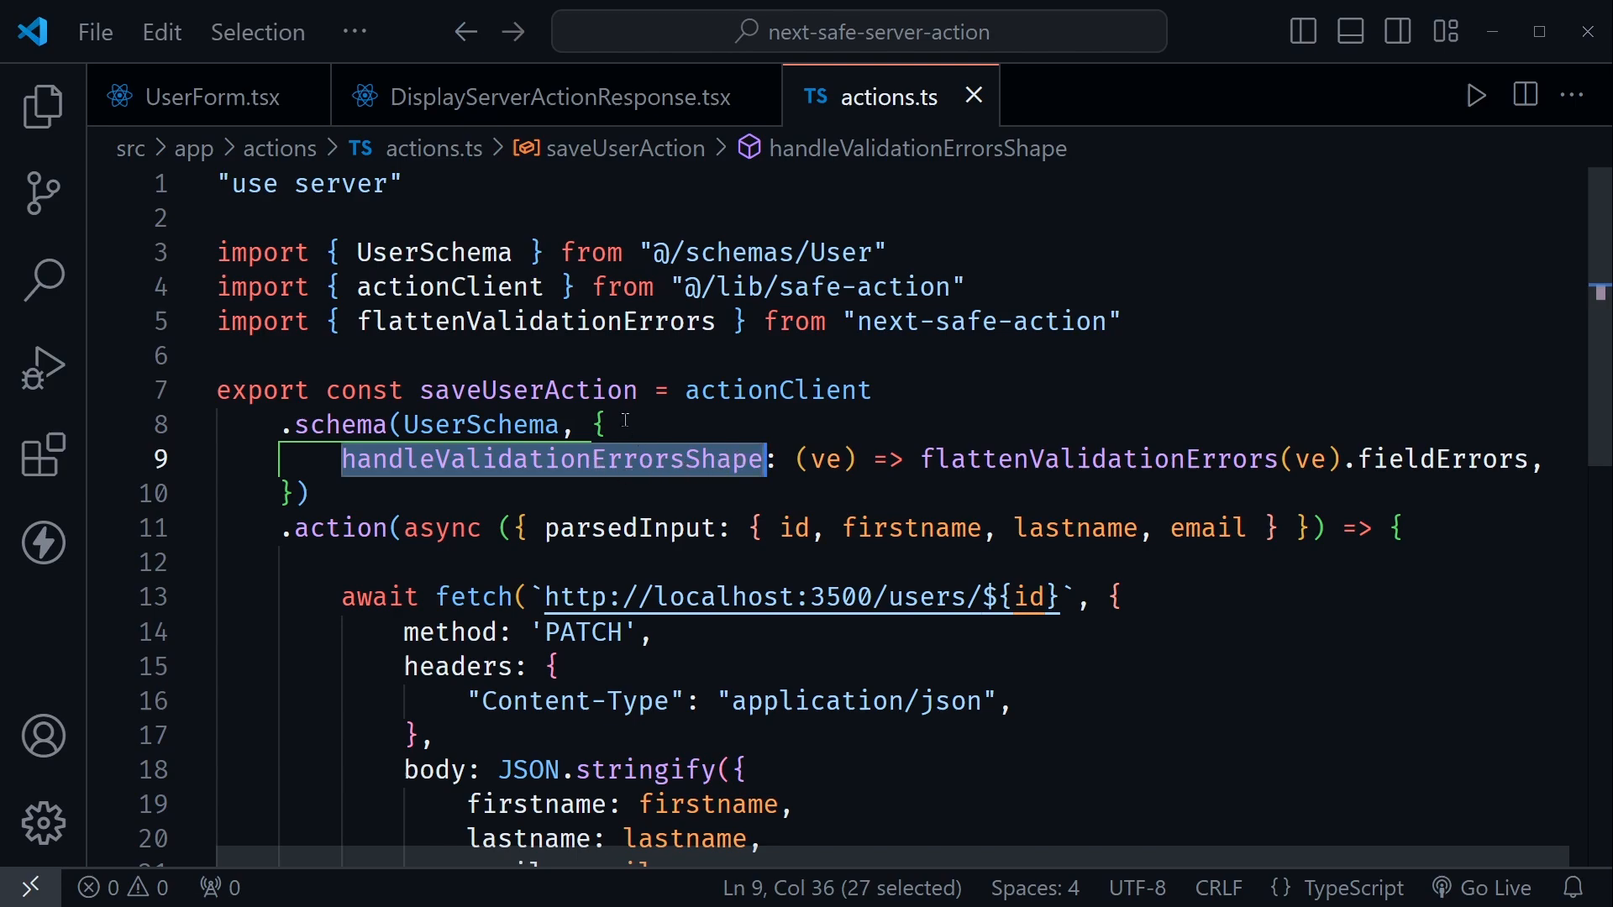
click(601, 425)
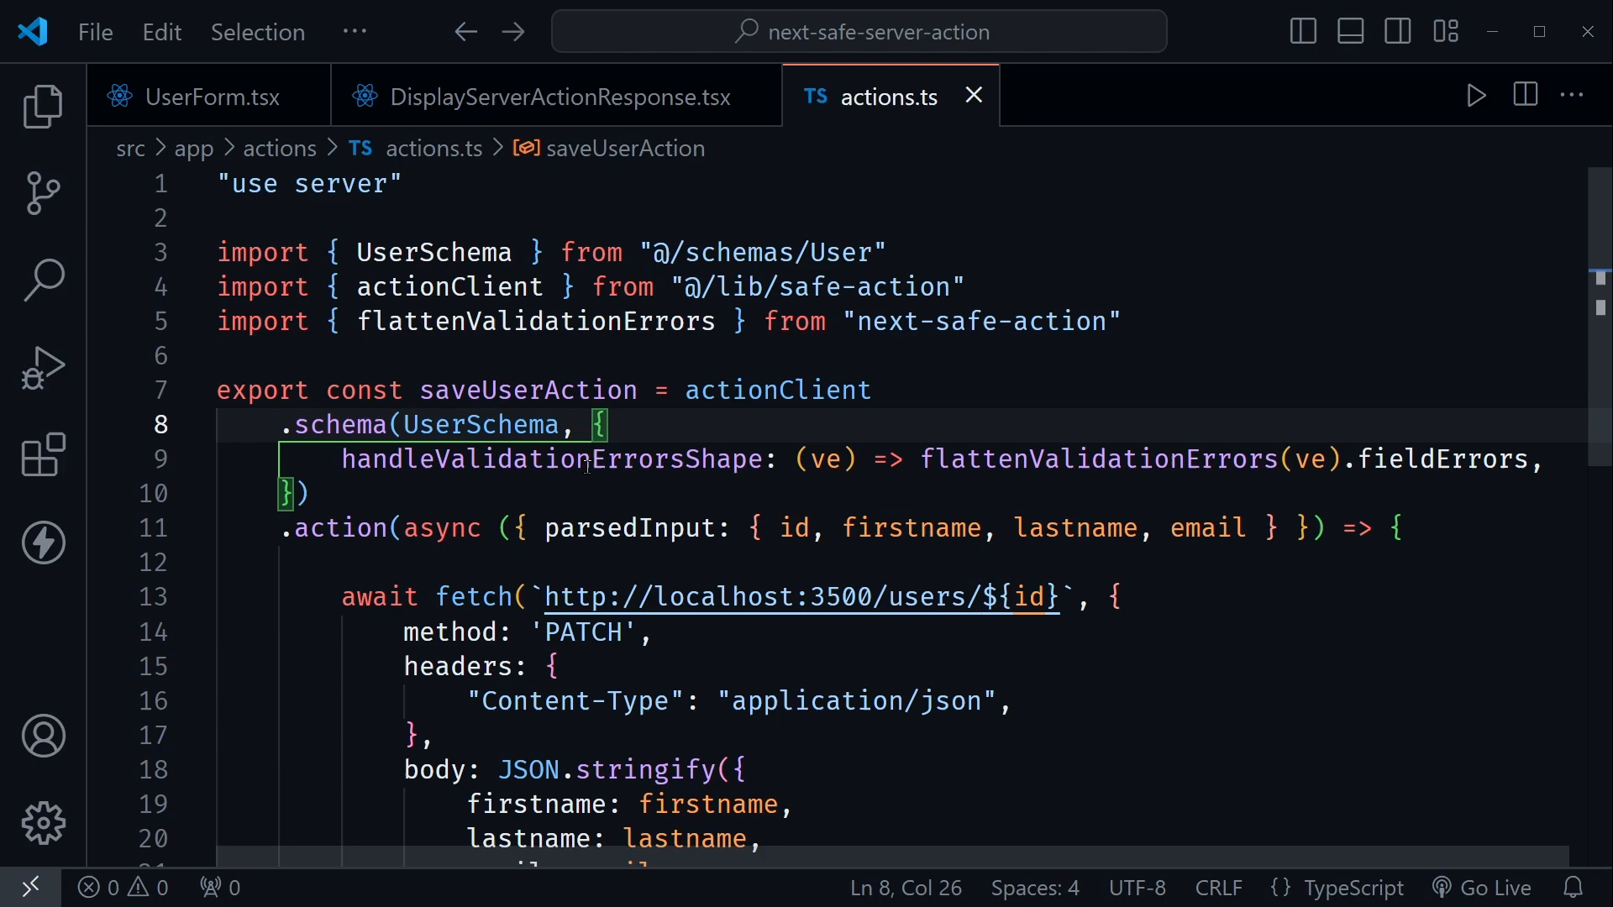
double_click(1097, 459)
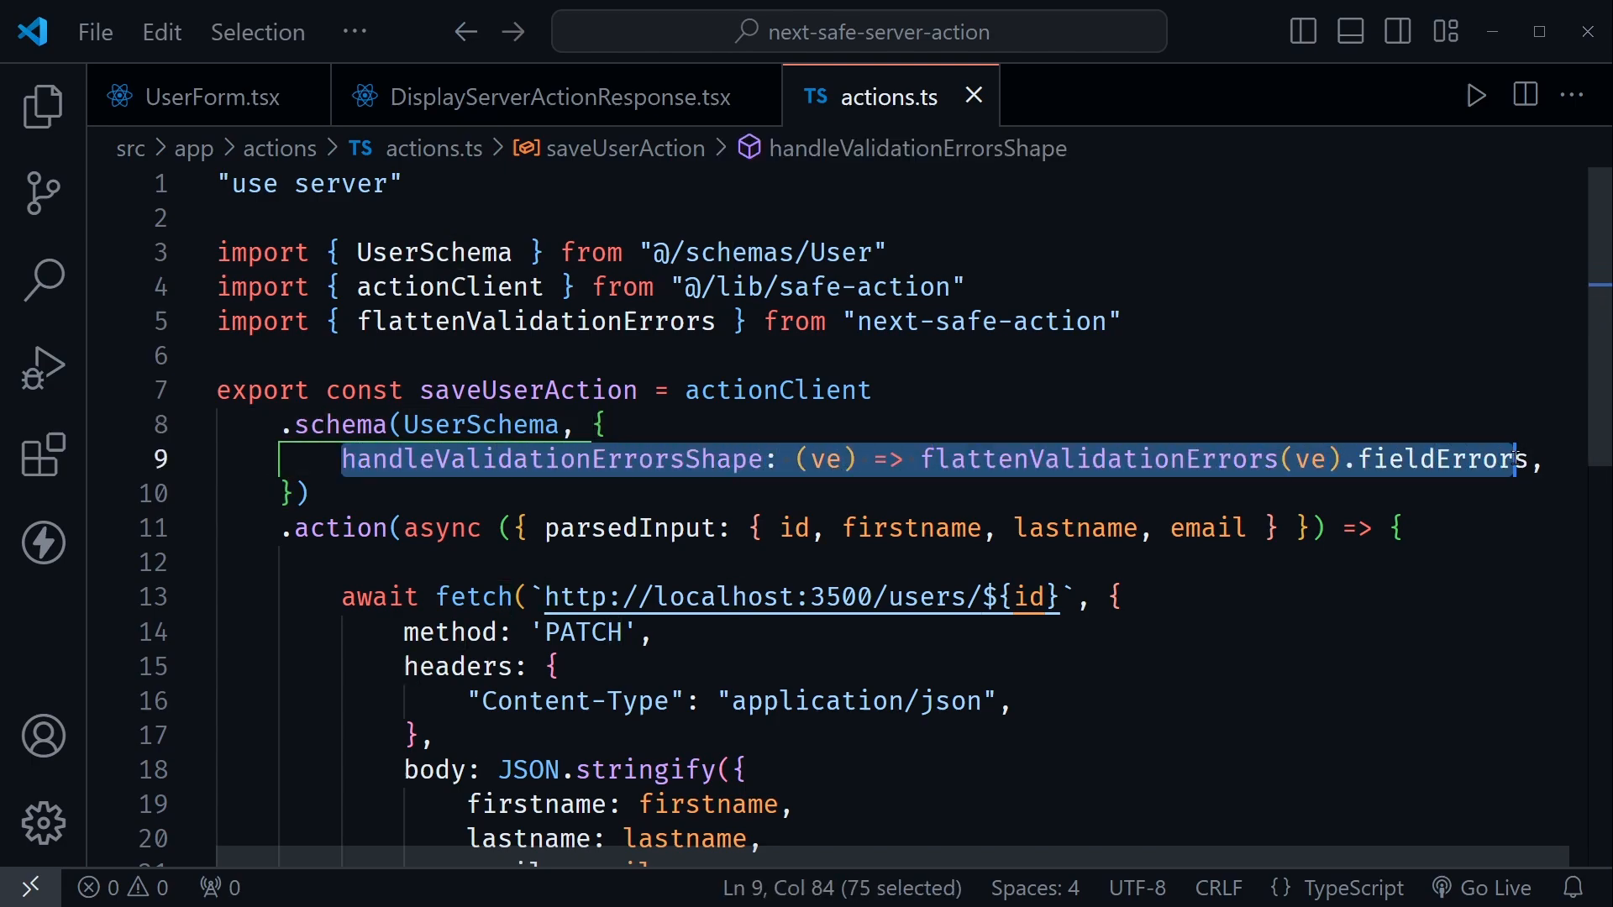
click(607, 425)
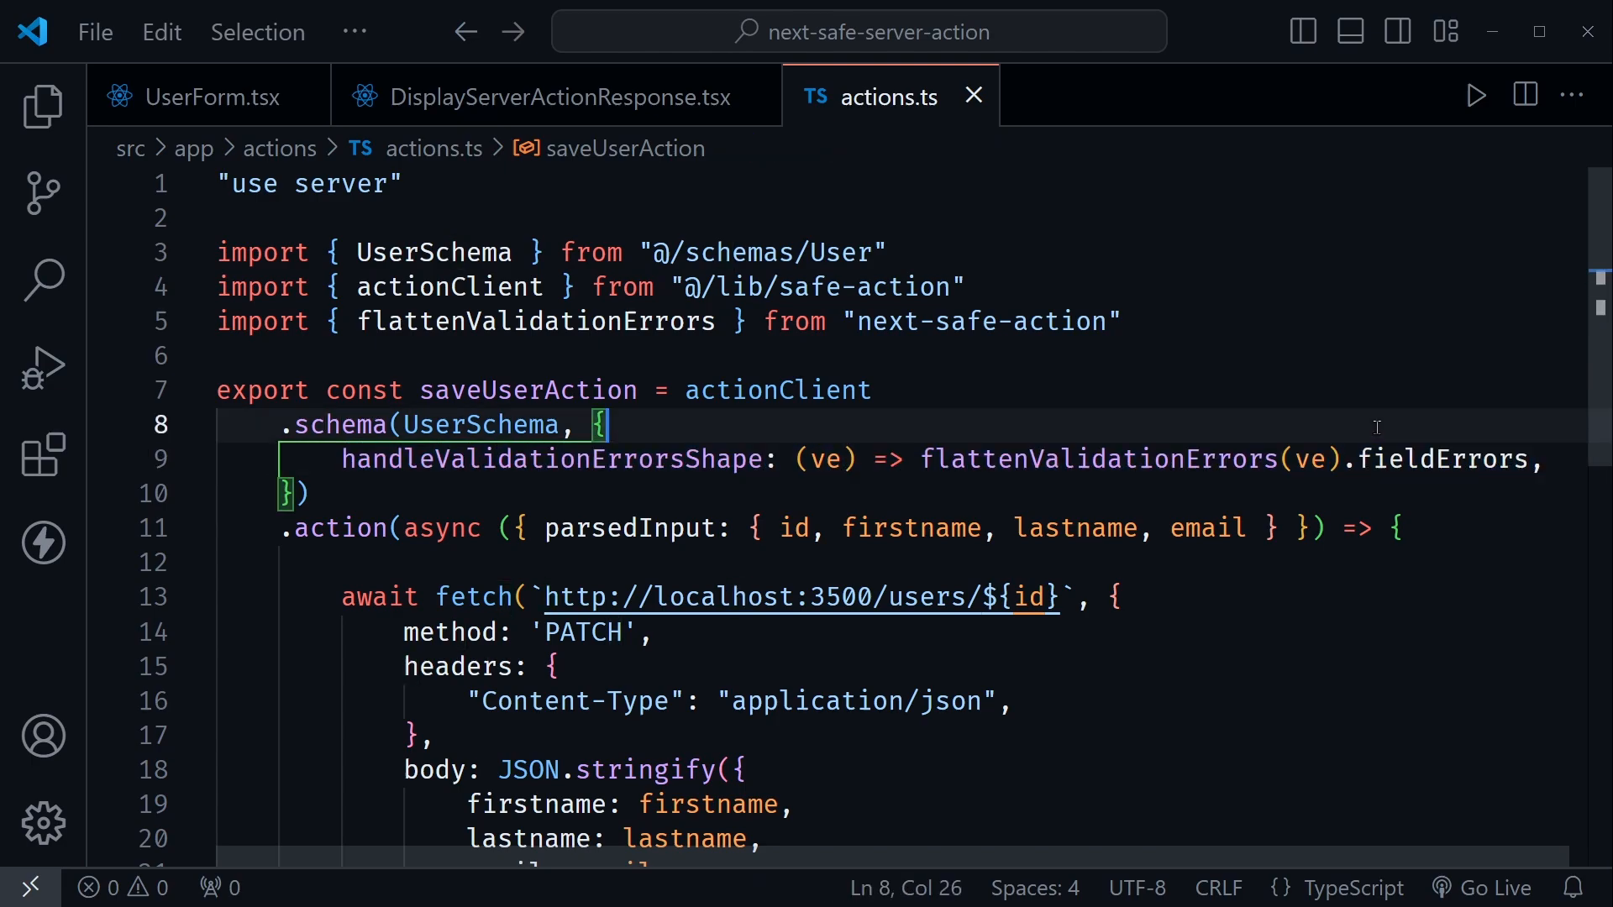
double_click(1095, 459)
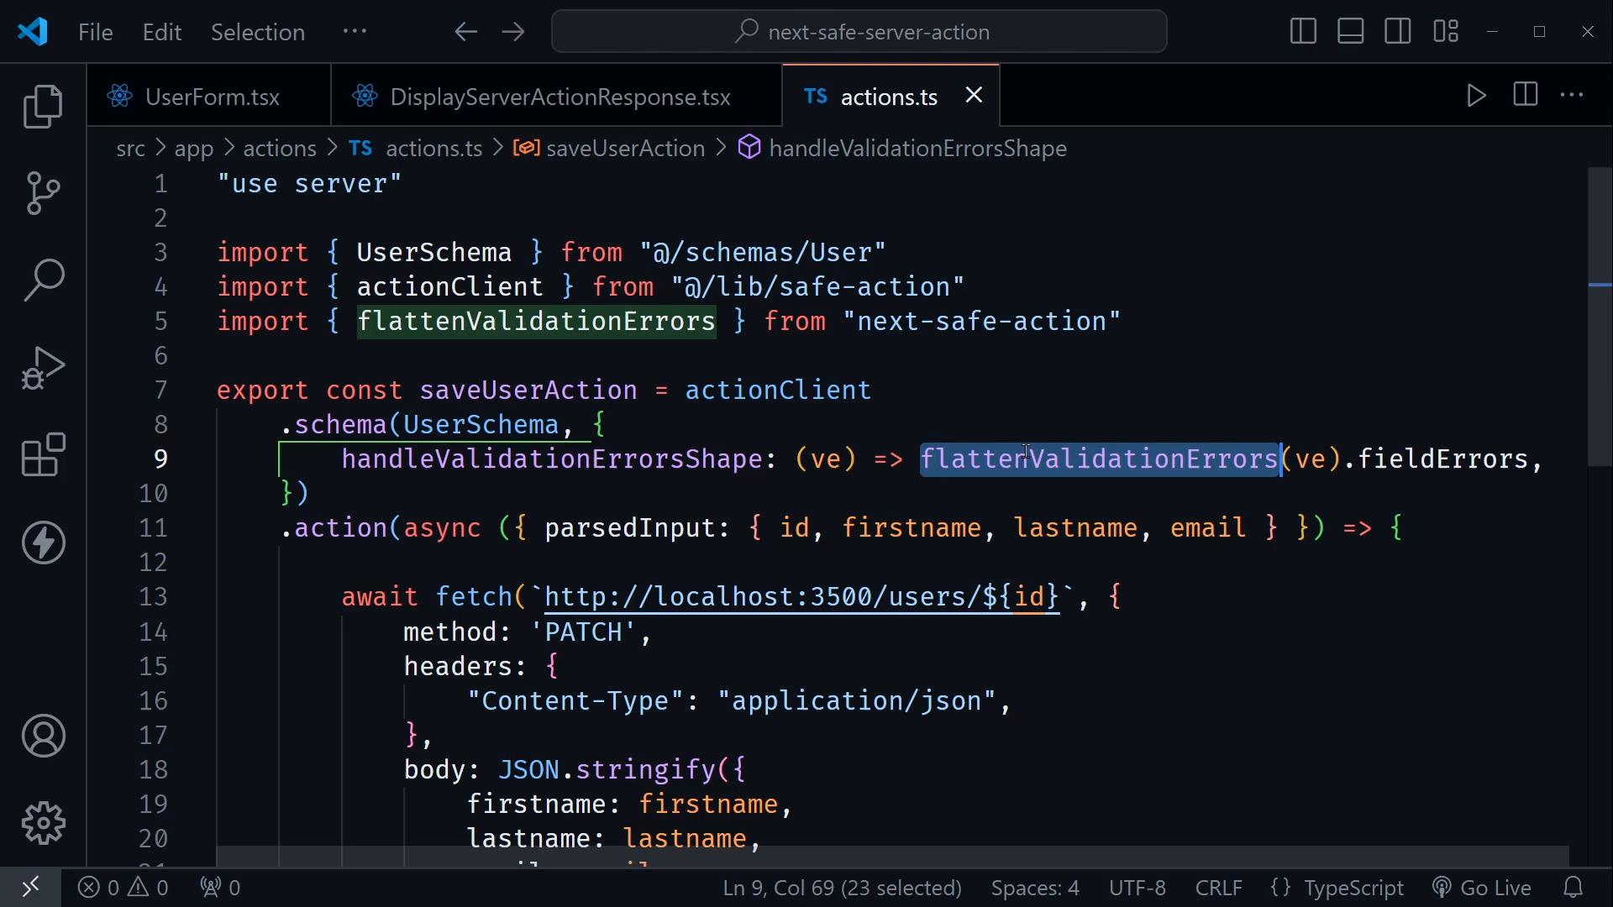
click(777, 390)
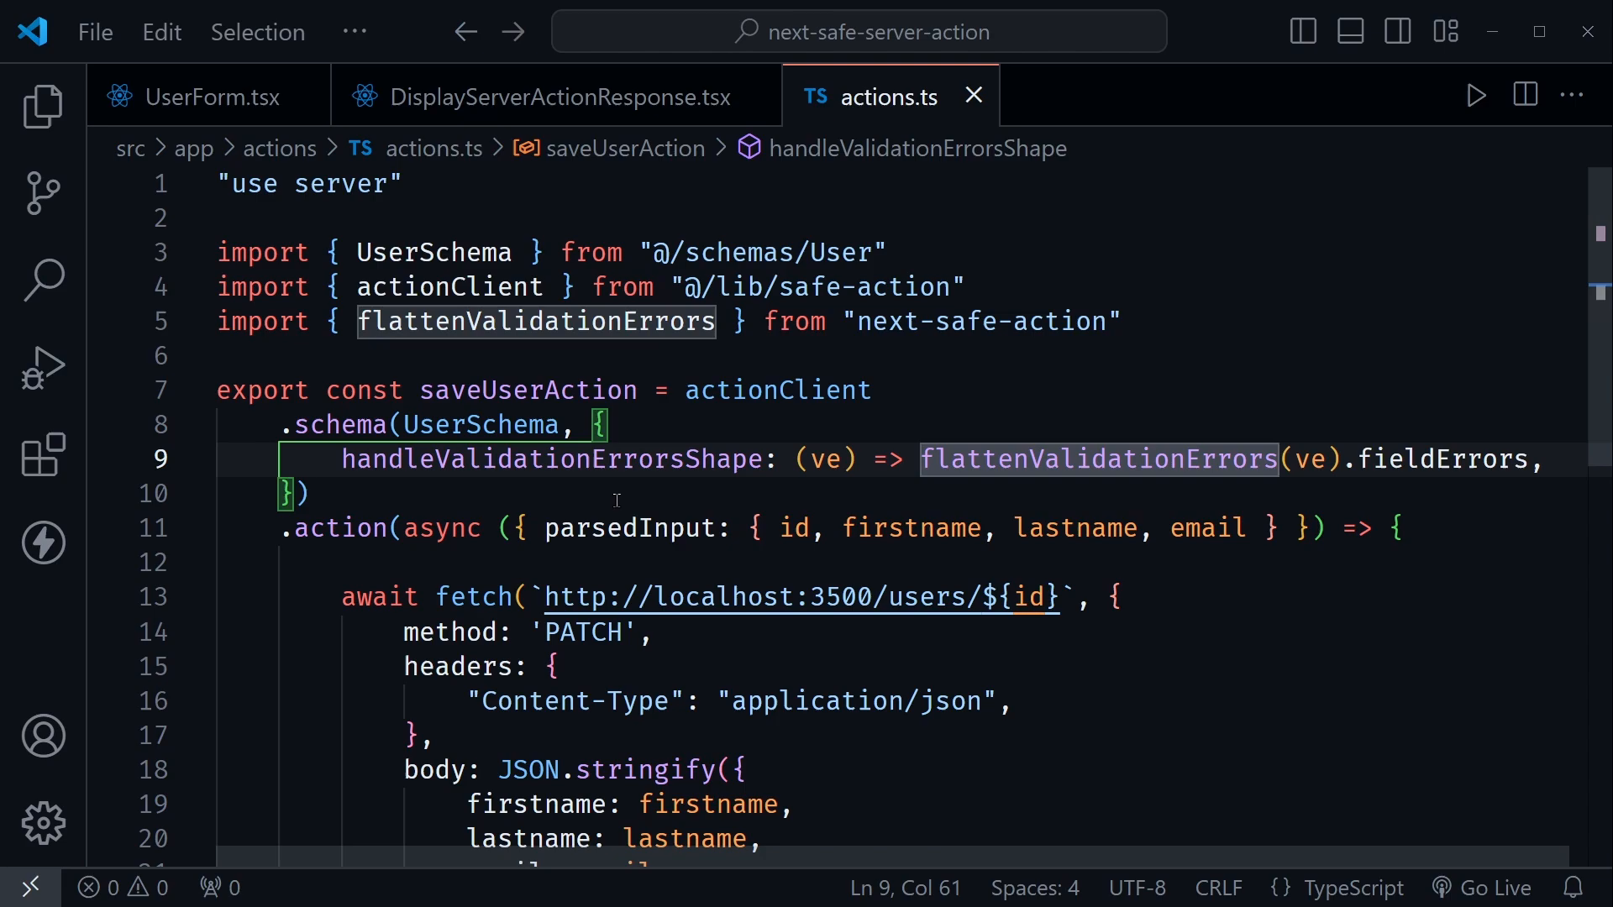
mouse_move(551, 494)
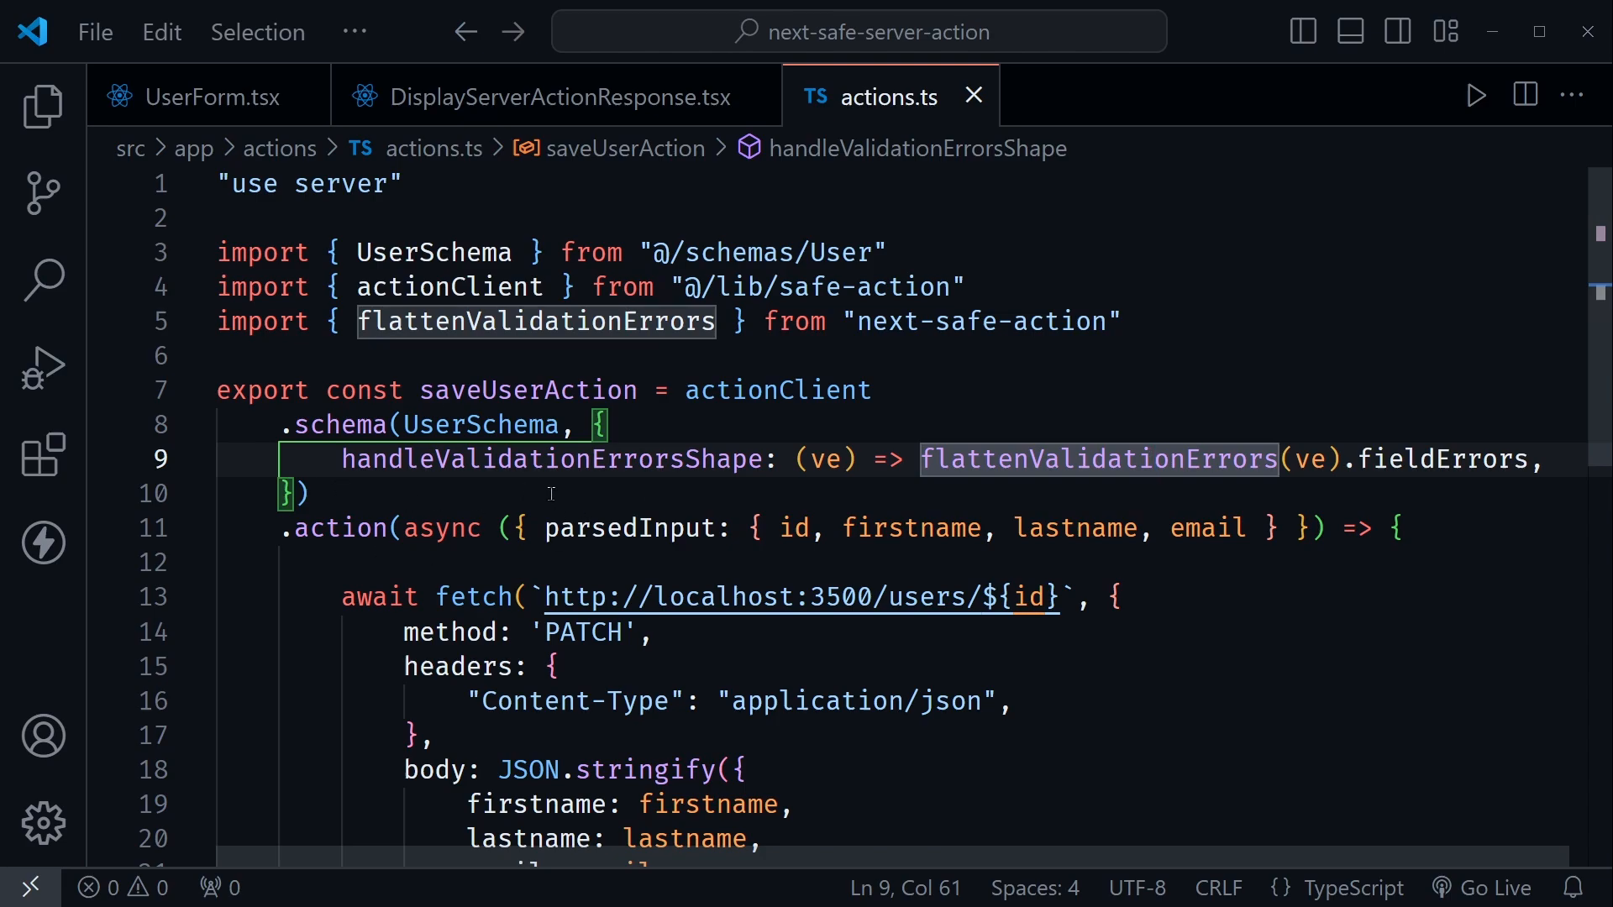
mouse_move(676, 460)
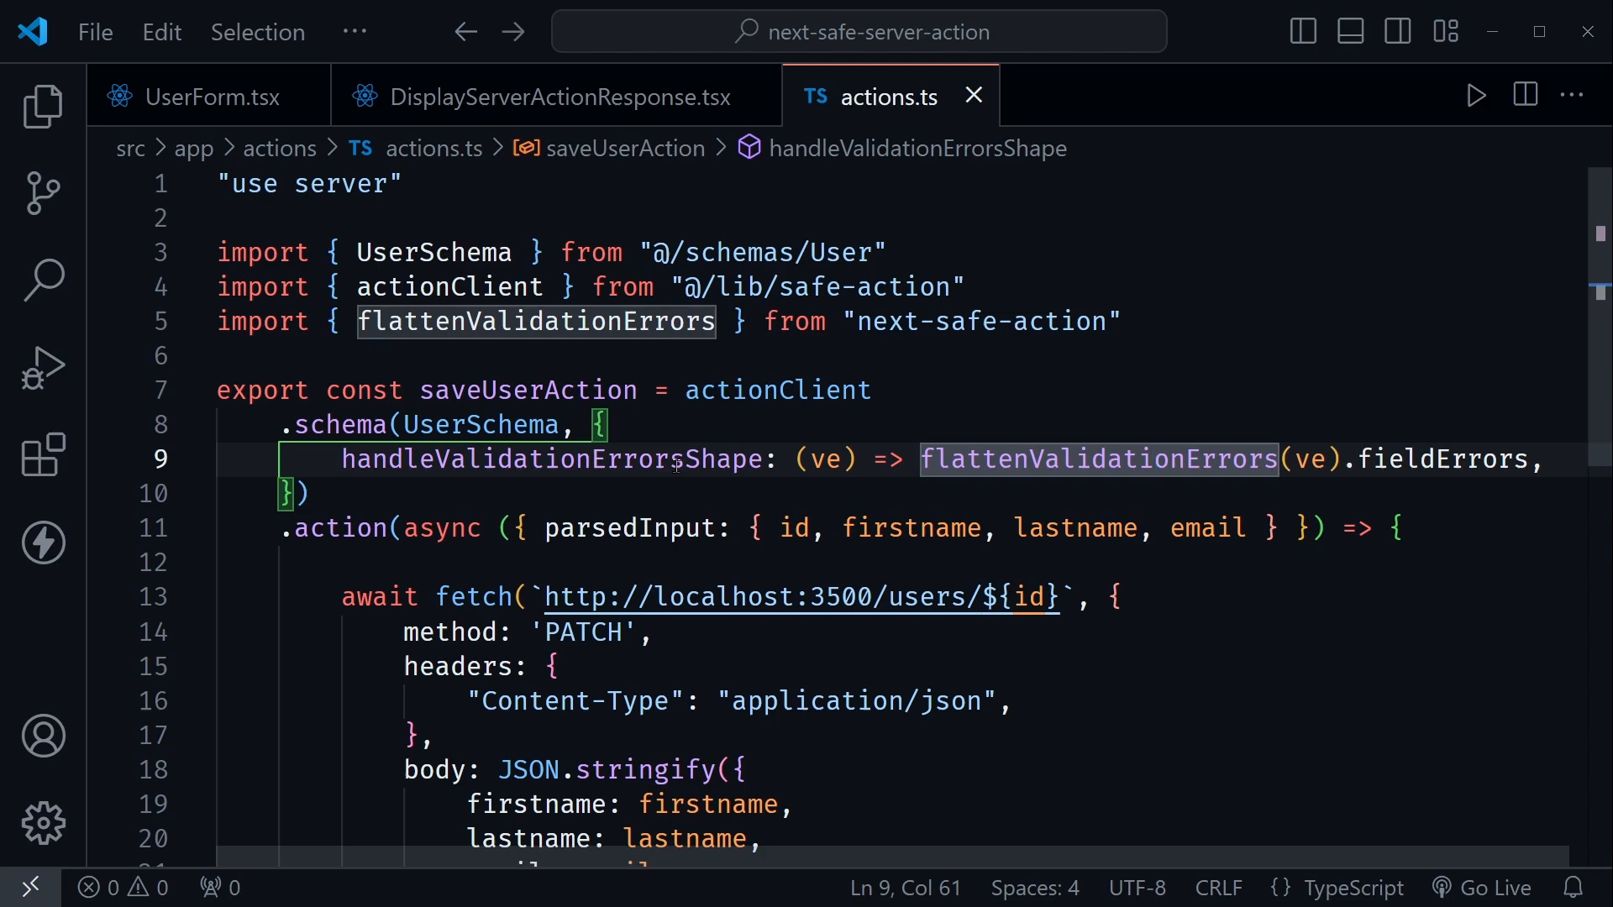
click(309, 494)
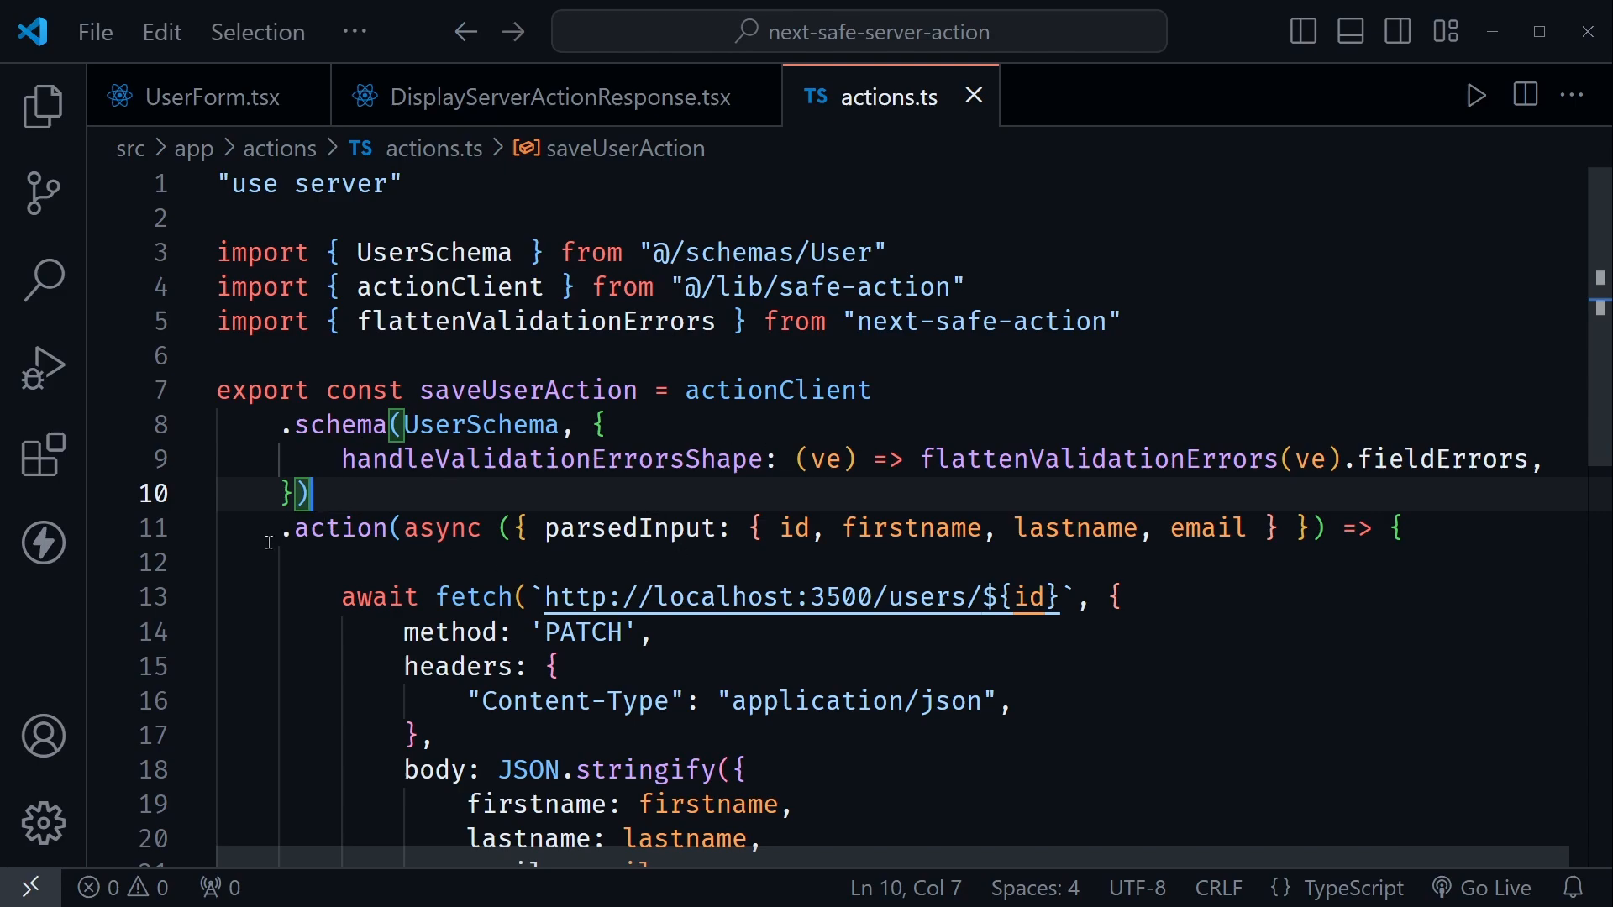
double_click(442, 527)
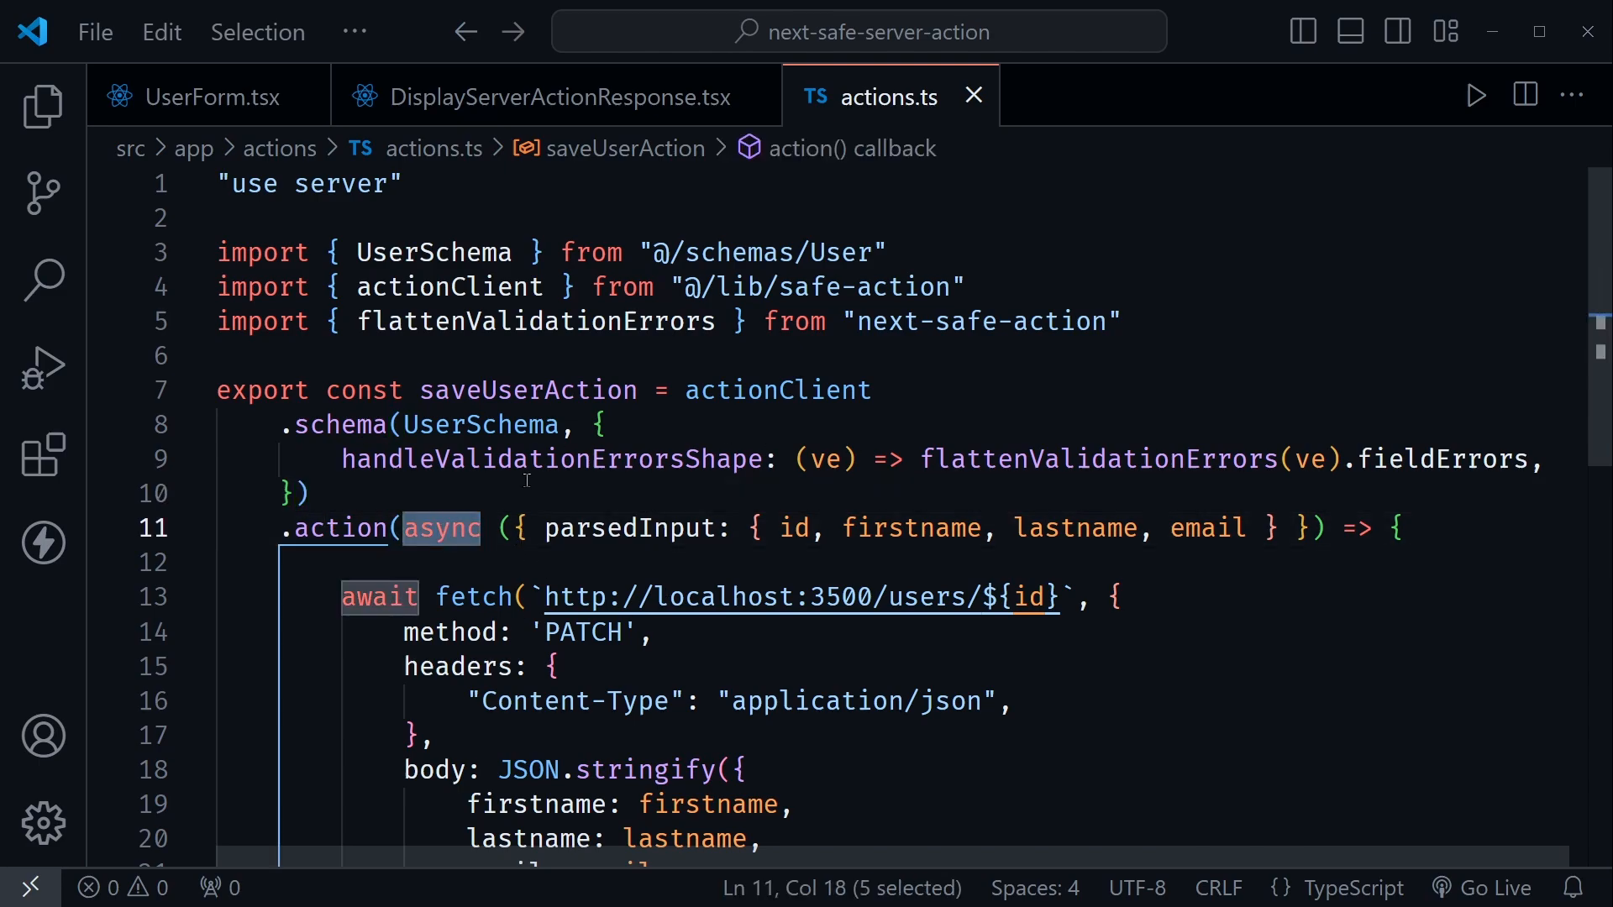
mouse_move(830, 570)
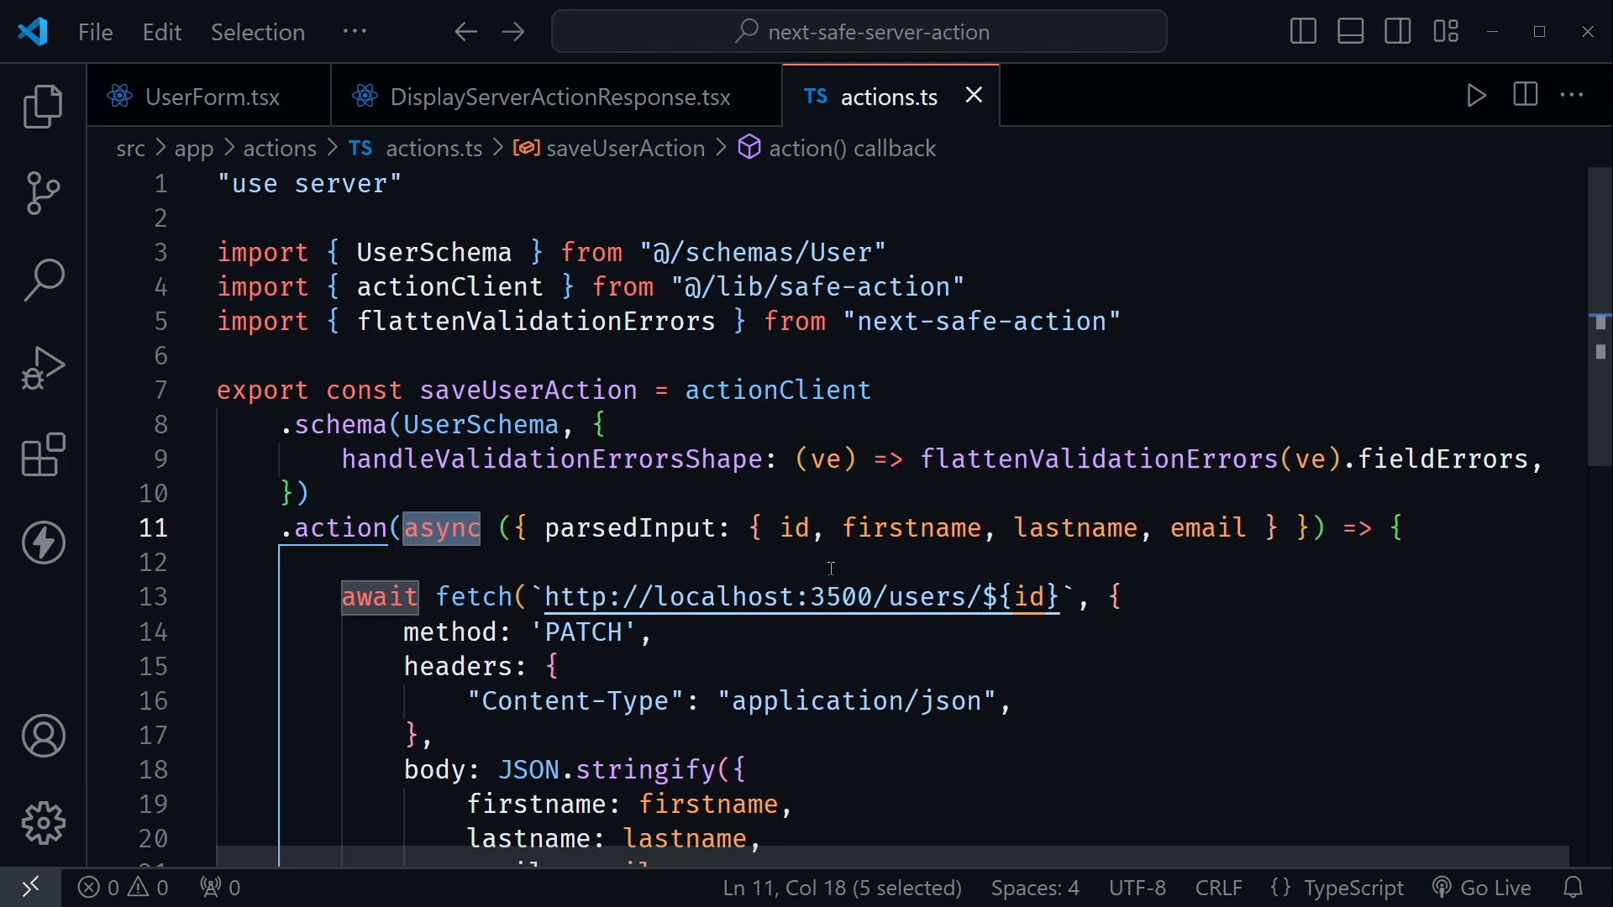
mouse_move(668, 527)
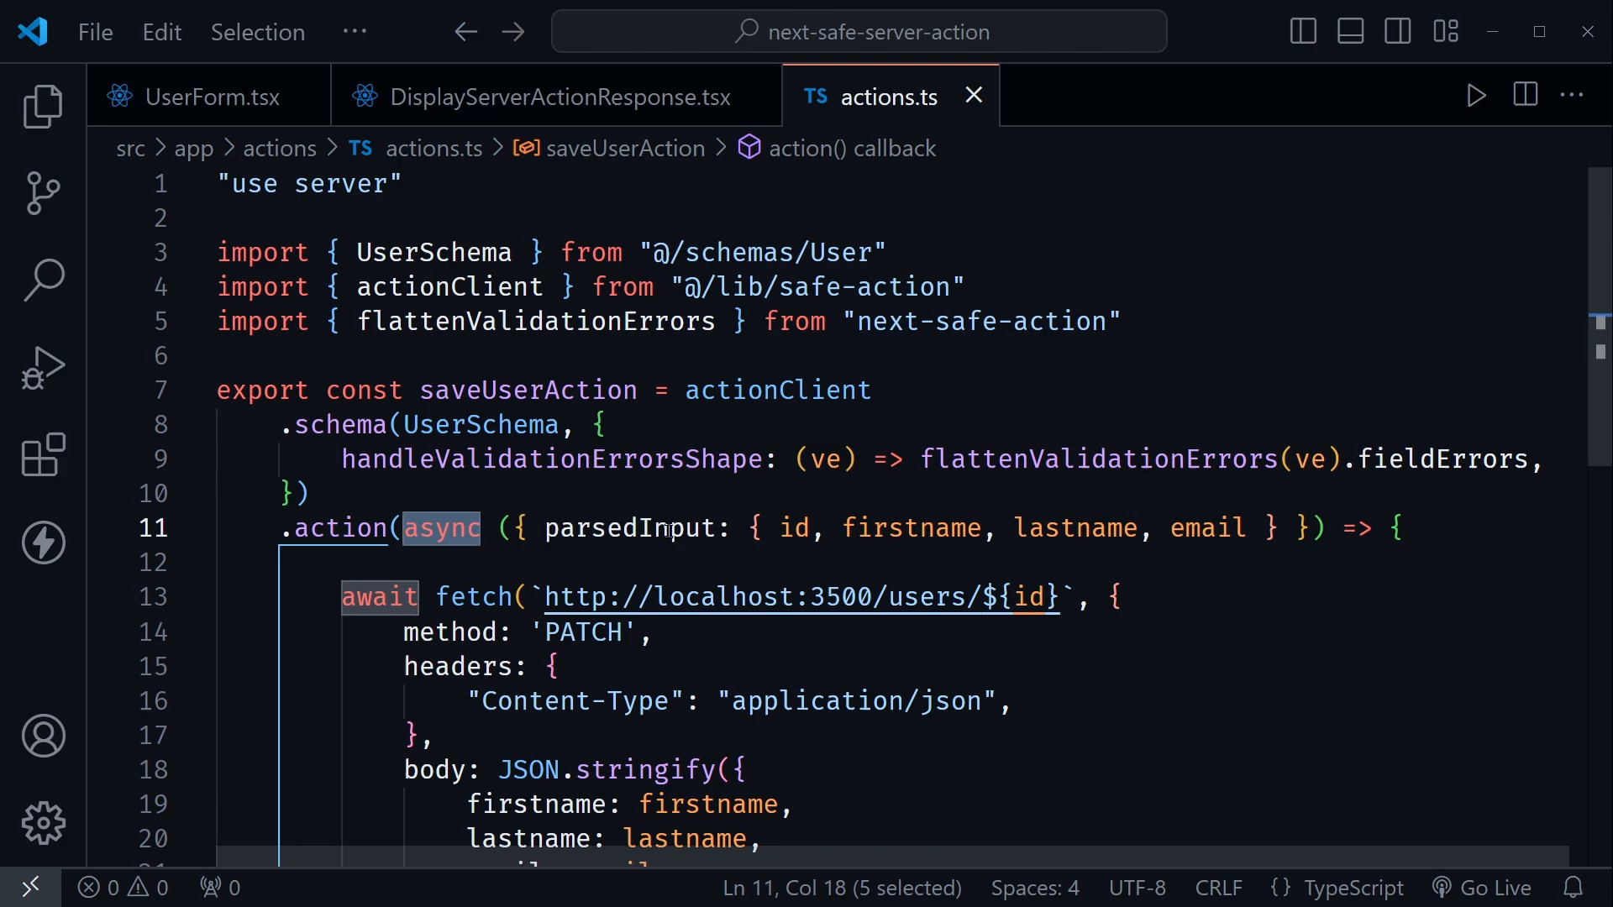
double_click(628, 528)
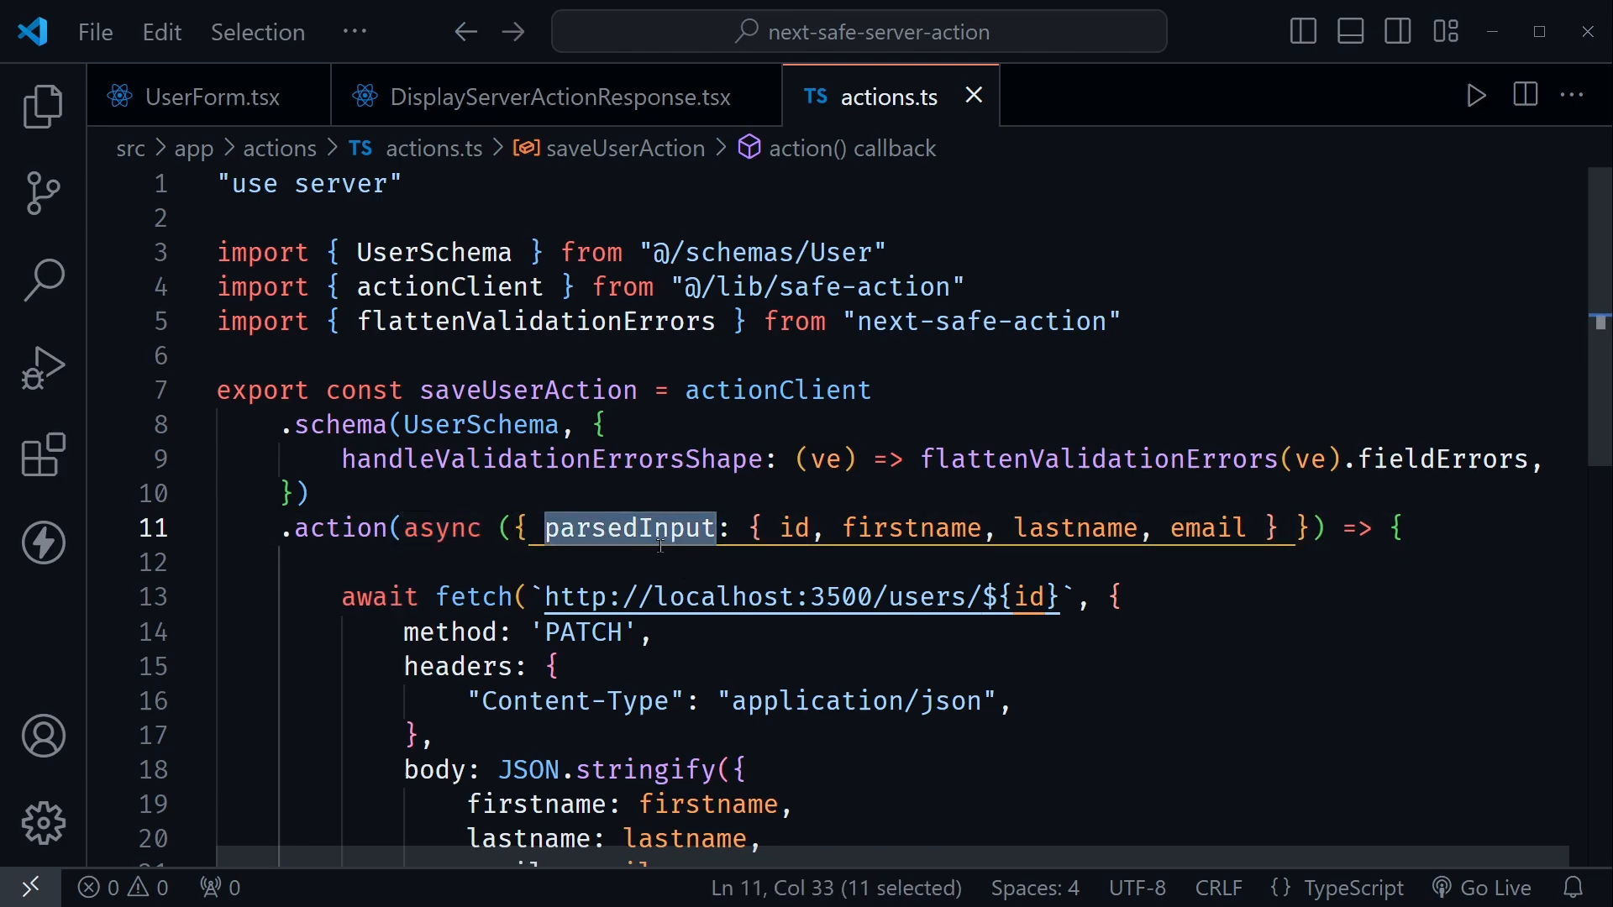
mouse_move(625, 527)
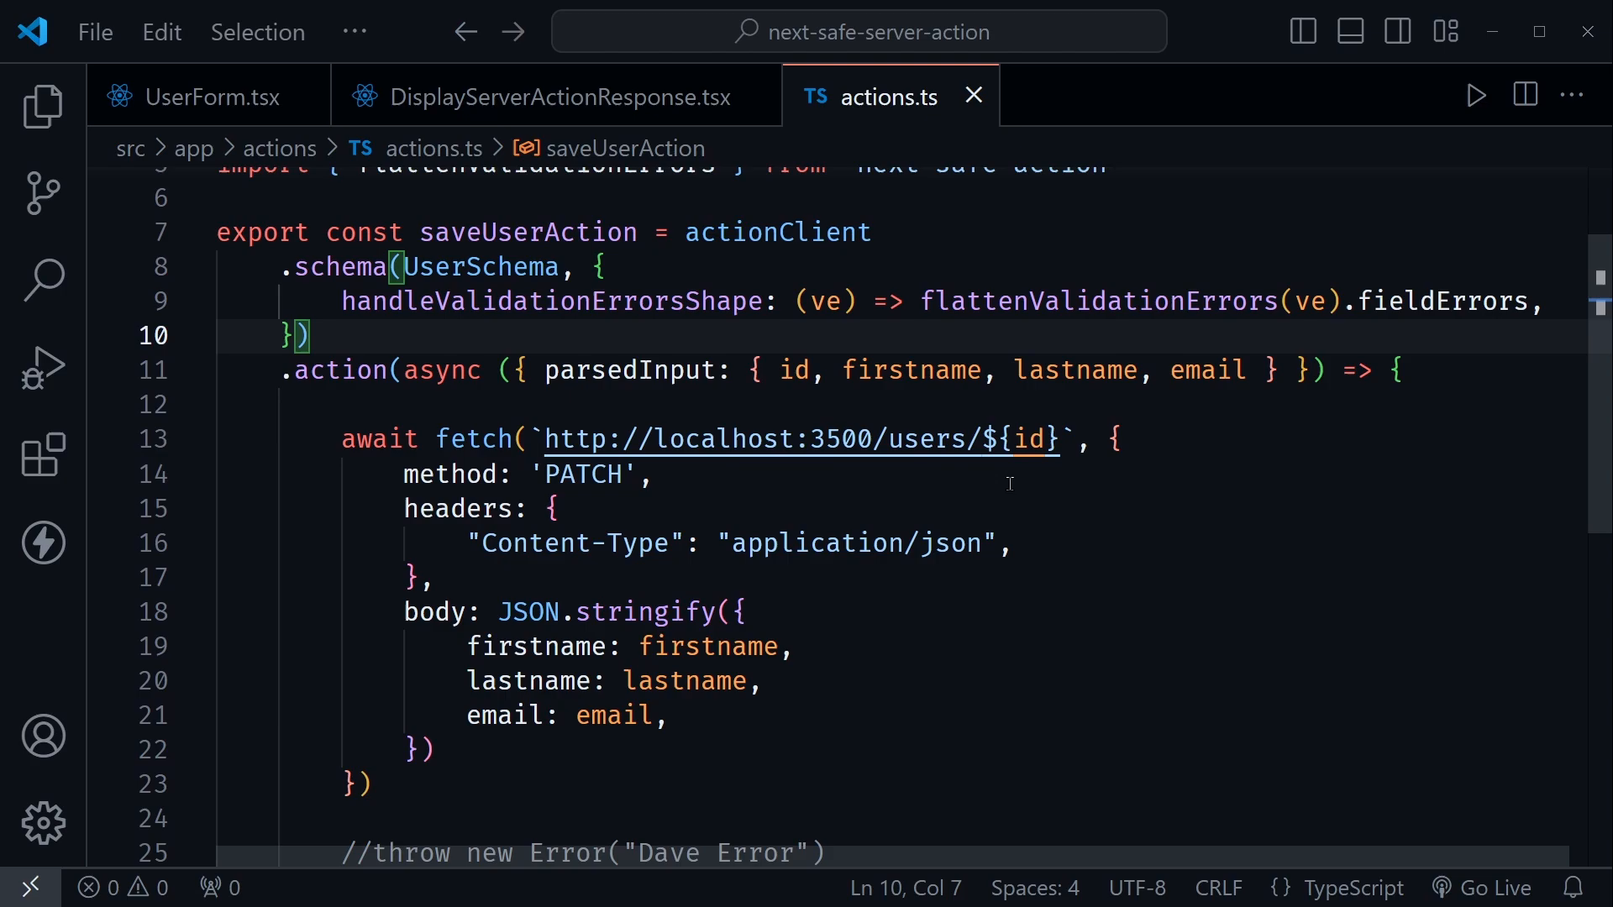
Scroll back to the actionClient import line at the top of actions.ts.
scroll(down, 3)
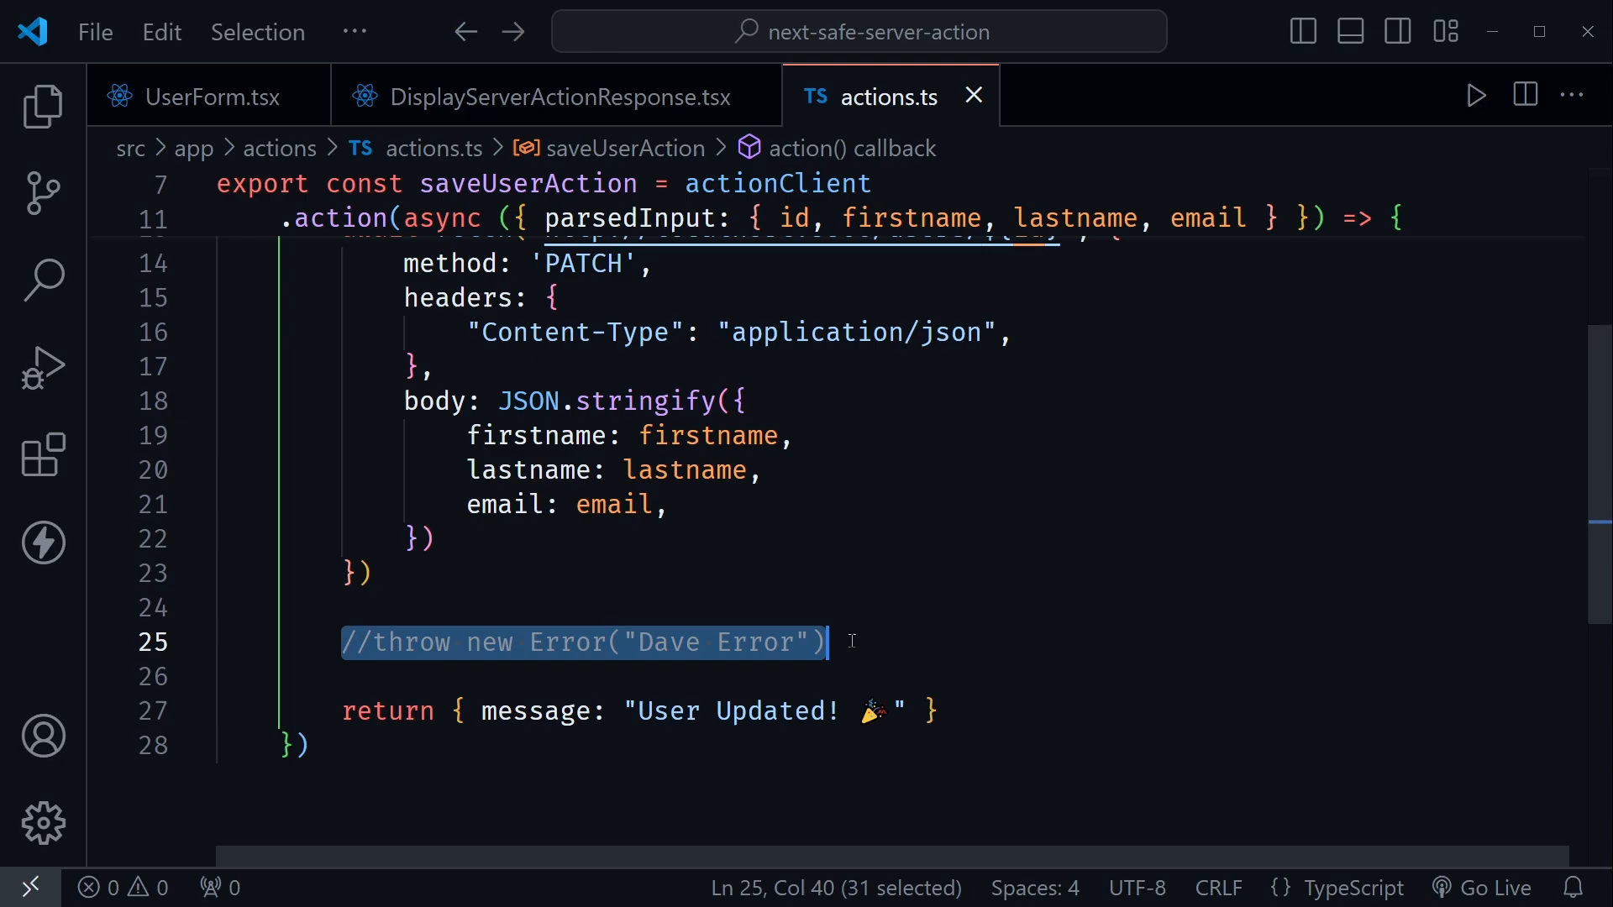
mouse_move(850, 596)
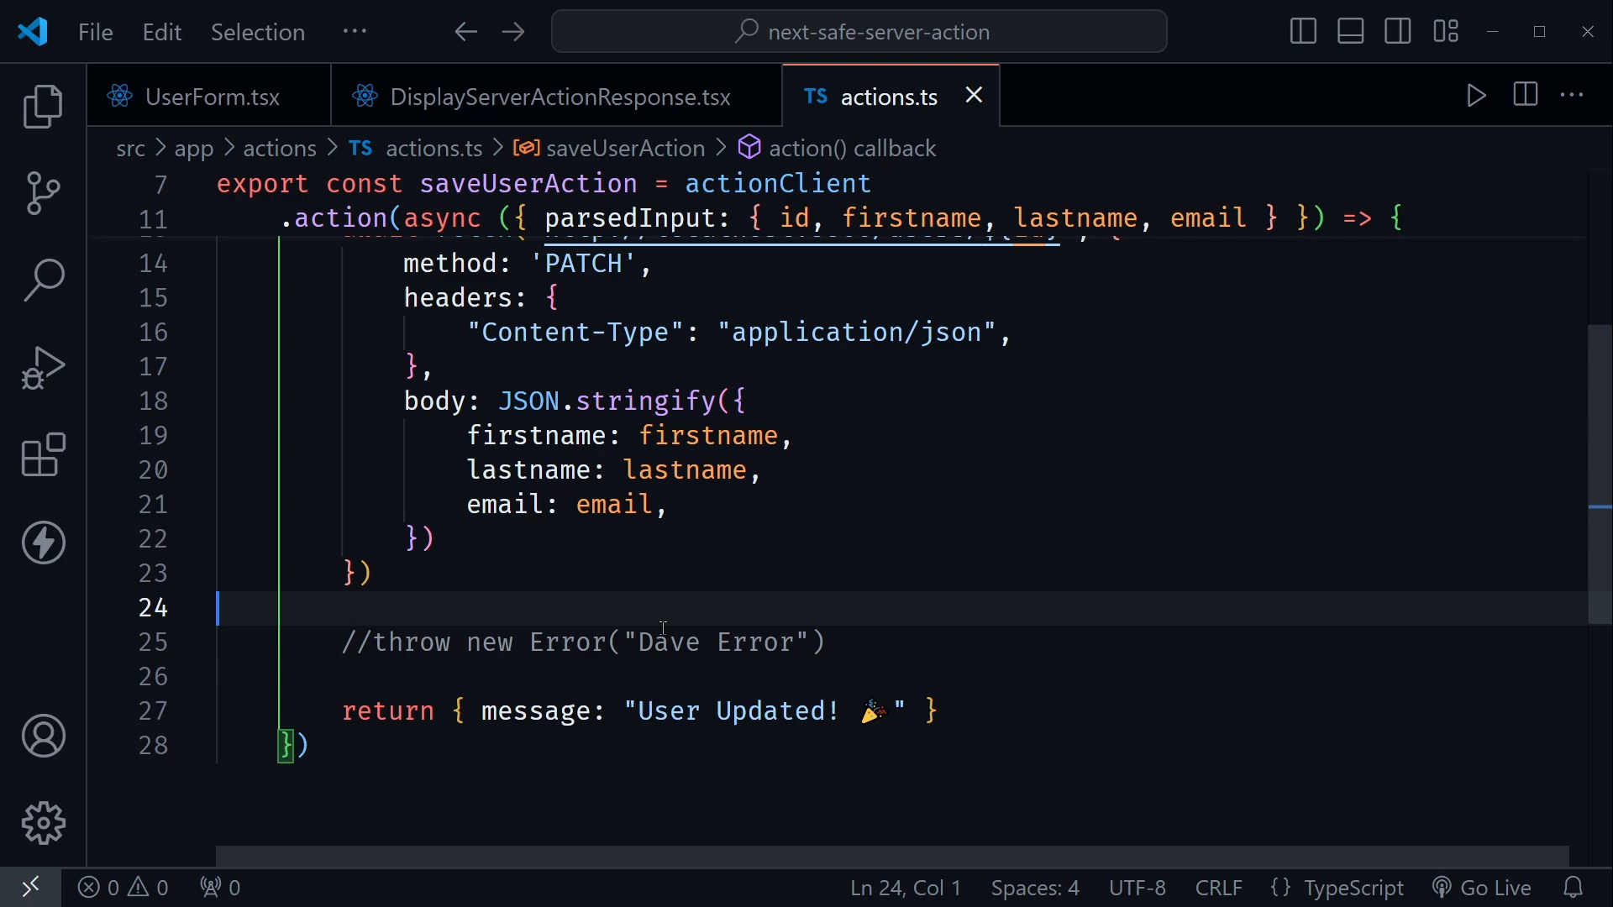
scroll(up, 3)
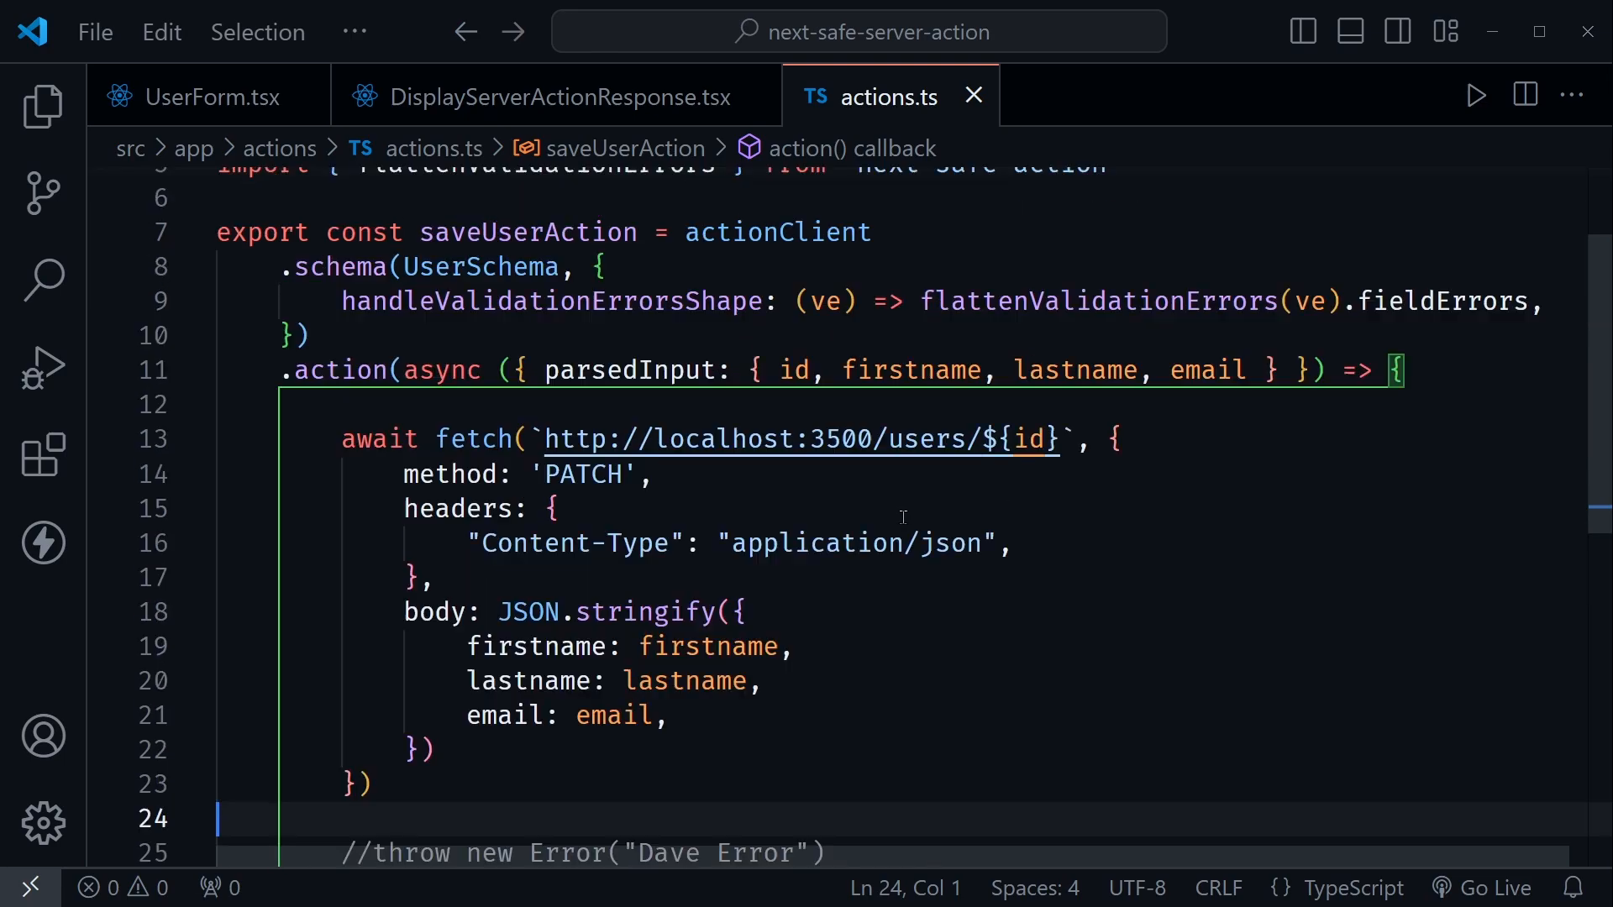
scroll(up, 3)
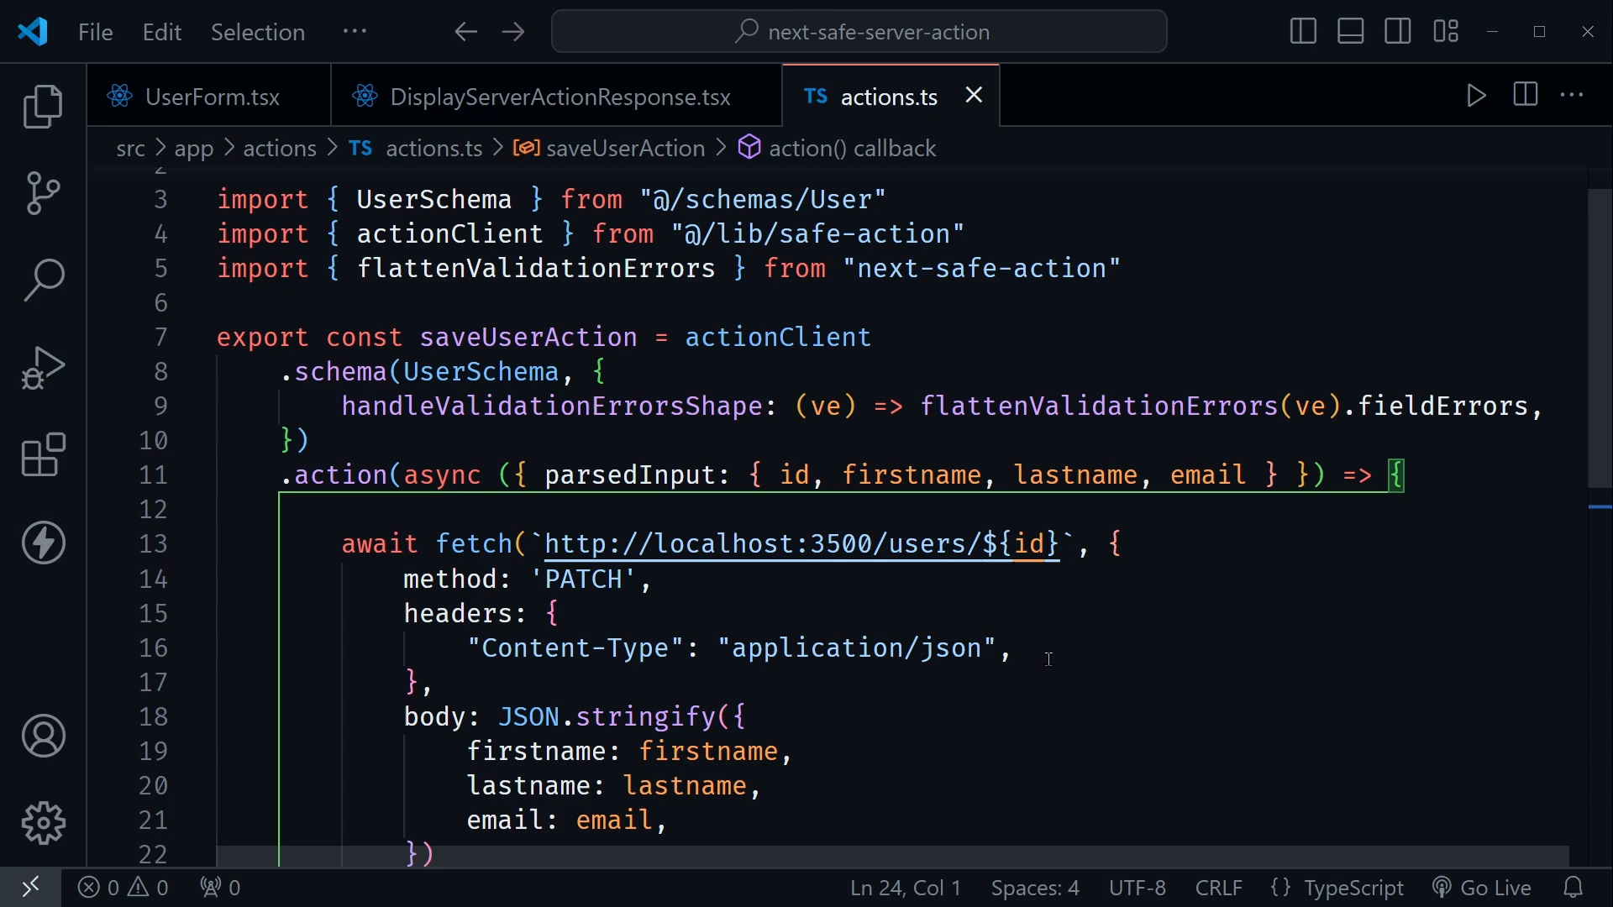
mouse_move(1076, 709)
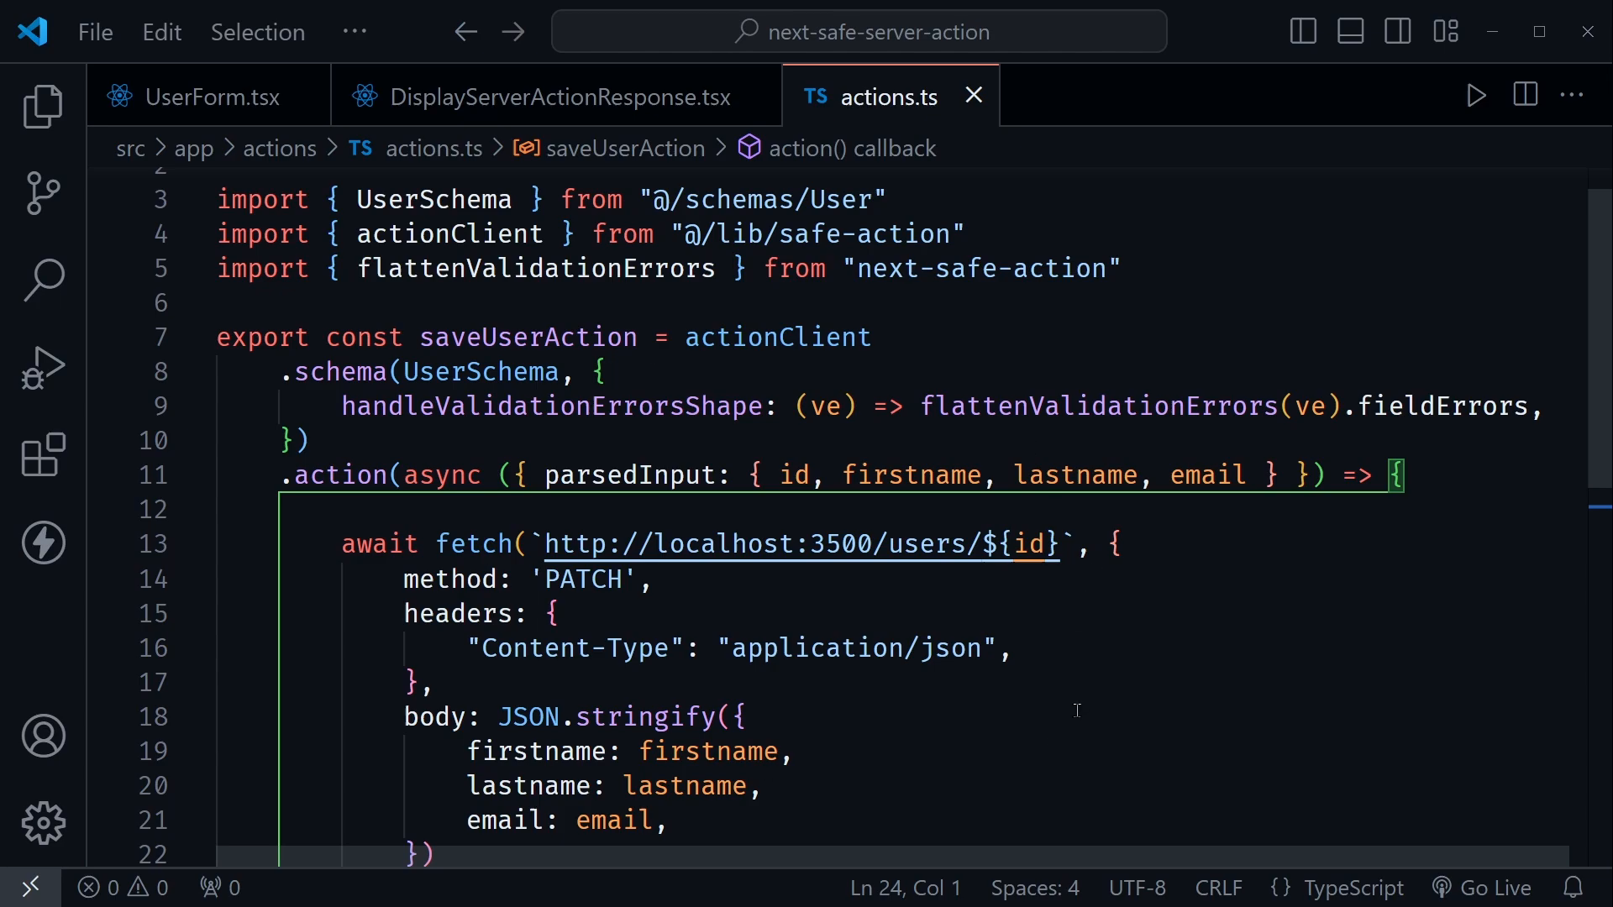
mouse_move(1095, 696)
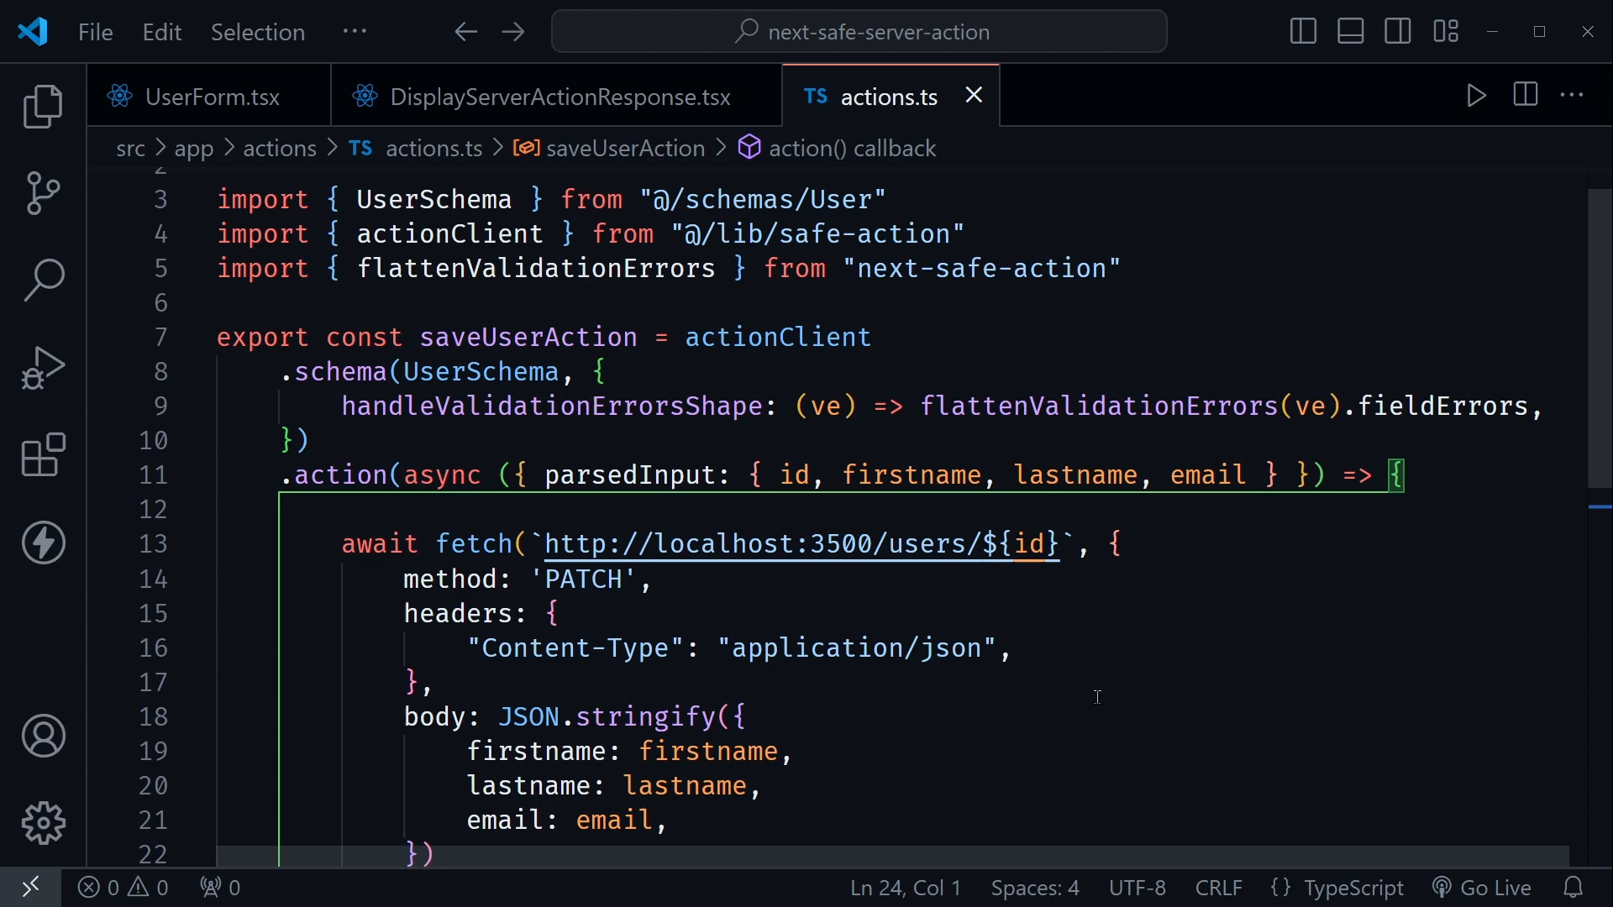
mouse_move(1203, 665)
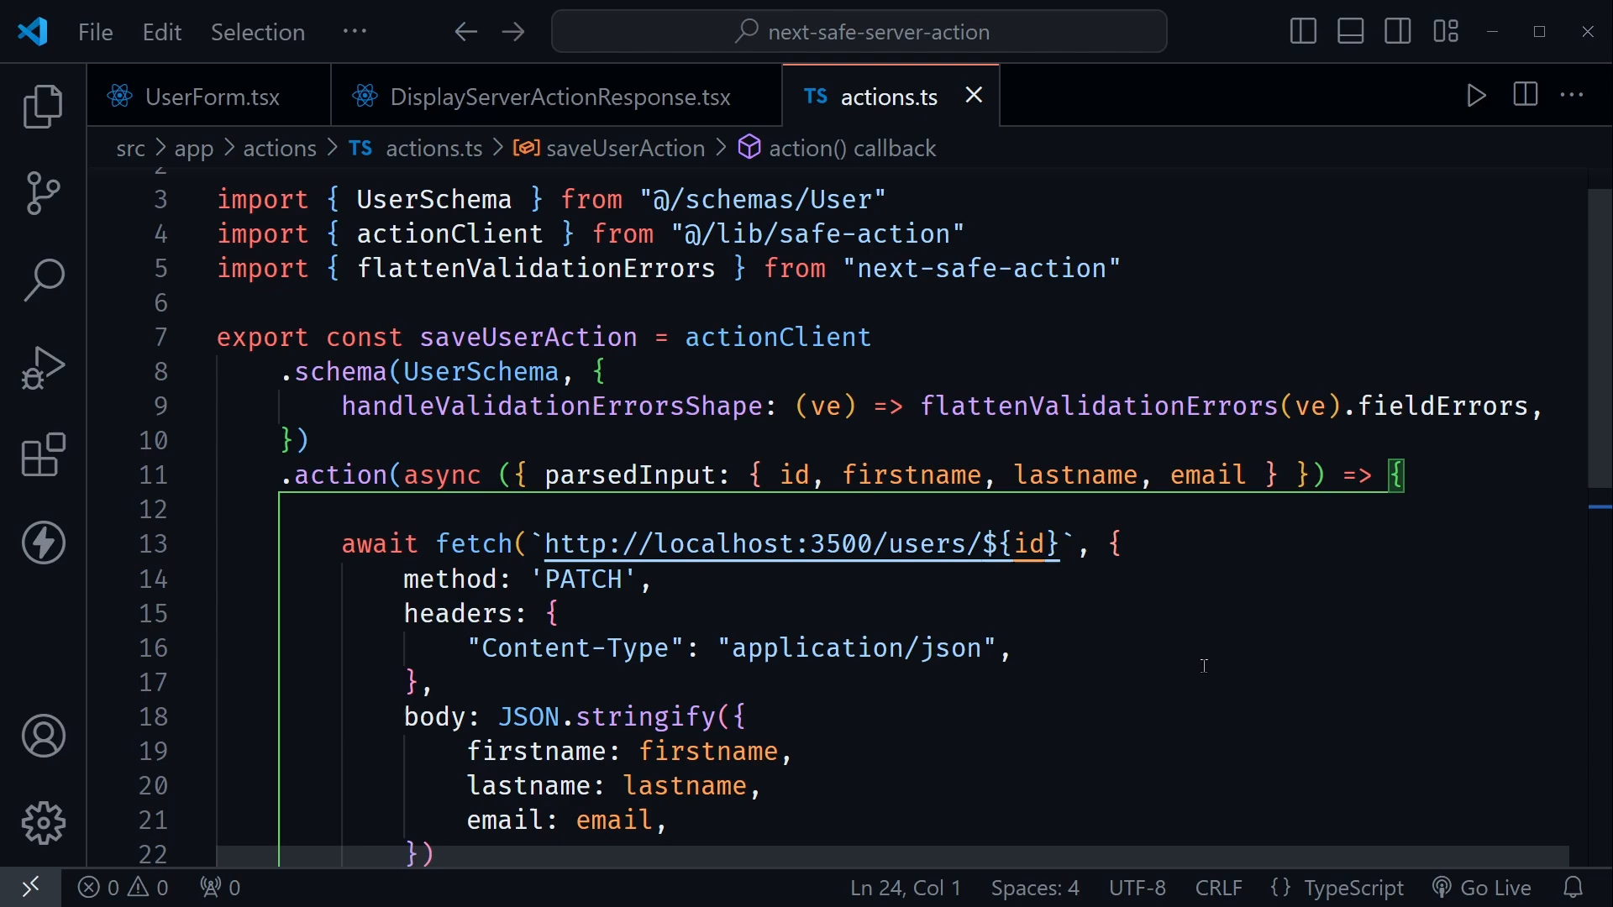
scroll(up, 3)
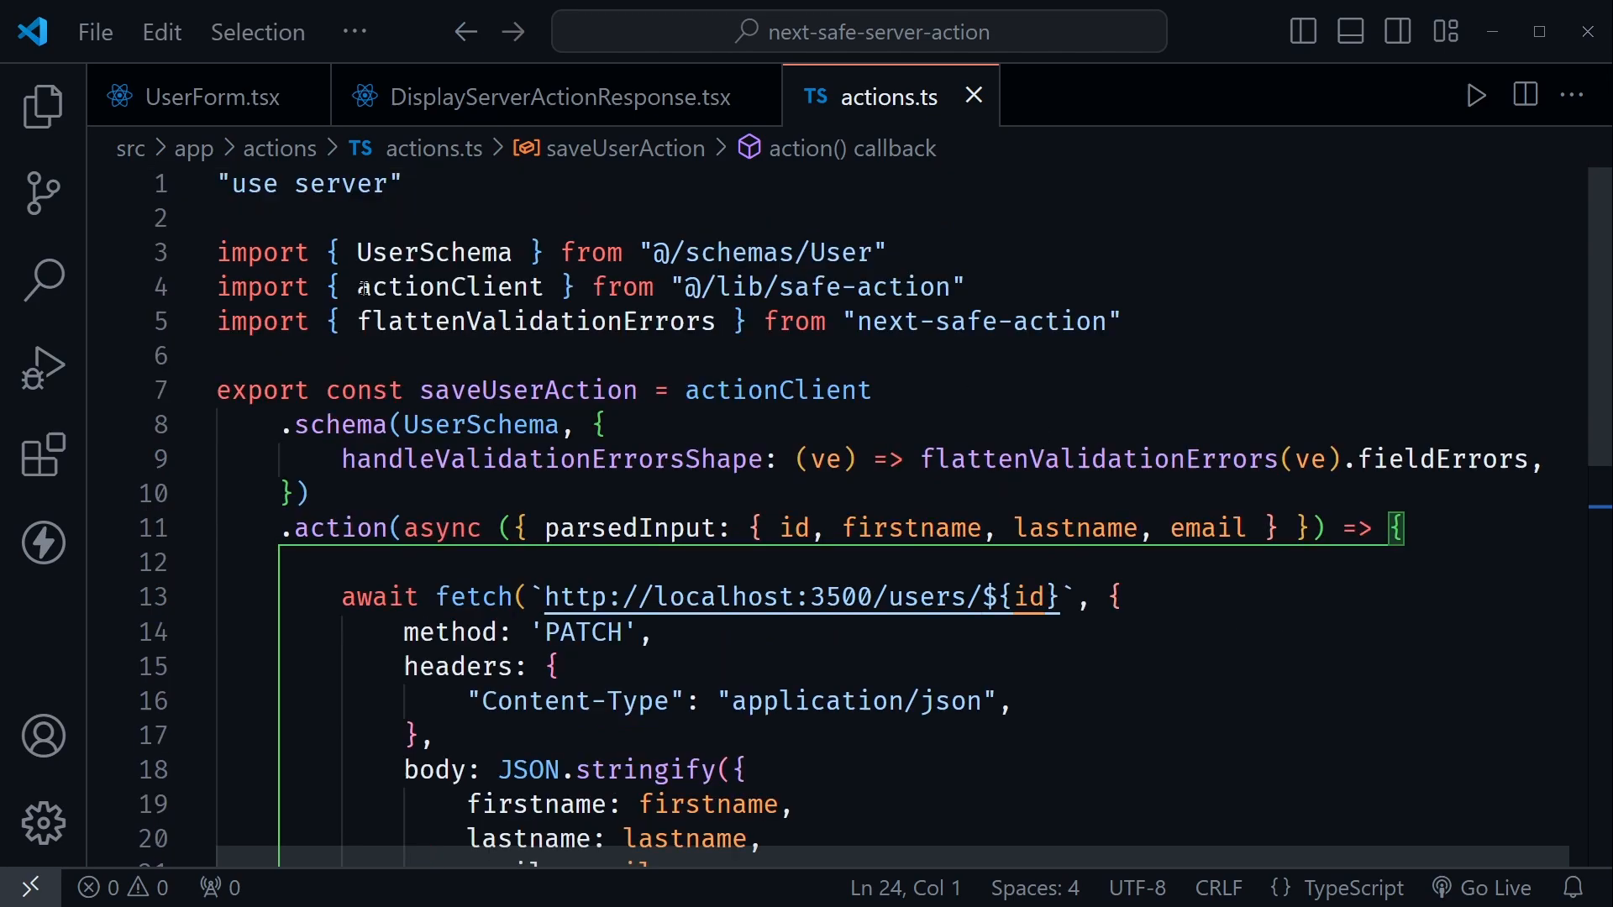
click(968, 287)
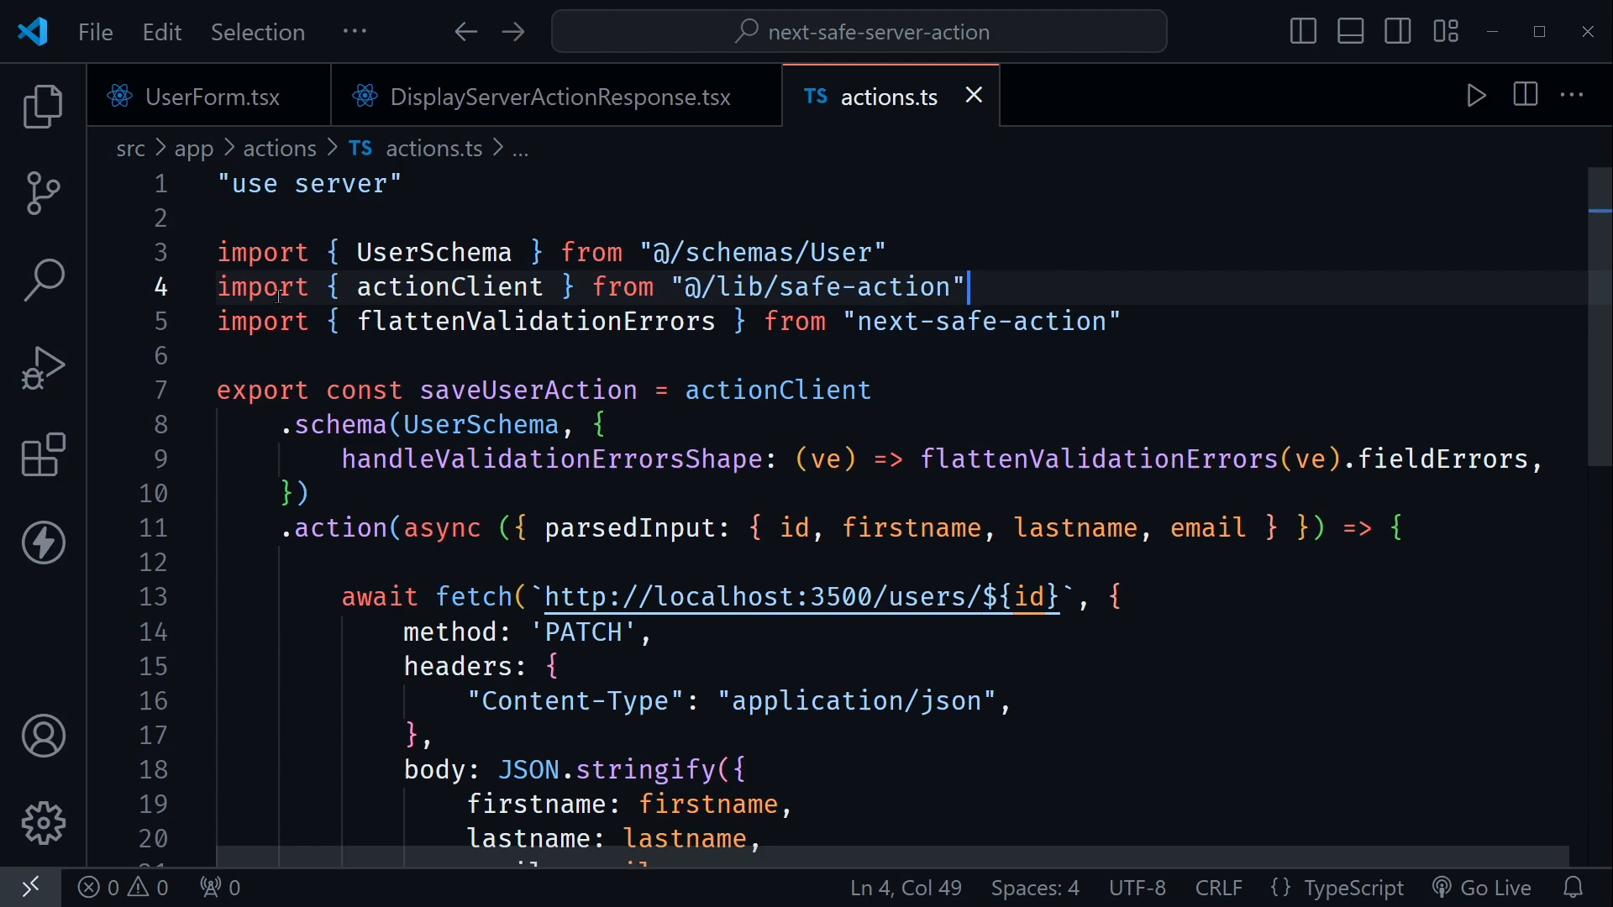
Show the Explorer file tree and open safe-action.ts from the src/lib folder.
click(42, 106)
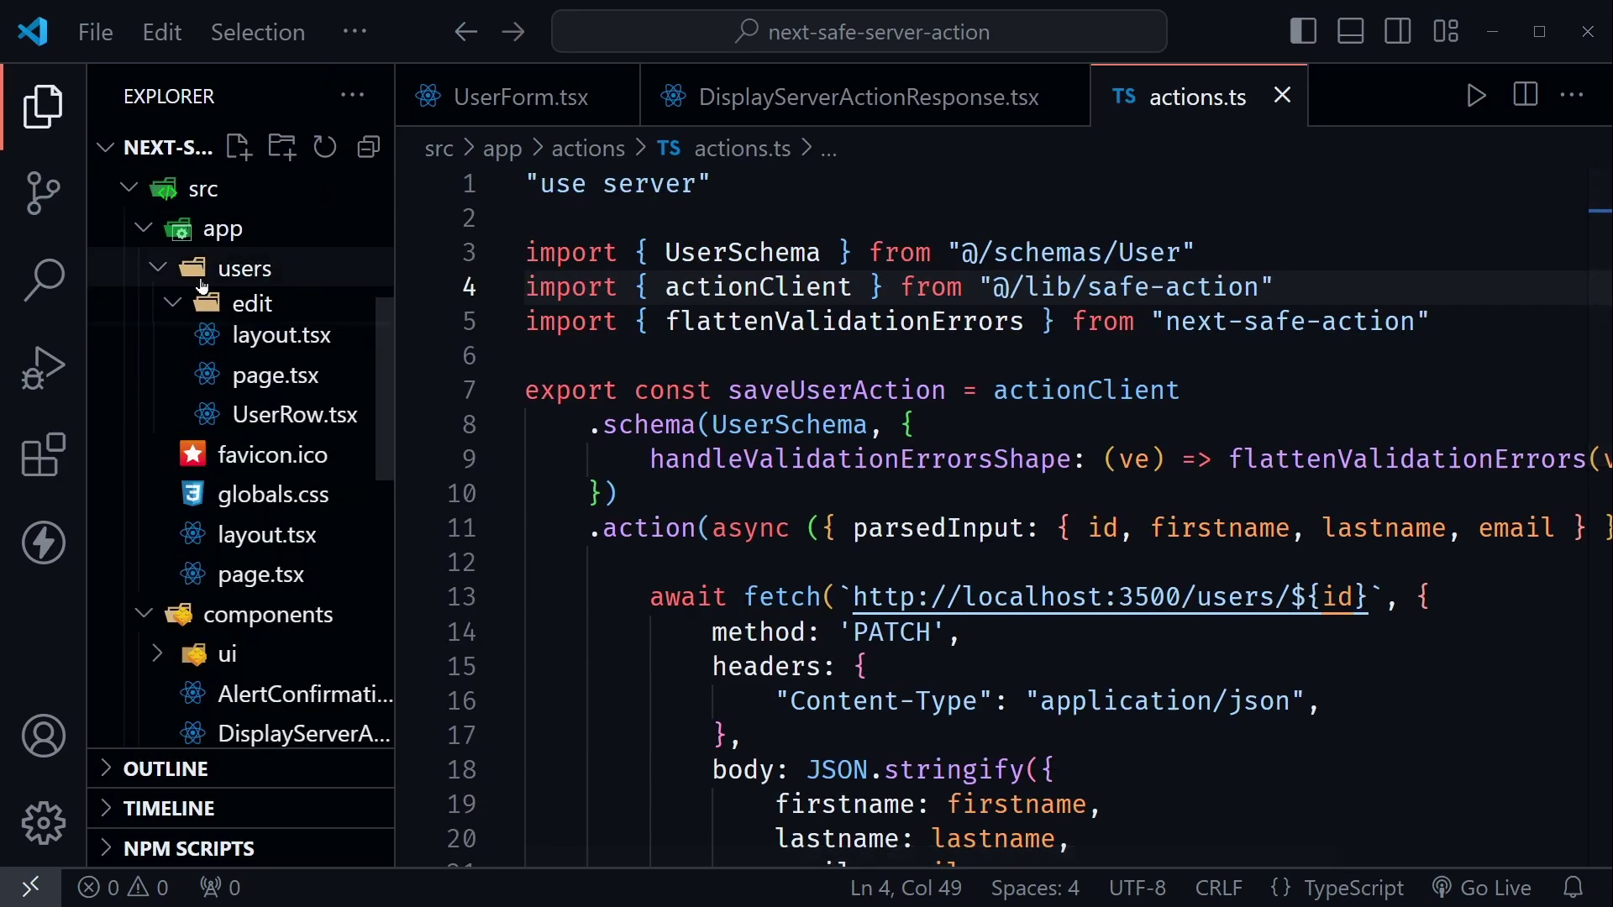
scroll(down, 3)
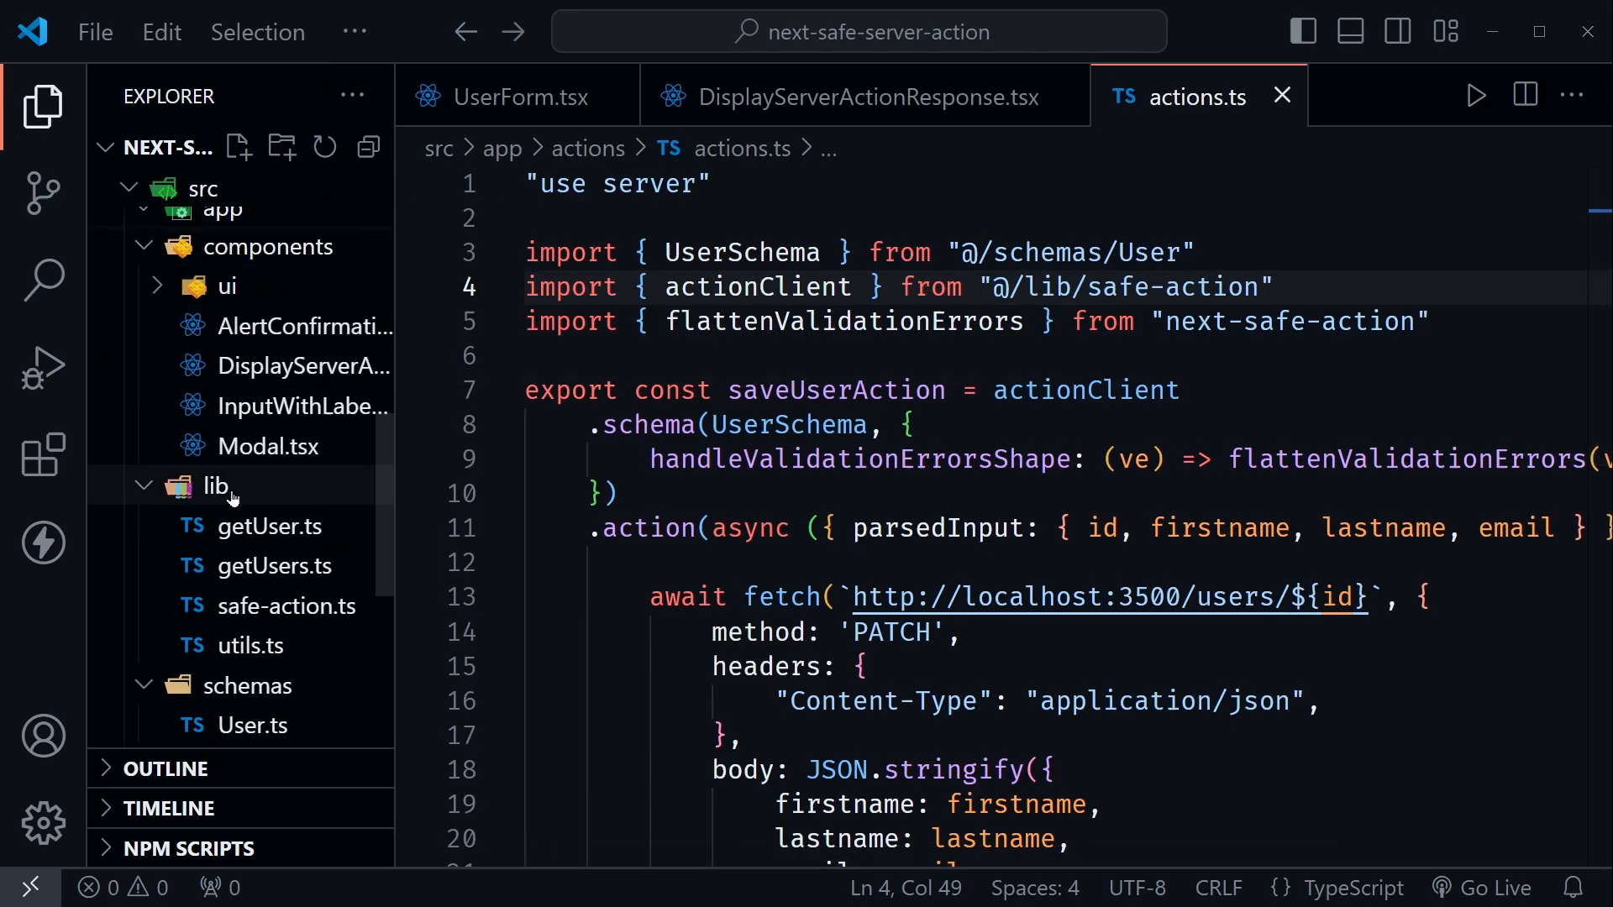
click(293, 606)
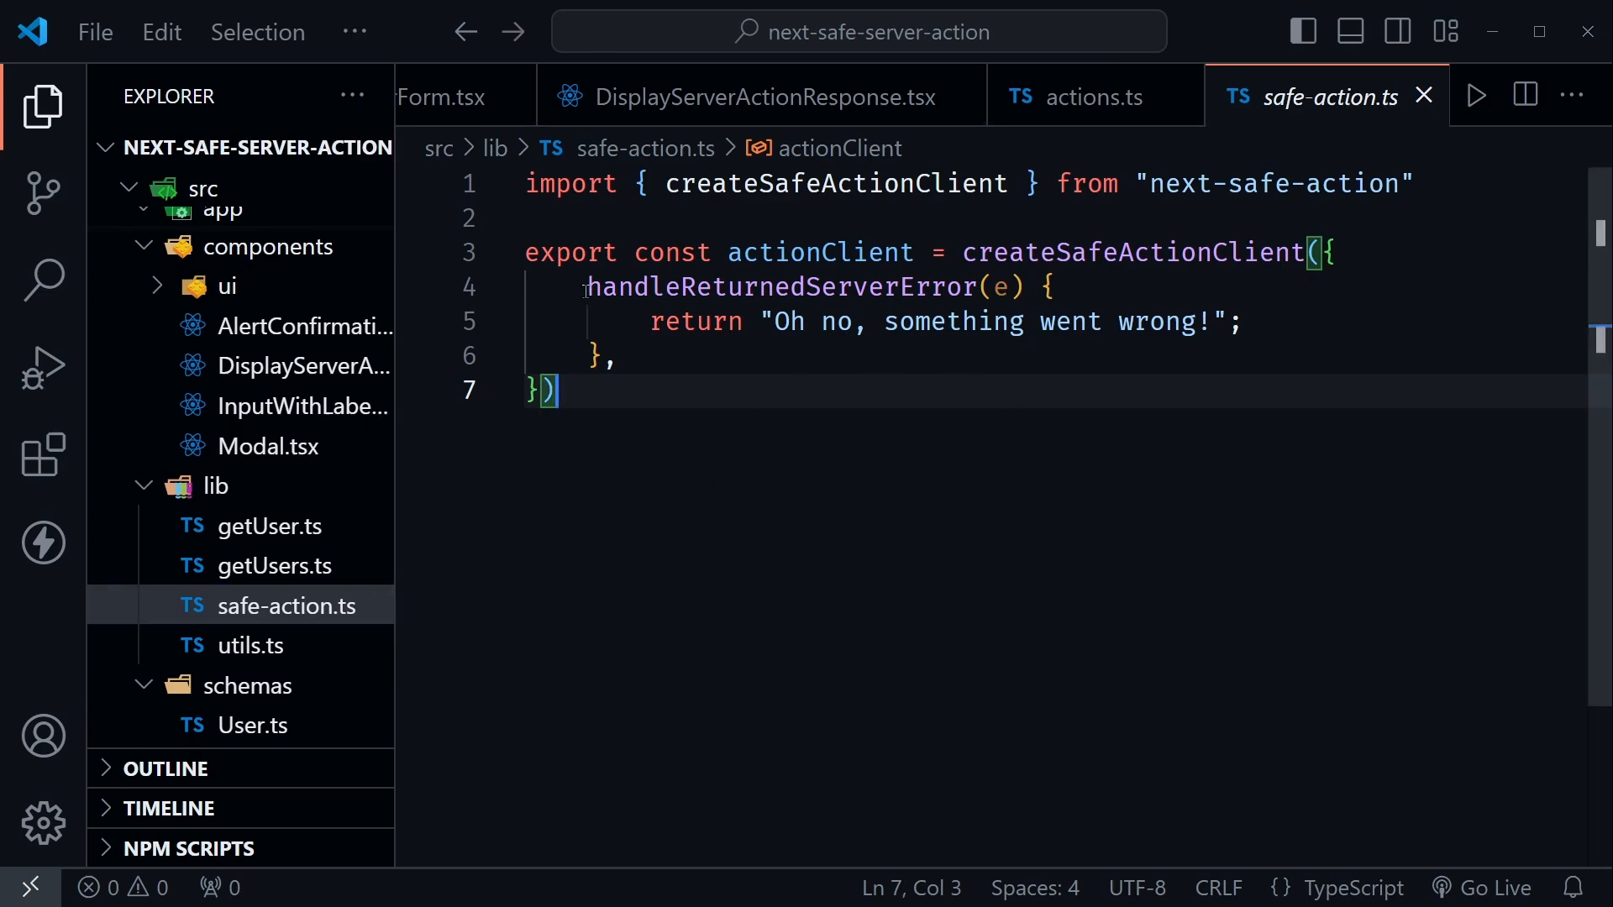
Delete the handleReturnedServerError options so actionClient is plain createSafeActionClient().
drag(588, 286, 616, 356)
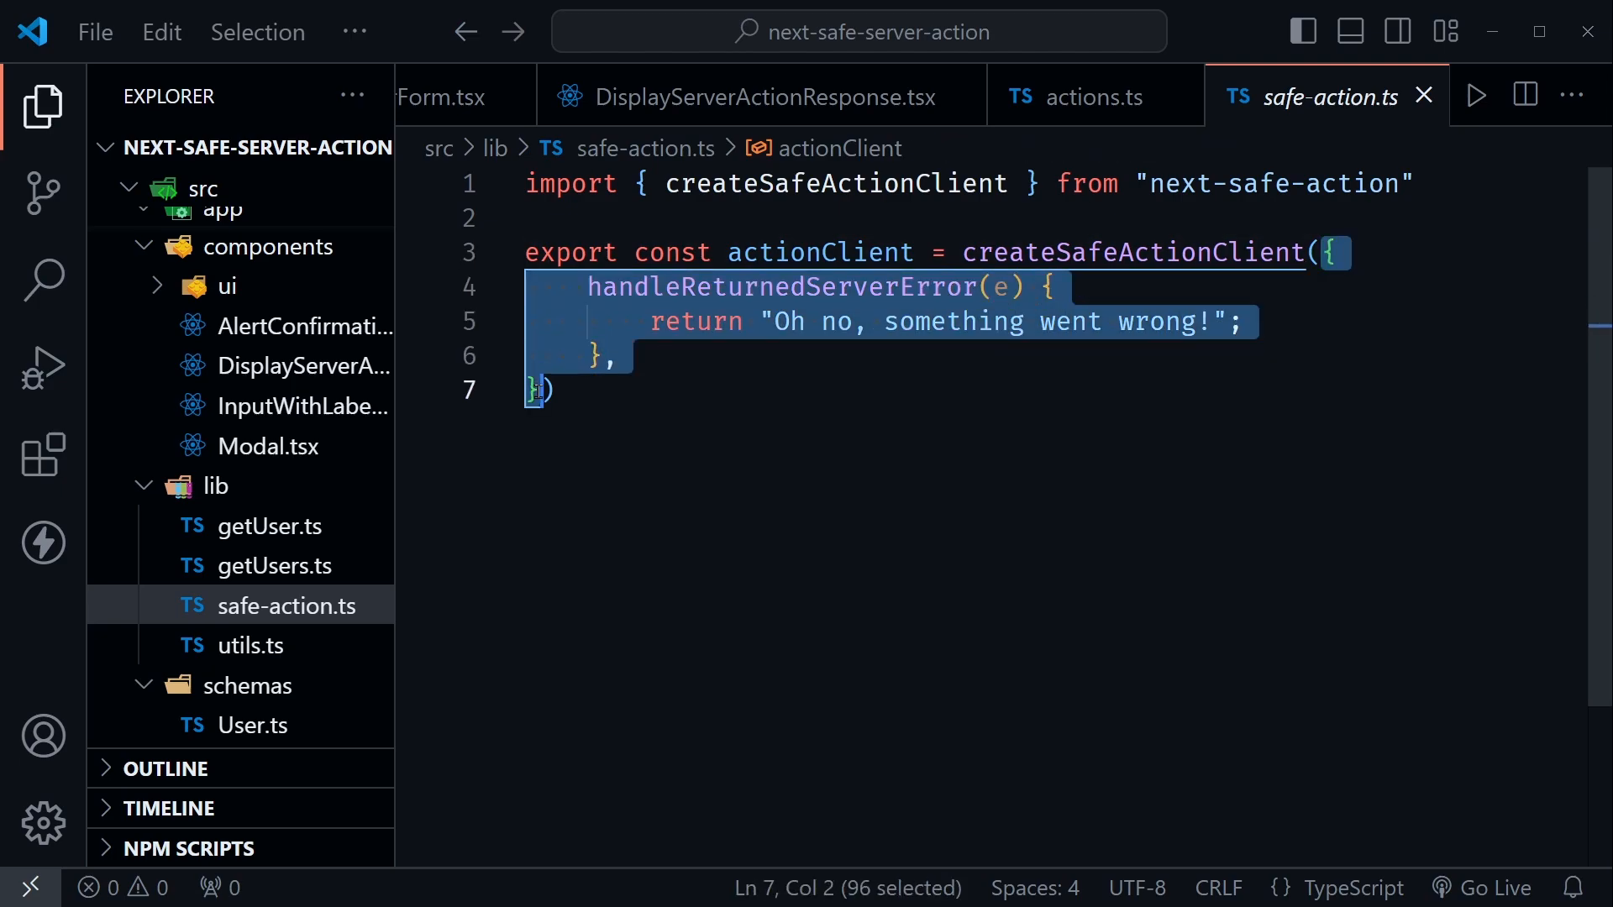
key(Delete)
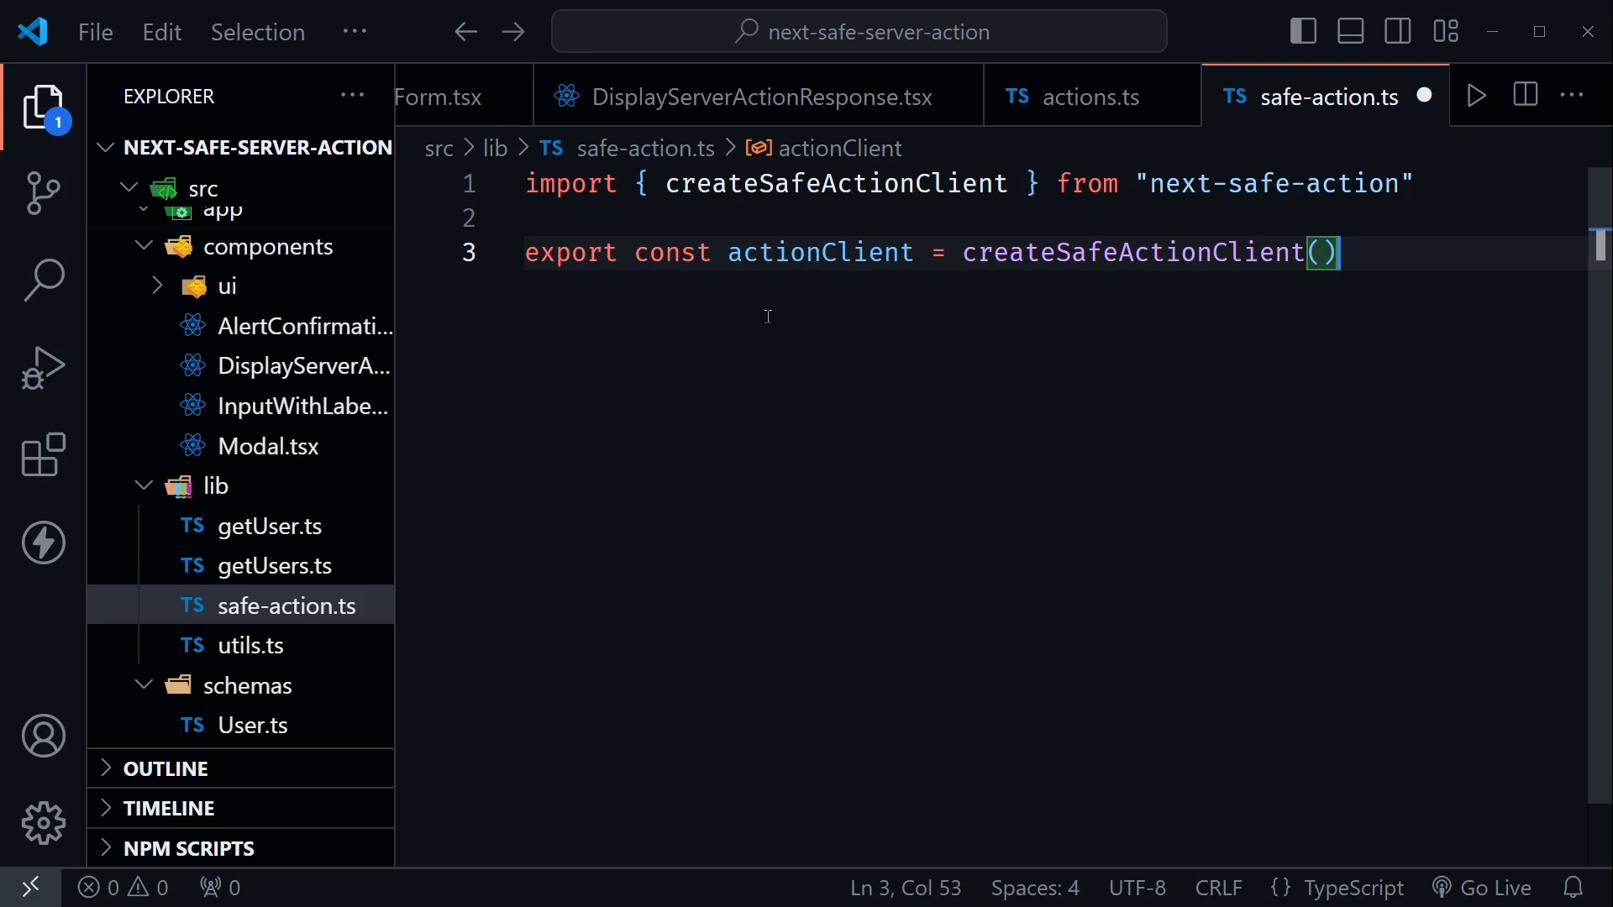
click(526, 216)
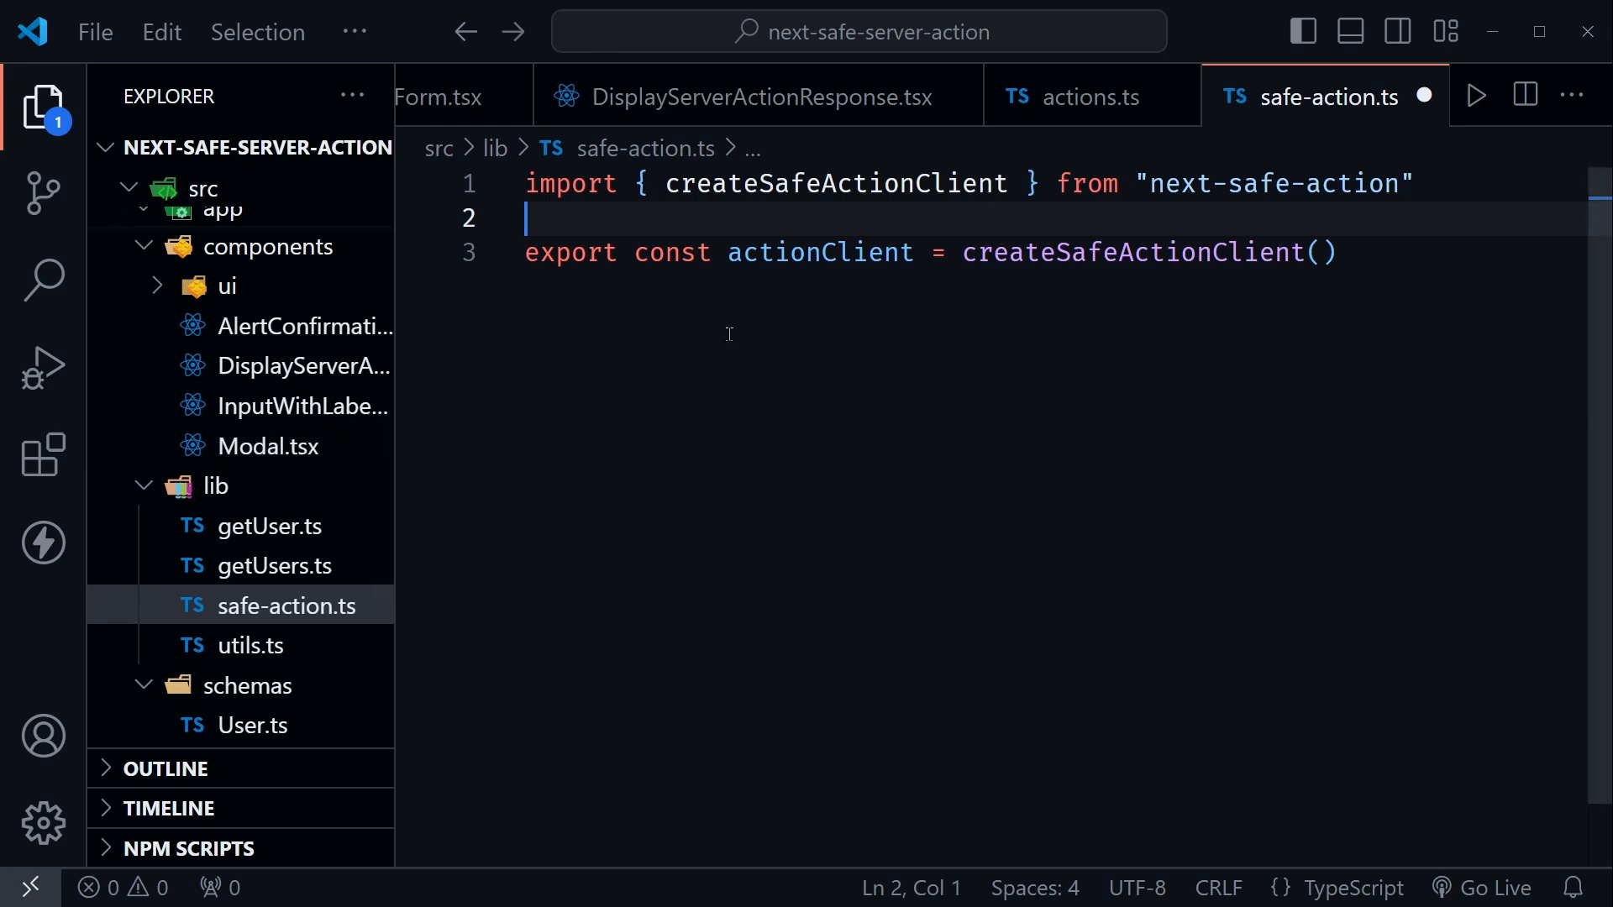
mouse_move(685, 165)
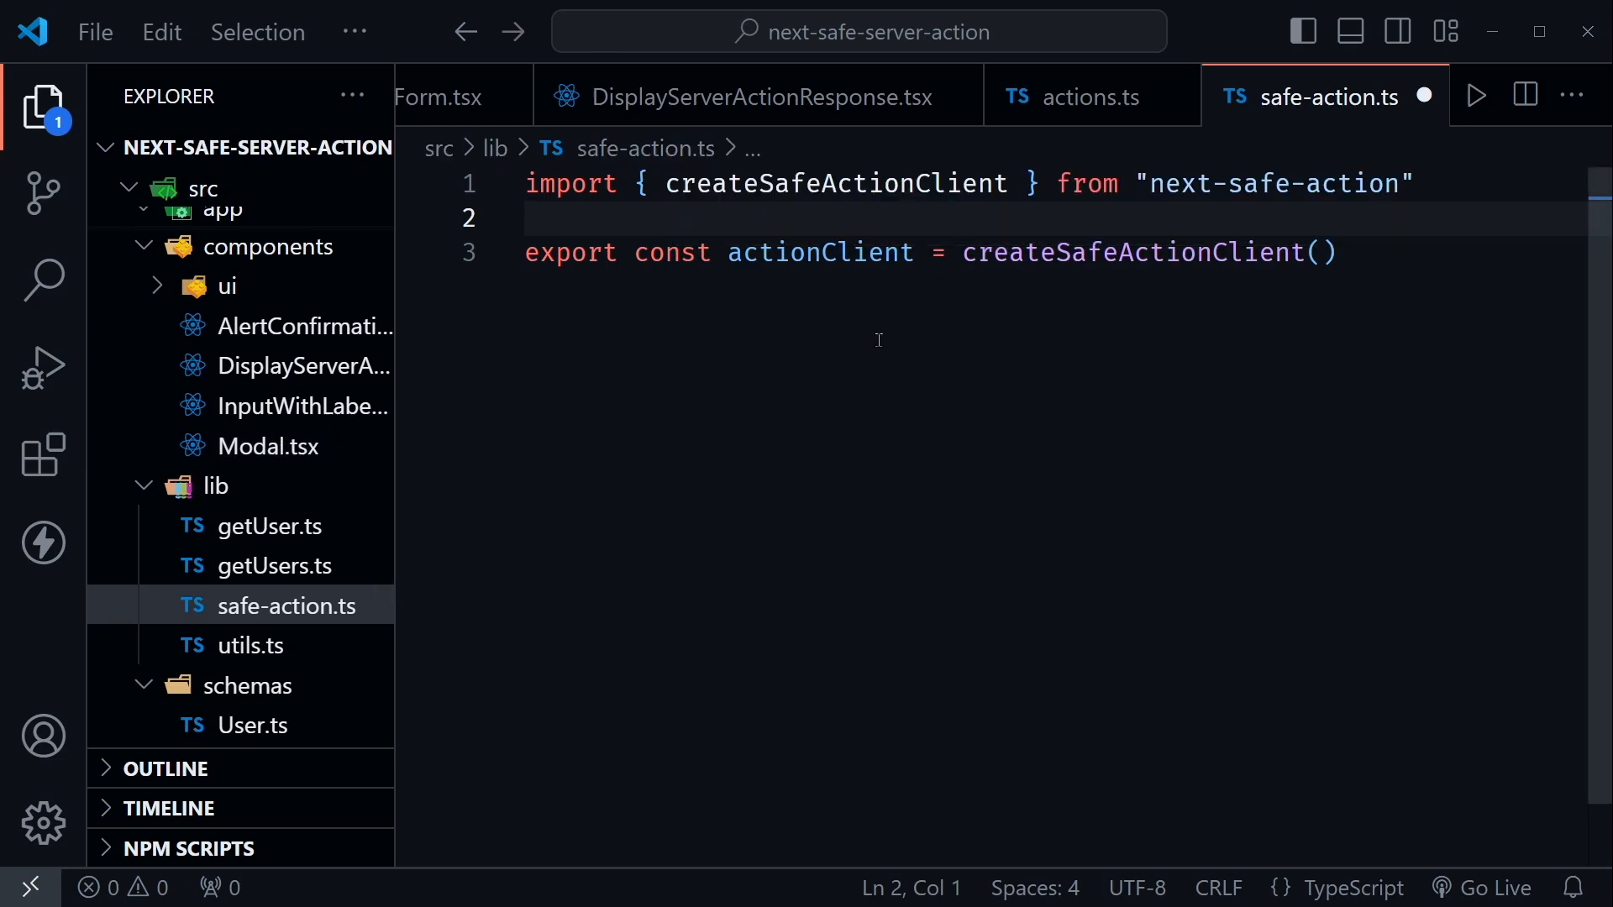
key(ctrl+a)
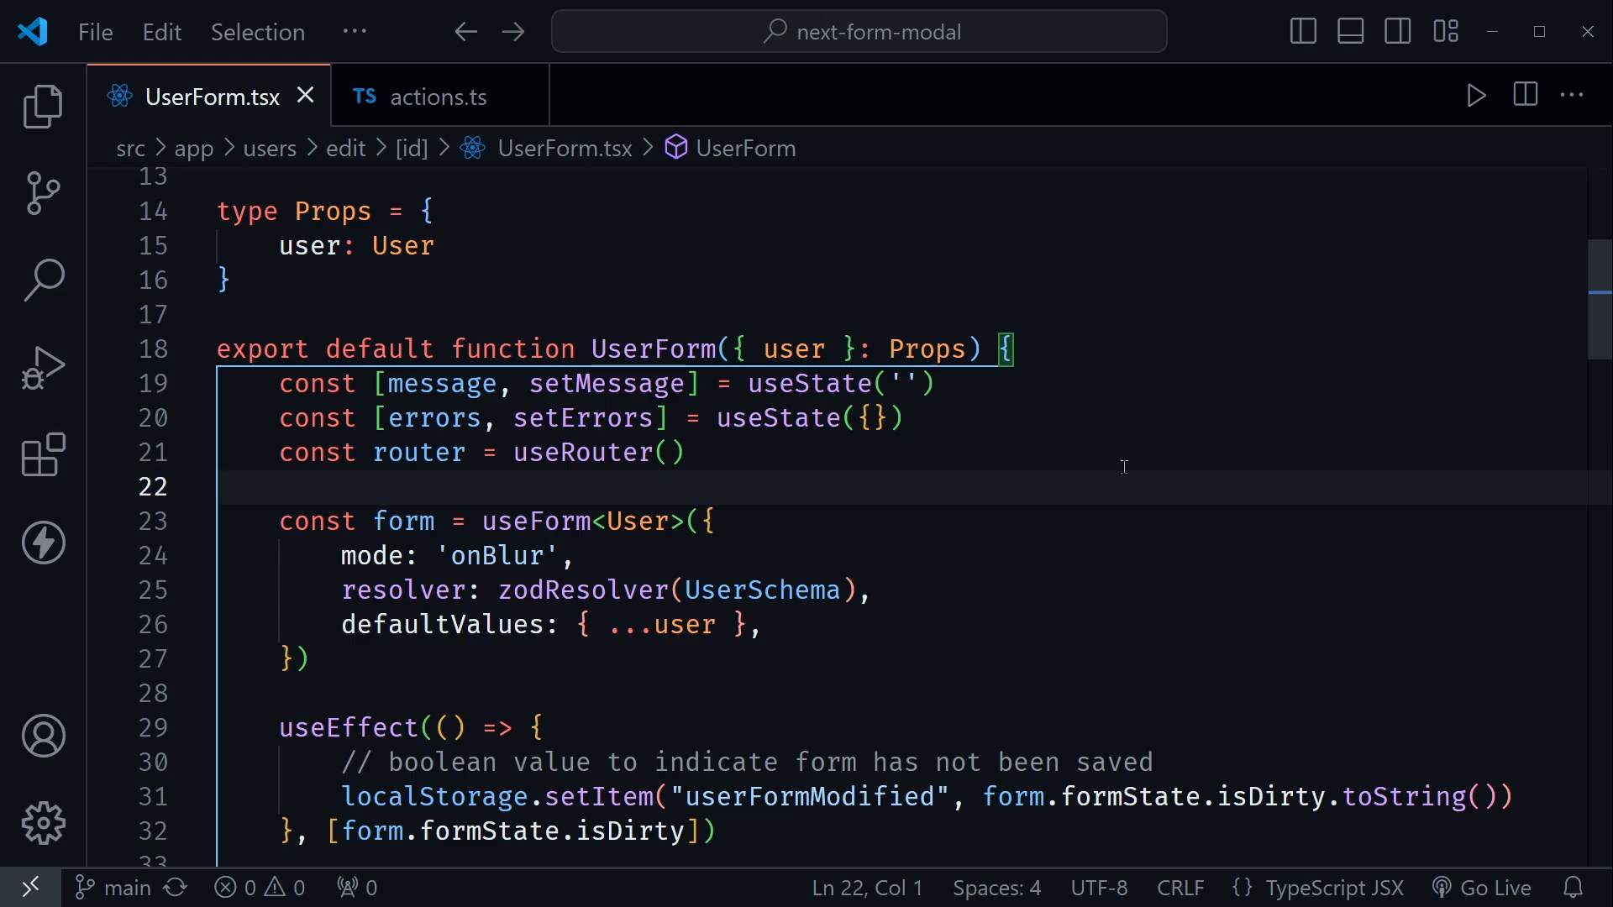
scroll(down, 3)
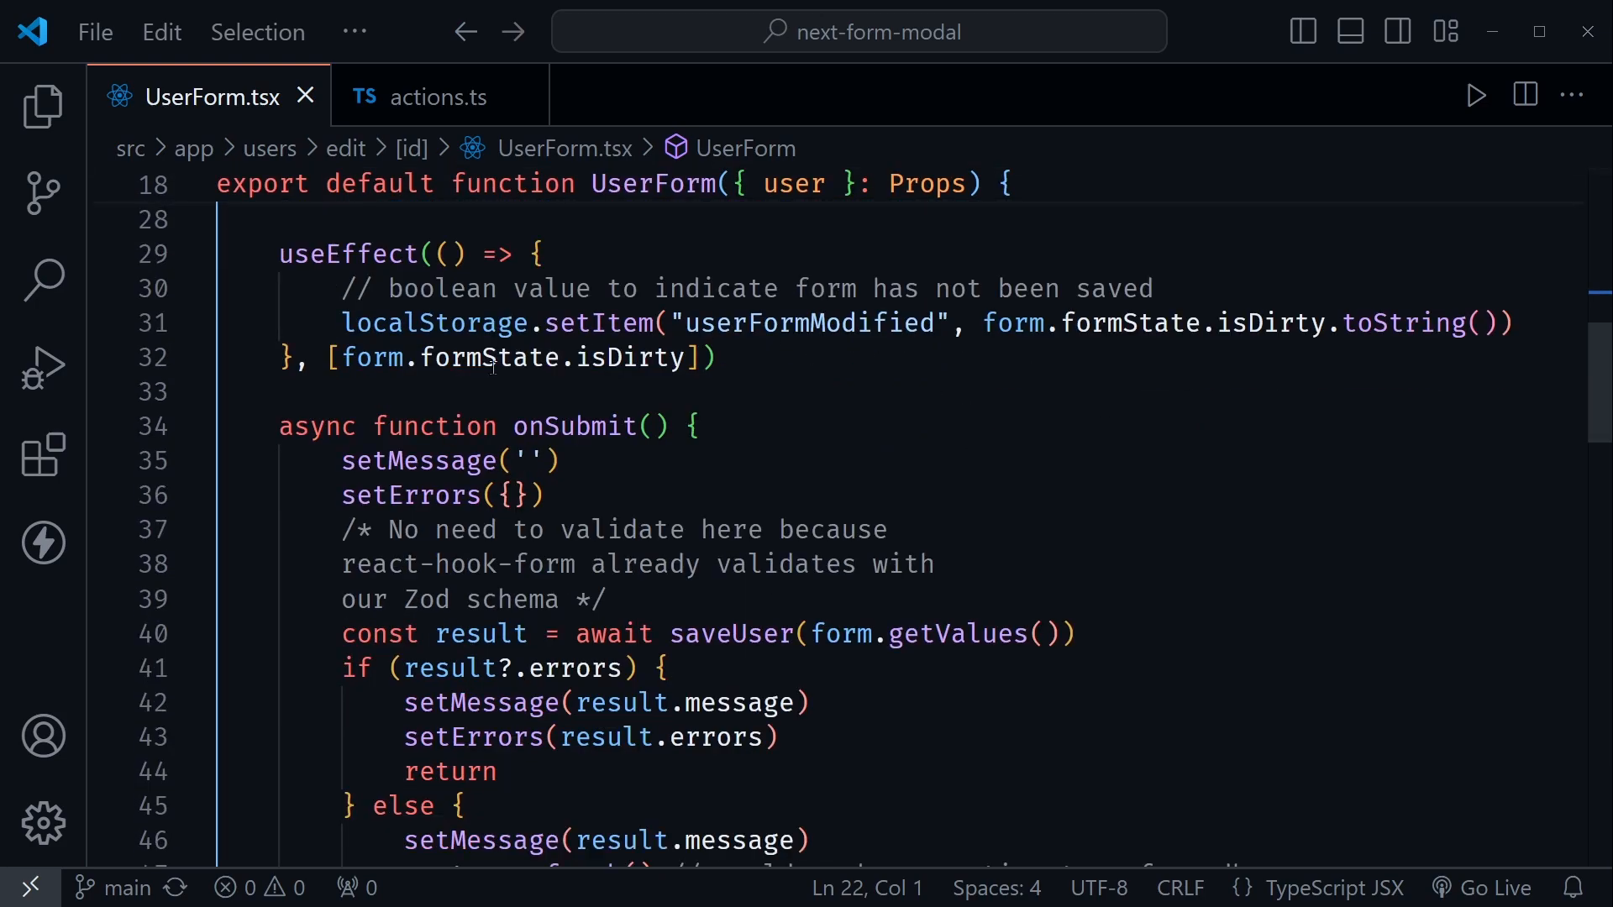
mouse_move(867, 460)
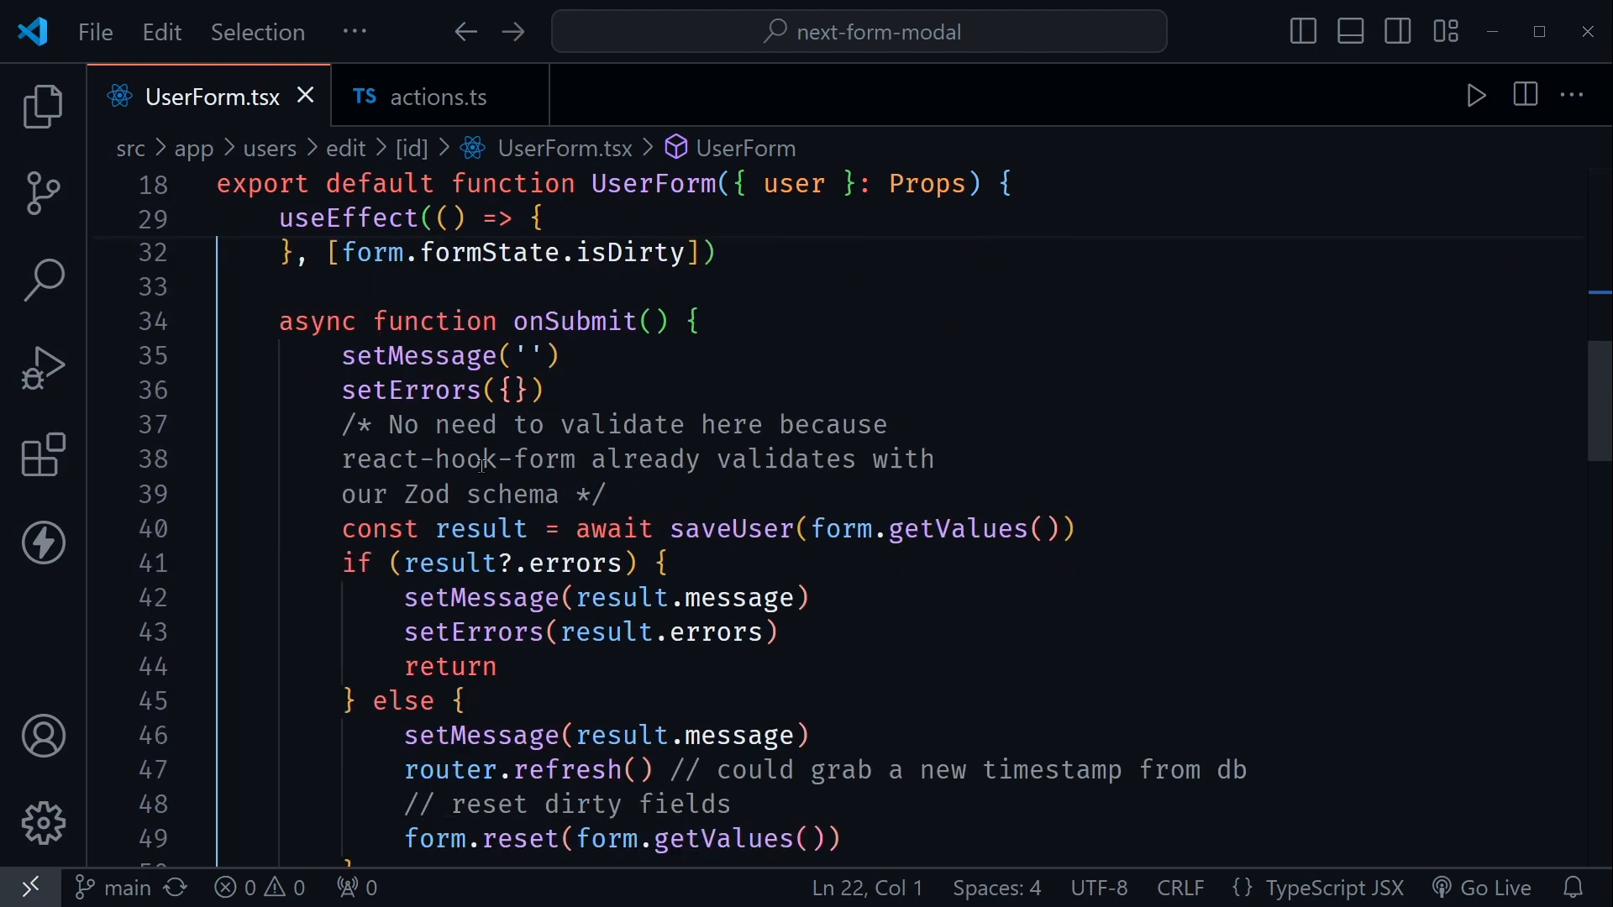
click(696, 321)
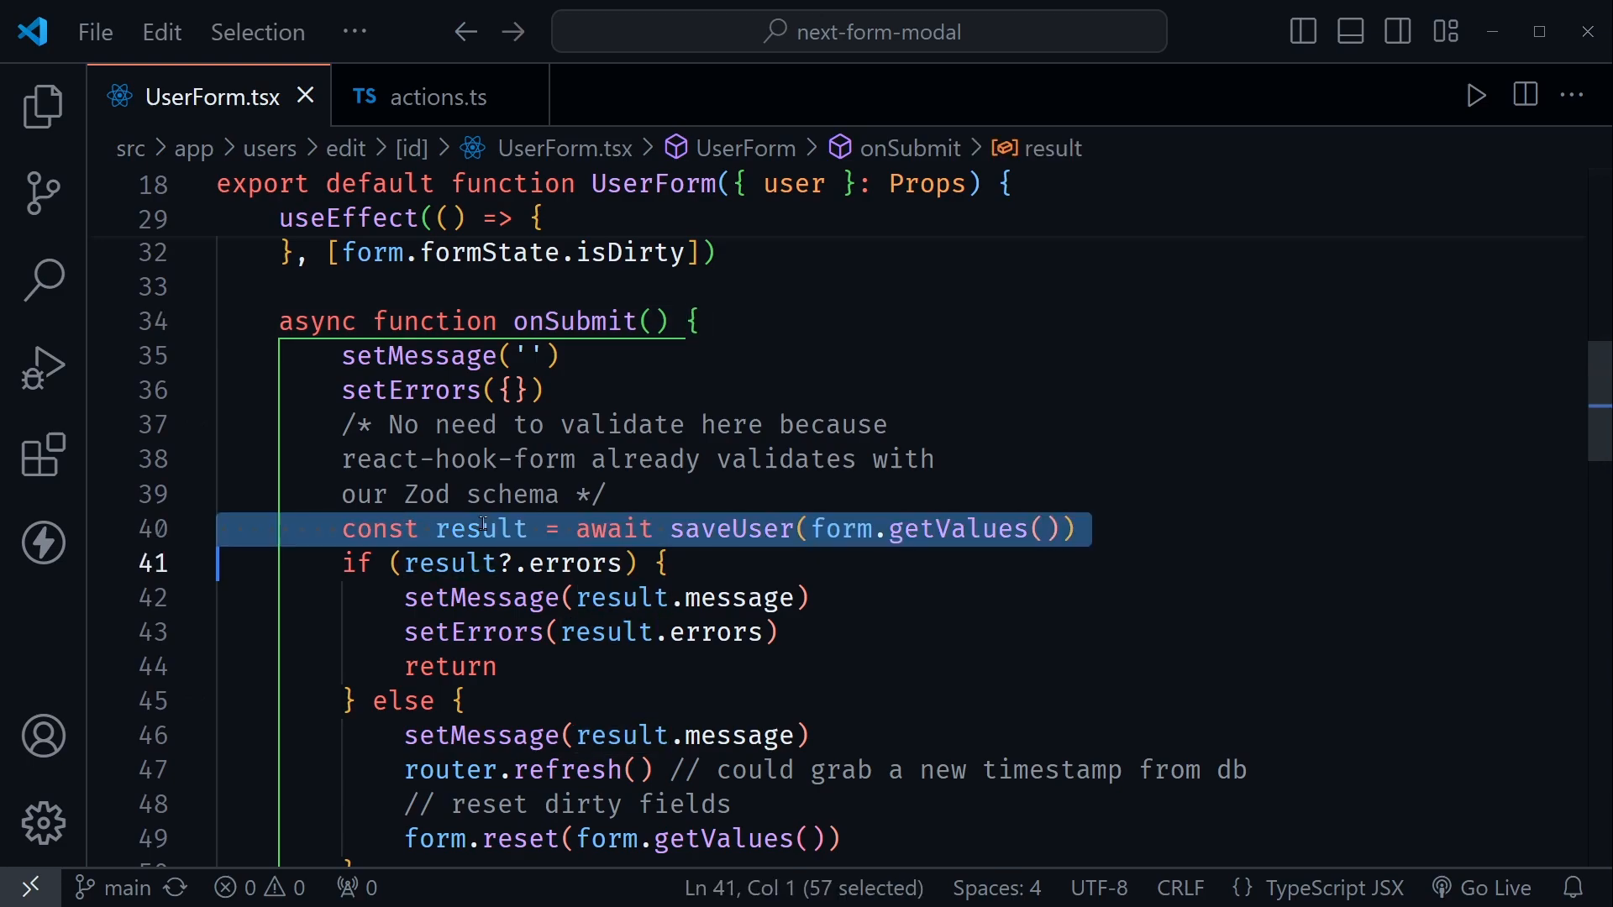
double_click(480, 529)
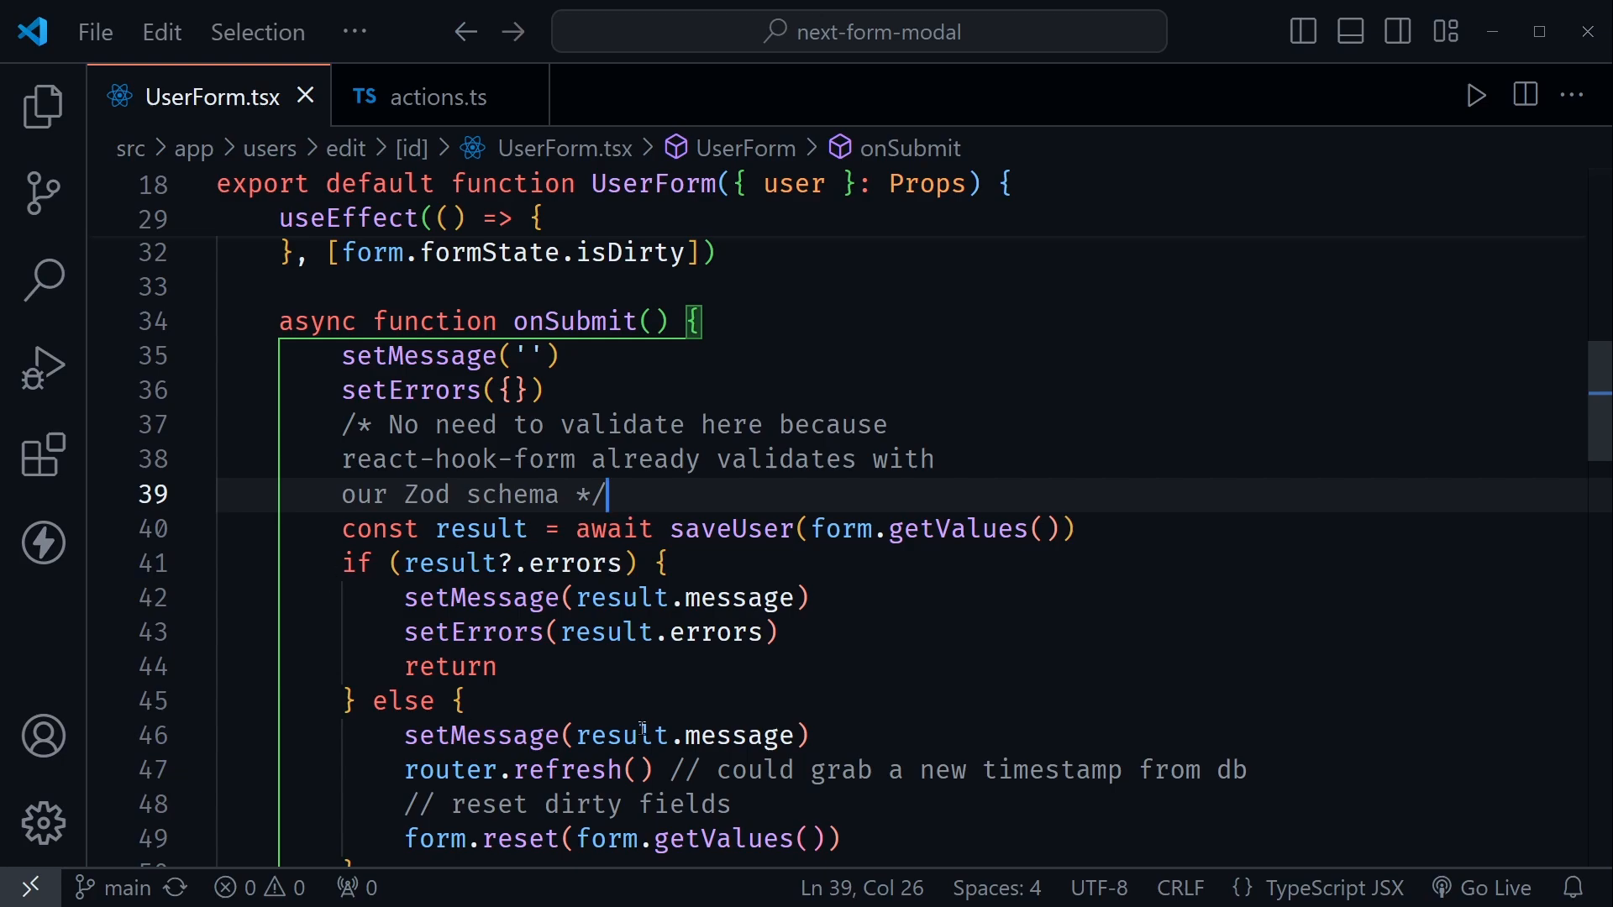
click(462, 700)
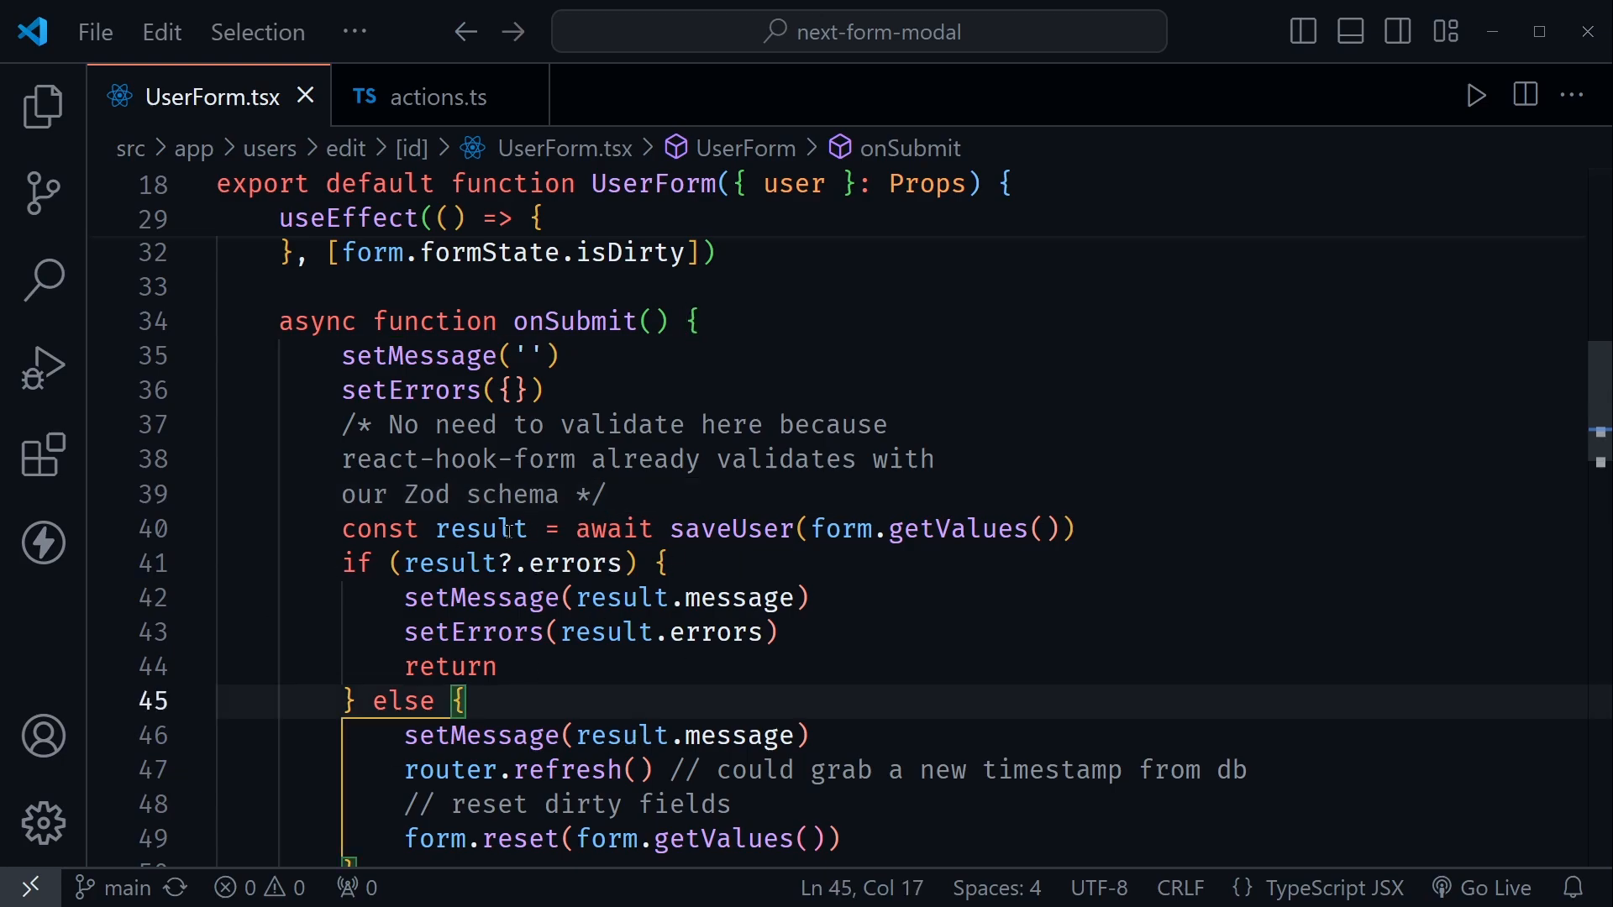
double_click(480, 527)
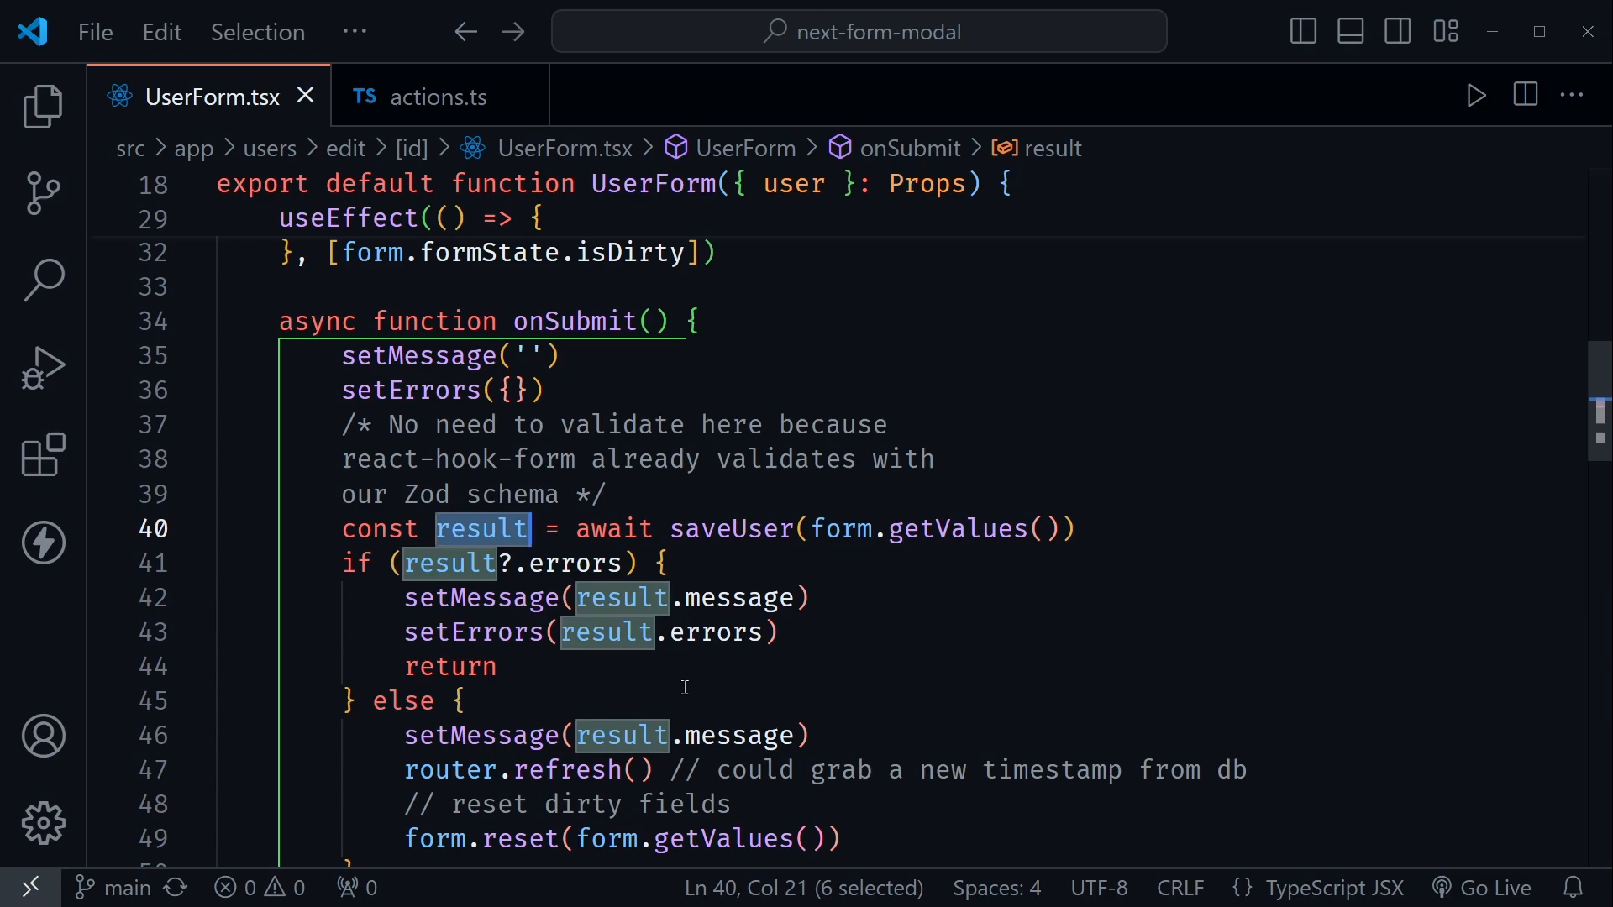
click(464, 703)
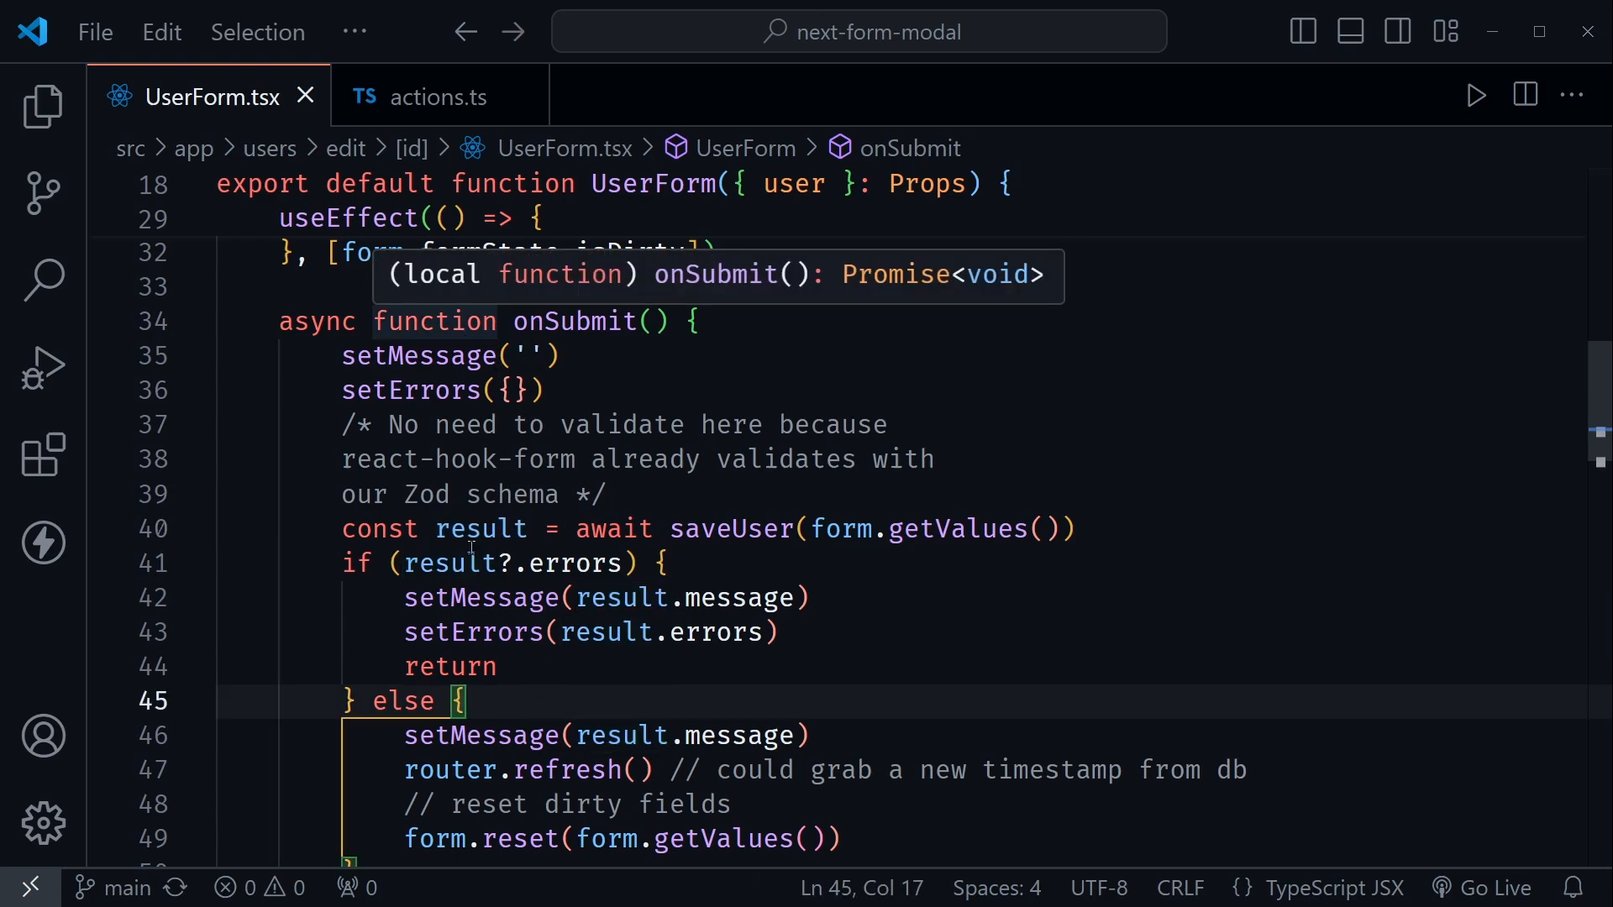
double_click(613, 529)
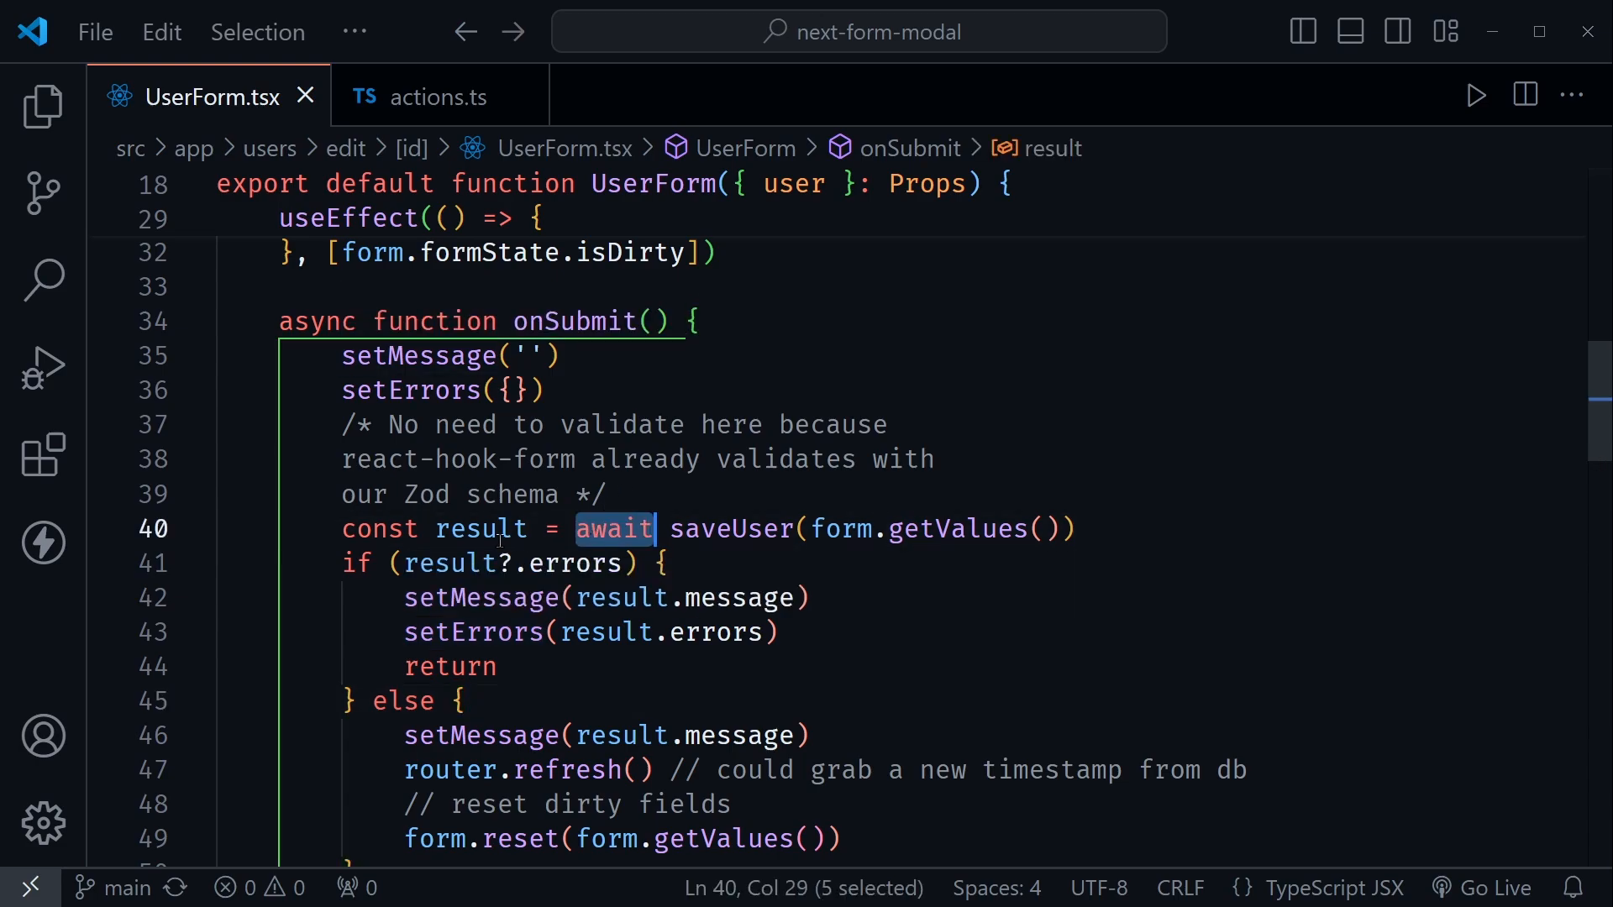
click(460, 702)
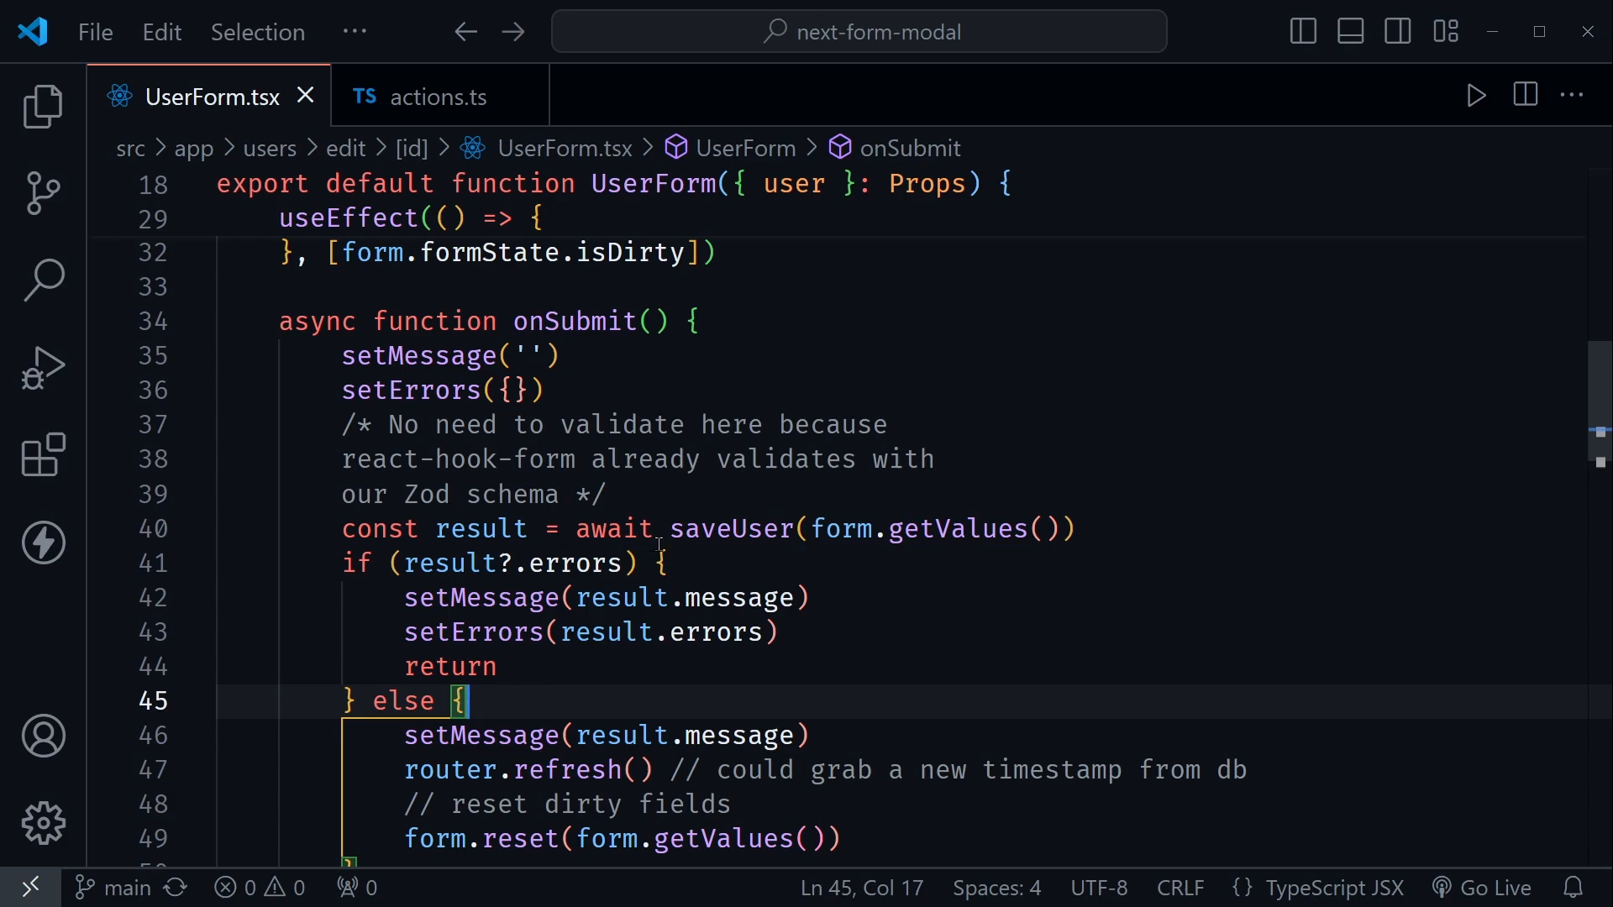
double_click(481, 530)
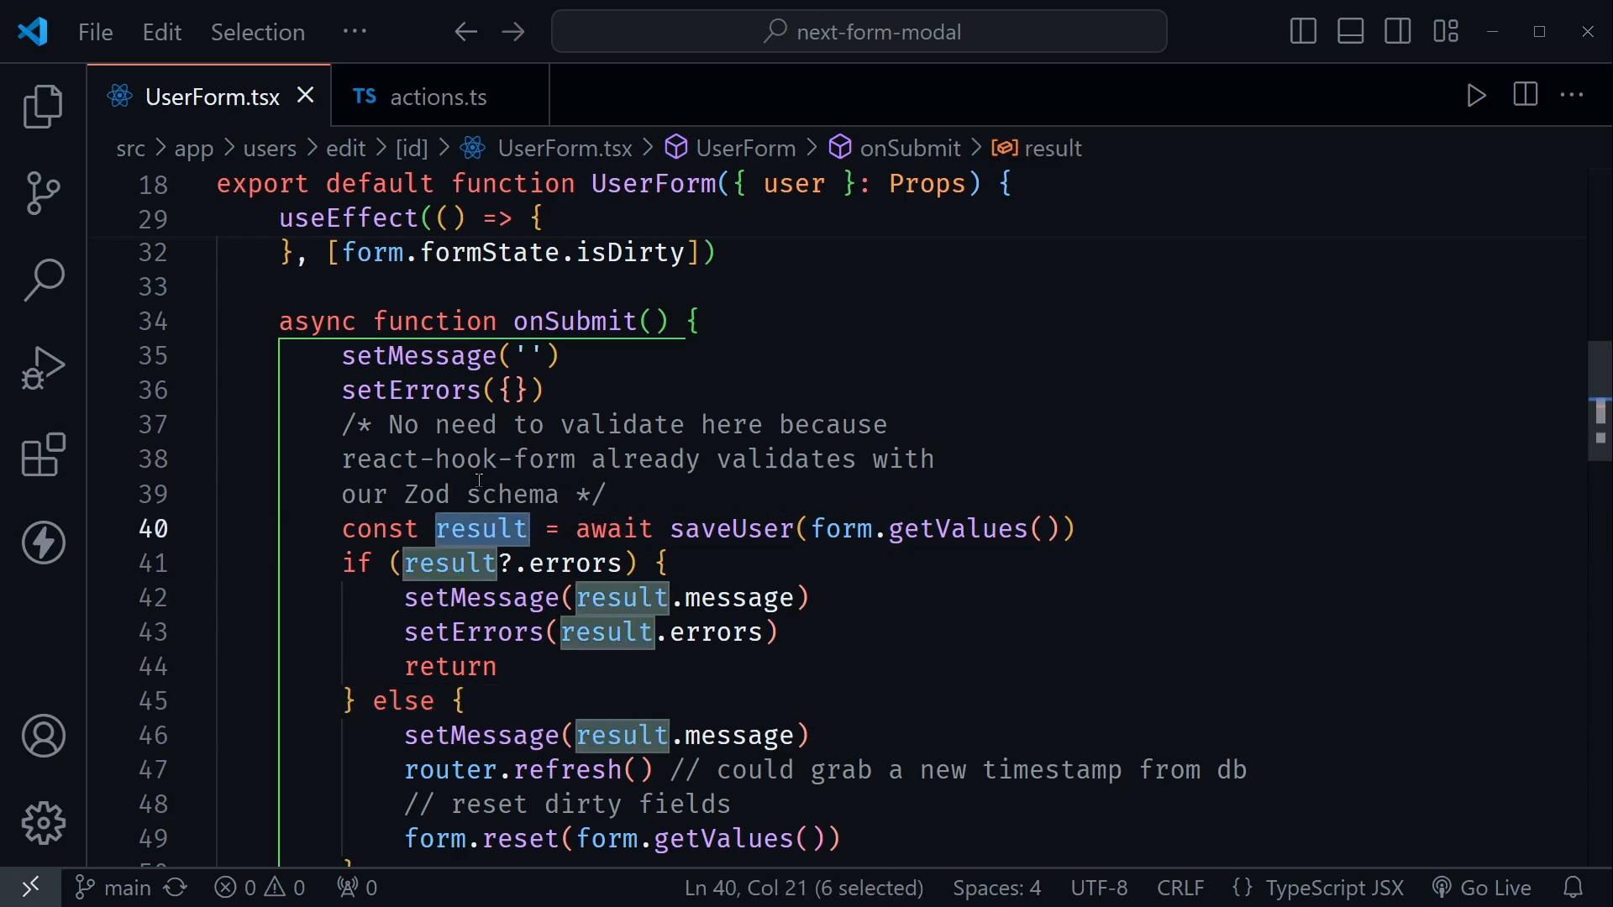
click(450, 667)
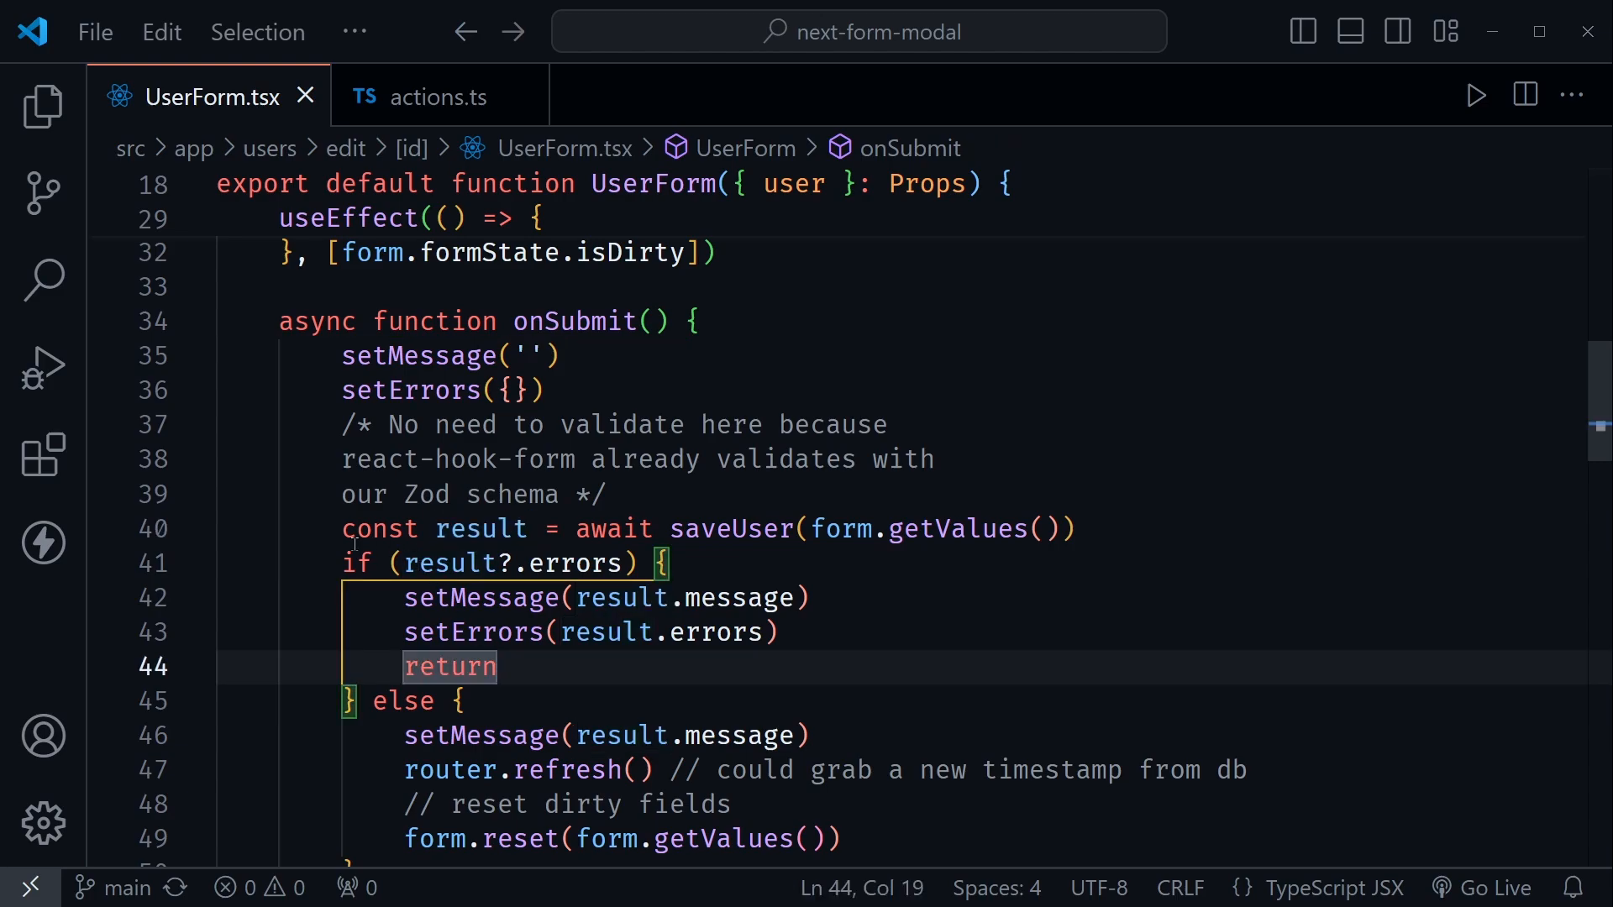
mouse_move(548, 694)
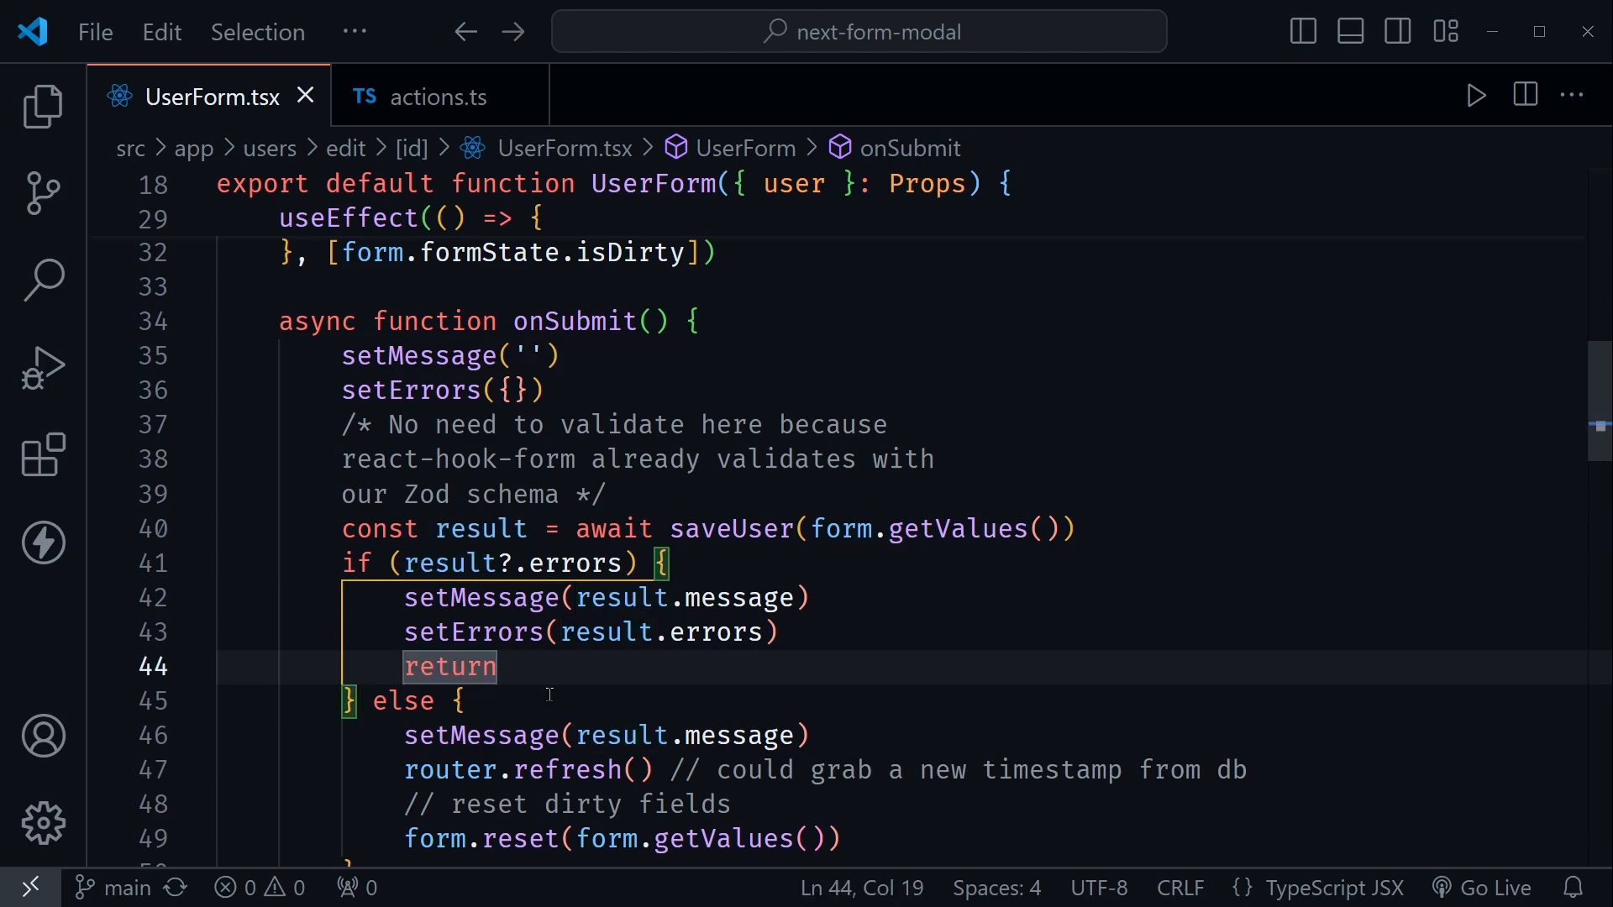
mouse_move(417, 722)
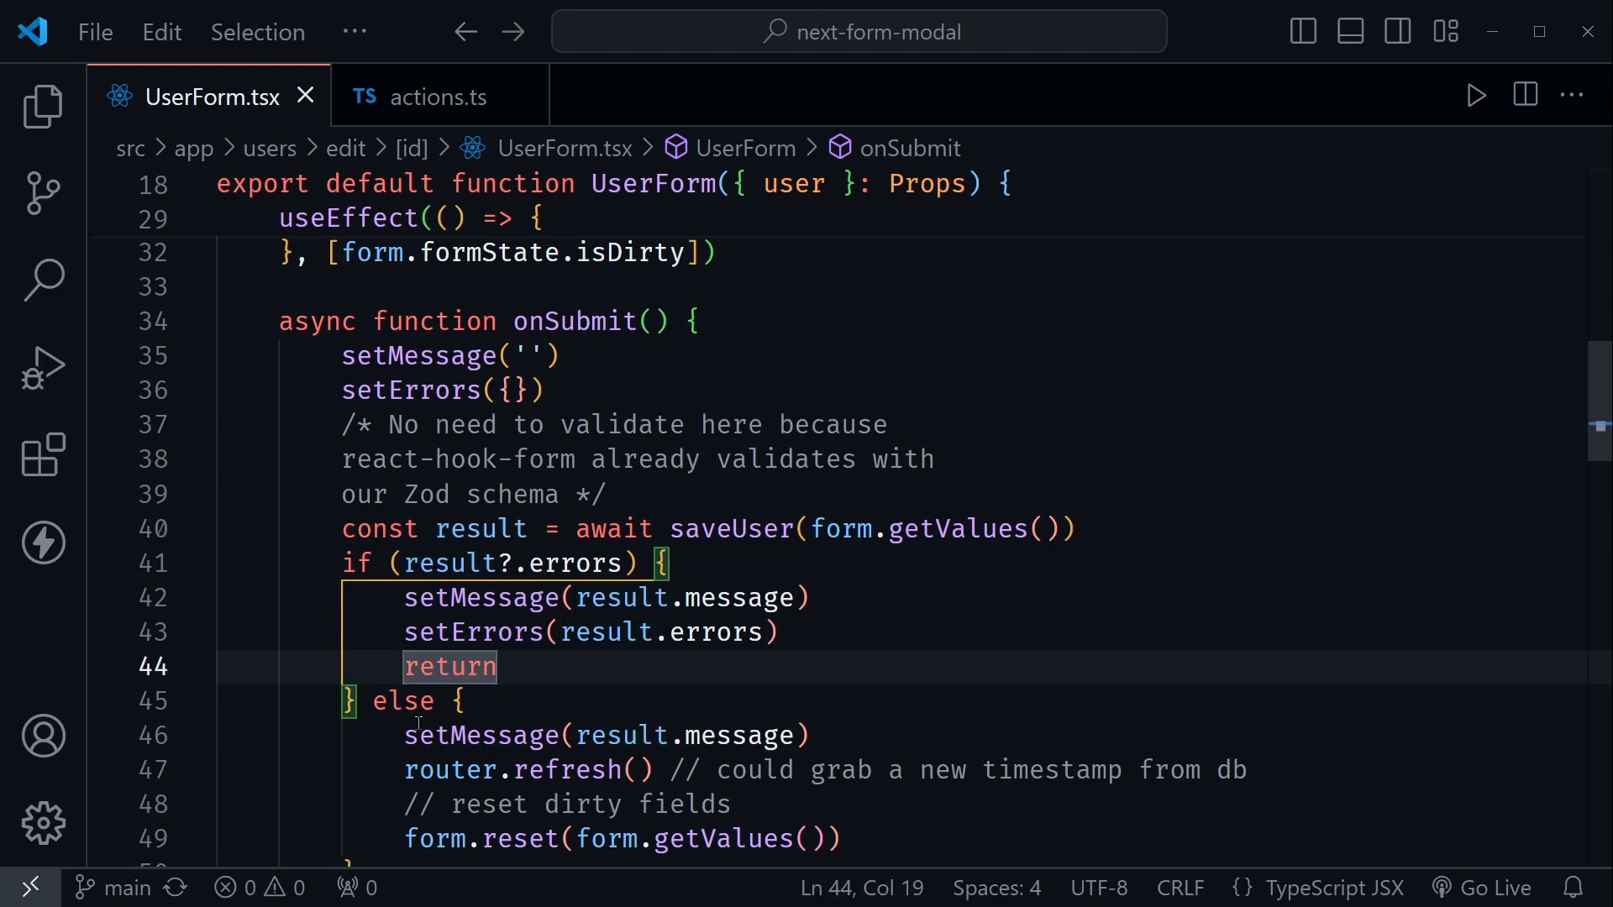
mouse_move(575, 667)
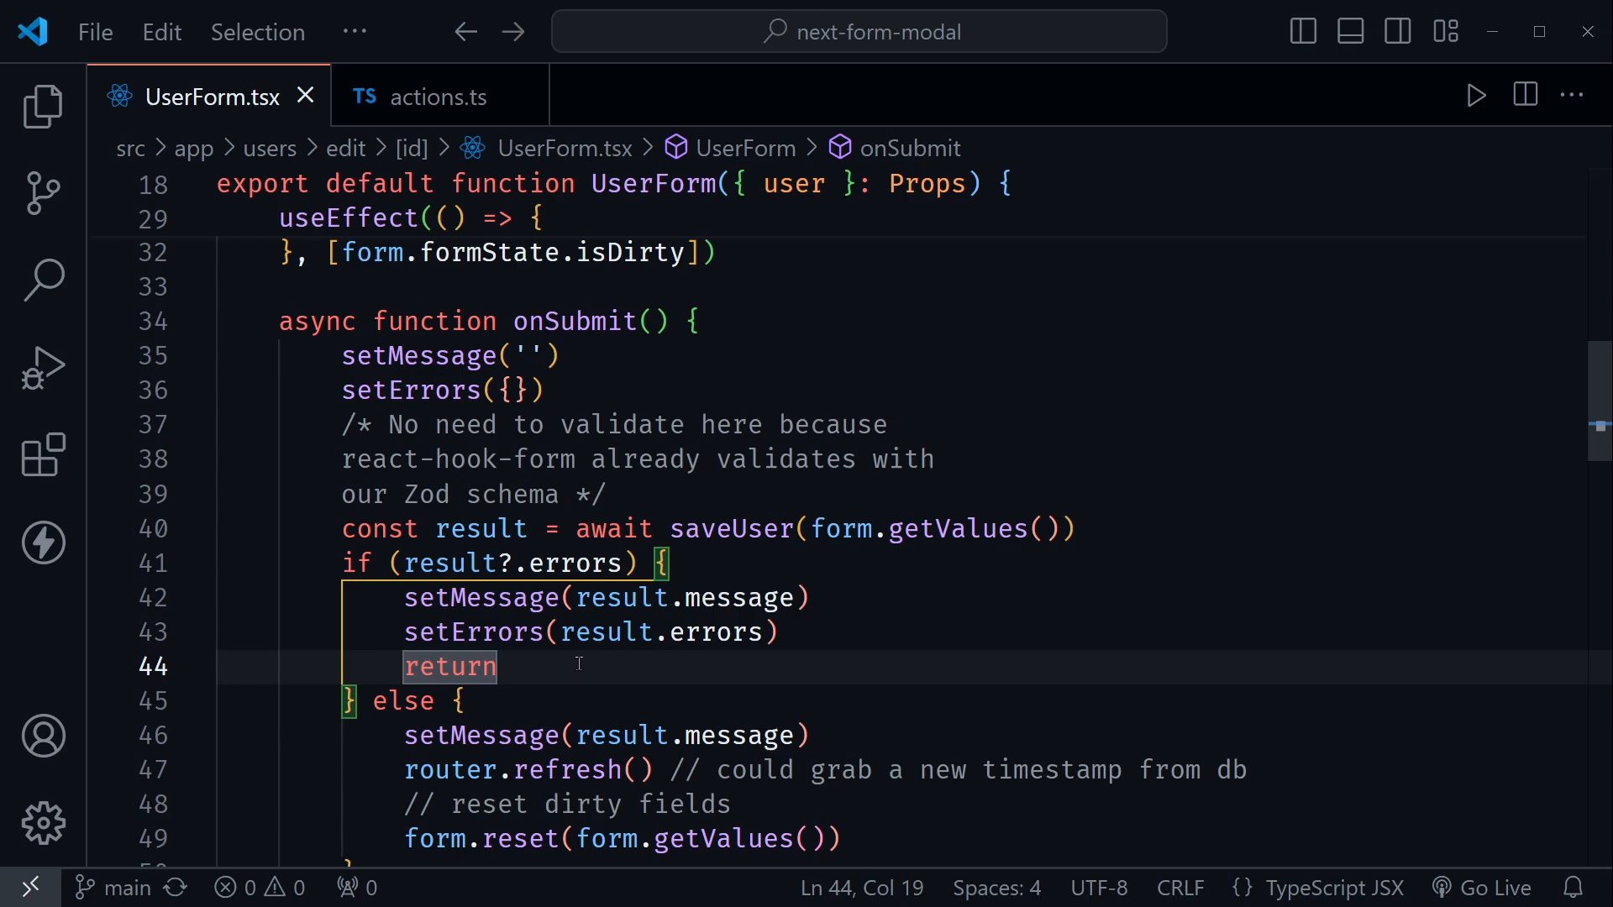
mouse_move(593, 684)
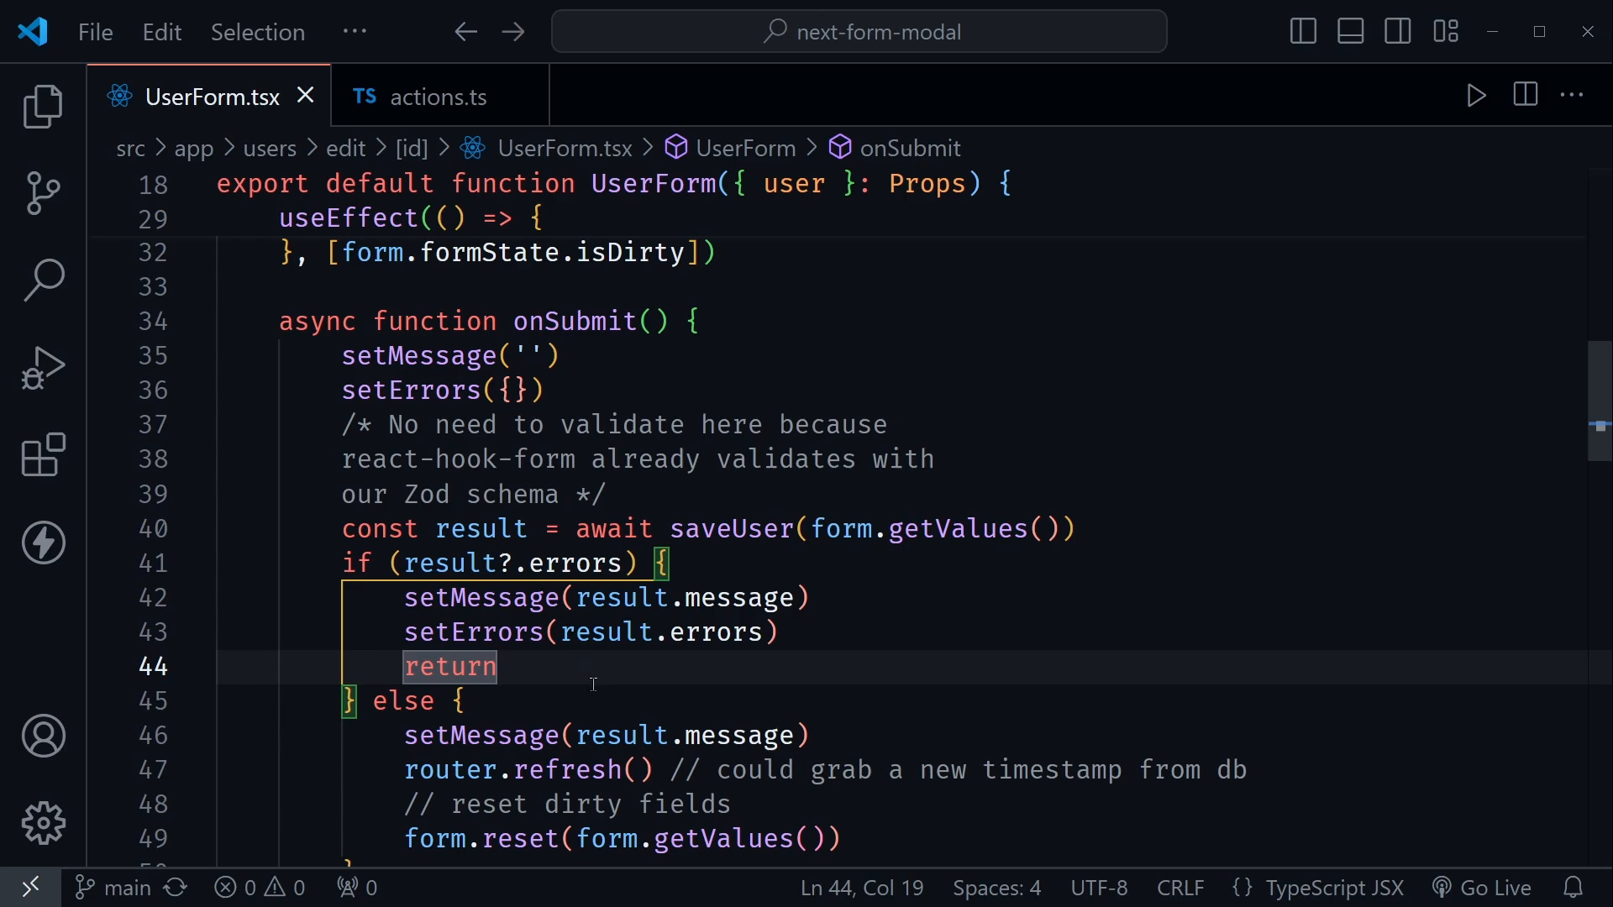
scroll(up, 3)
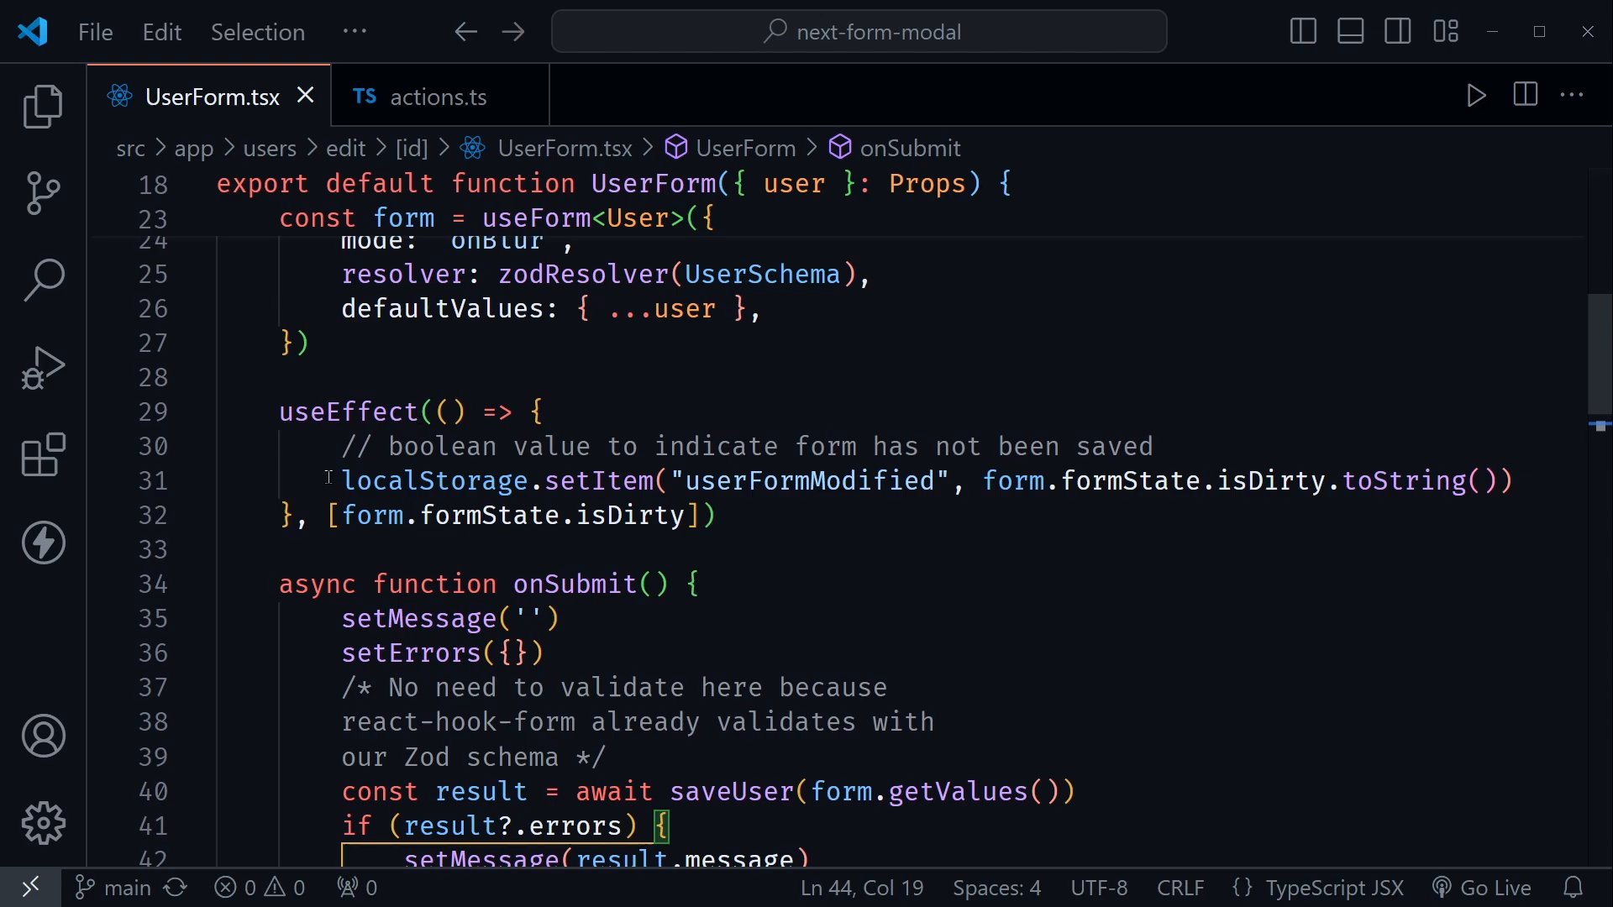
mouse_move(751, 659)
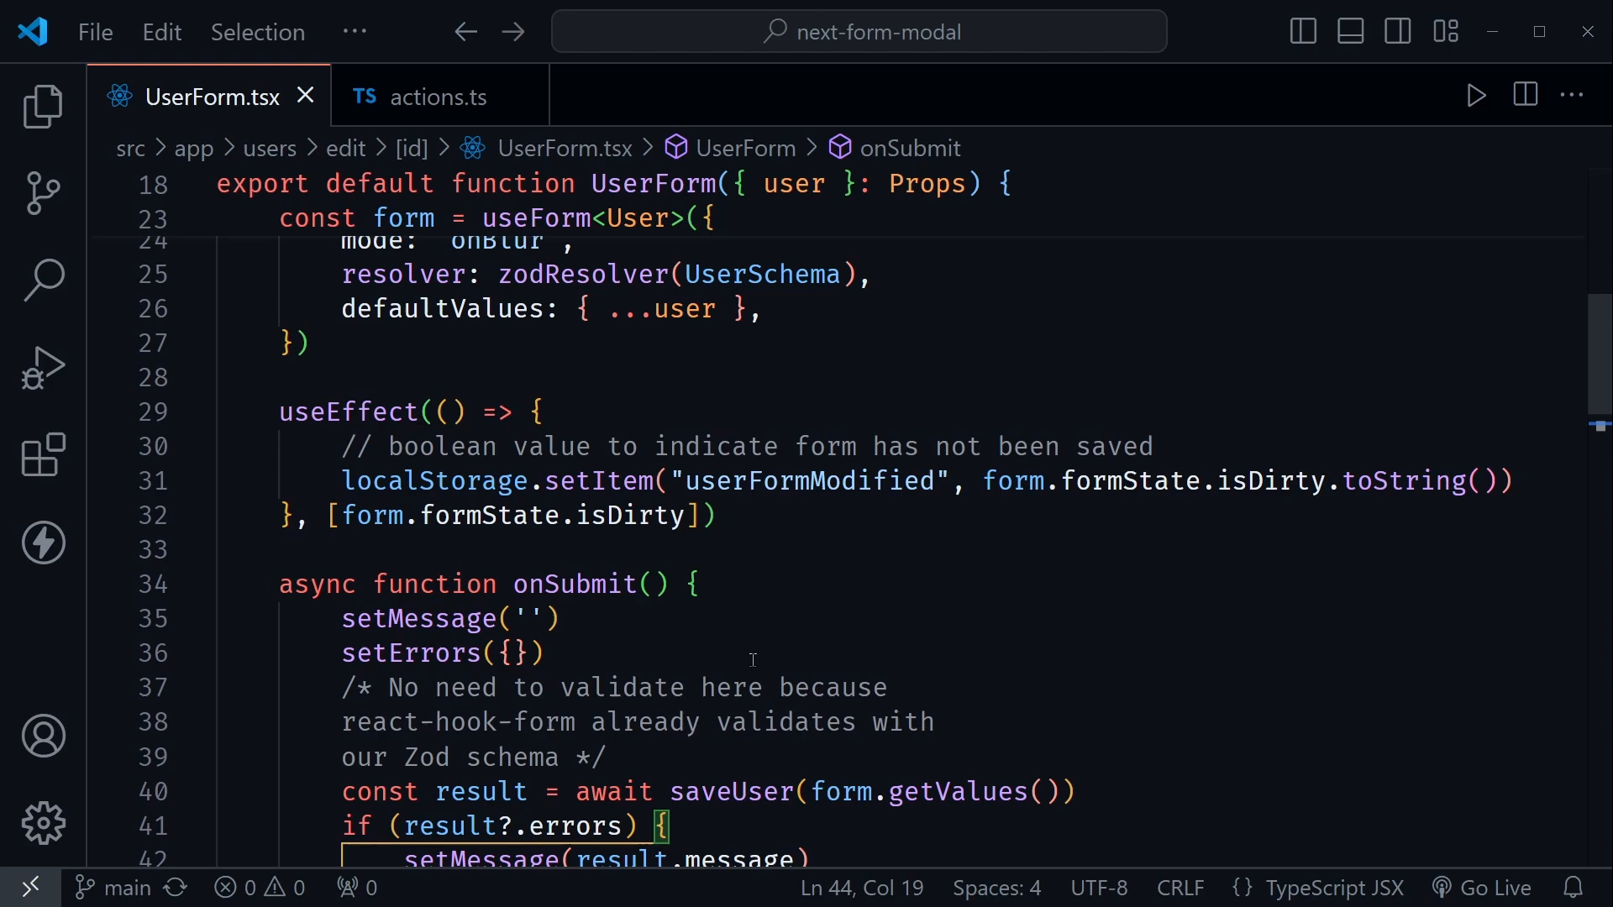
mouse_move(754, 665)
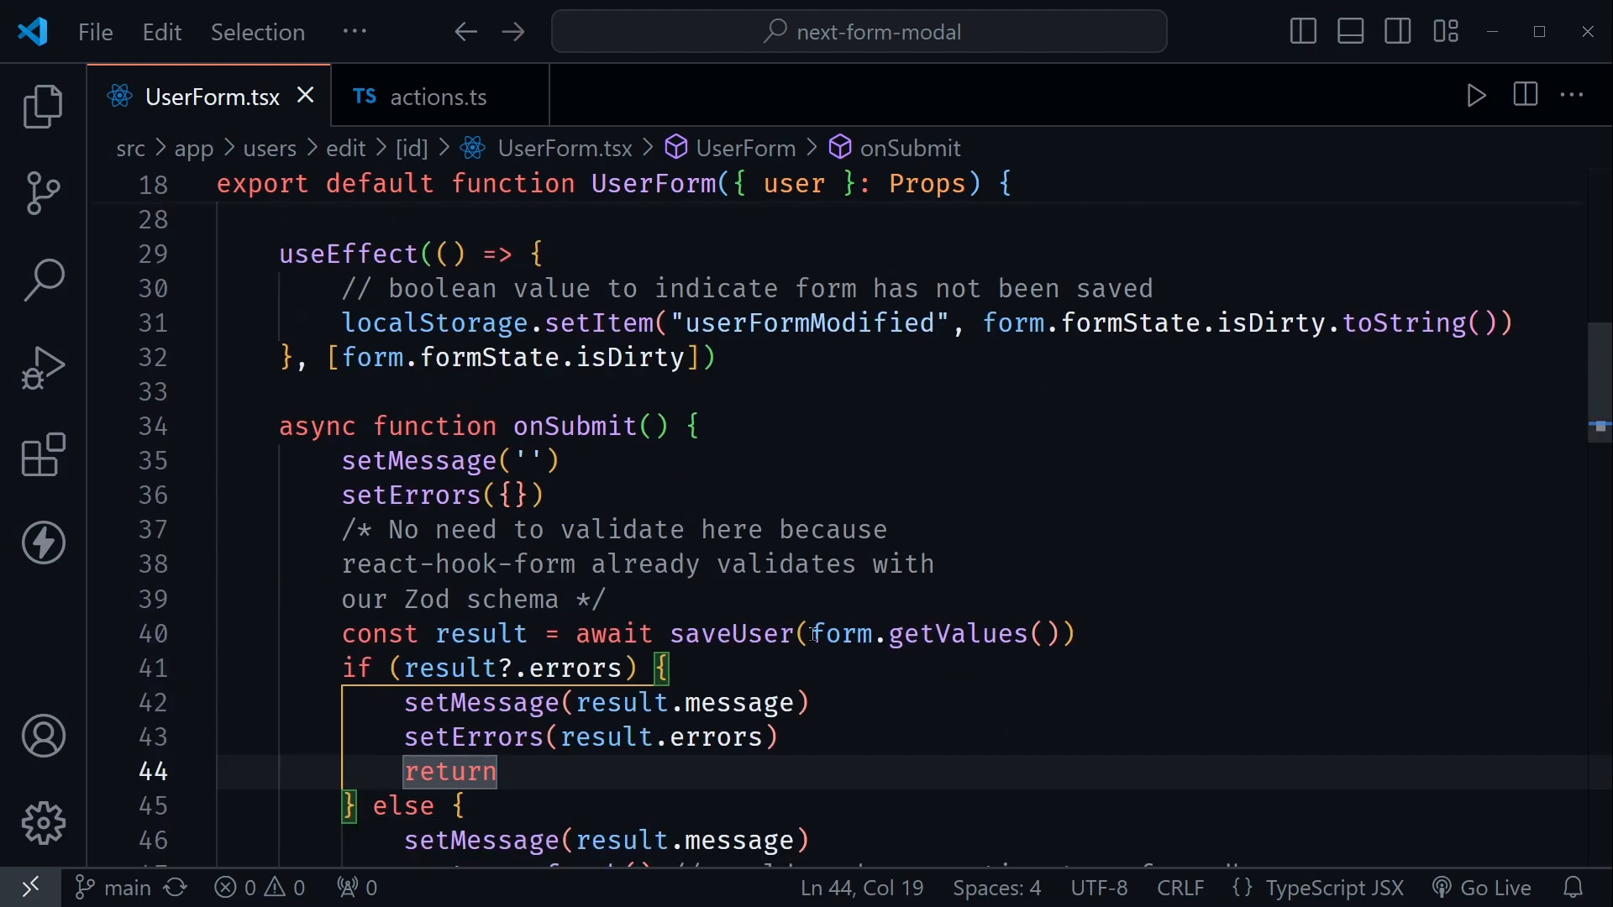
mouse_move(828, 581)
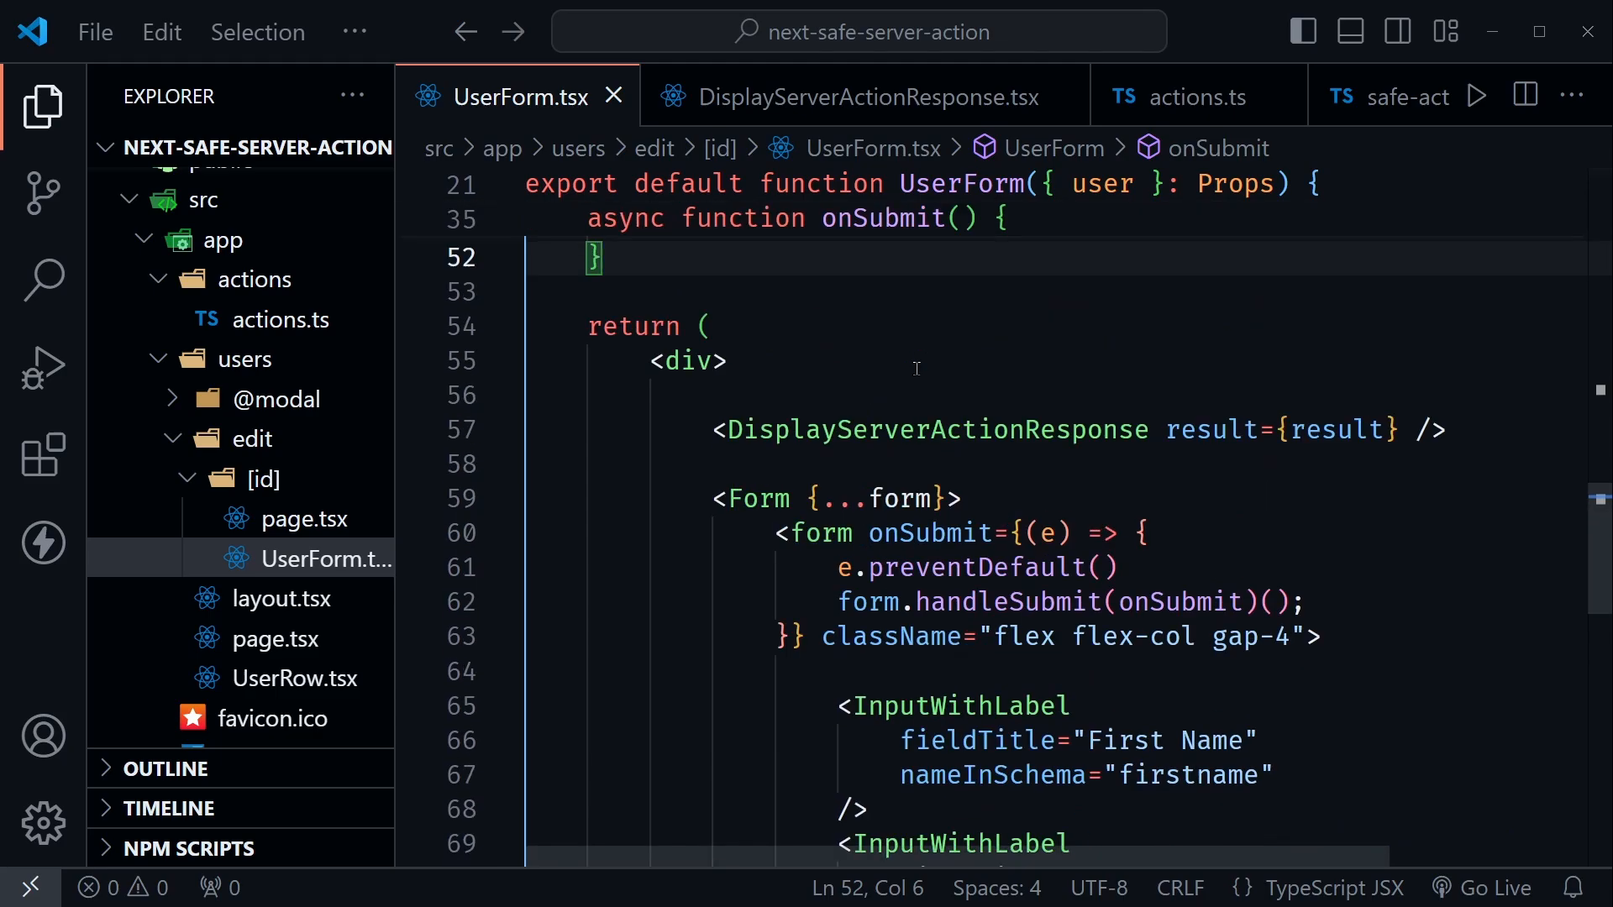
Delete the validation comment and test call, leaving execute, refresh and form.reset in onSubmit.
scroll(up, 3)
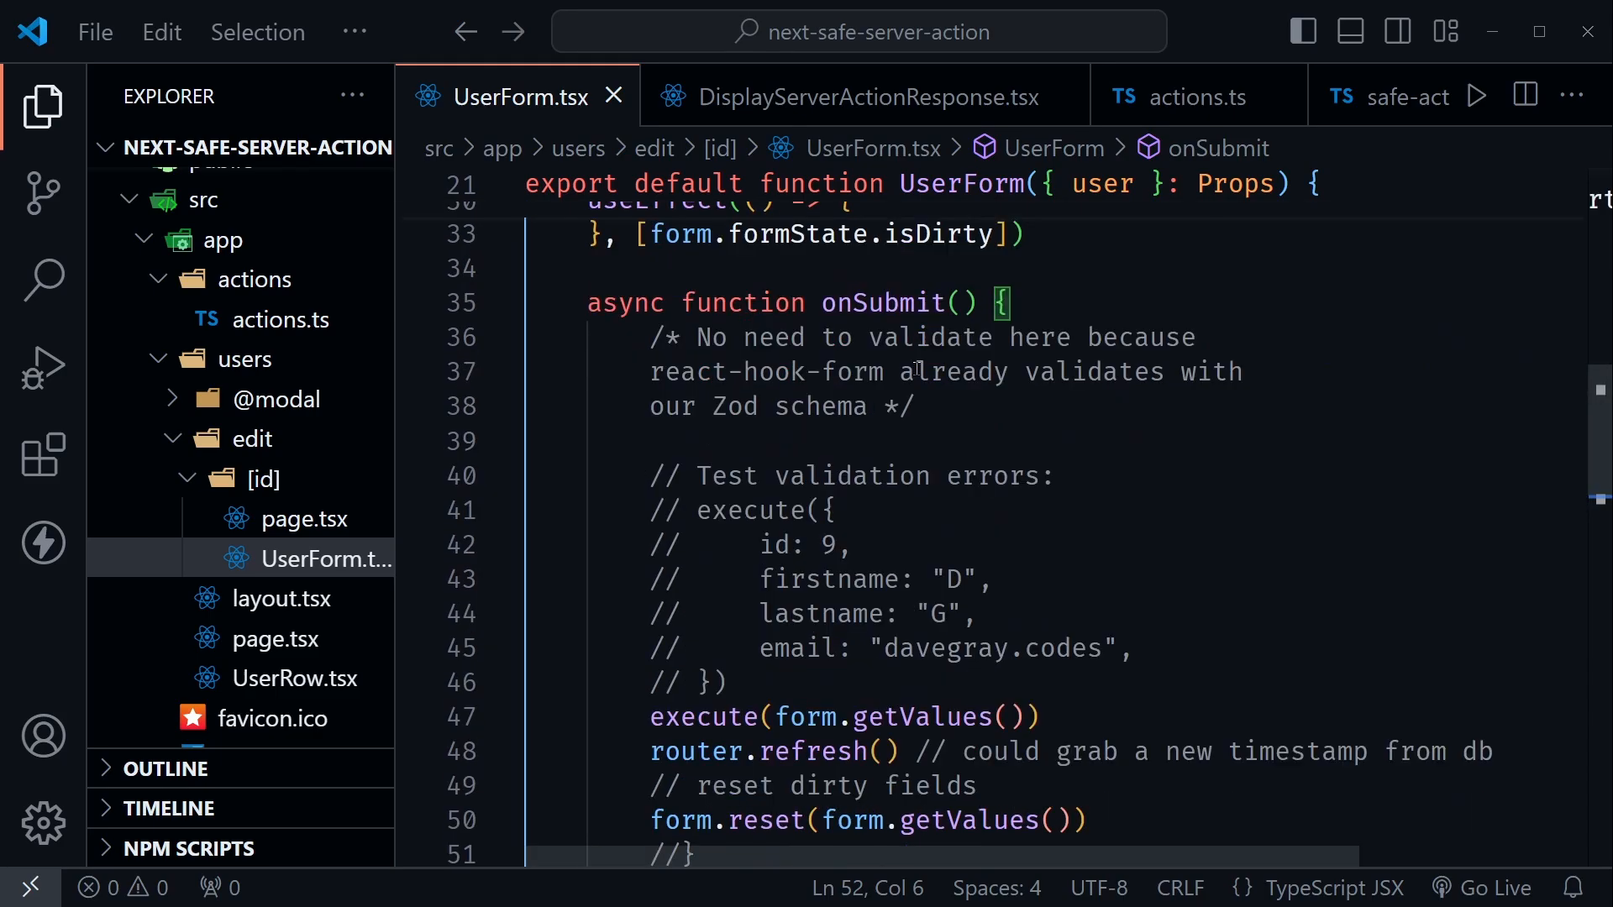
scroll(down, 3)
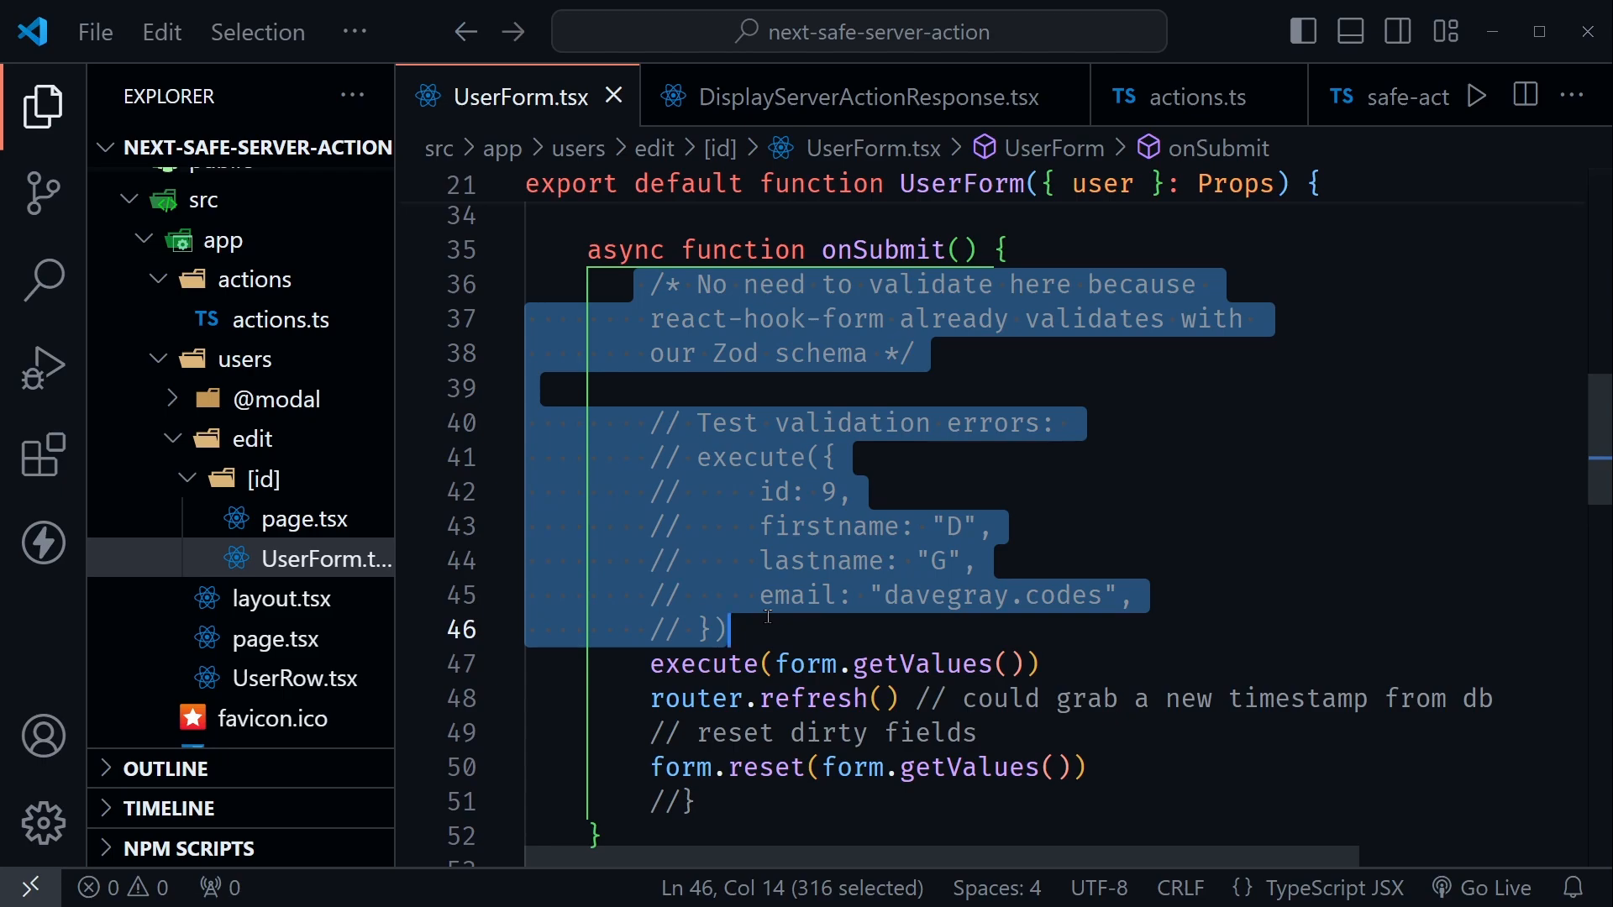
key(Delete)
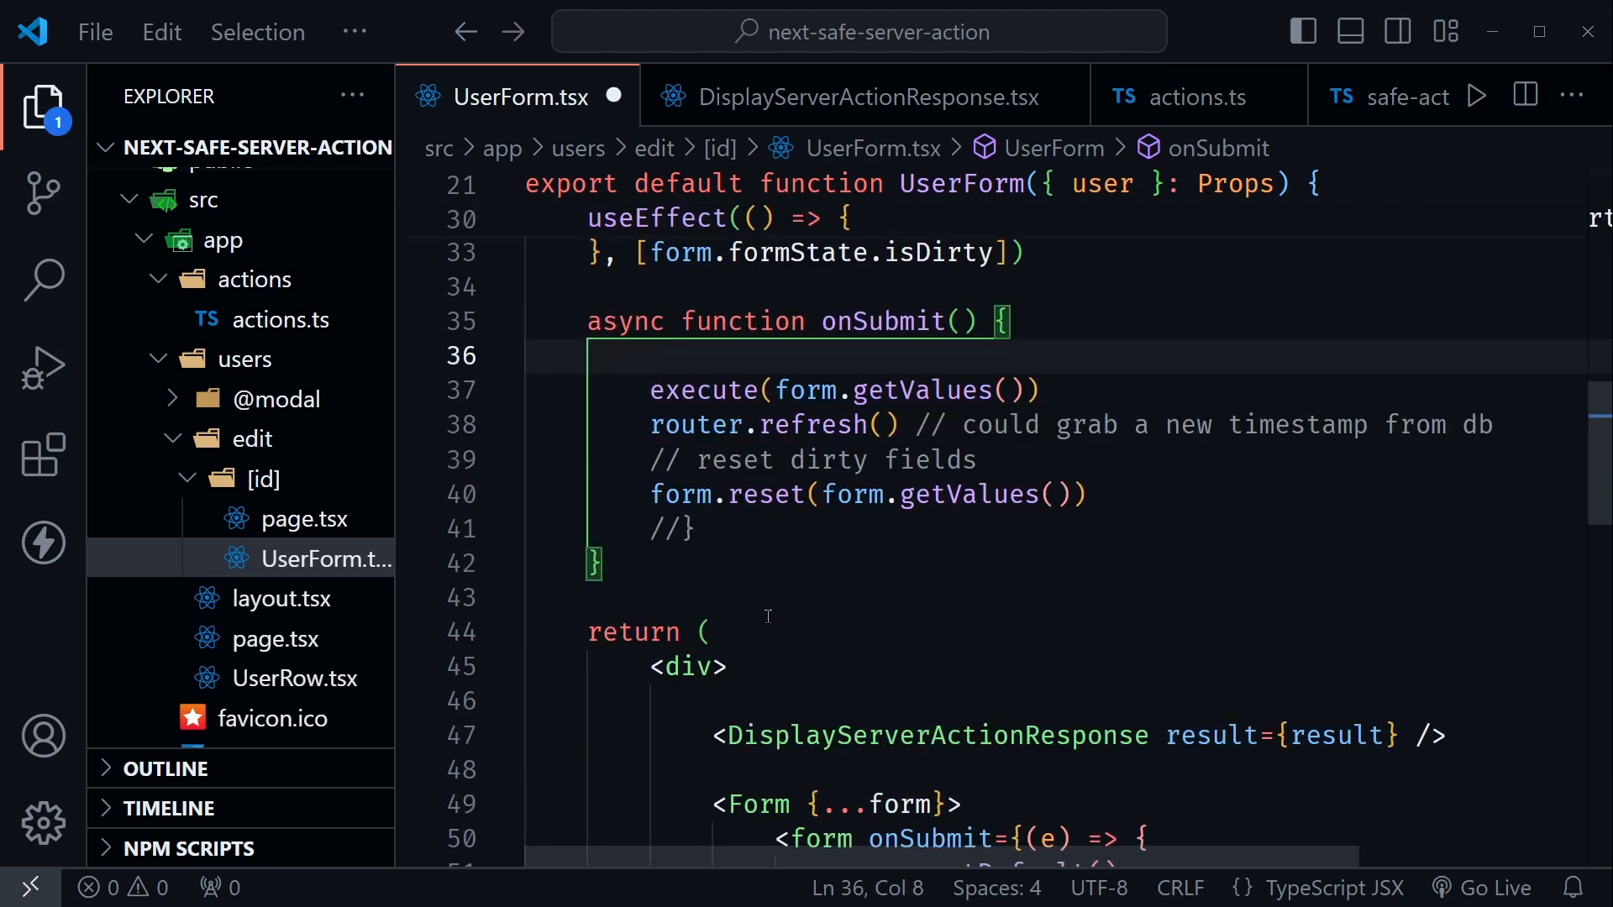
click(528, 356)
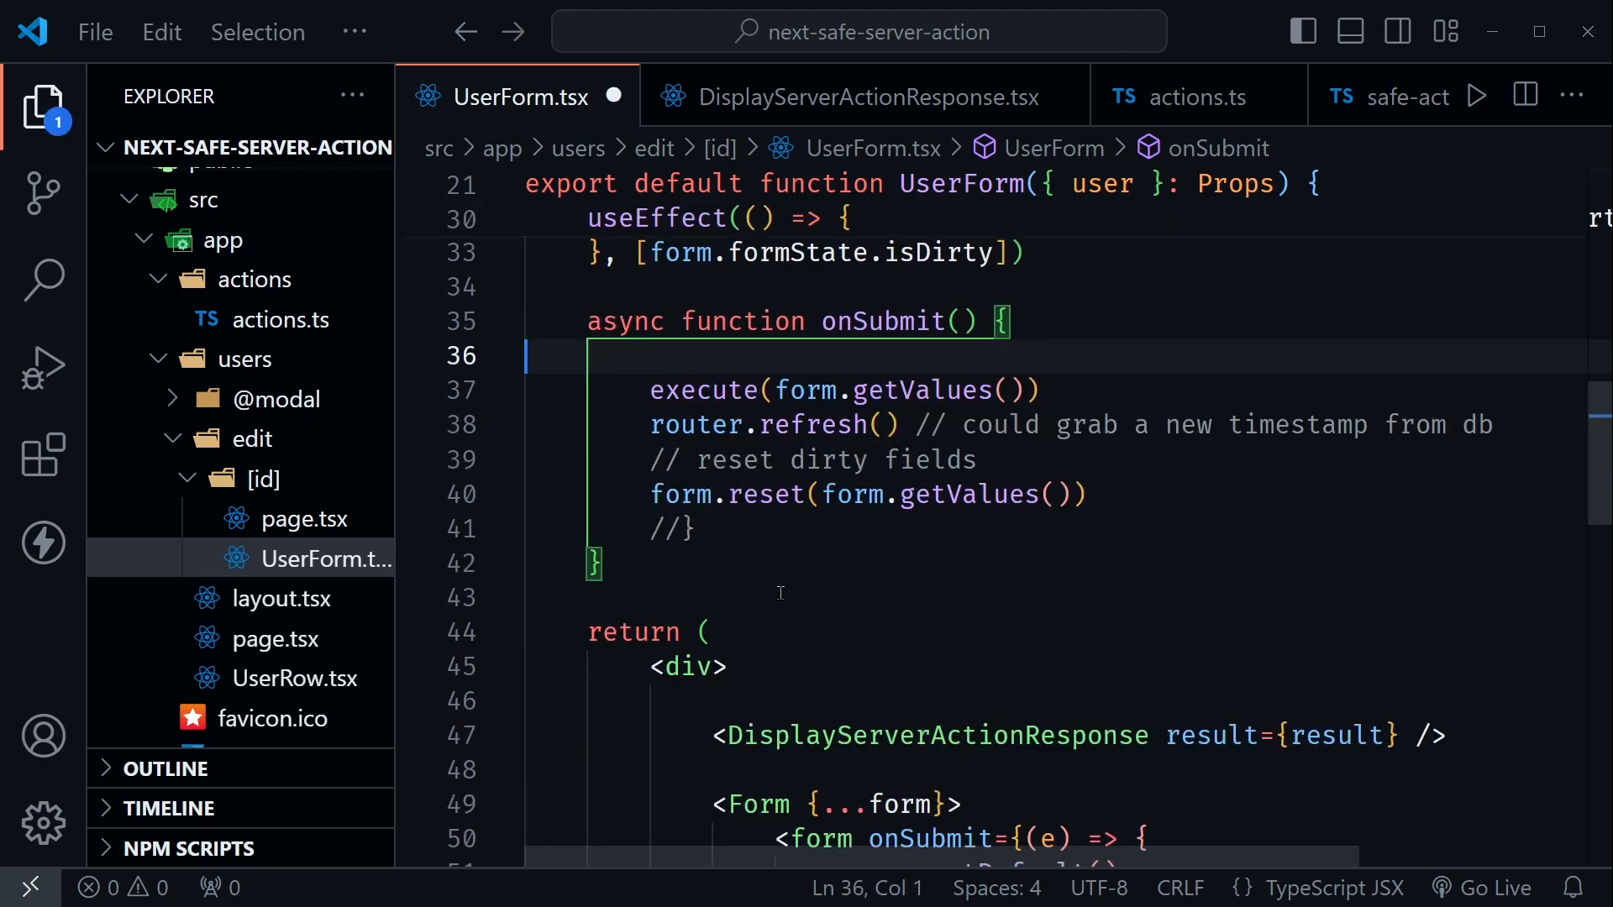
double_click(702, 388)
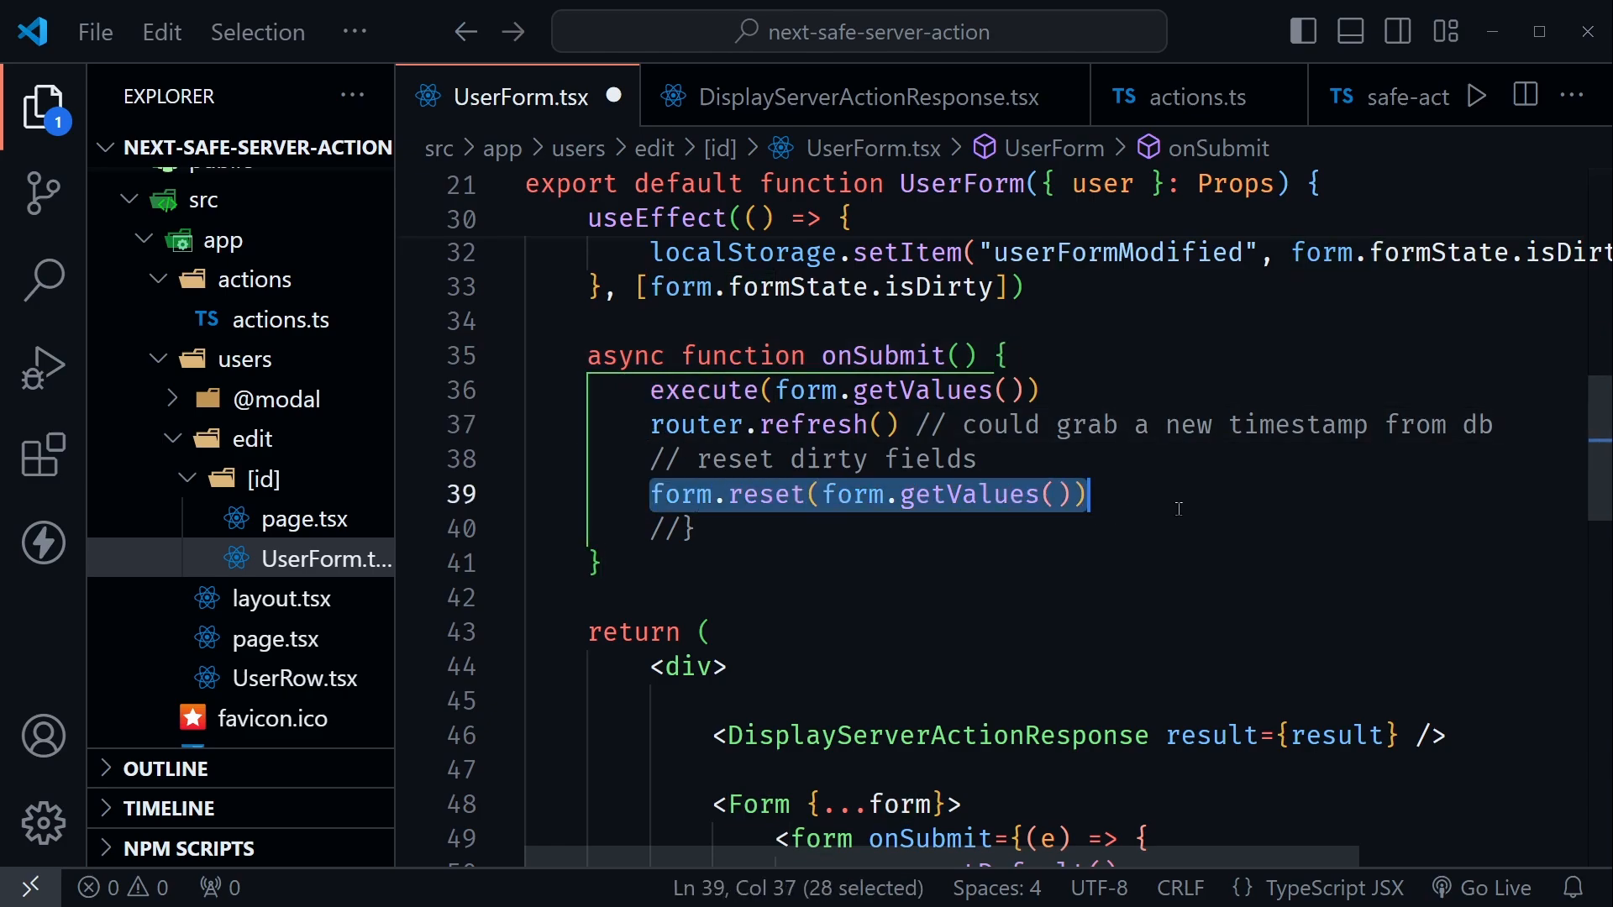
Pick out result returned by useAction and switch to the next-safe-action docs site.
scroll(up, 3)
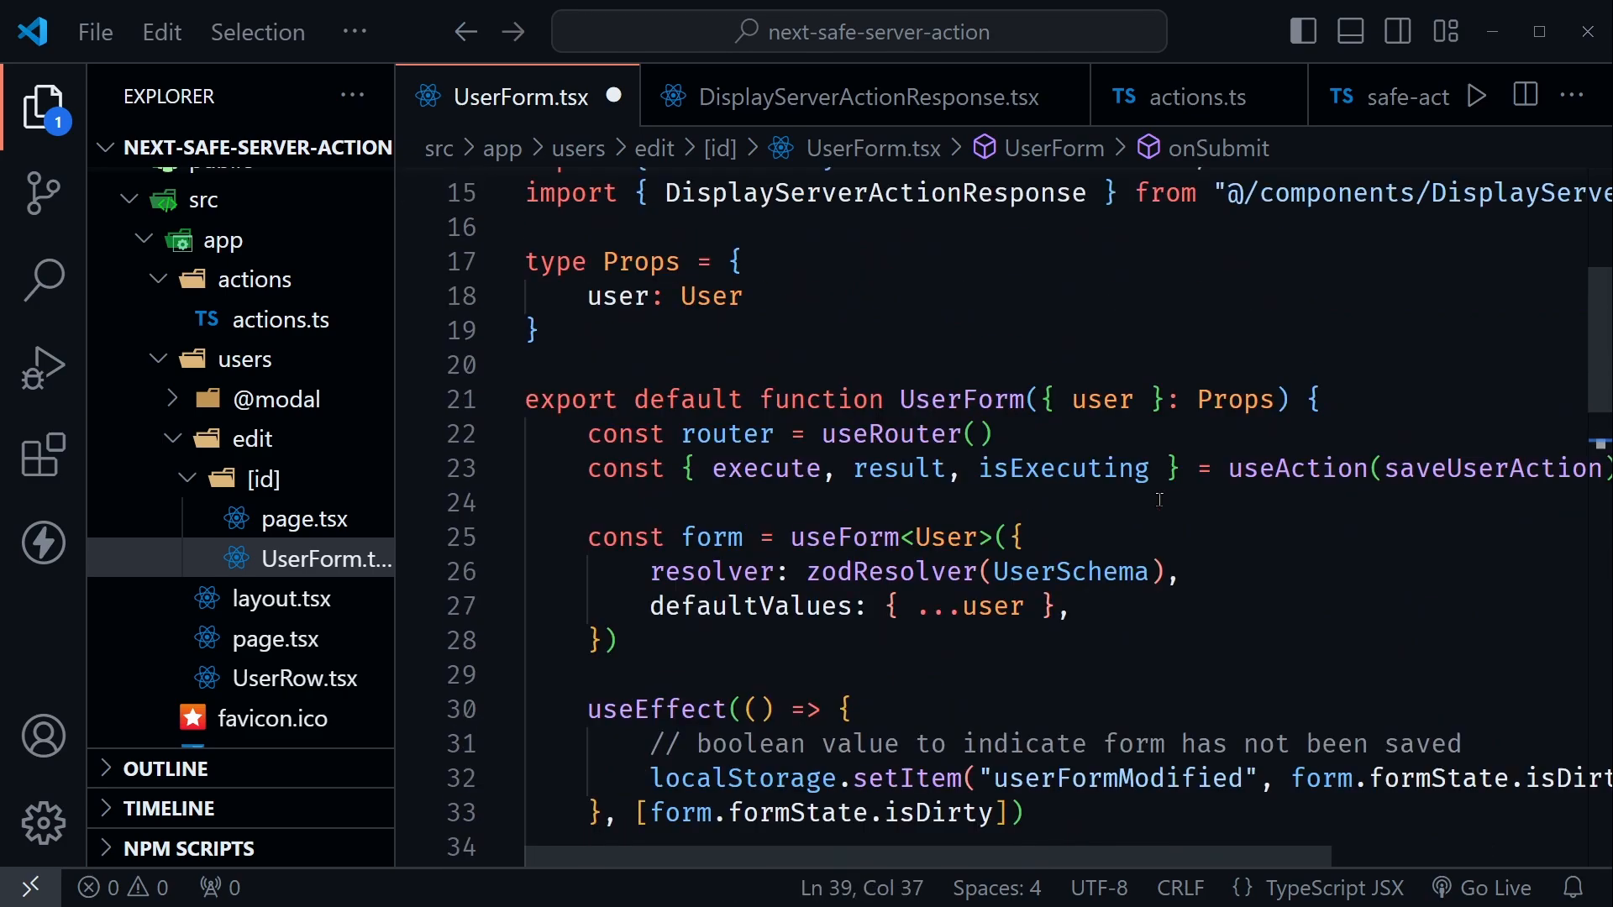
double_click(899, 469)
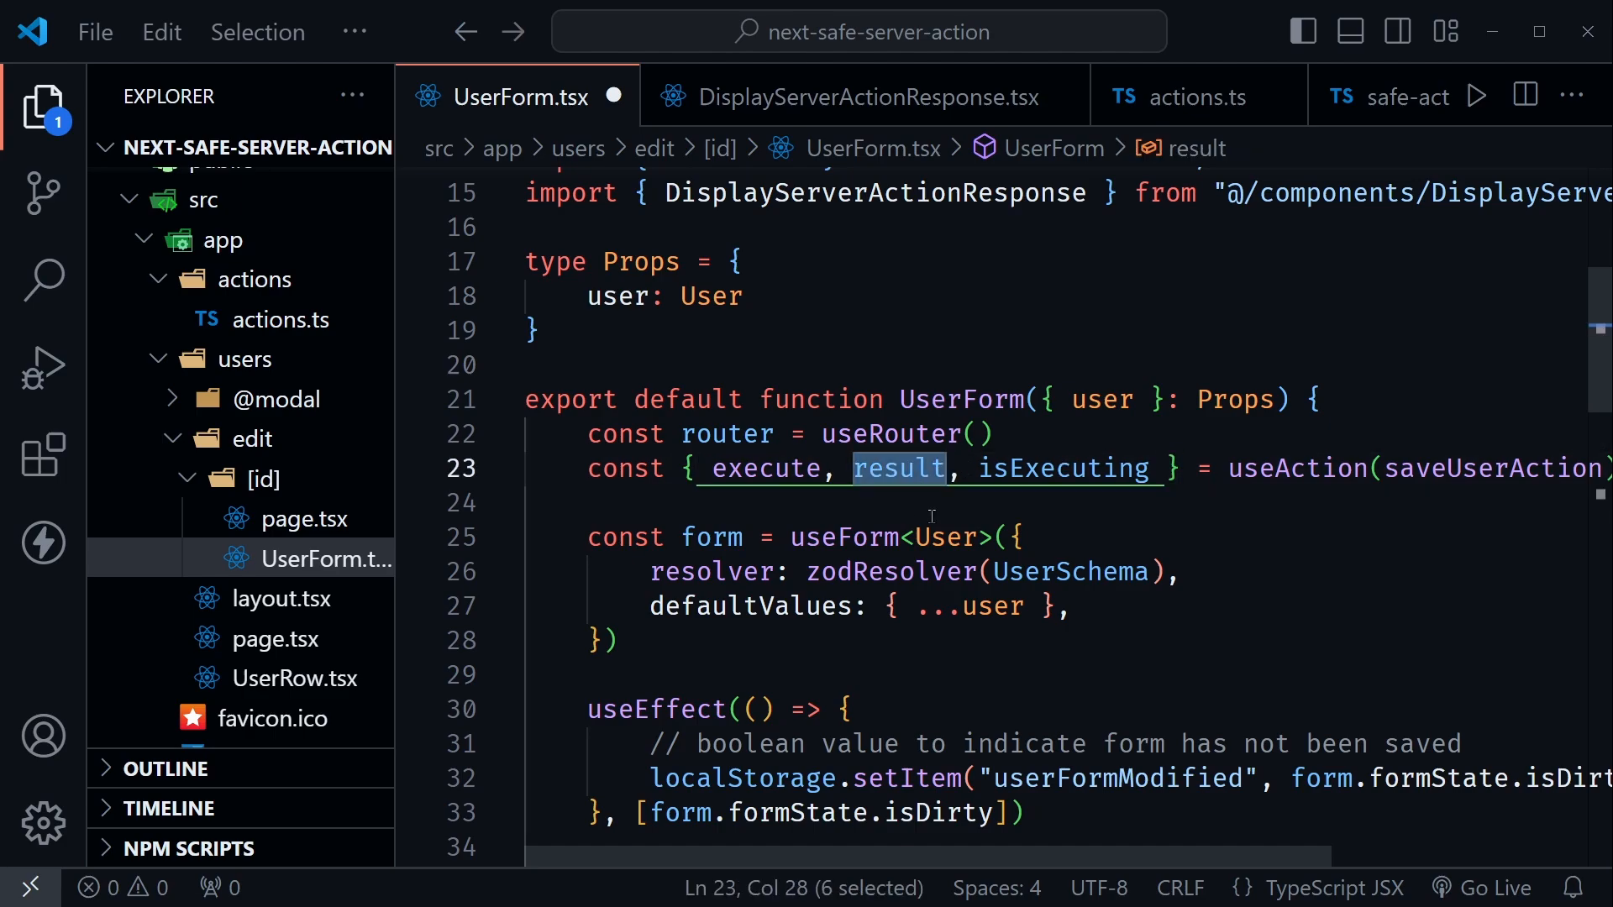
mouse_move(1080, 498)
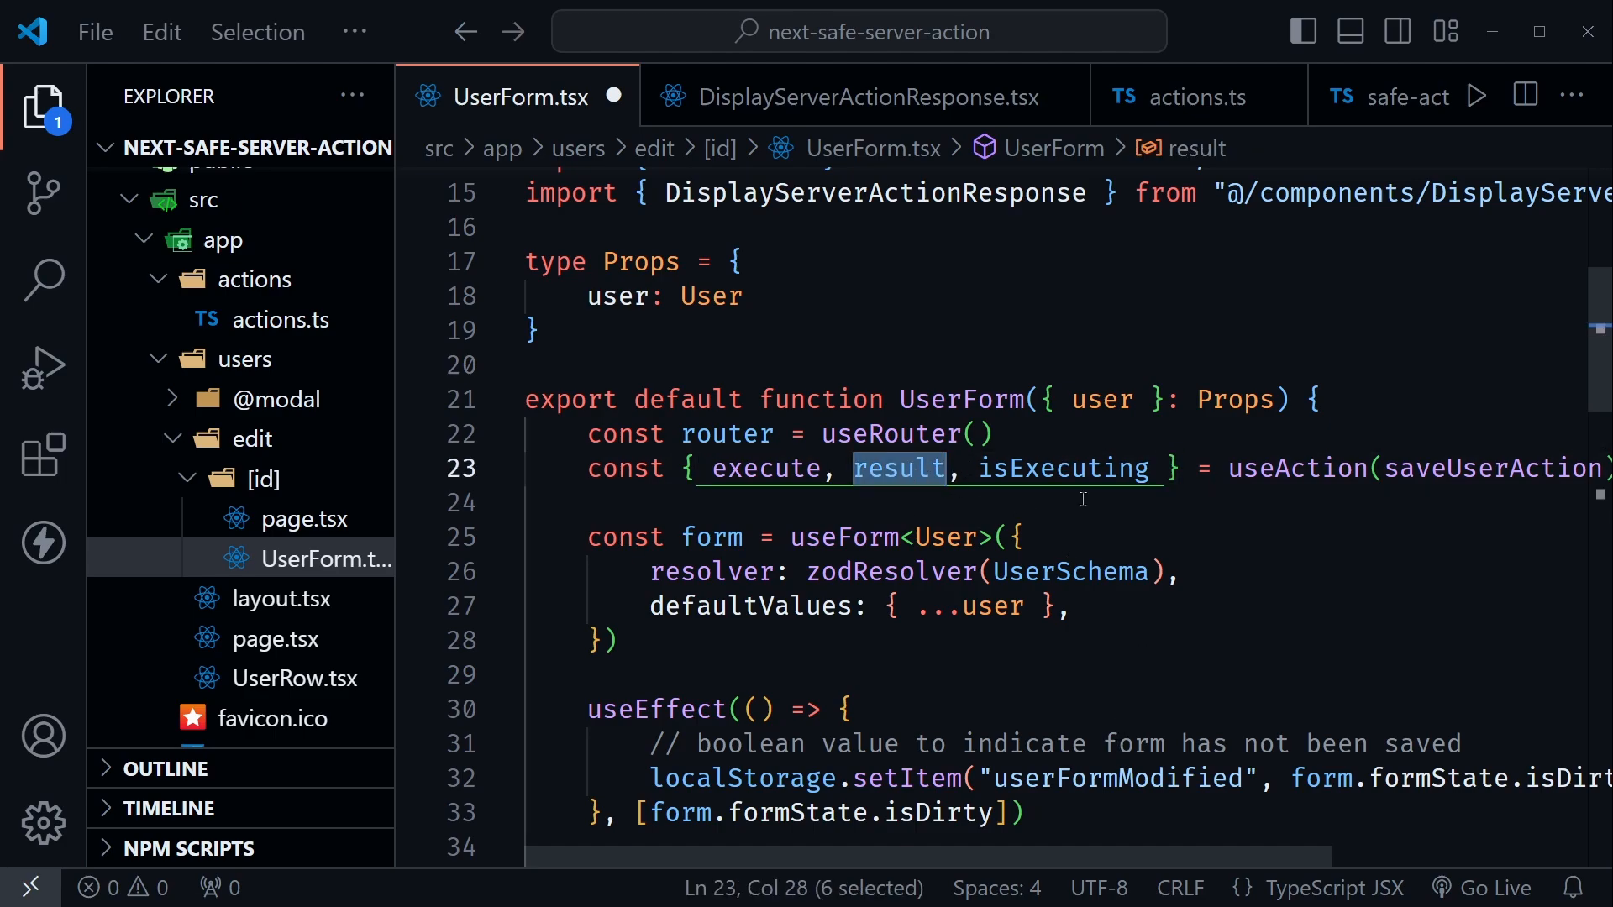
click(852, 96)
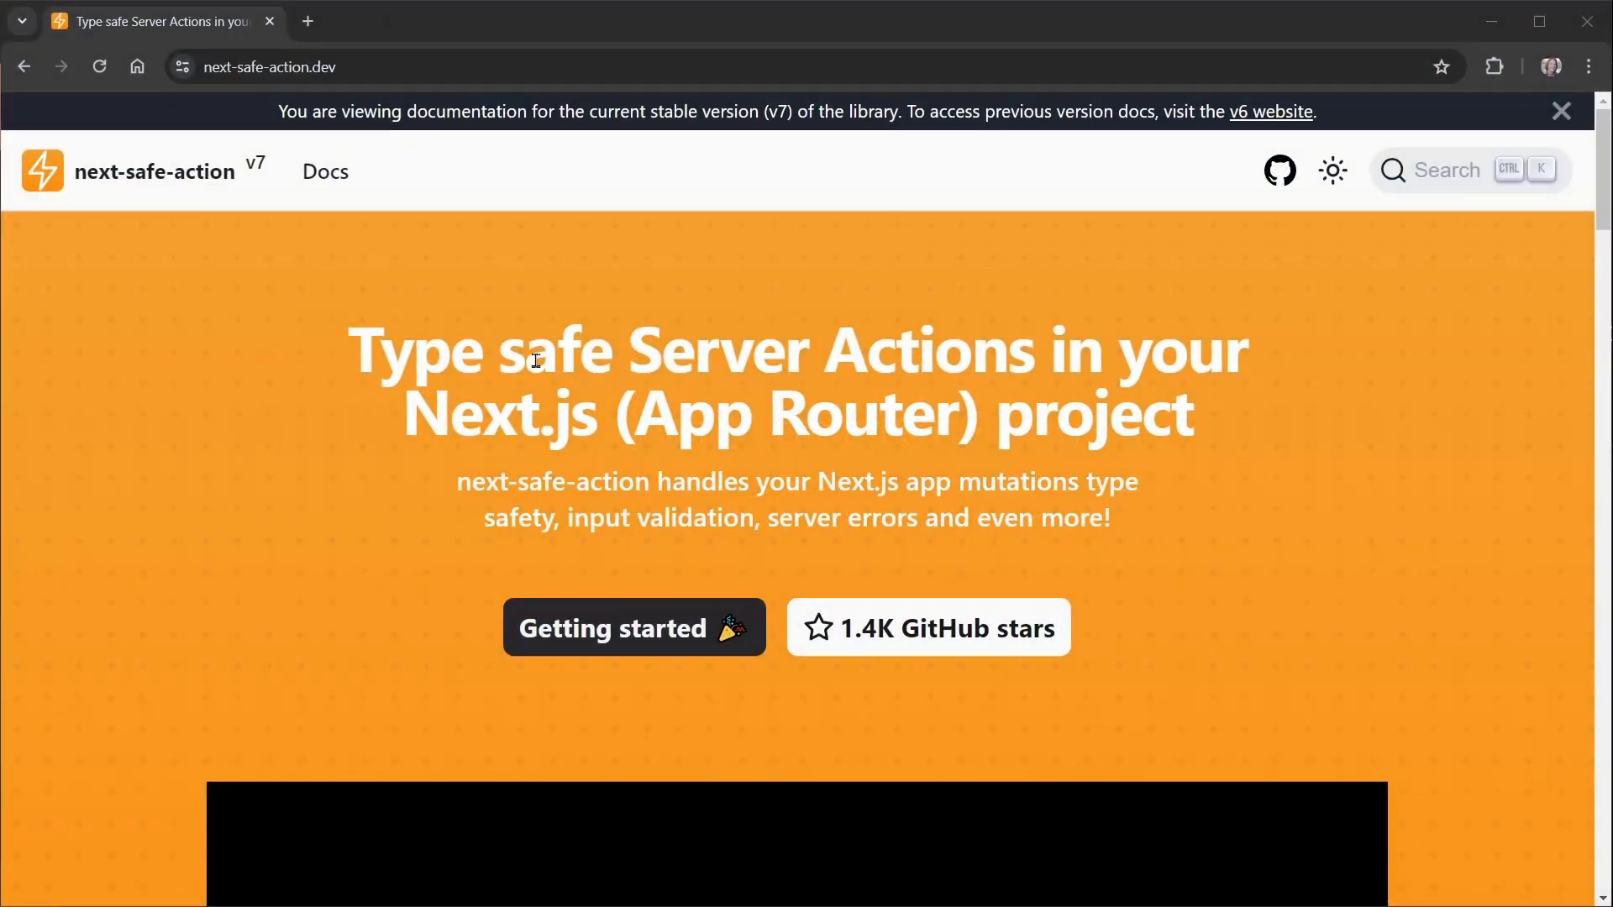
mouse_move(803, 277)
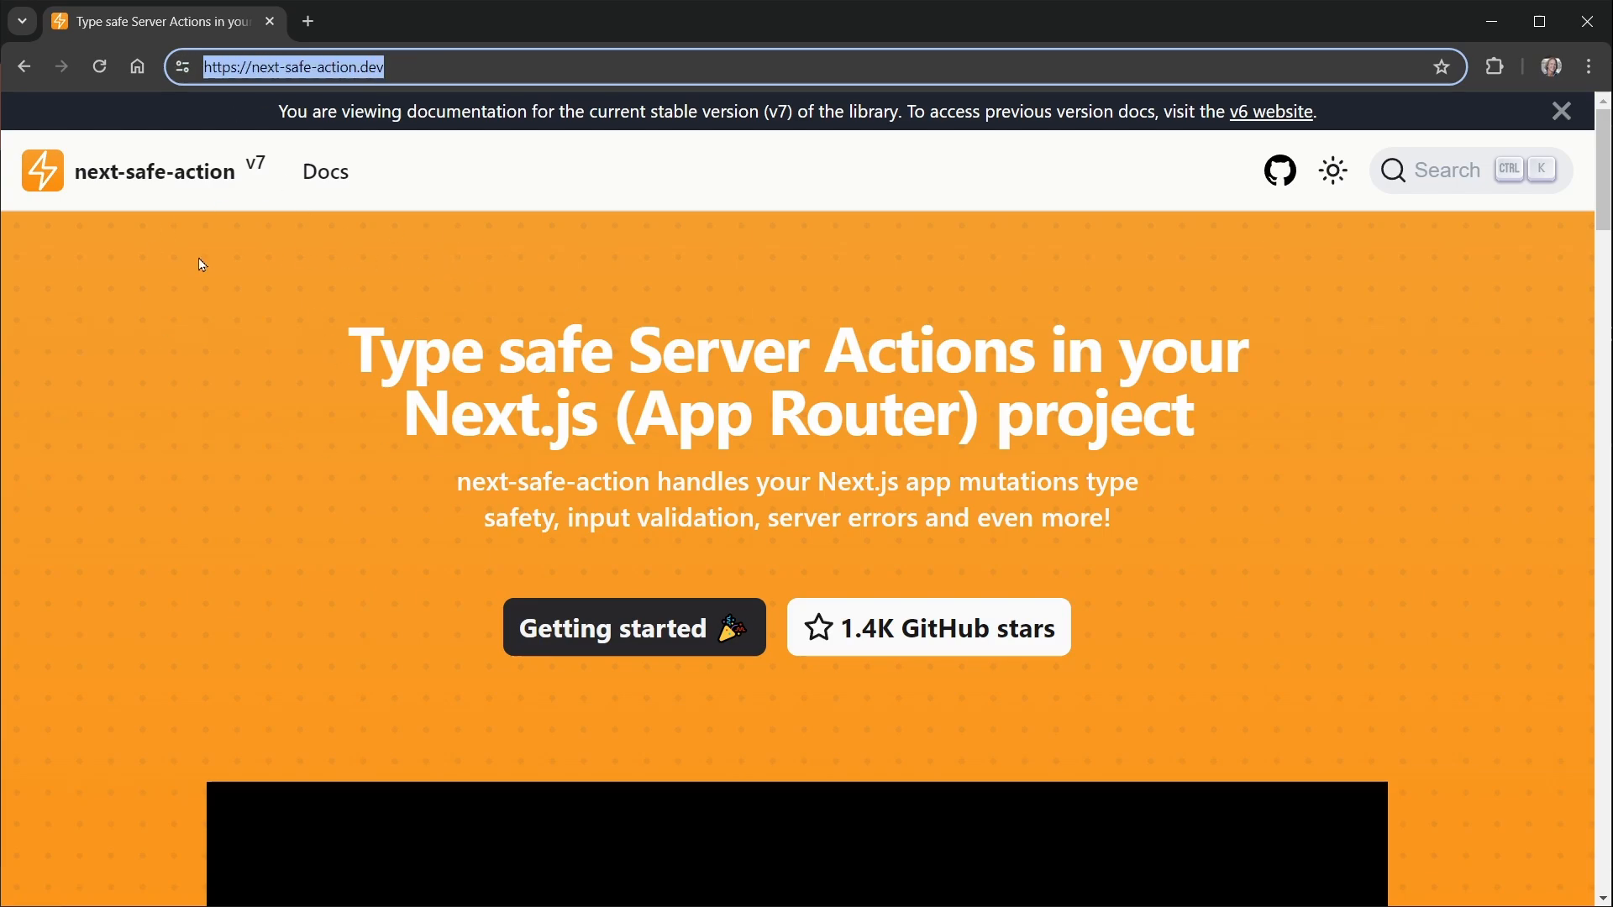
Go to Docs › Getting started and show the npm i next-safe-action zod install command.
click(324, 171)
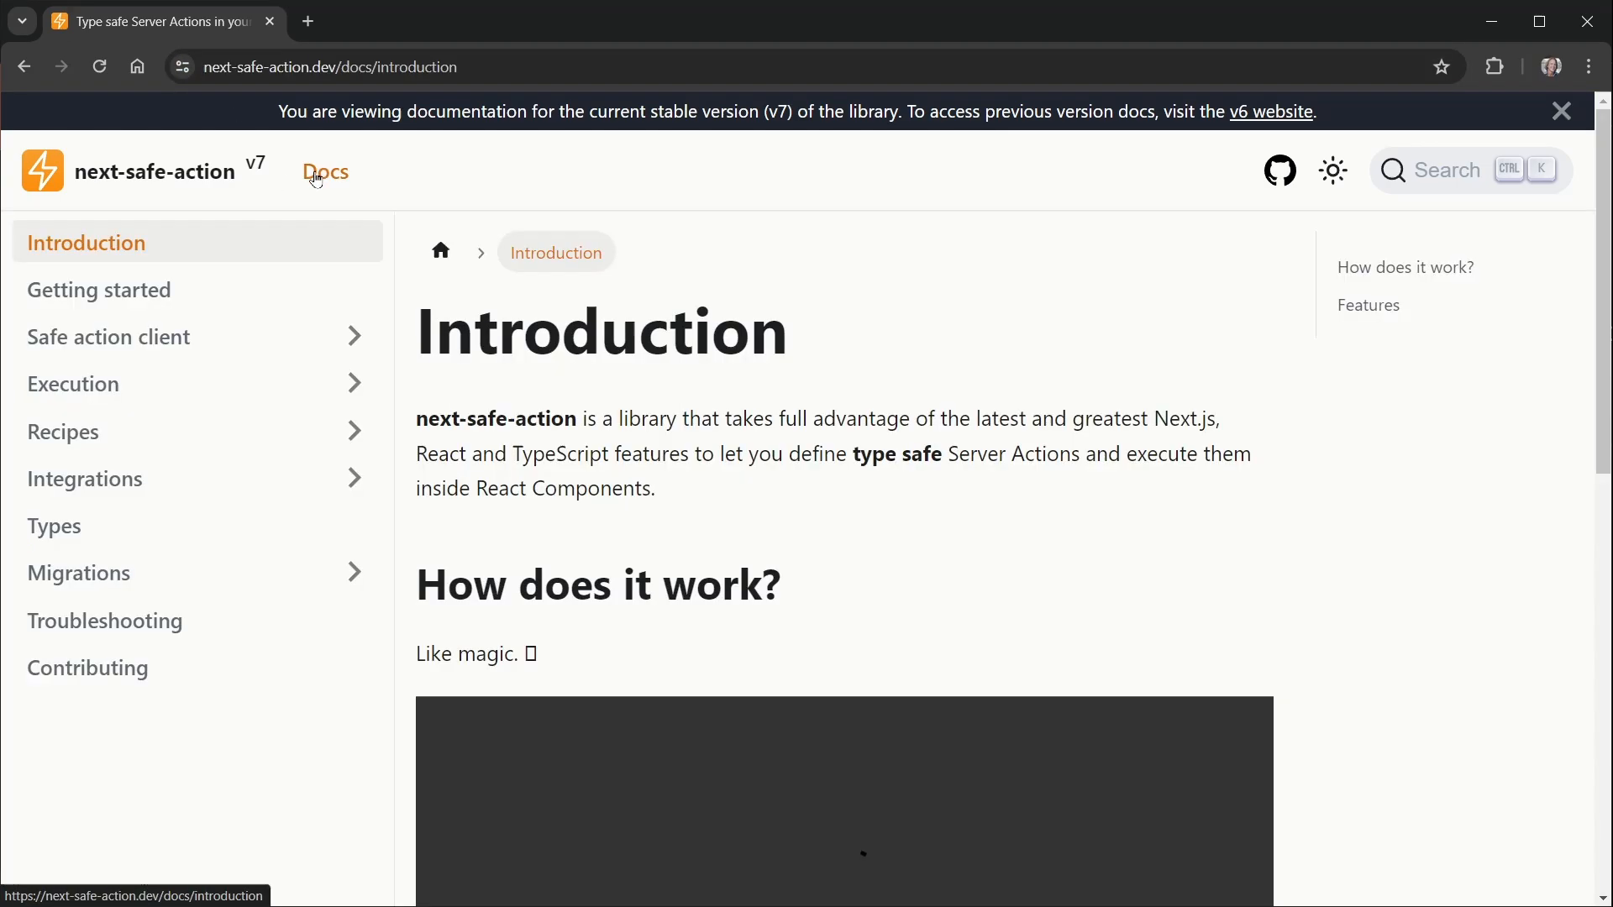
click(99, 289)
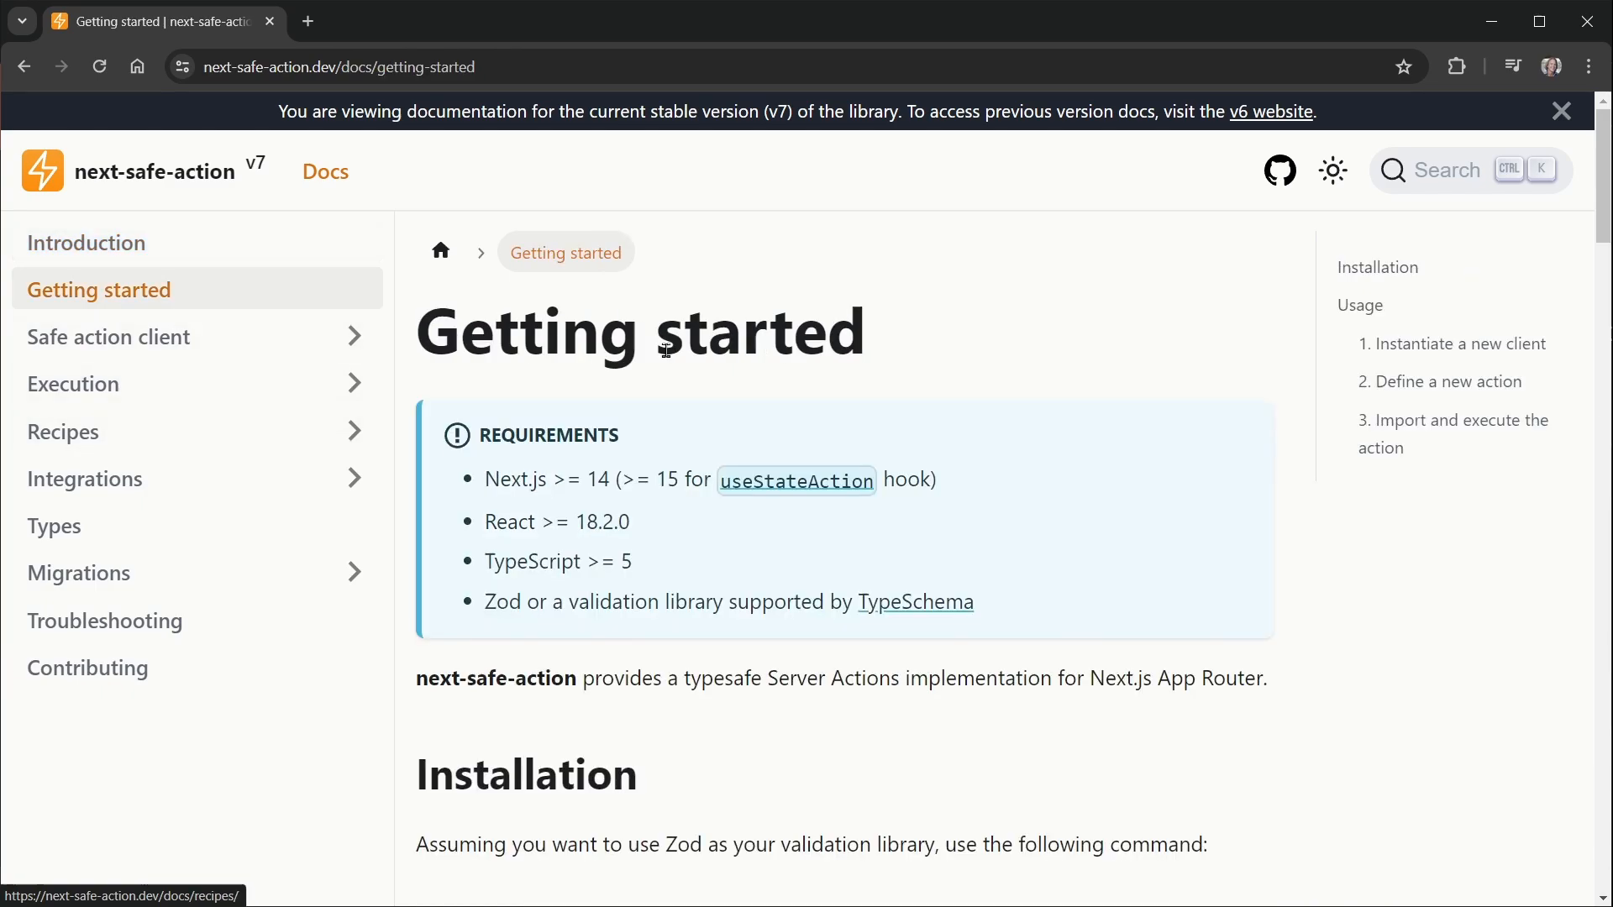
scroll(down, 3)
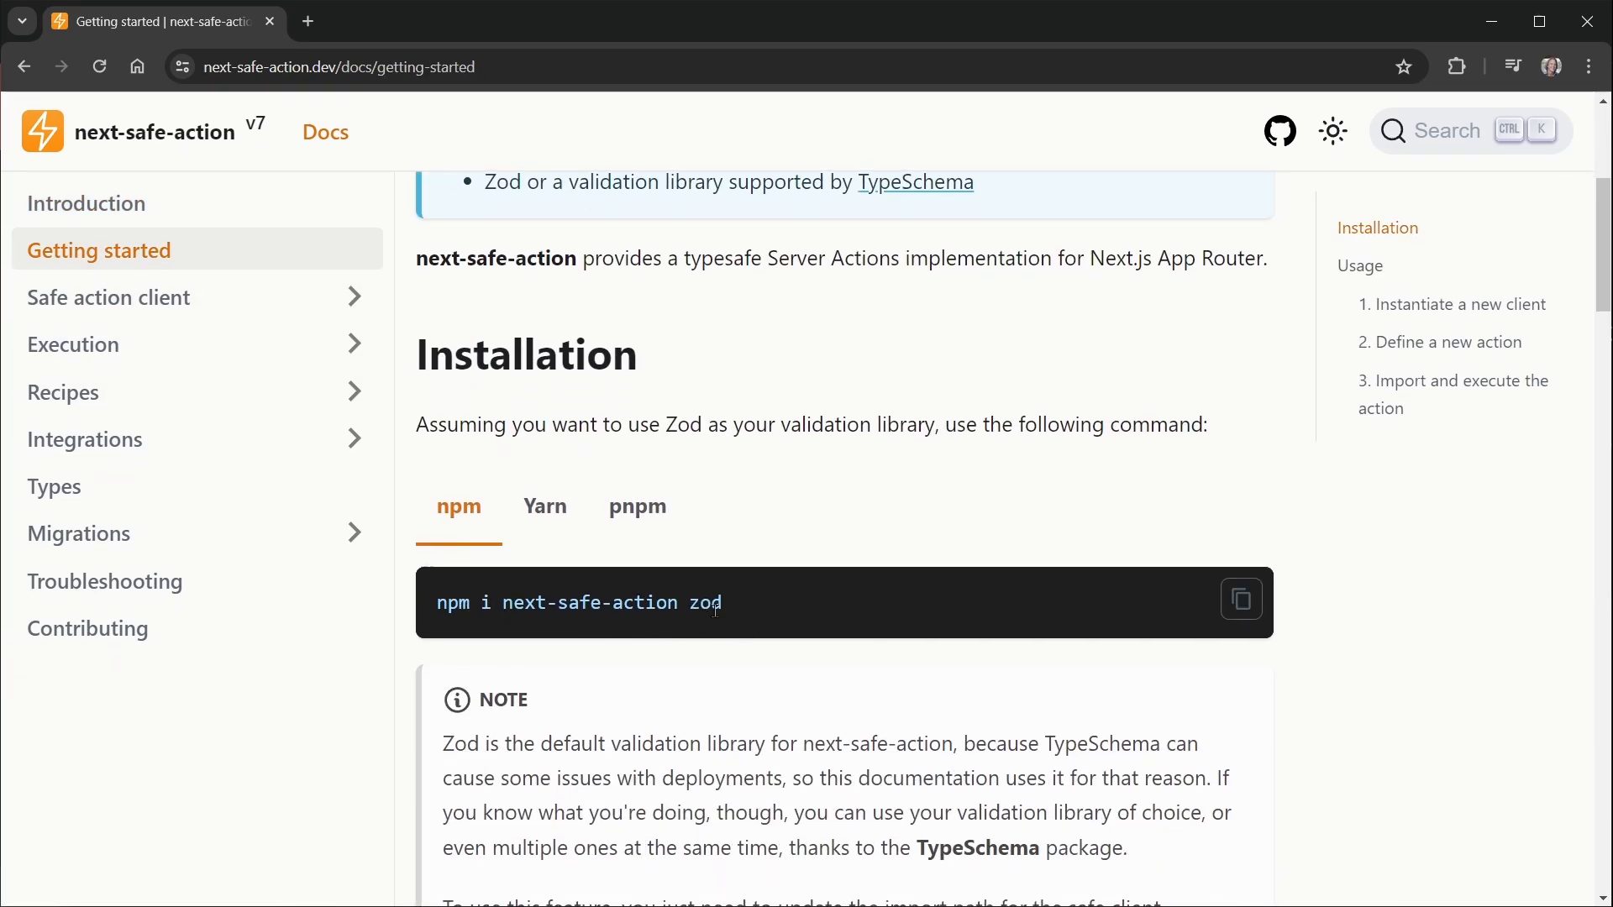
mouse_move(853, 471)
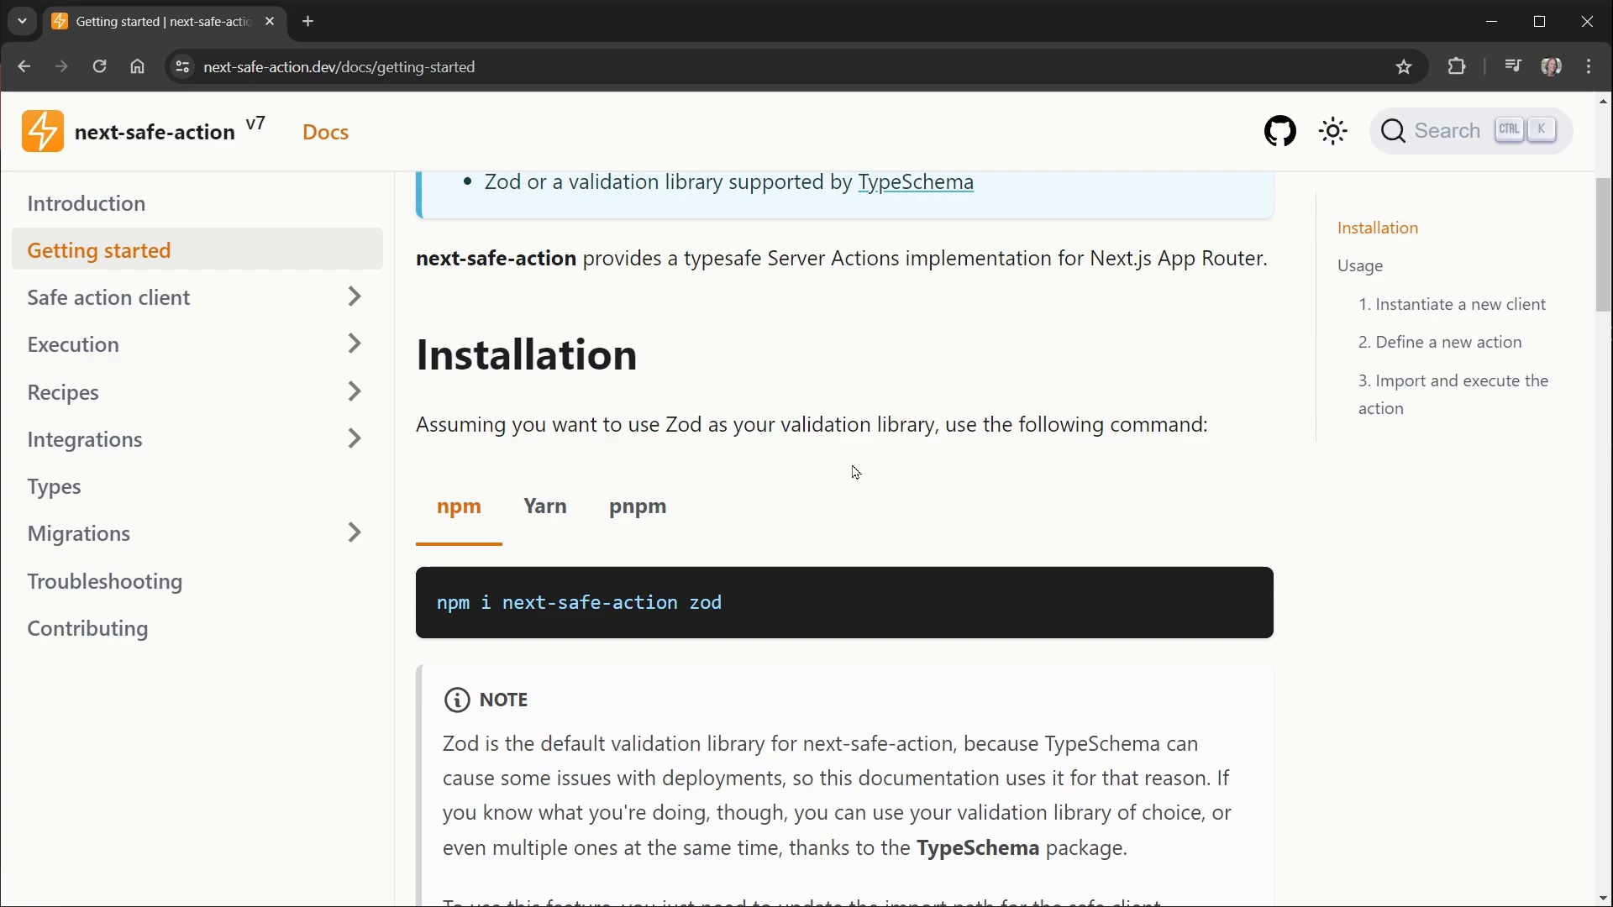
mouse_move(904, 358)
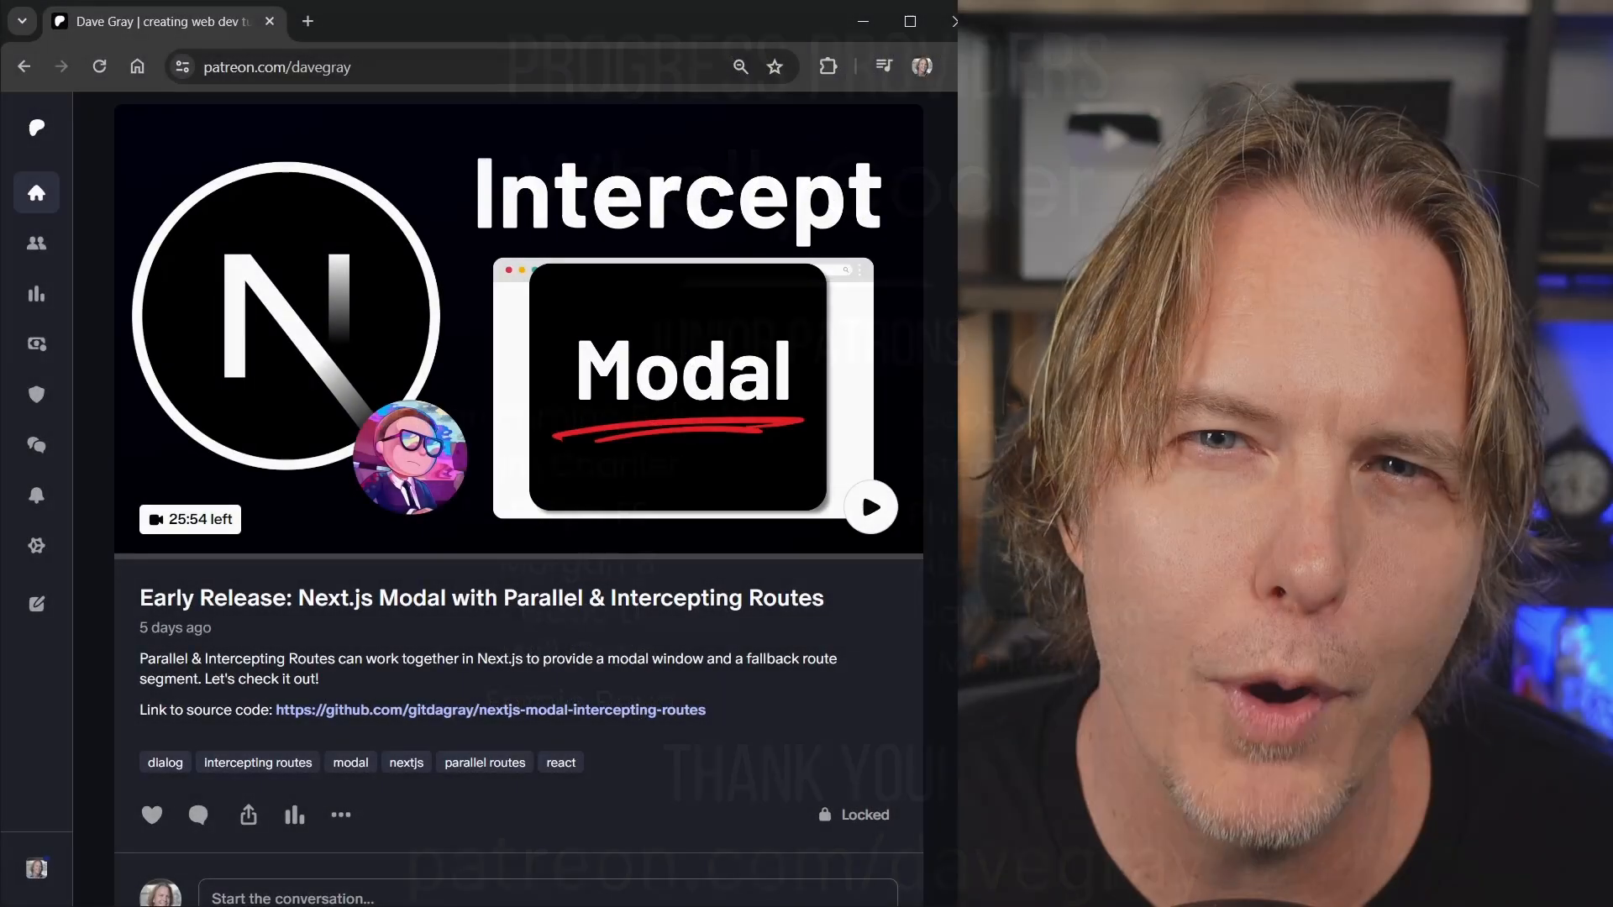
scroll(down, 3)
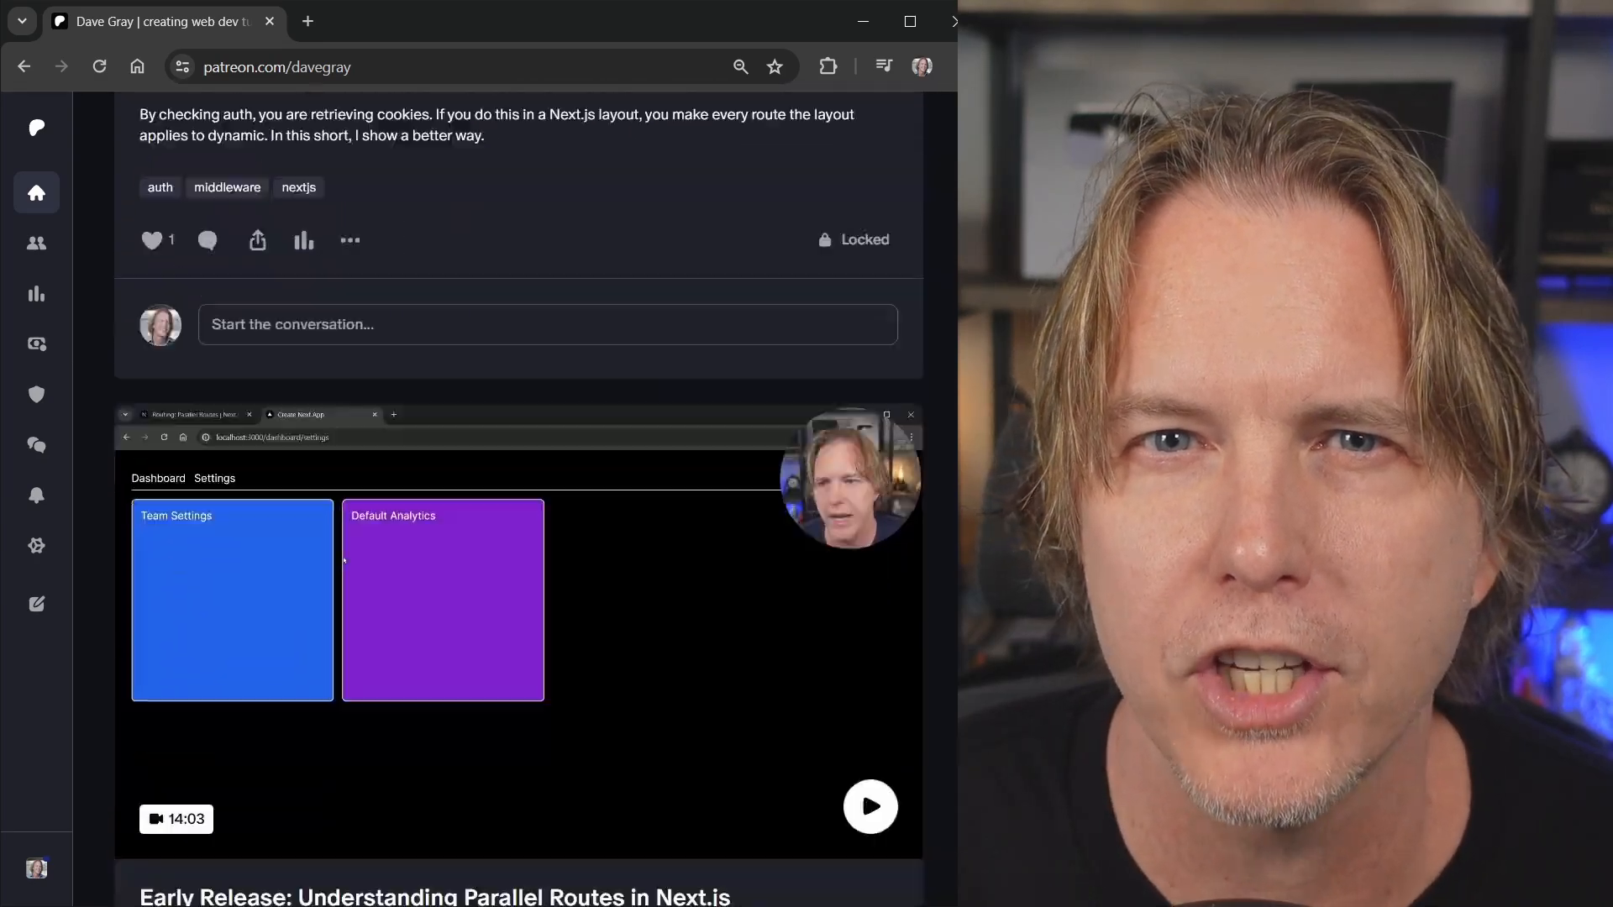
scroll(up, 3)
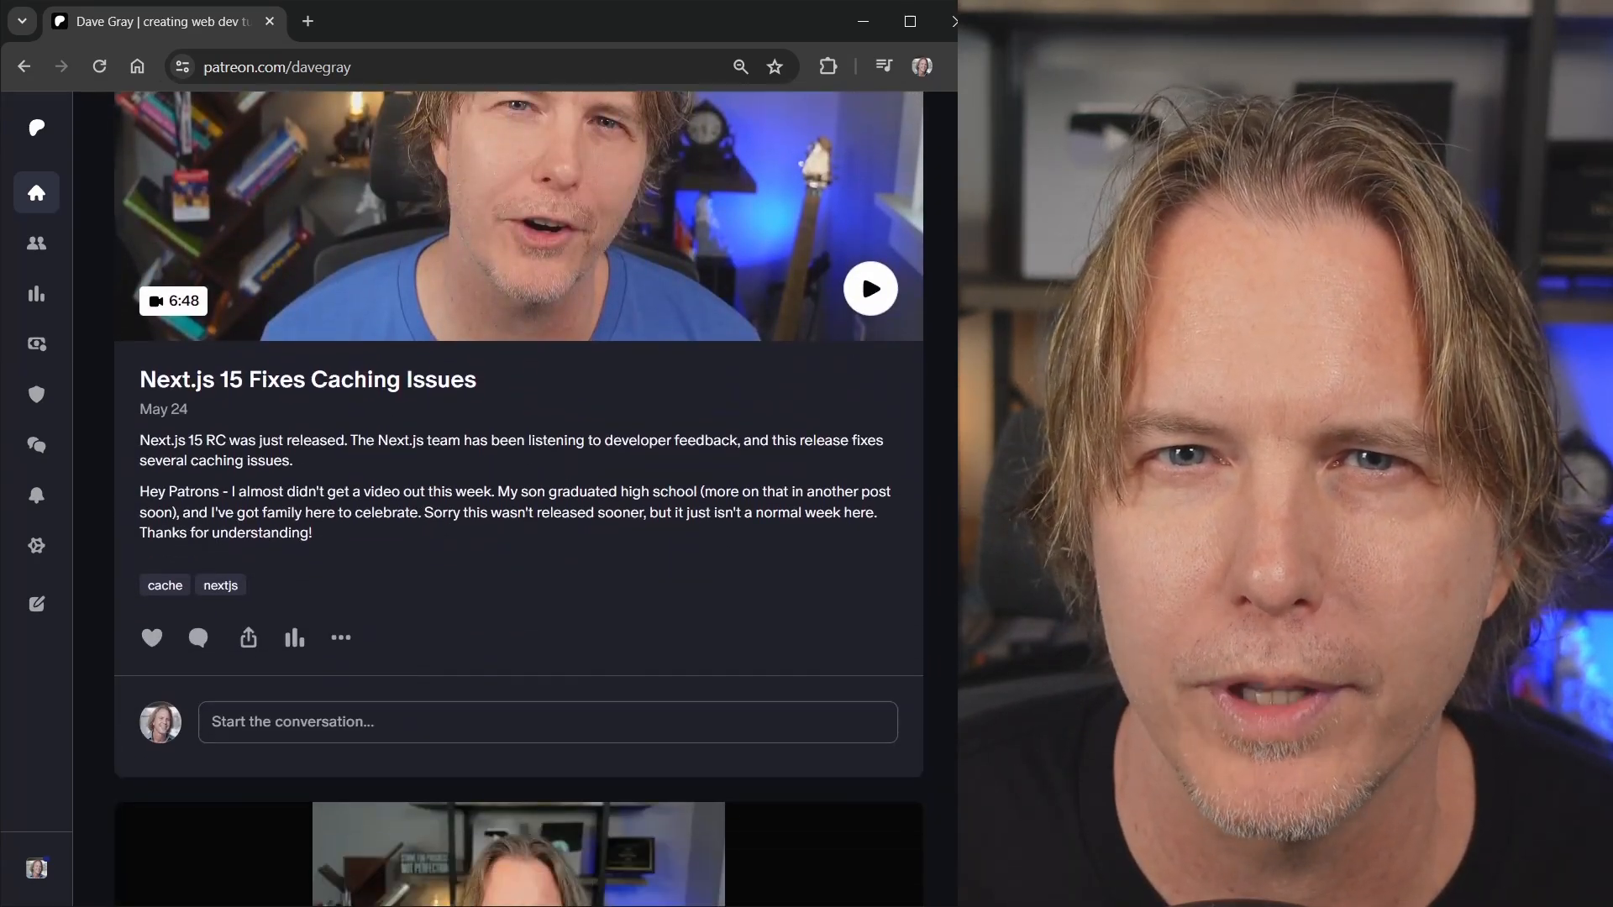
scroll(down, 3)
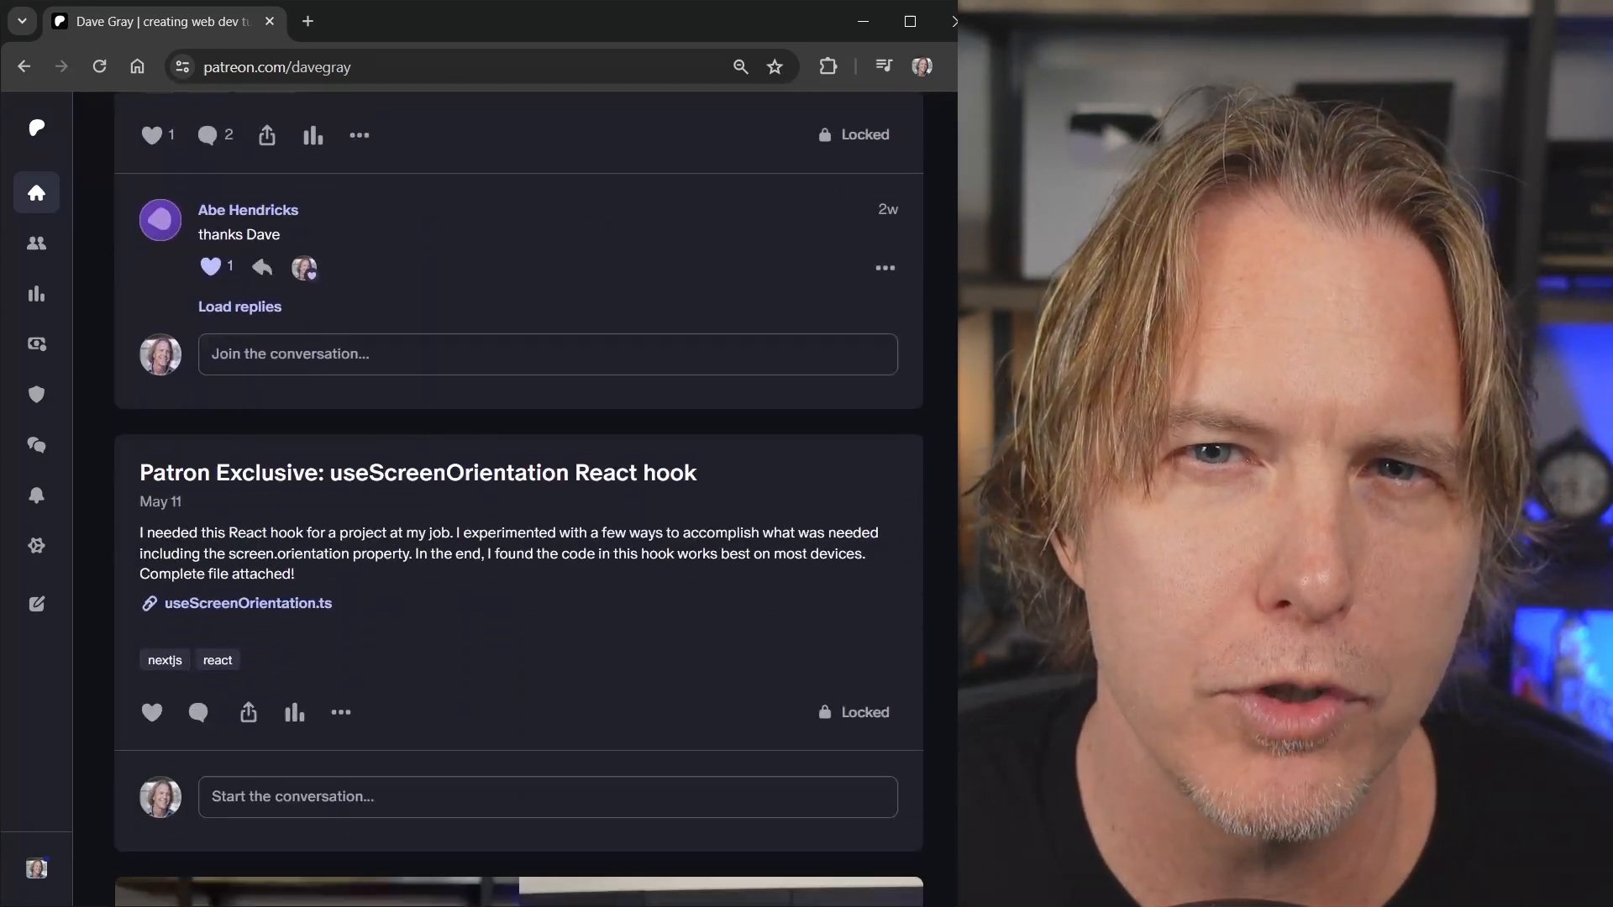
scroll(down, 3)
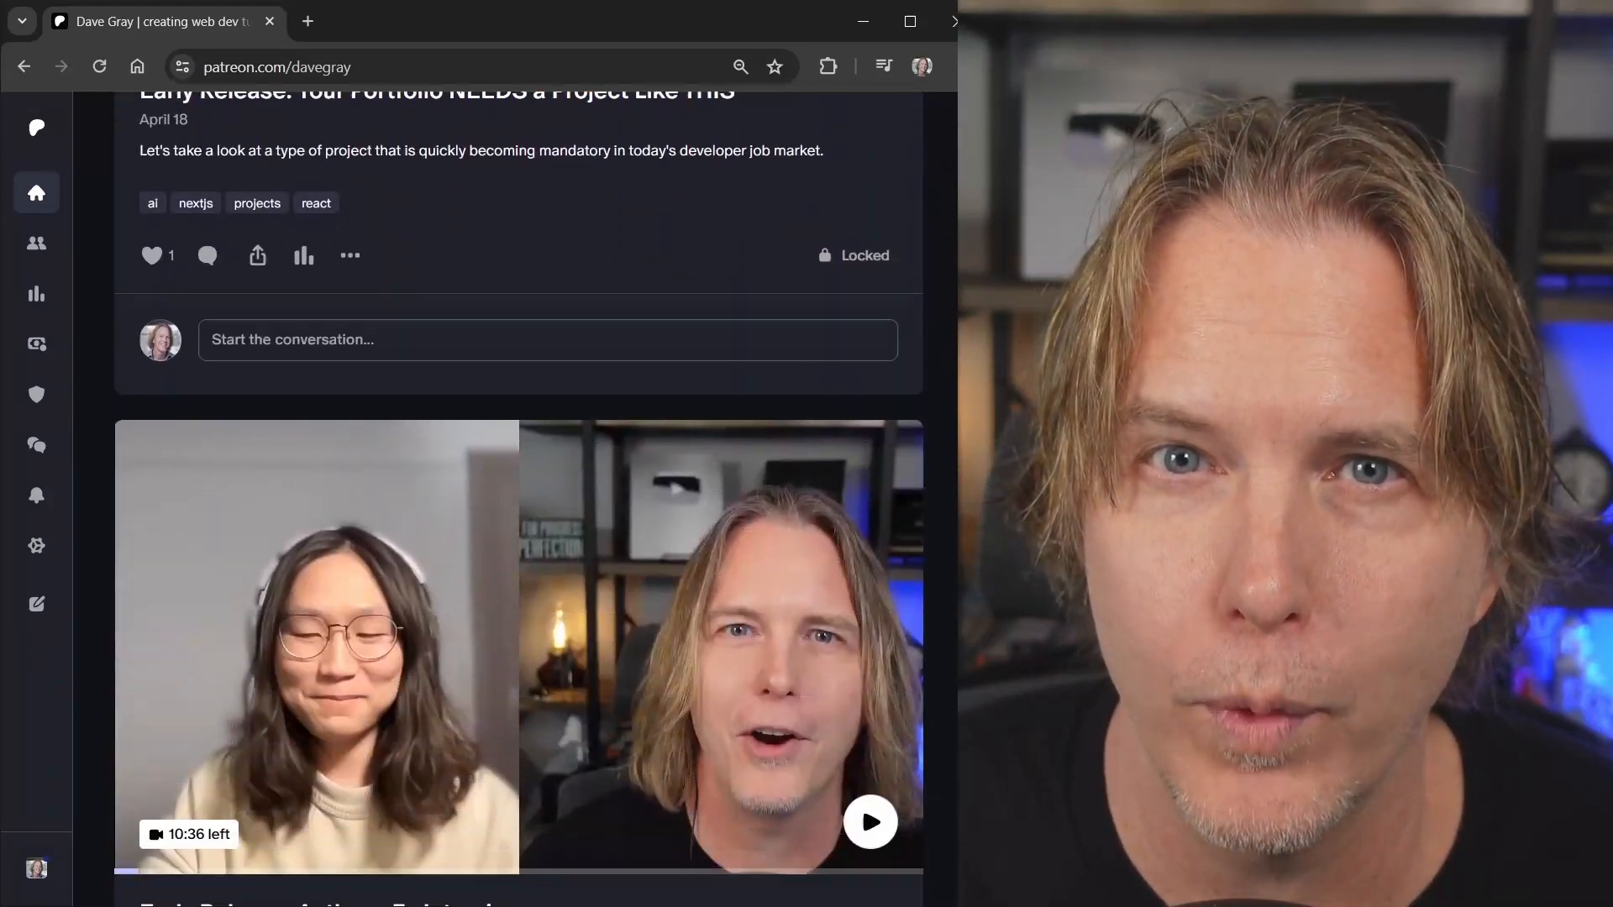
scroll(down, 3)
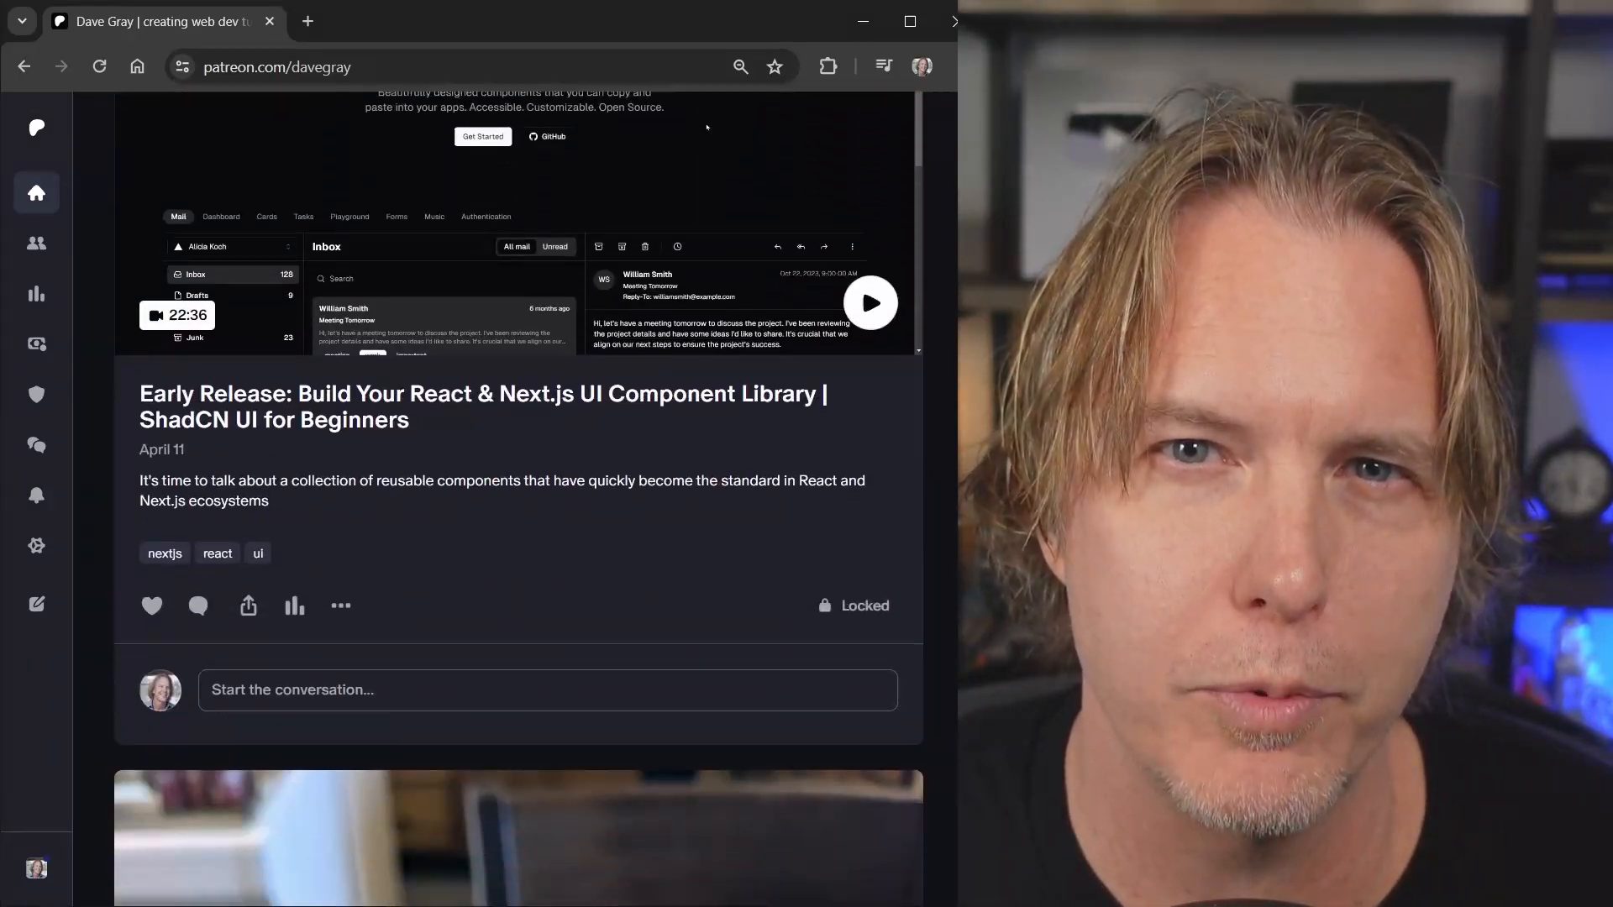